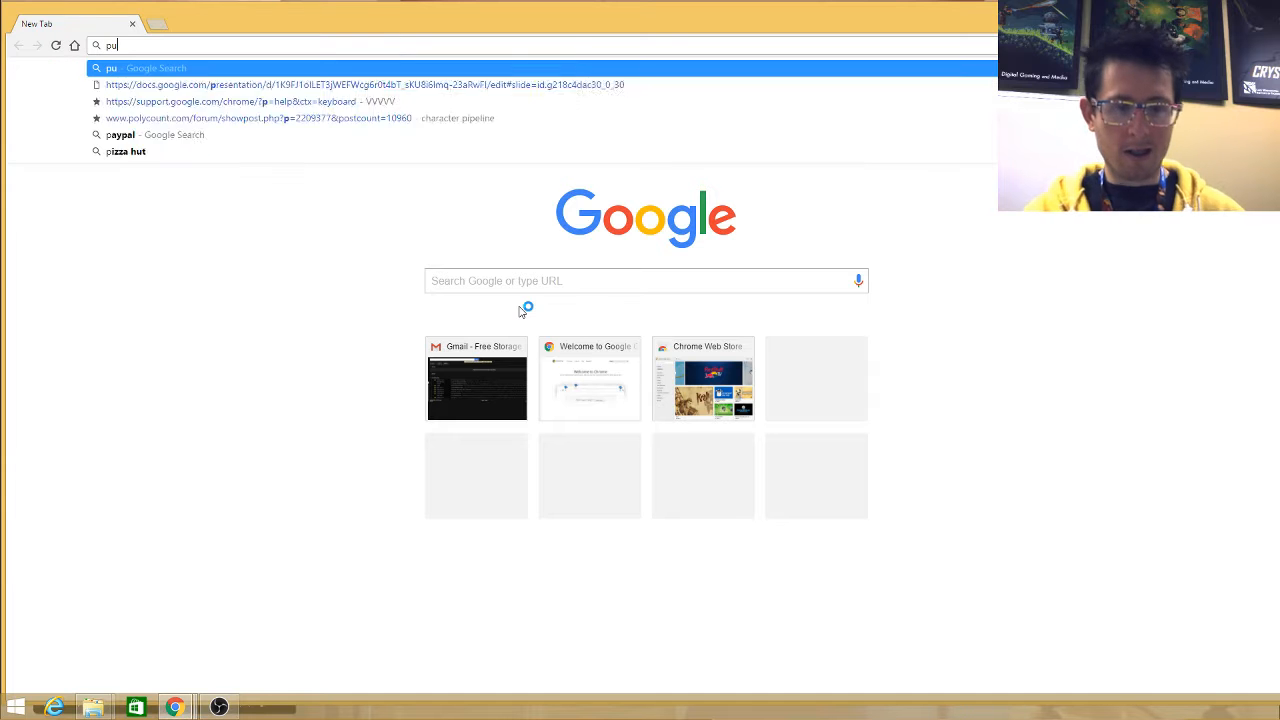
# Search for Puget Systems and browse its Solutions menus to the Autodesk Maya recommended systems page
pyautogui.write('puget systems')
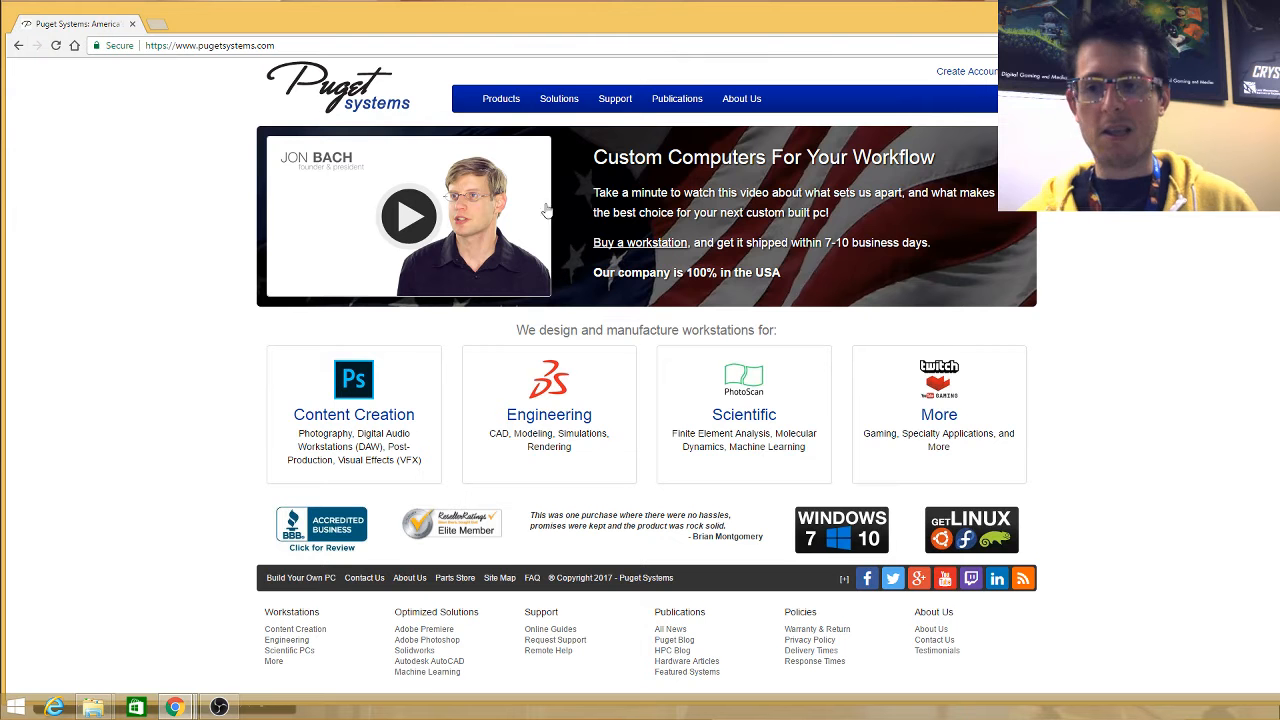
pyautogui.moveTo(690, 444)
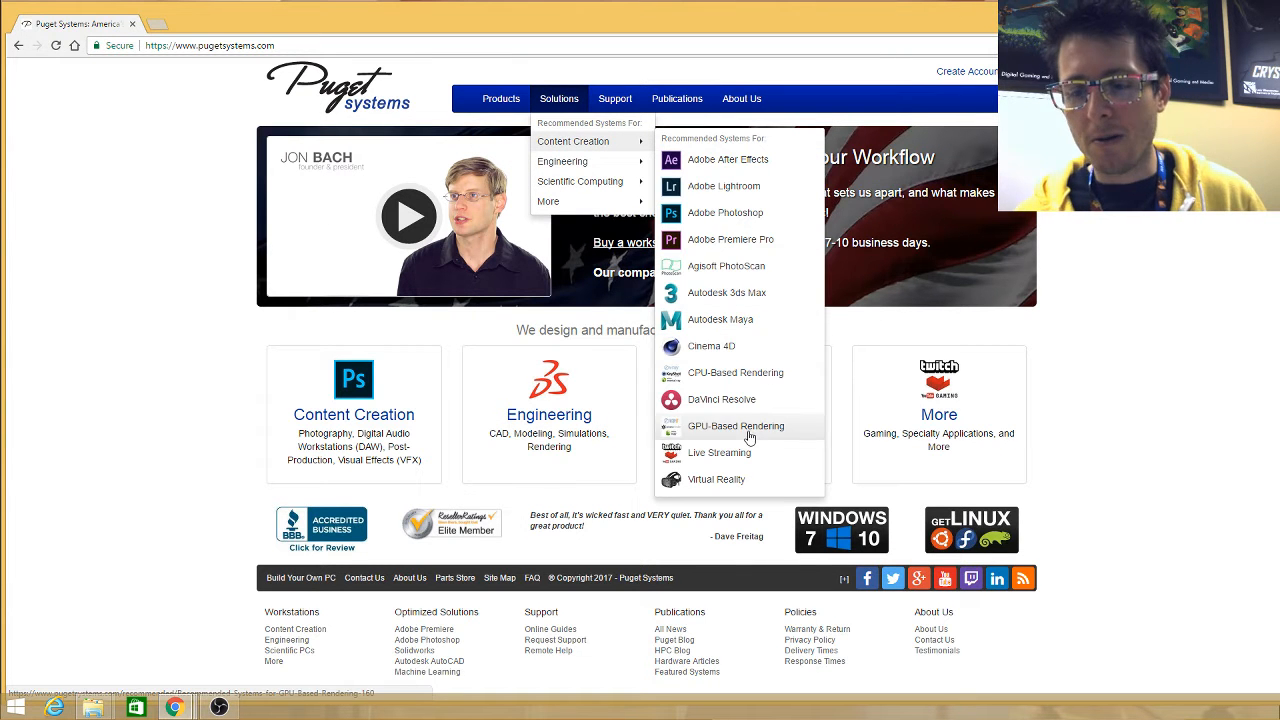
pyautogui.moveTo(720, 320)
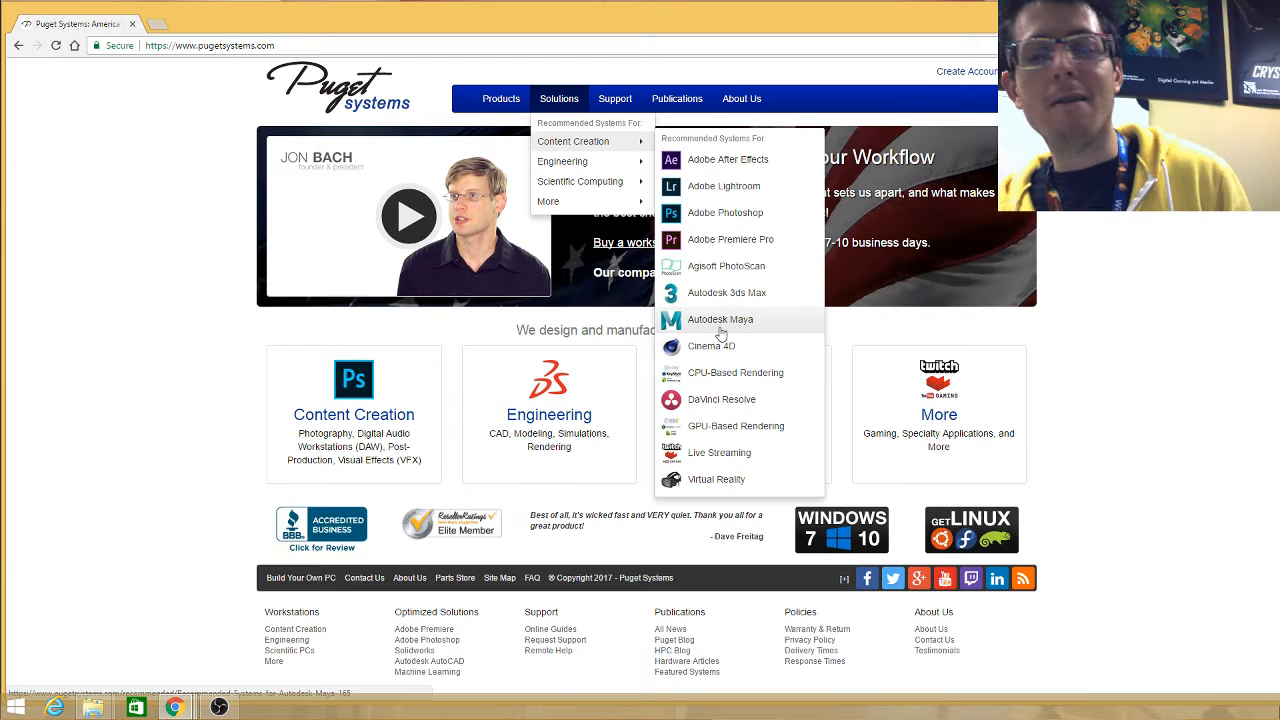
pyautogui.click(720, 320)
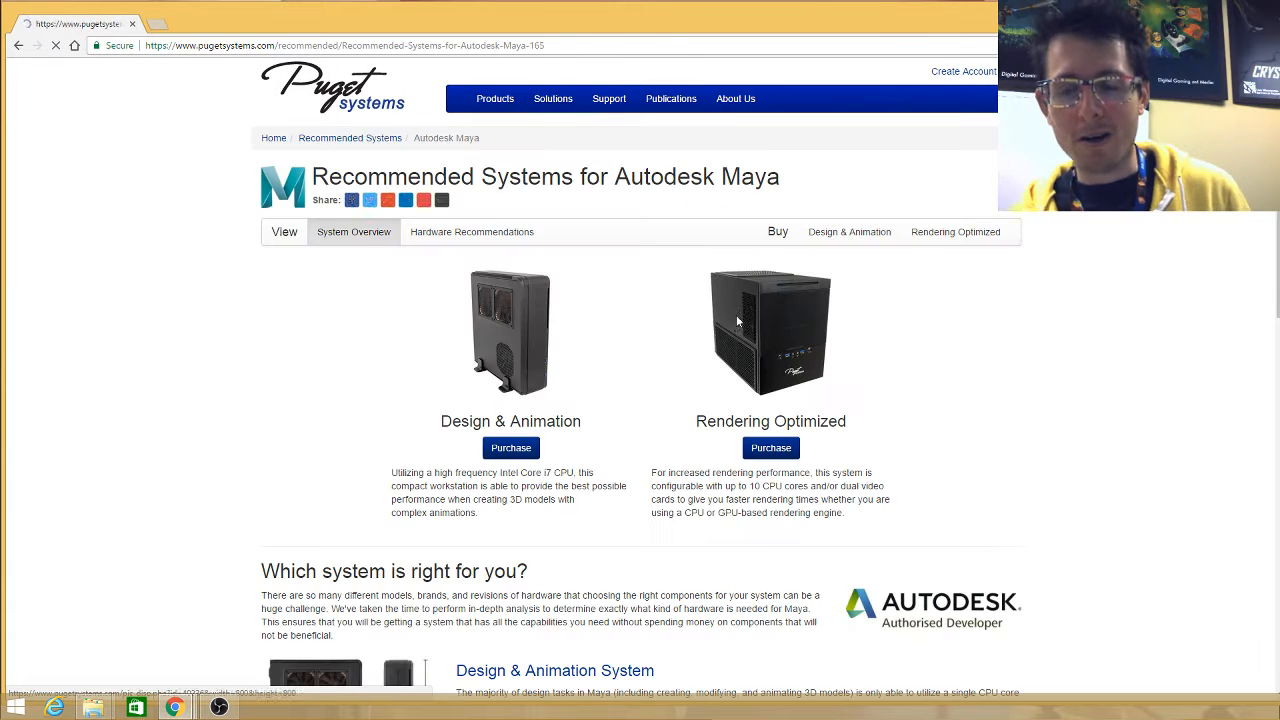
pyautogui.click(496, 98)
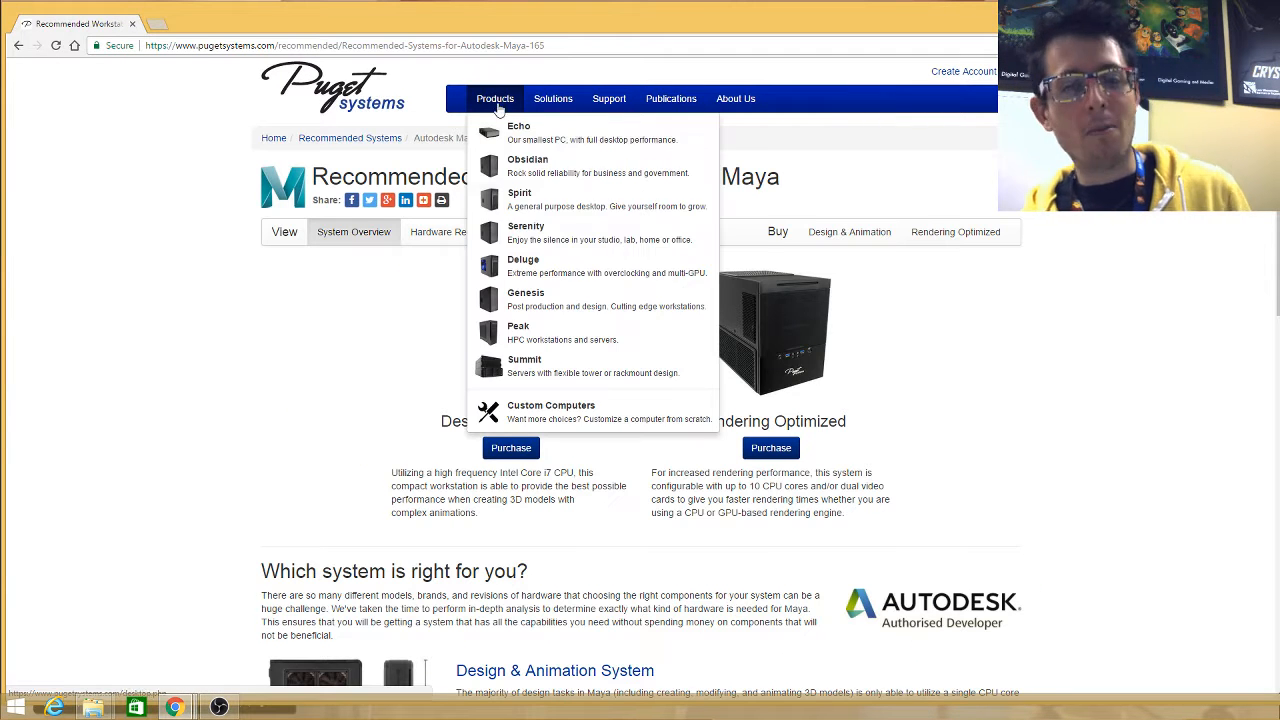
pyautogui.click(552, 98)
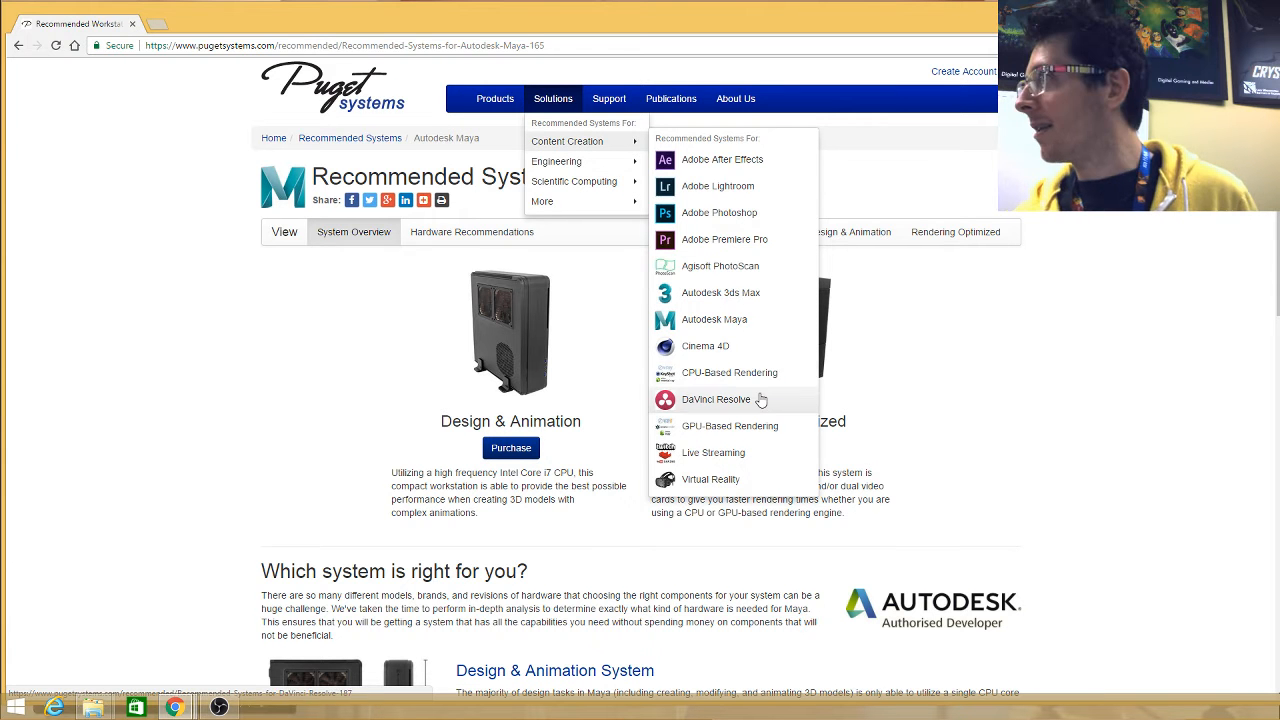
pyautogui.moveTo(728, 336)
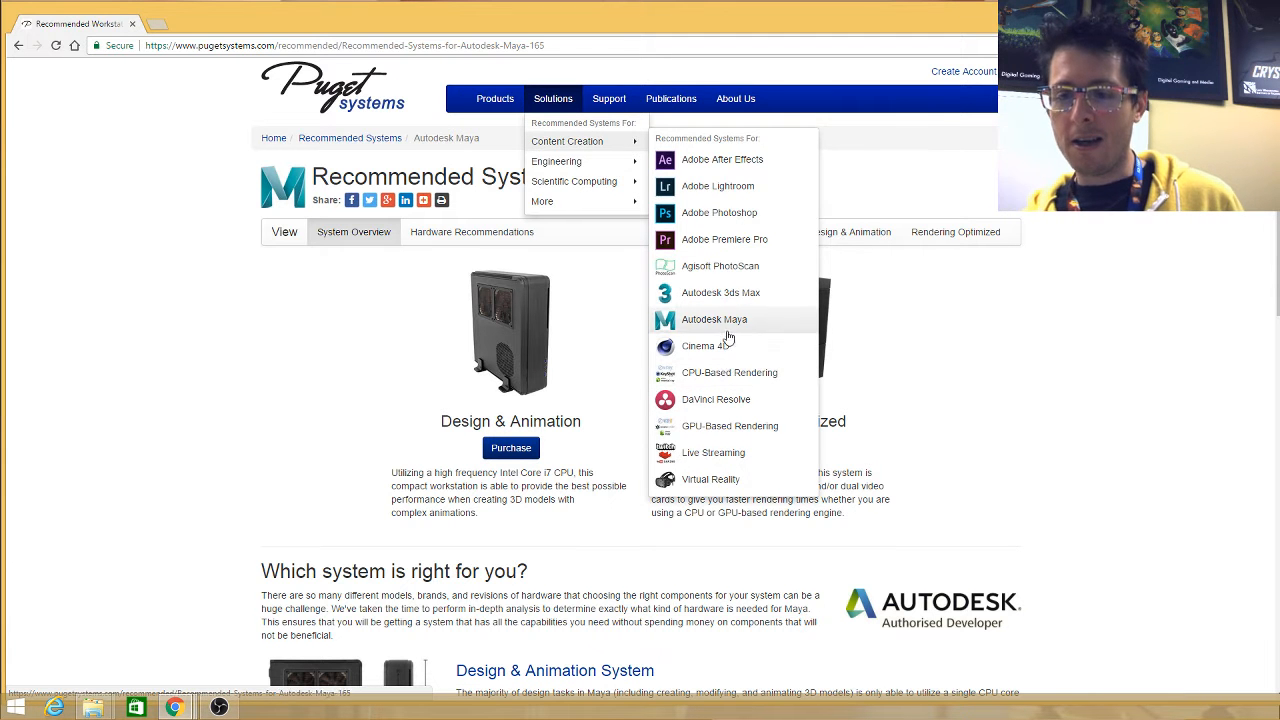
pyautogui.moveTo(574, 180)
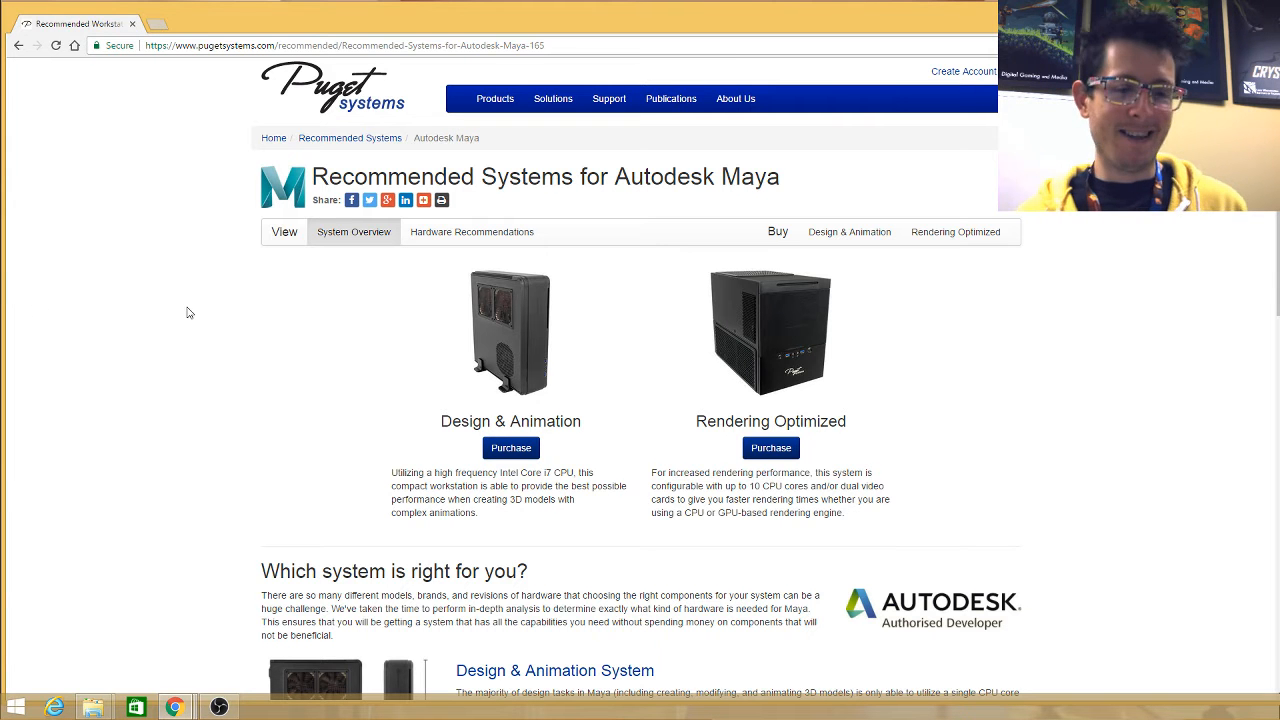
pyautogui.moveTo(230, 330)
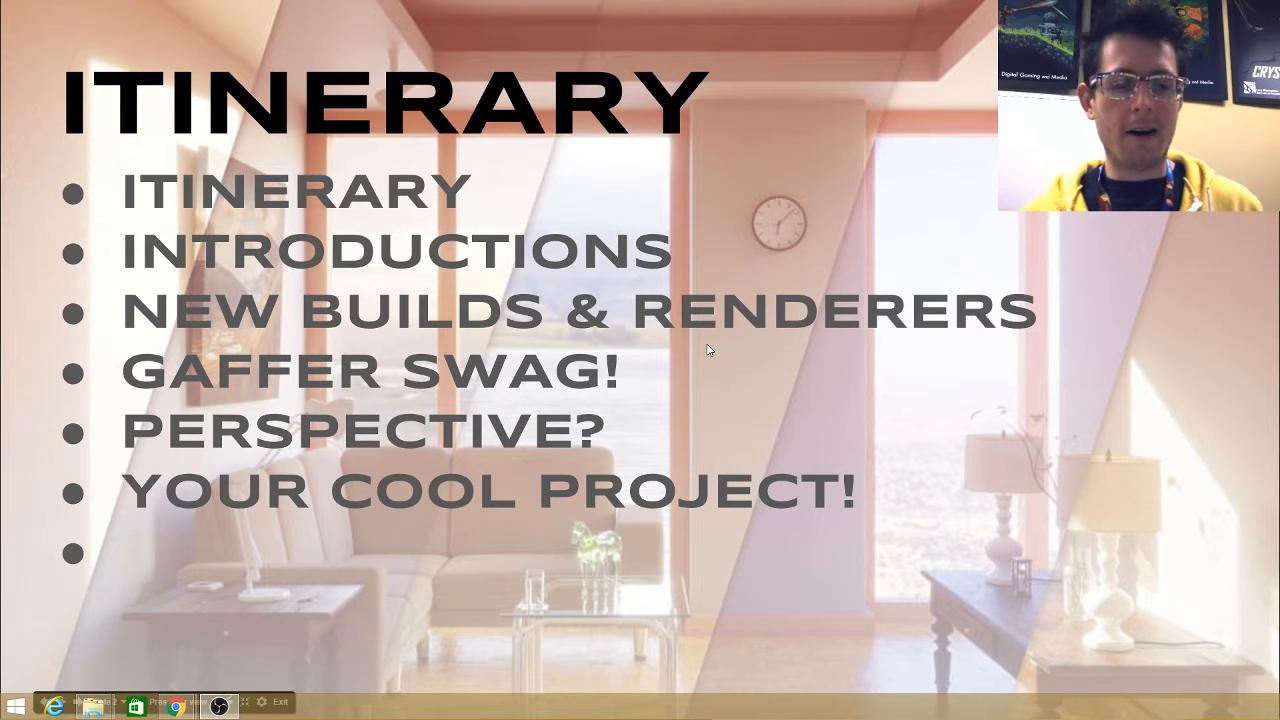
pyautogui.moveTo(762, 336)
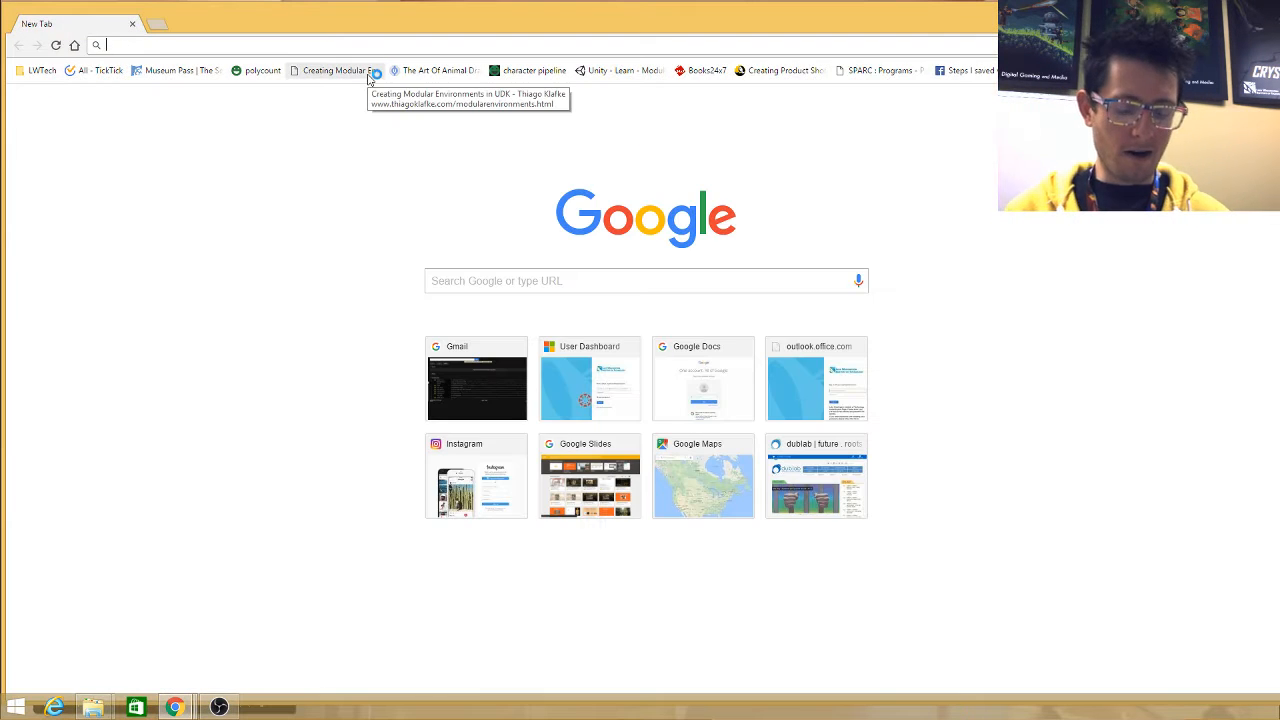
# Go to graphicall.org and scroll through the community Blender builds listing
pyautogui.write('gmail.com')
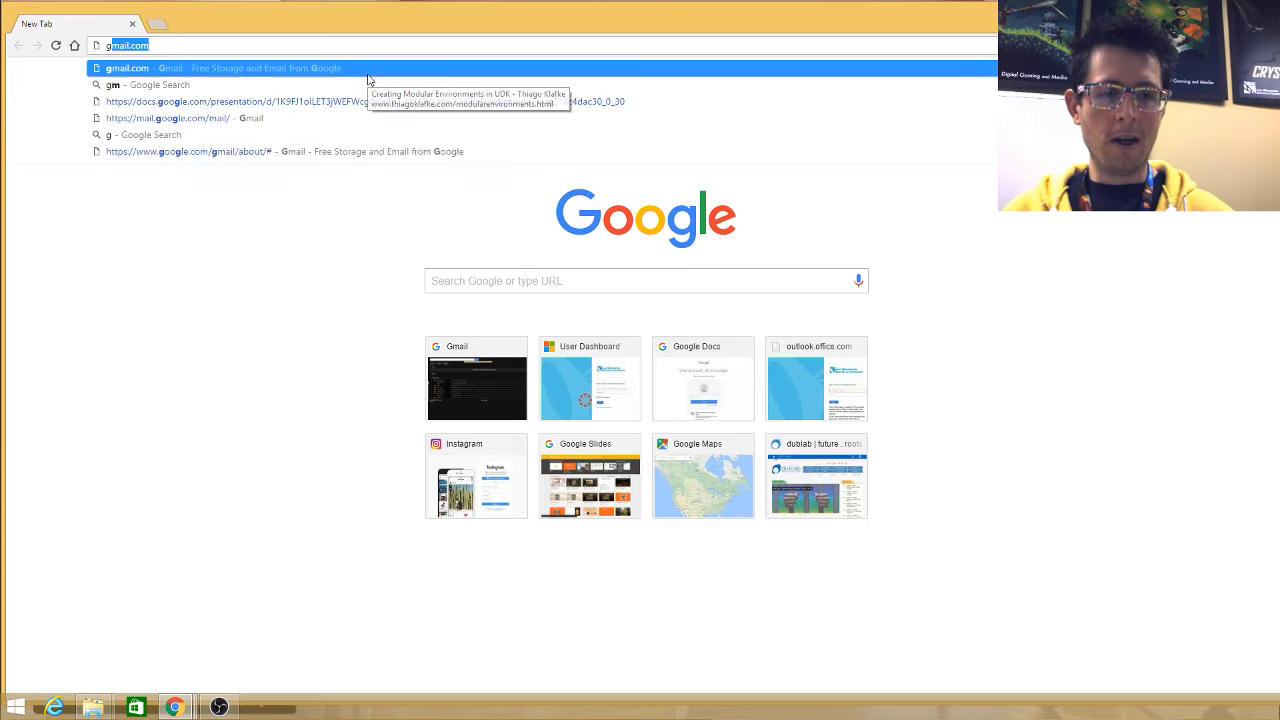
pyautogui.write('graphical')
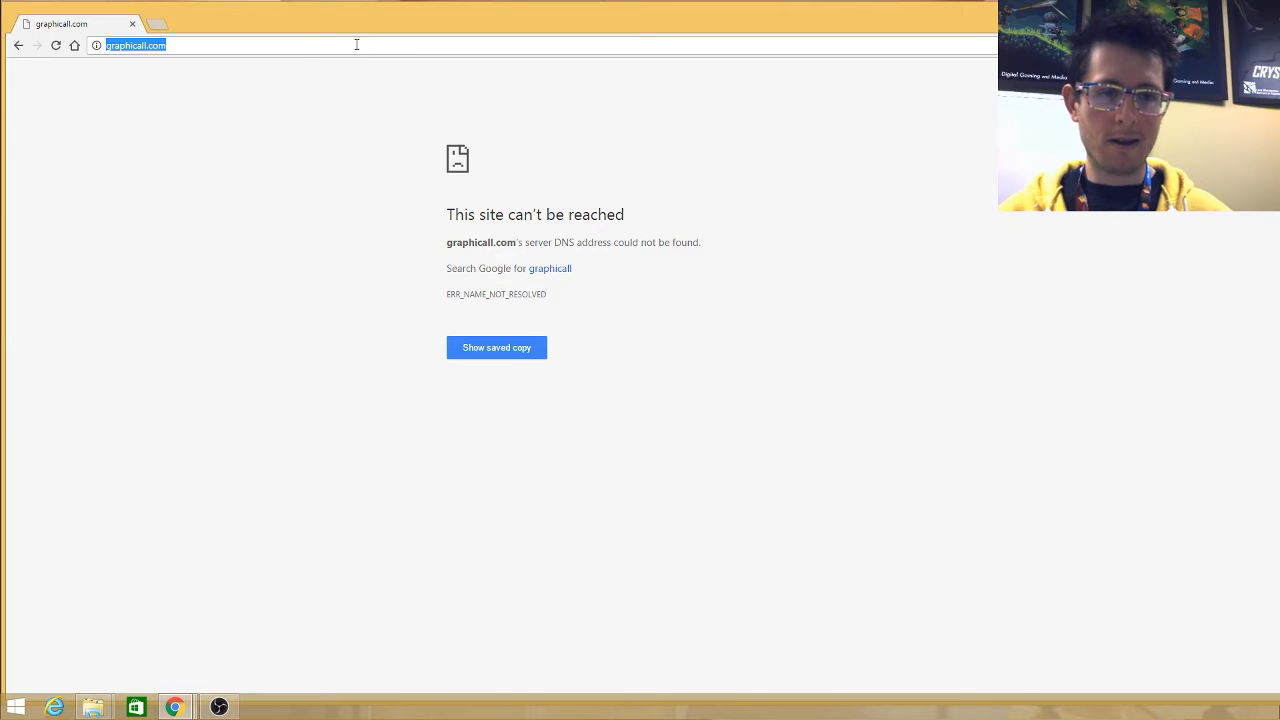
pyautogui.write('graphicall.org')
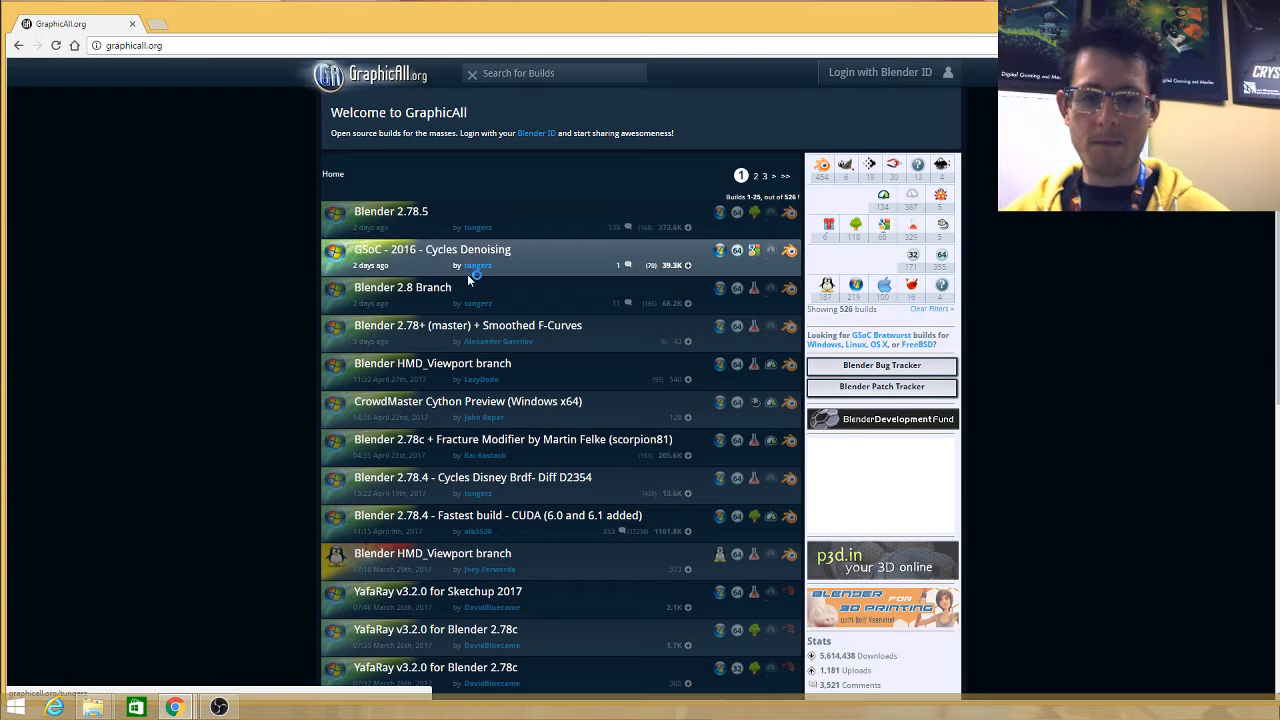
pyautogui.scroll(-3)
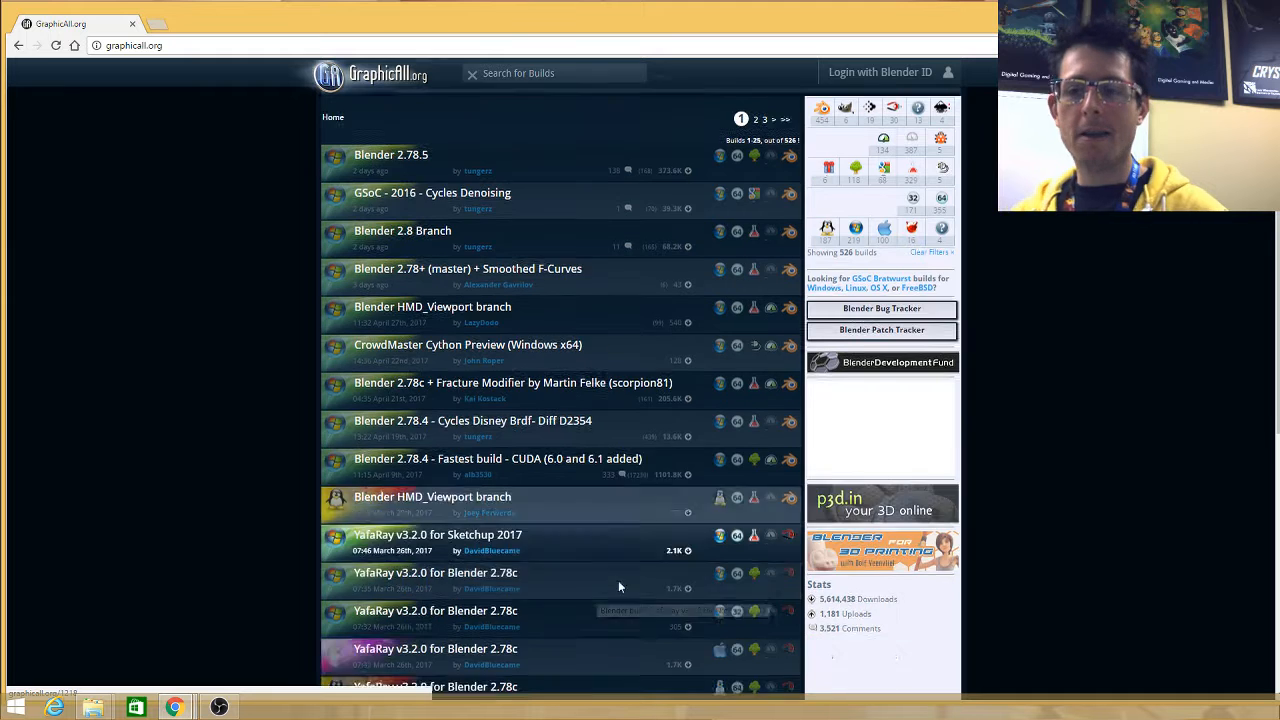
pyautogui.scroll(-3)
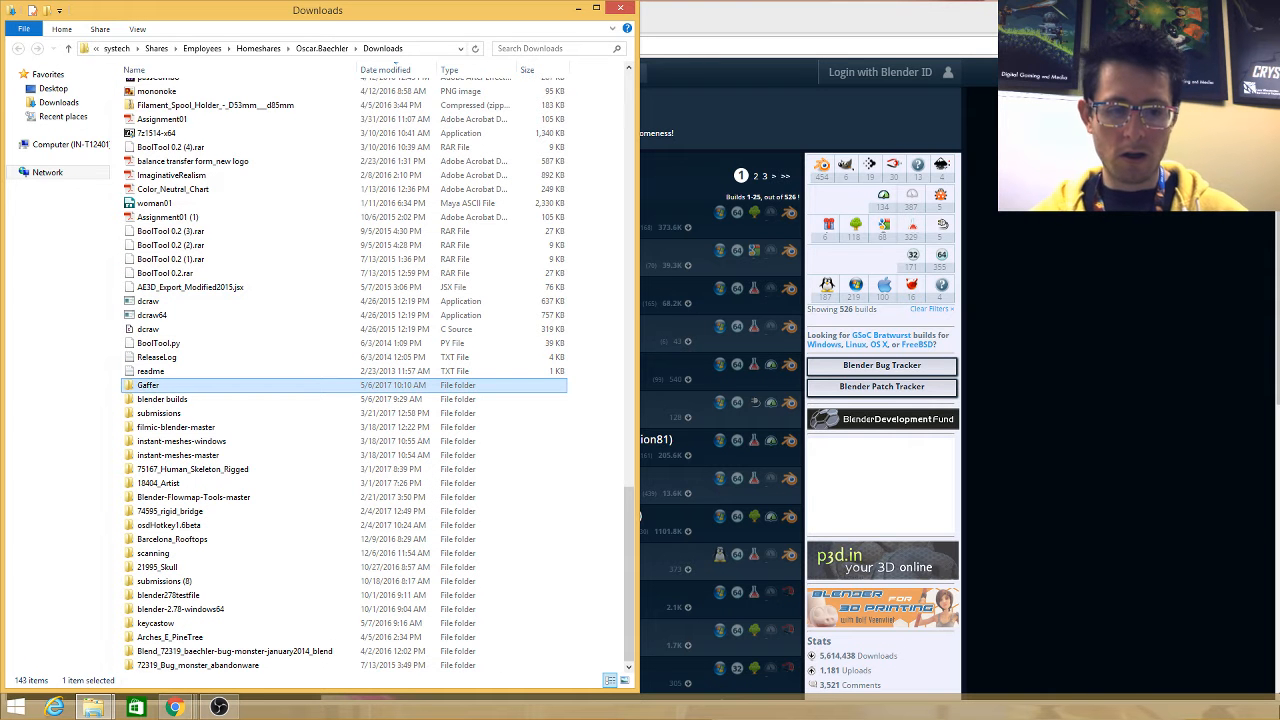
# Open the downloaded Blender builds folder from Downloads to launch the build
pyautogui.doubleClick(162, 400)
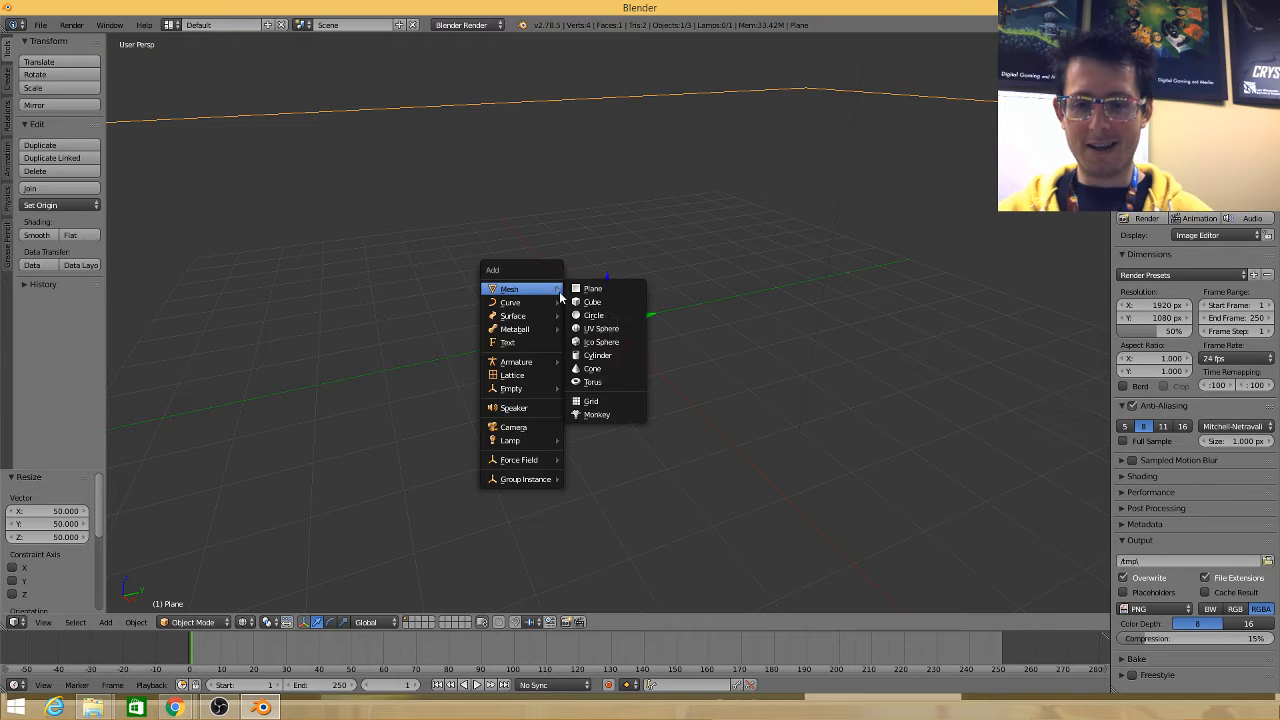
# Add a cube and a UV sphere, move the sphere beside the cube and shade it smooth
pyautogui.click(592, 300)
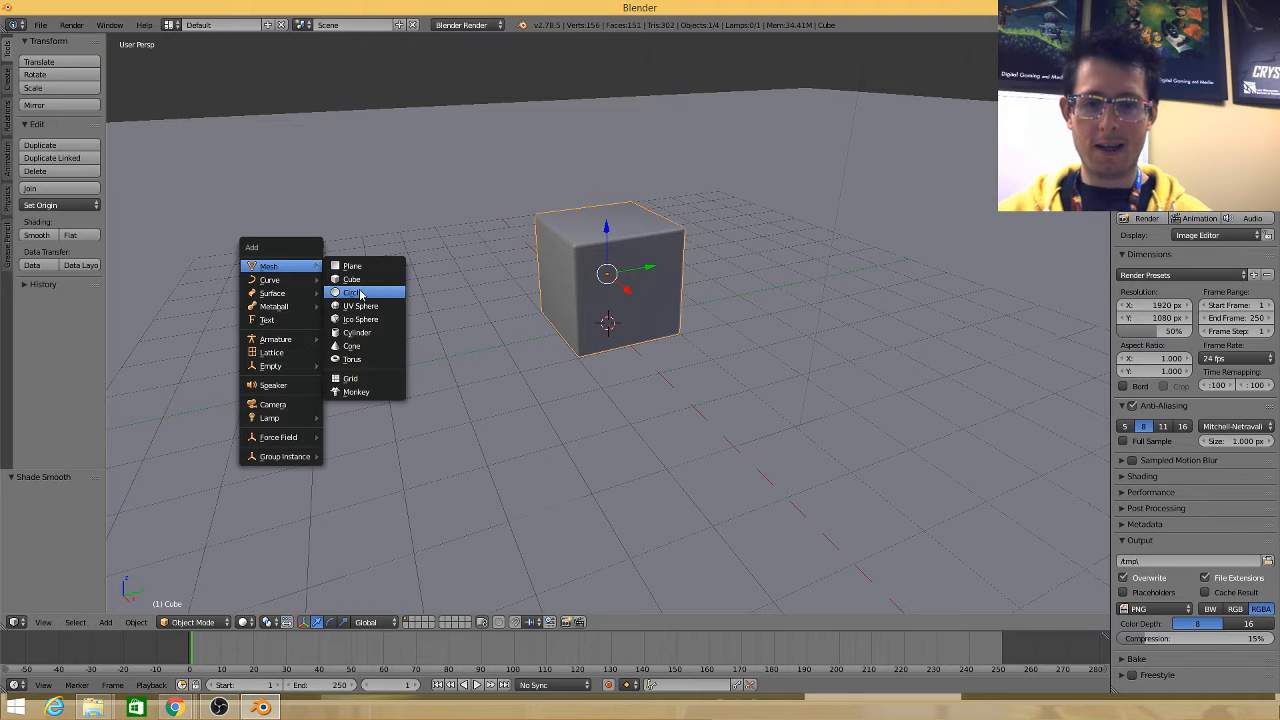
pyautogui.click(360, 306)
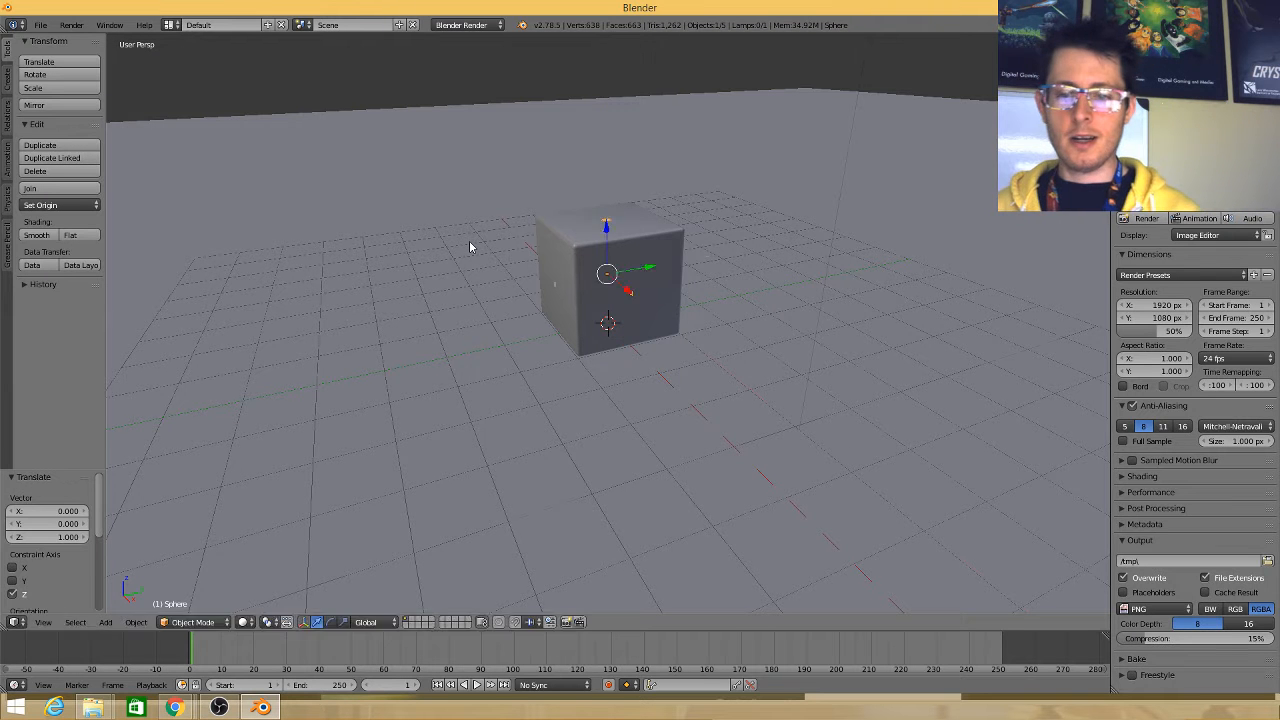
pyautogui.moveTo(608, 272); pyautogui.dragTo(784, 292)
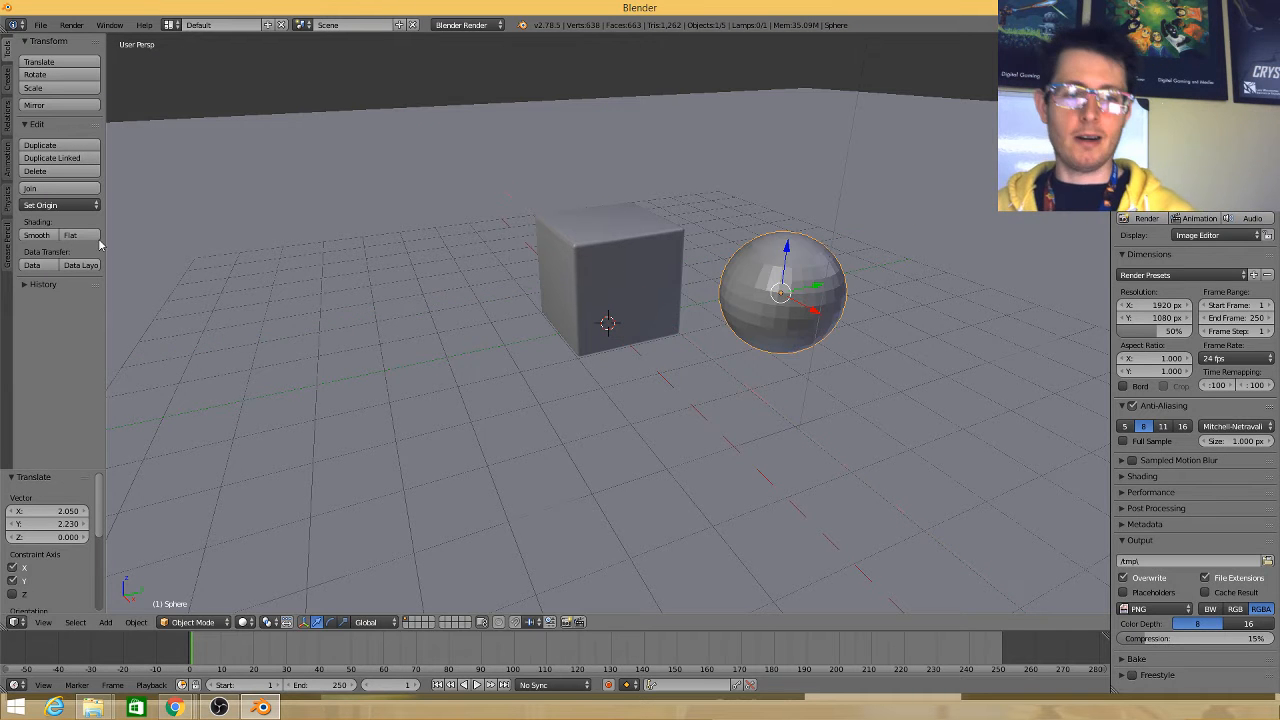
pyautogui.click(36, 234)
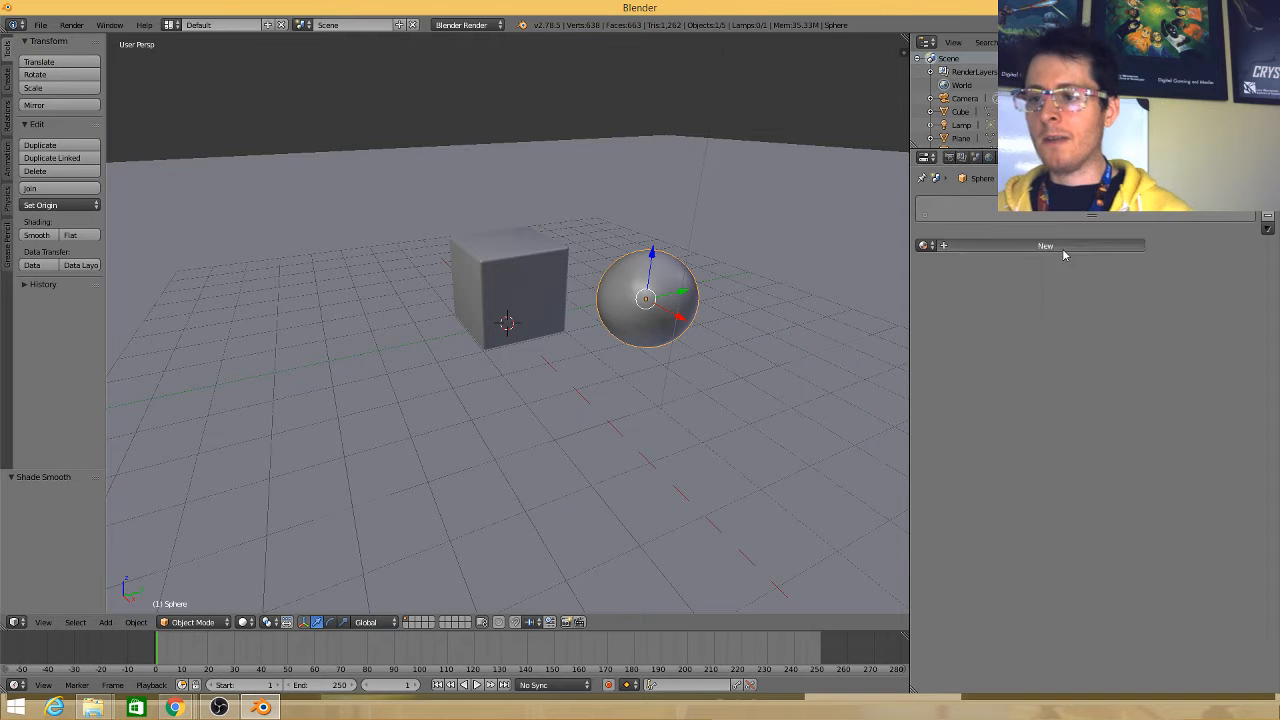
# Give the sphere a new red material, switch to Cycles Render and make its surface Glossy BSDF
pyautogui.click(1044, 246)
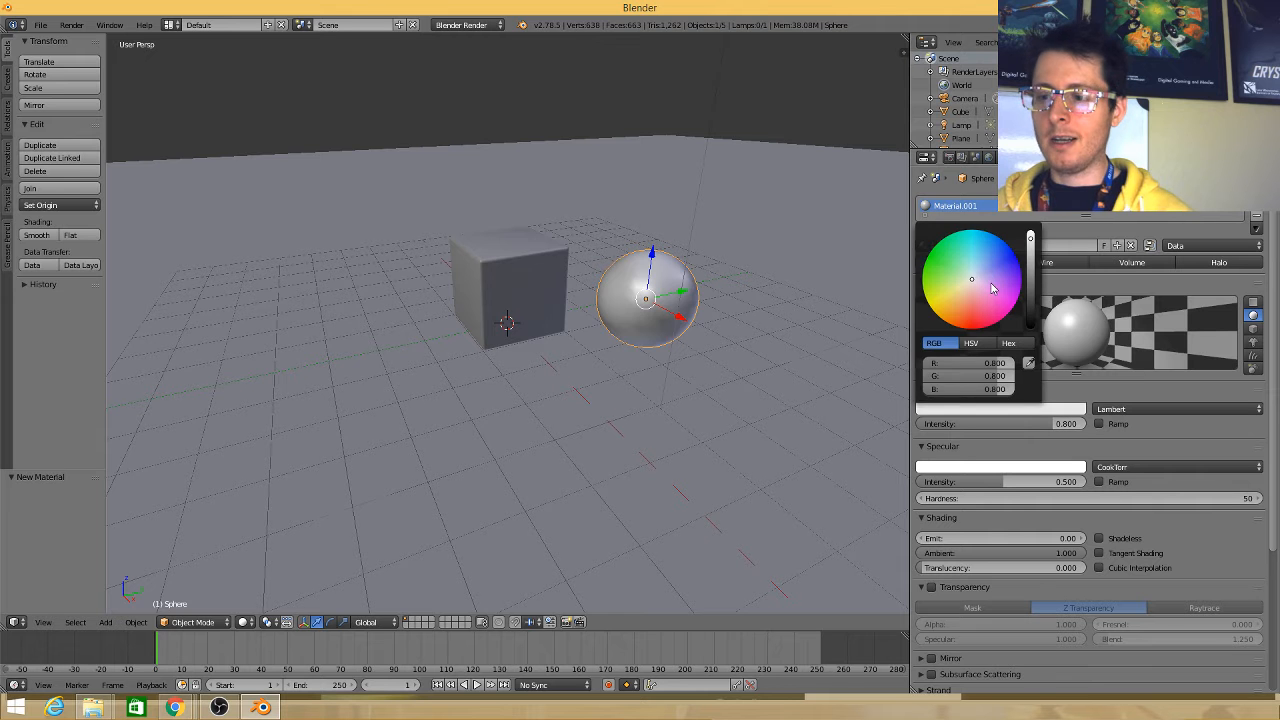
pyautogui.click(984, 300)
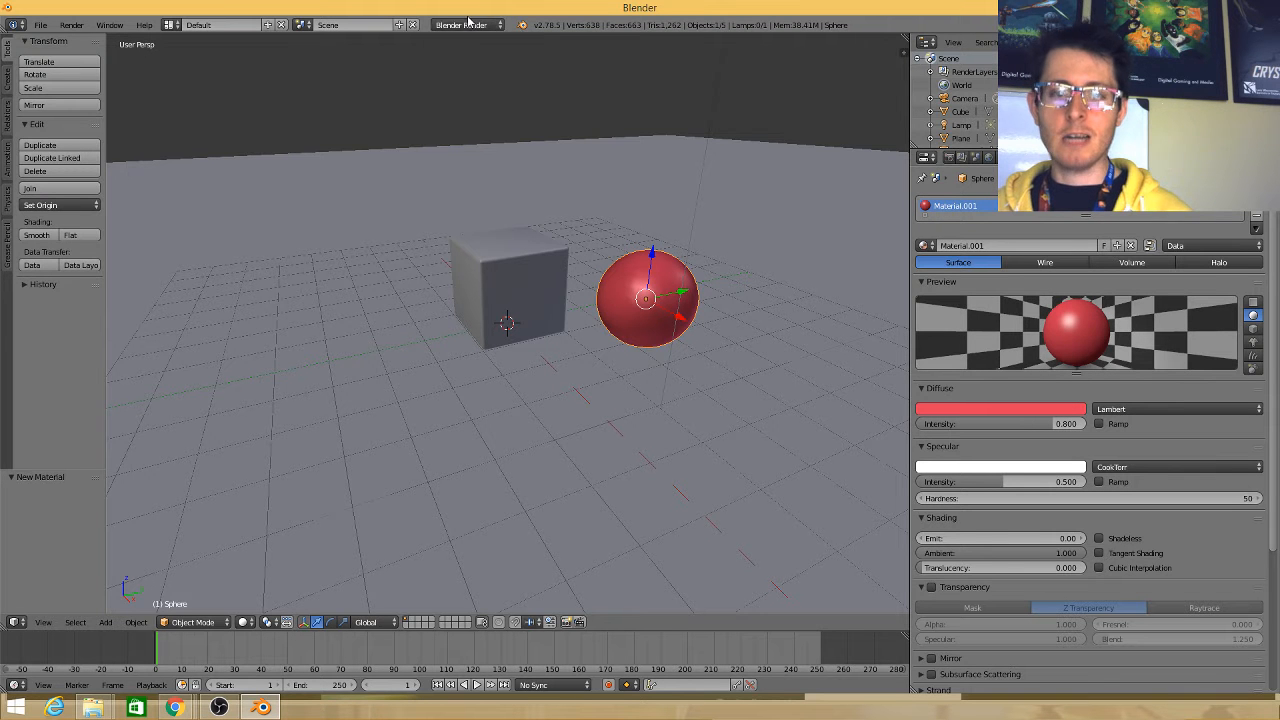
pyautogui.click(468, 24)
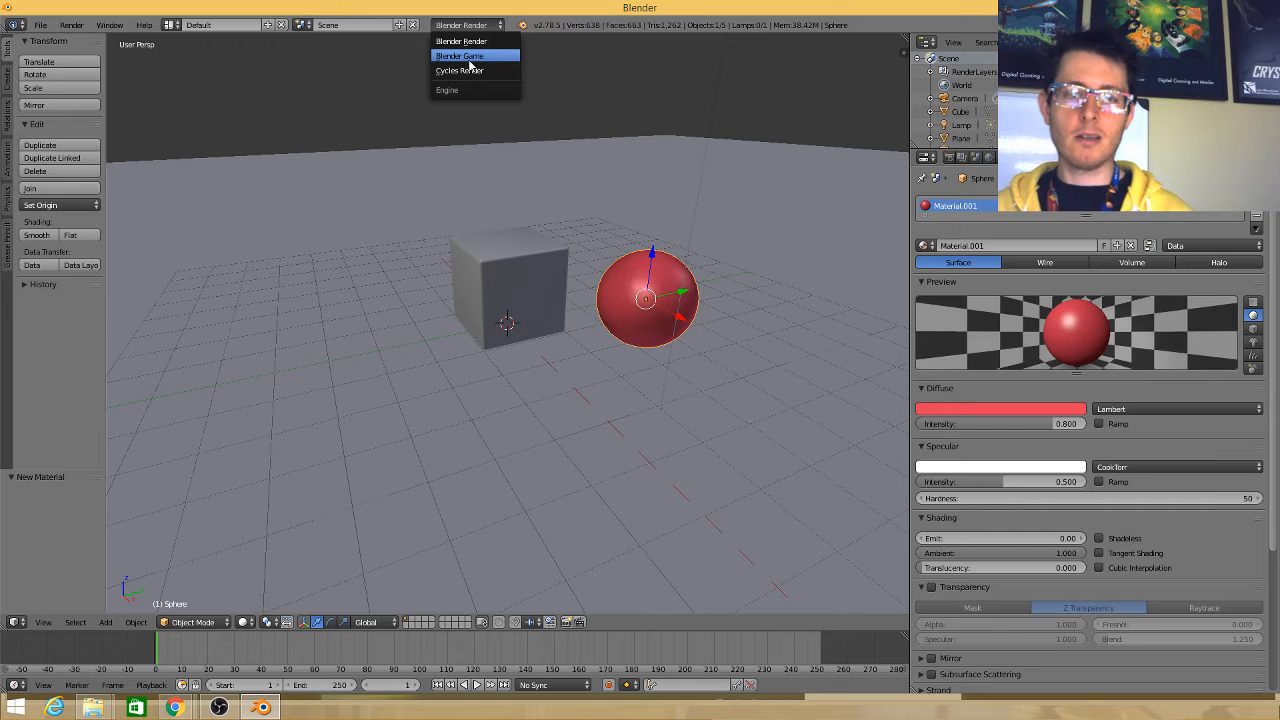
pyautogui.click(460, 70)
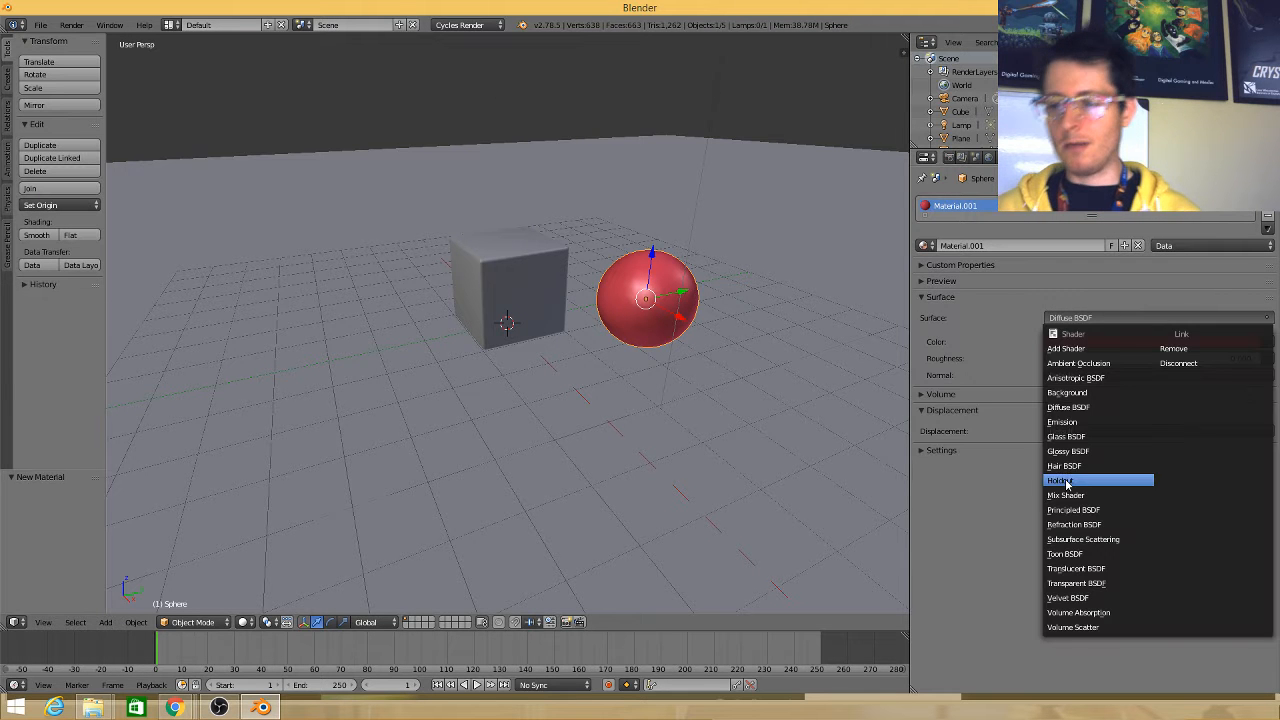
pyautogui.click(1068, 452)
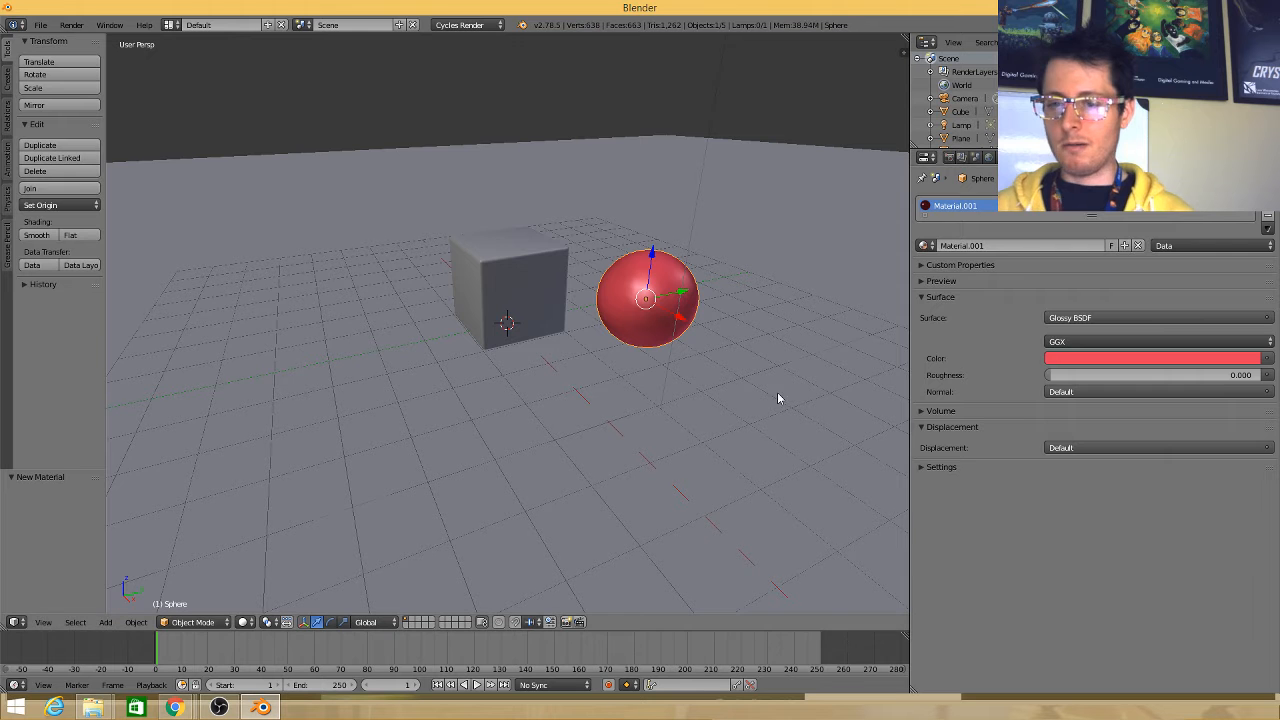
pyautogui.click(504, 284)
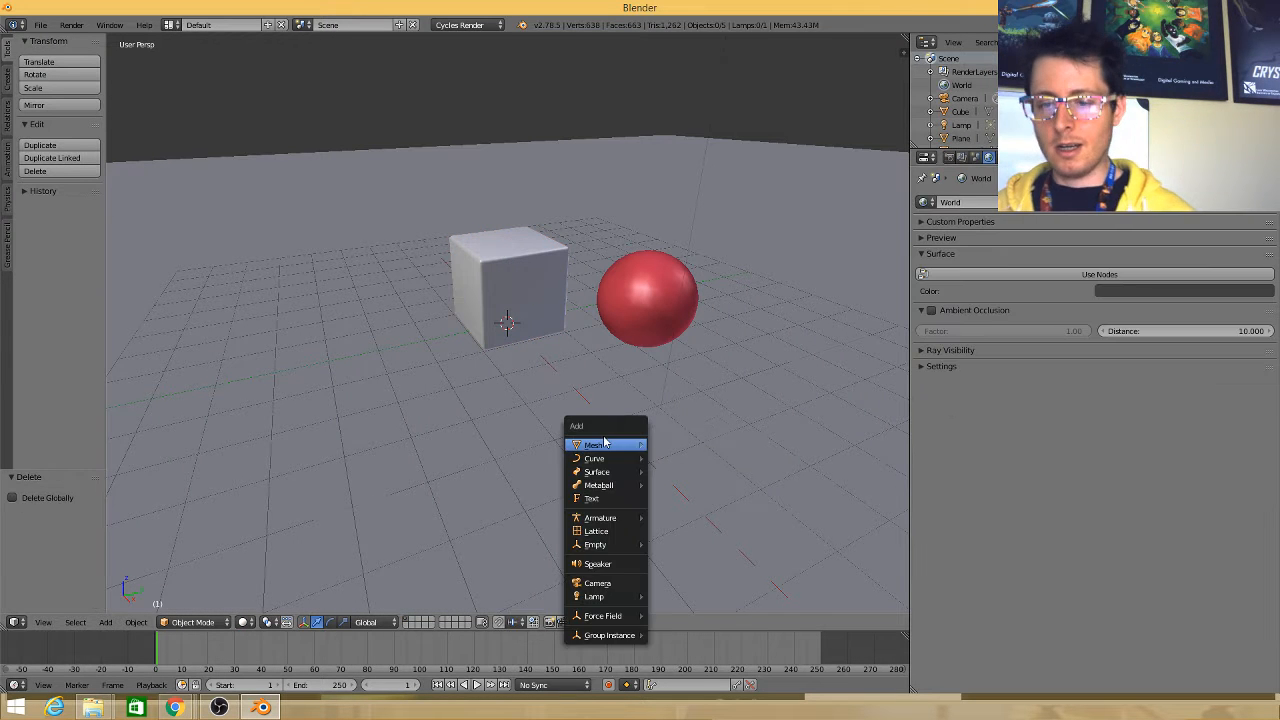
# Add a Suzanne monkey head and give it a new green Glass BSDF material
pyautogui.click(594, 444)
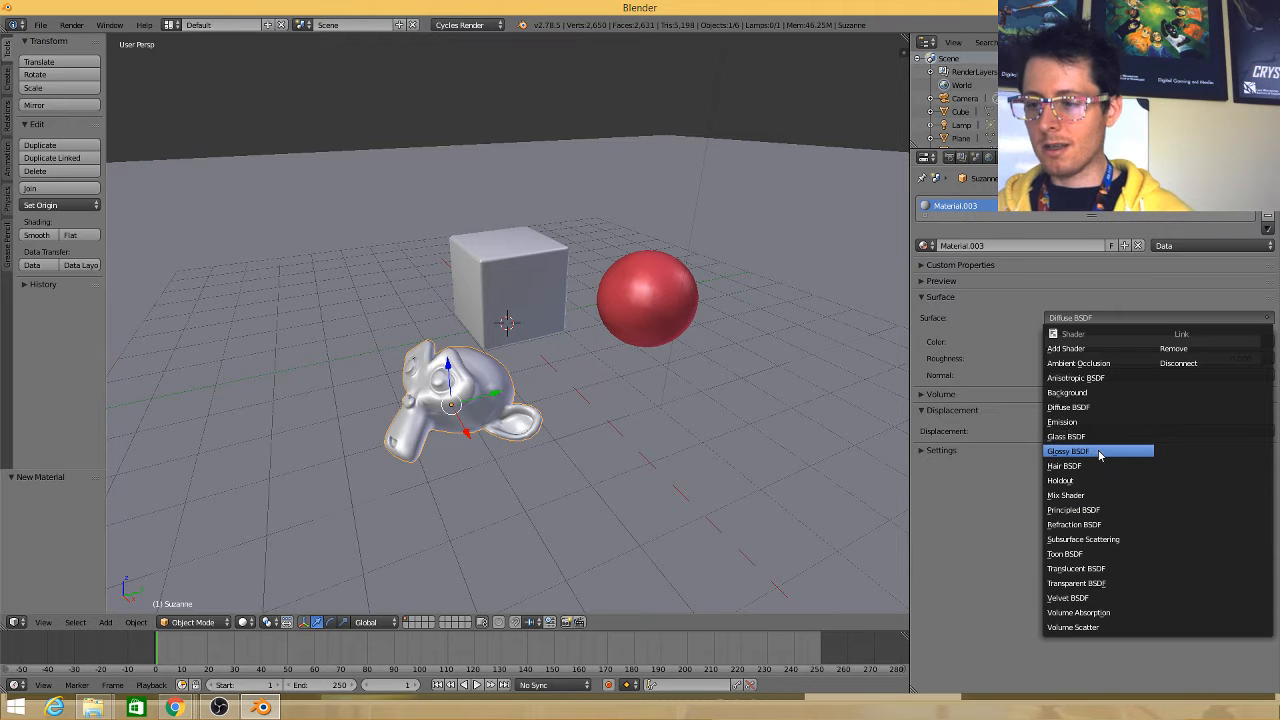
pyautogui.moveTo(1098, 420)
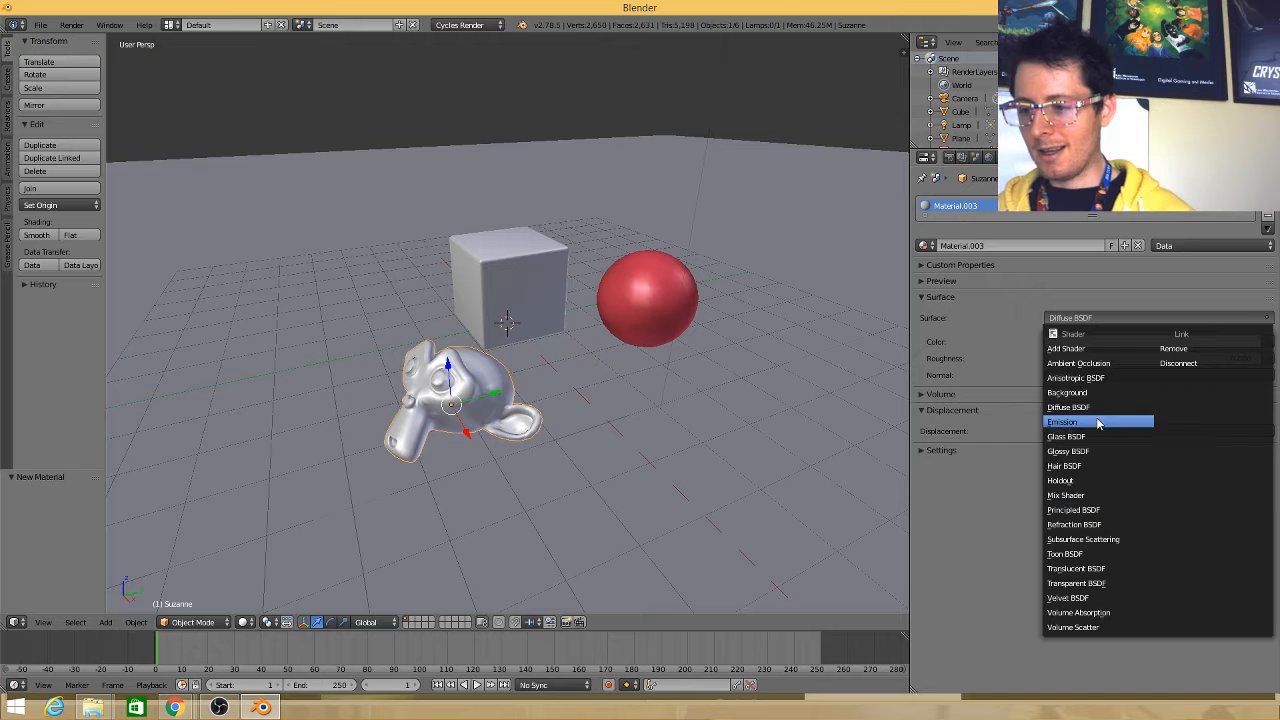
pyautogui.click(1066, 436)
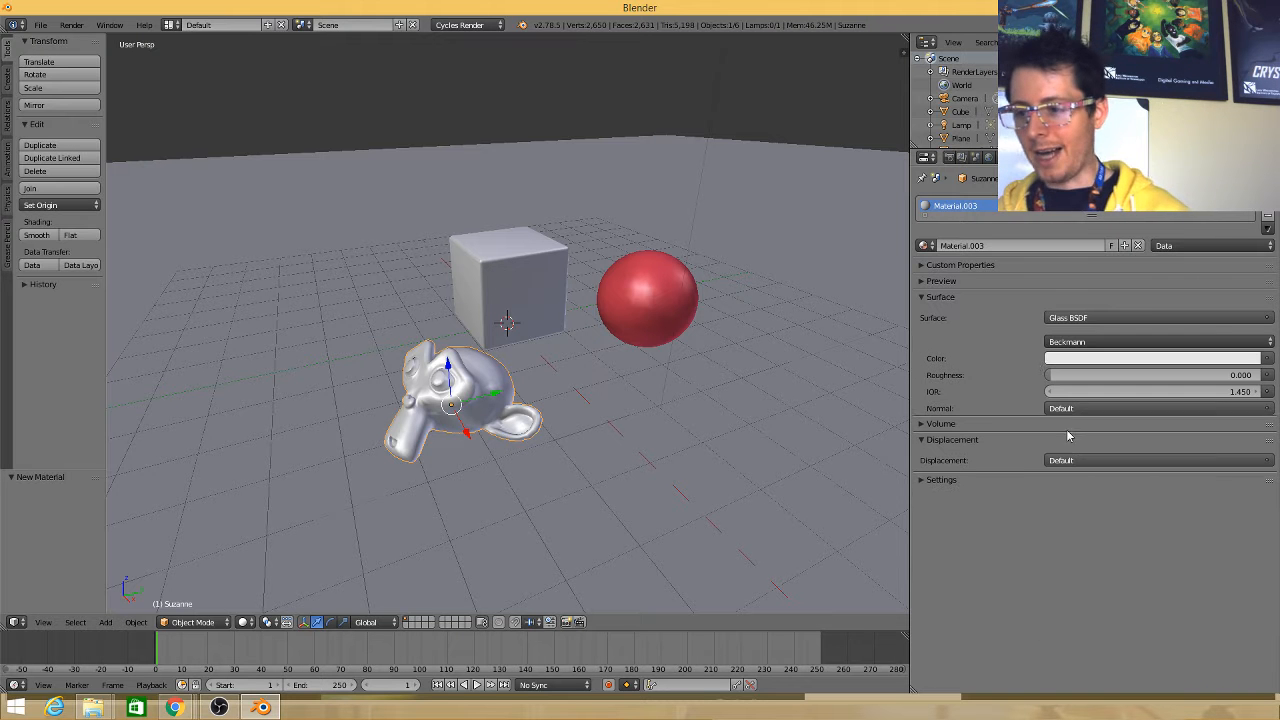
pyautogui.click(1158, 358)
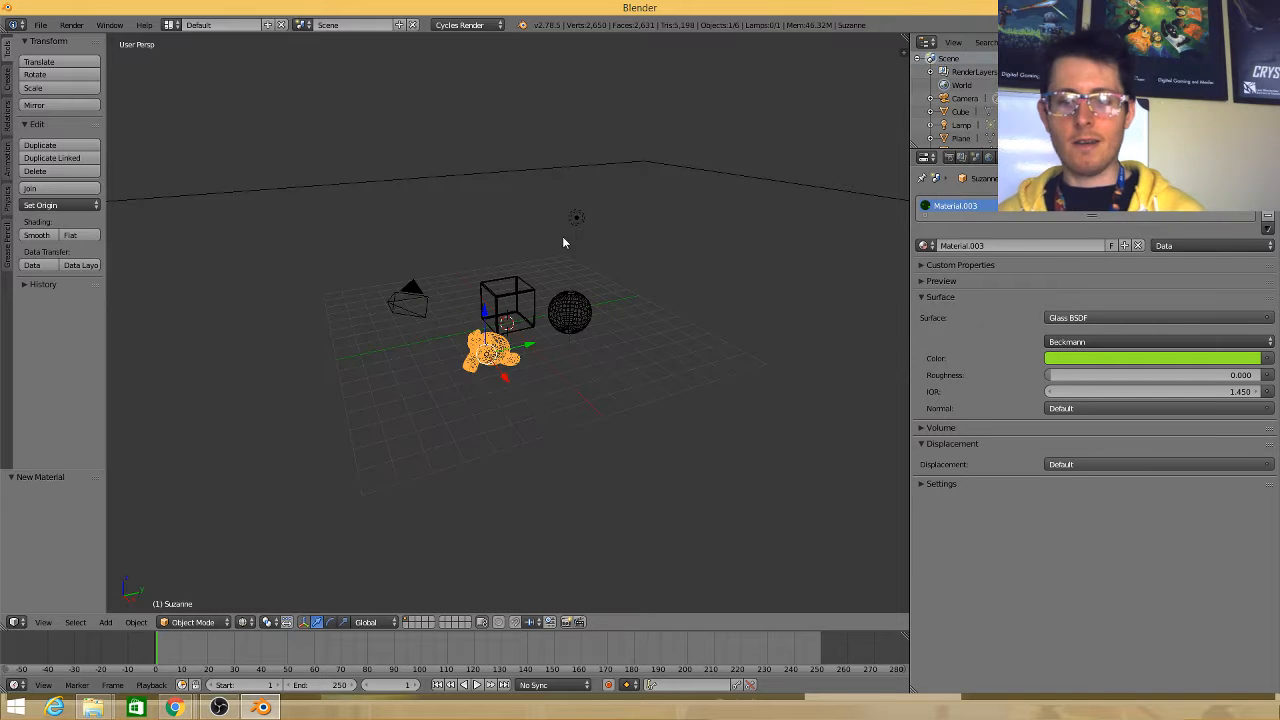
# Change the lamp's type to Sun
pyautogui.click(576, 216)
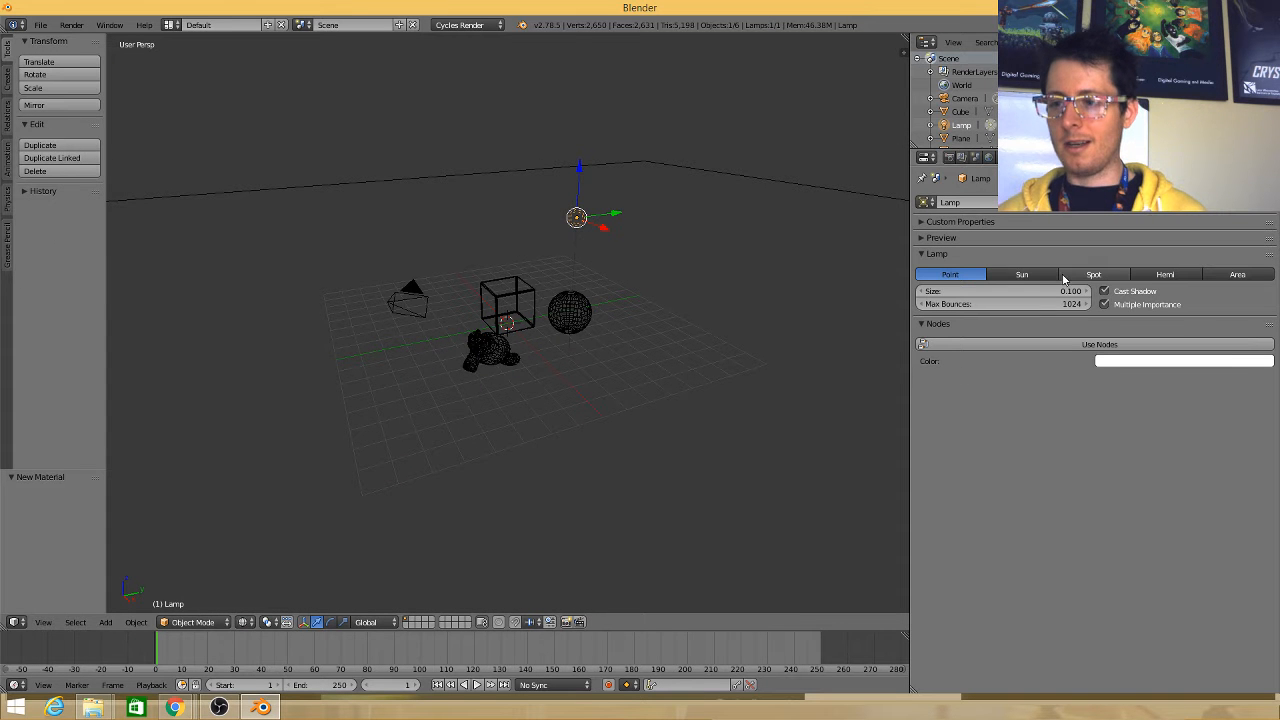
pyautogui.click(1020, 274)
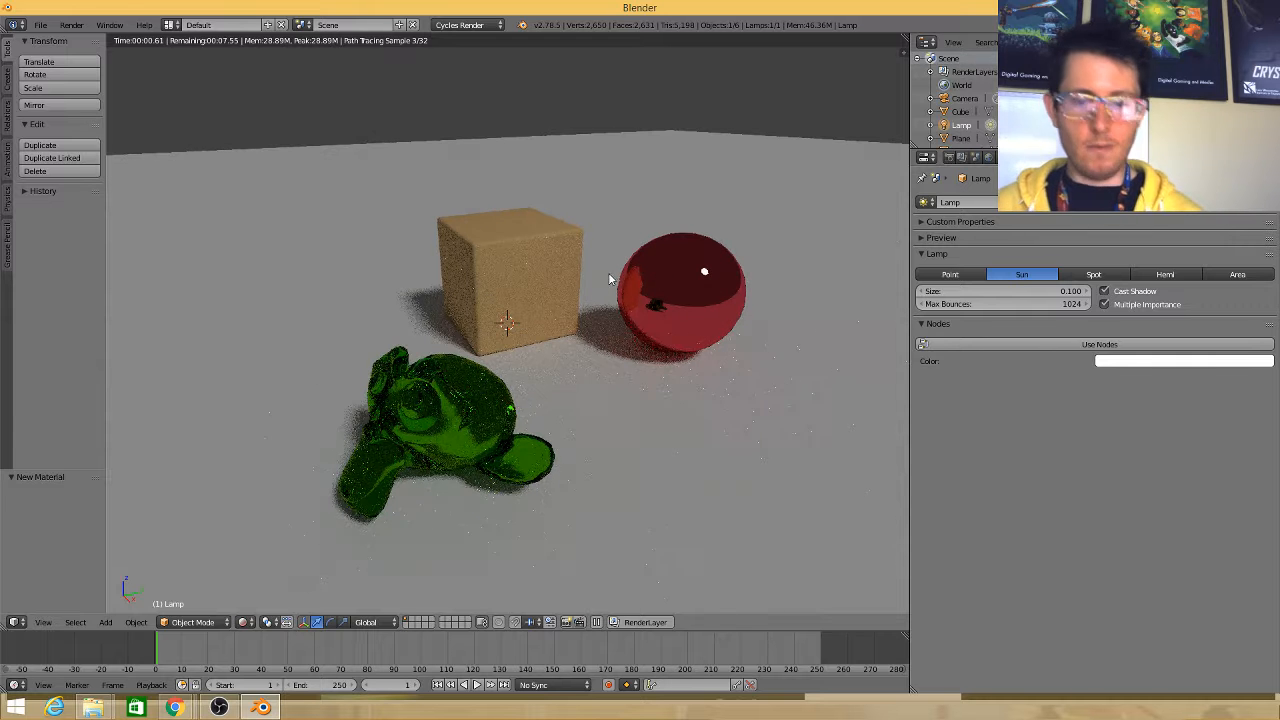
pyautogui.click(950, 274)
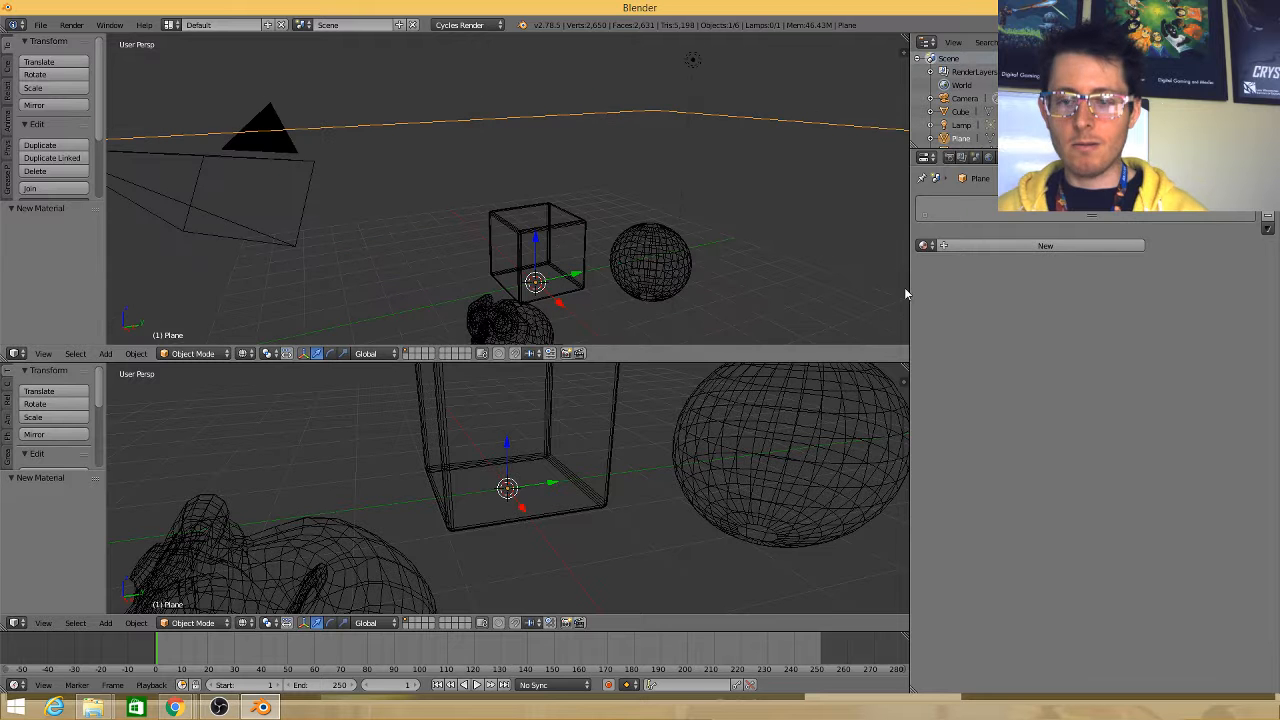
# Give the floor plane a new diffuse material and render the scene live in the viewport
pyautogui.click(1044, 244)
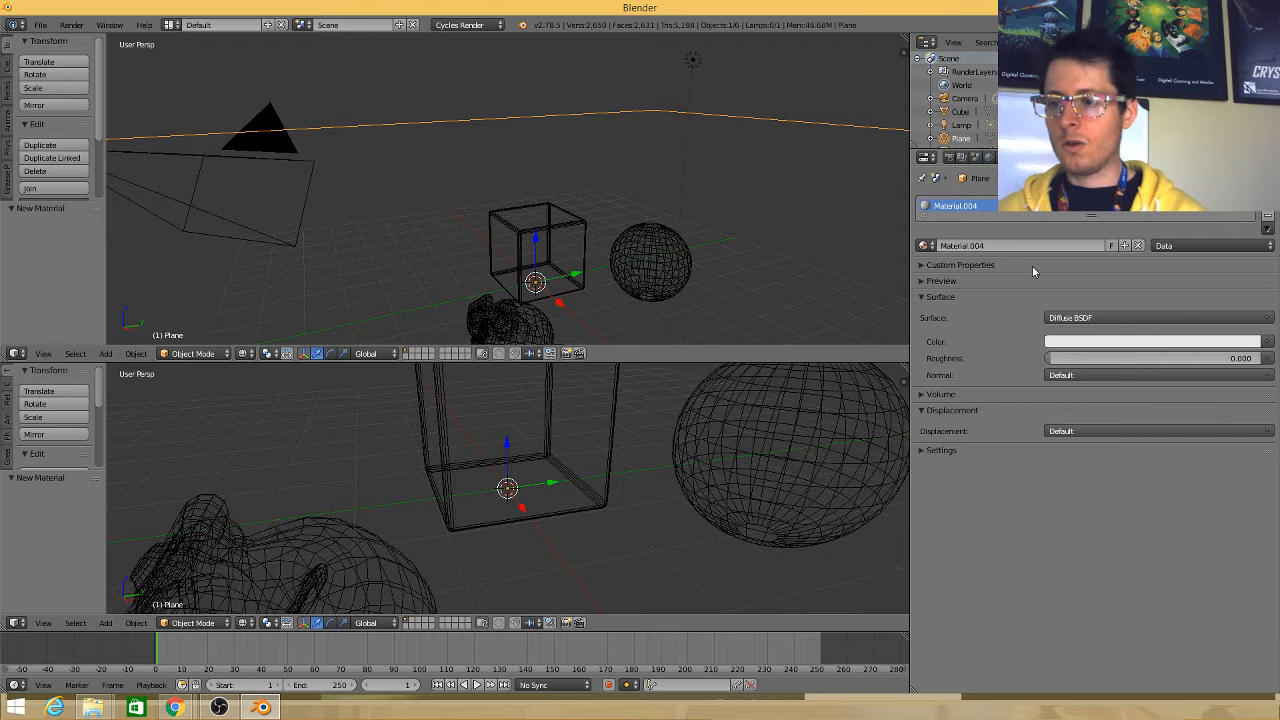
pyautogui.click(936, 178)
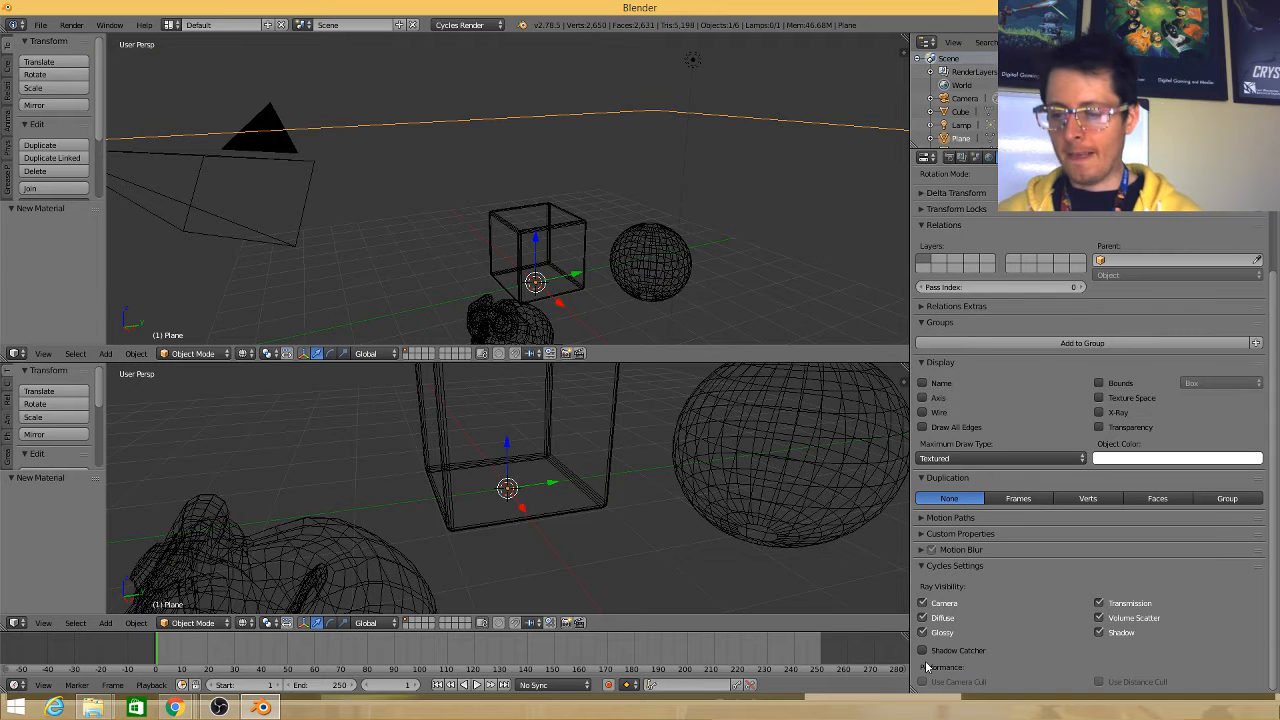
pyautogui.click(922, 650)
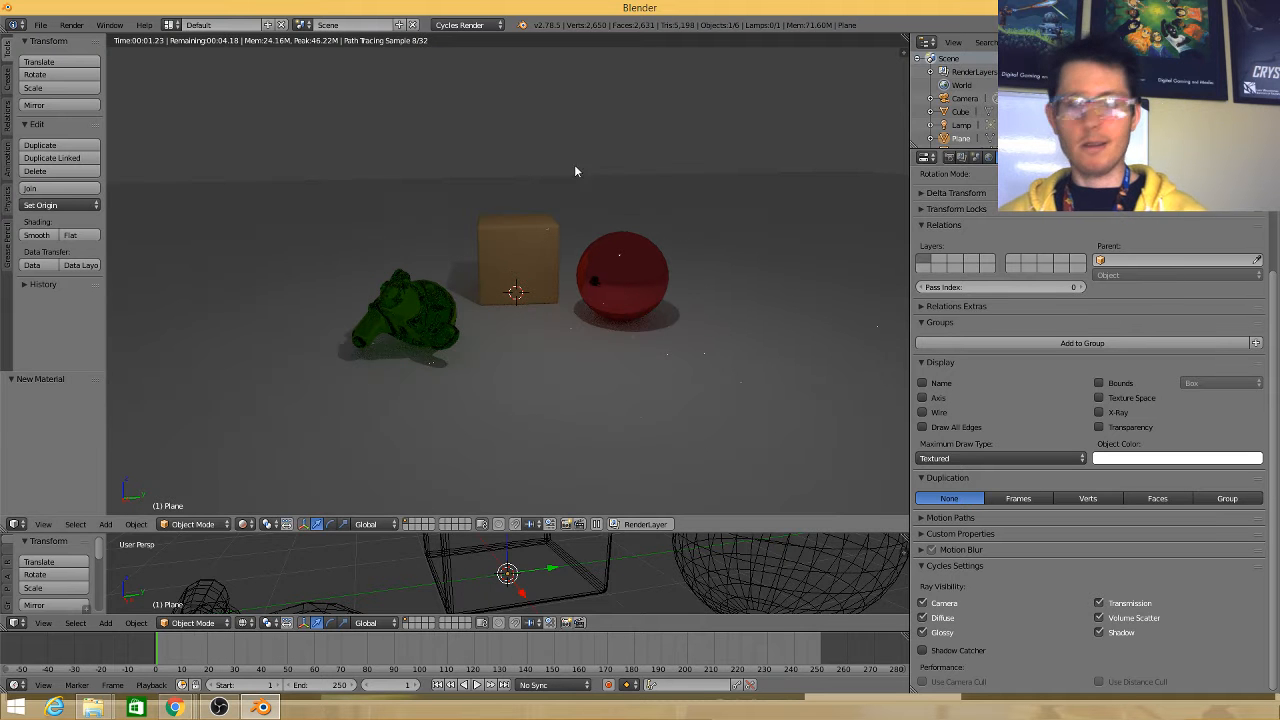
pyautogui.moveTo(552, 238)
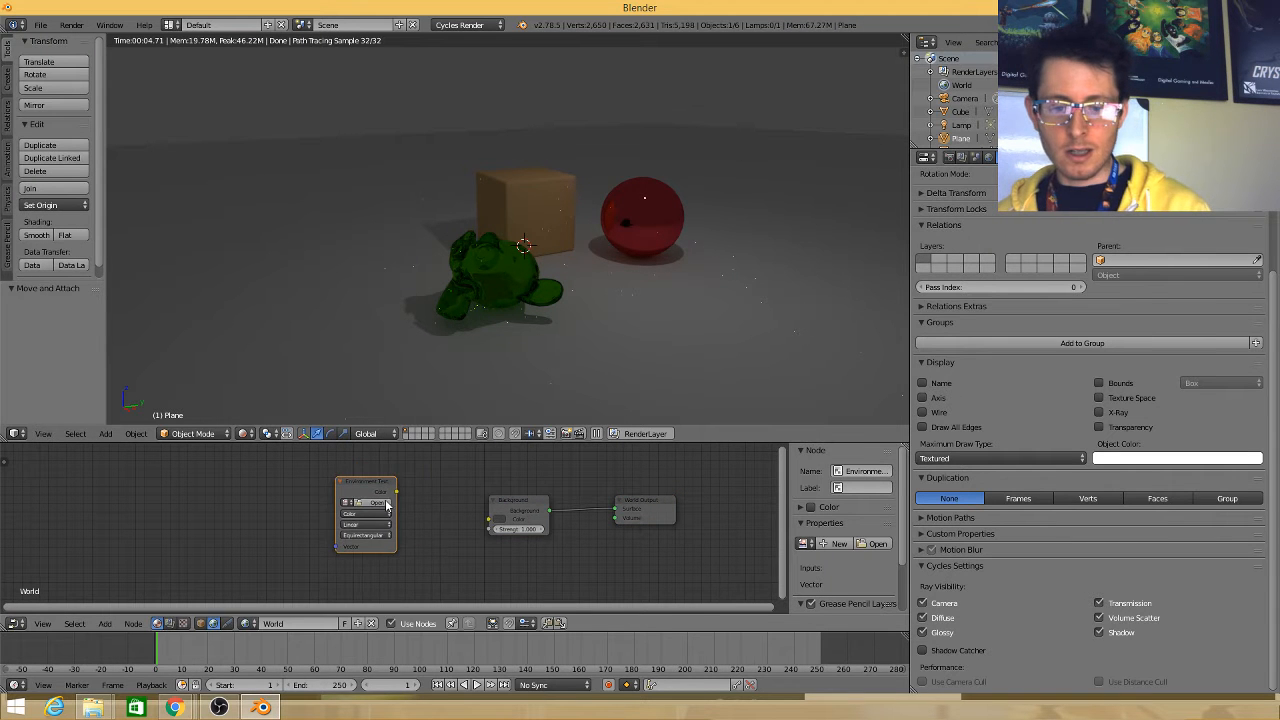
# Load the Arches_E_PineTree .hdr from Downloads into the world's Environment Texture
pyautogui.click(876, 544)
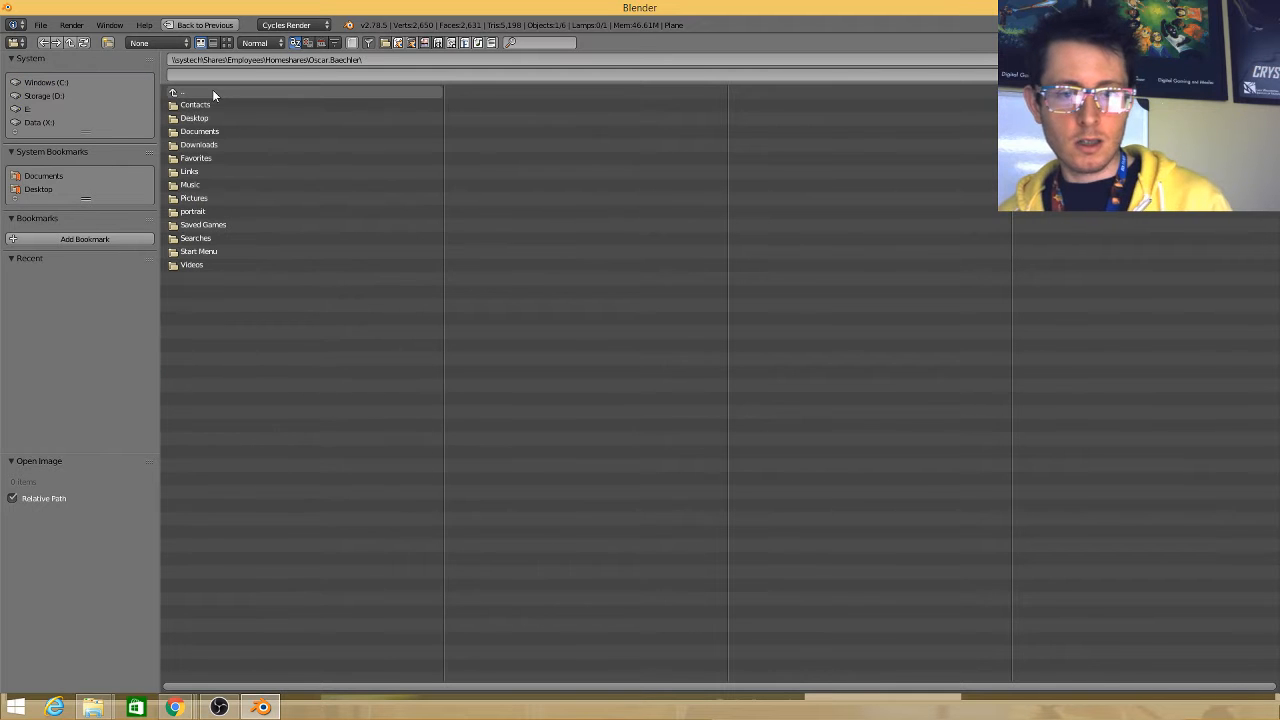
pyautogui.doubleClick(198, 144)
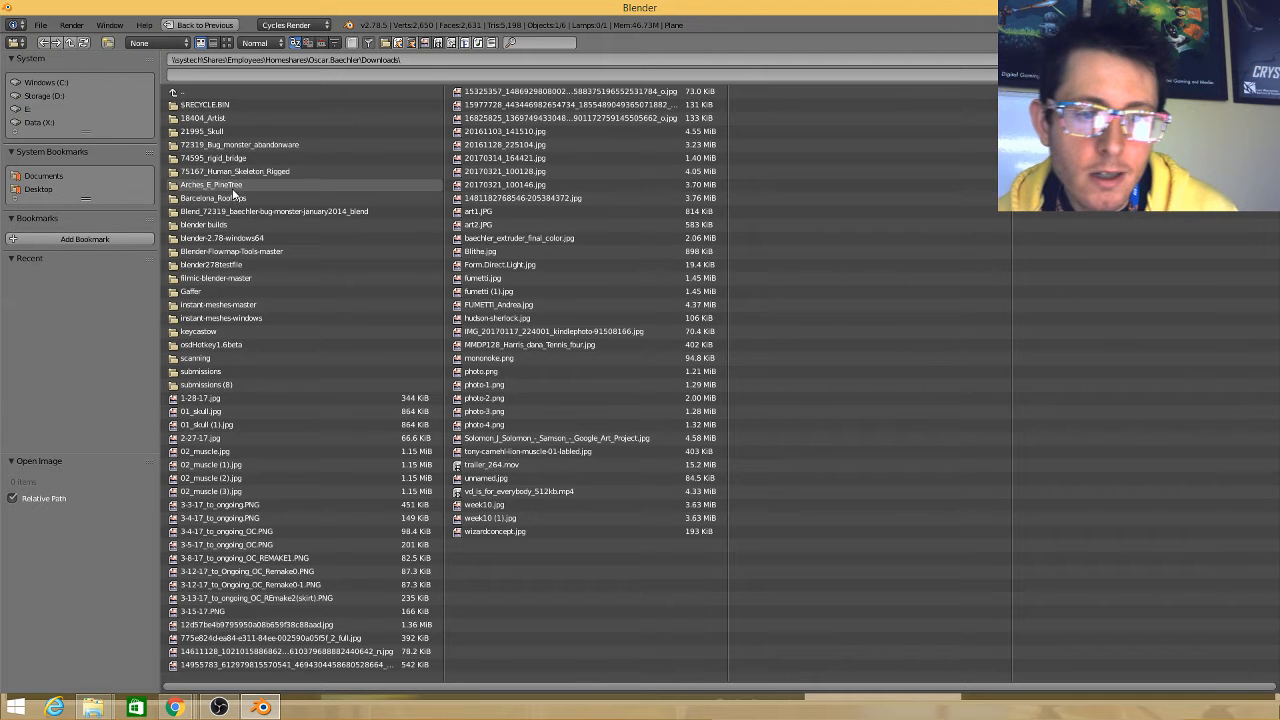
pyautogui.doubleClick(212, 184)
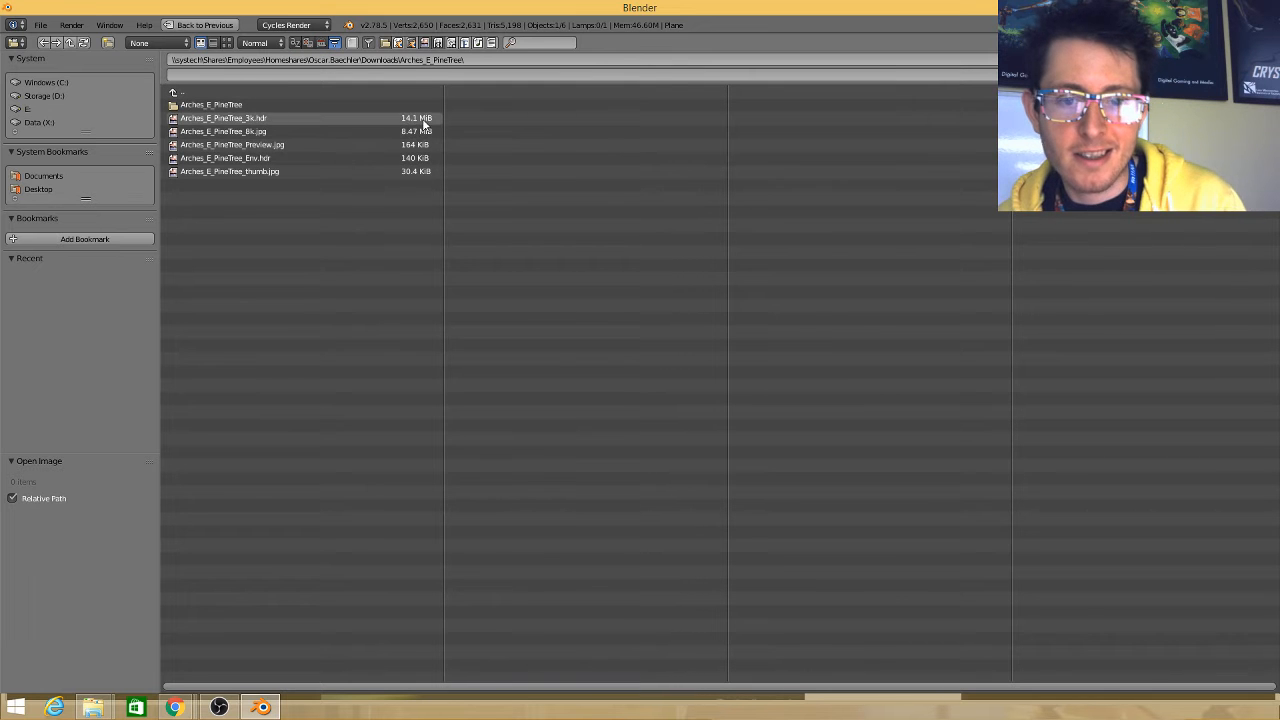
pyautogui.click(224, 118)
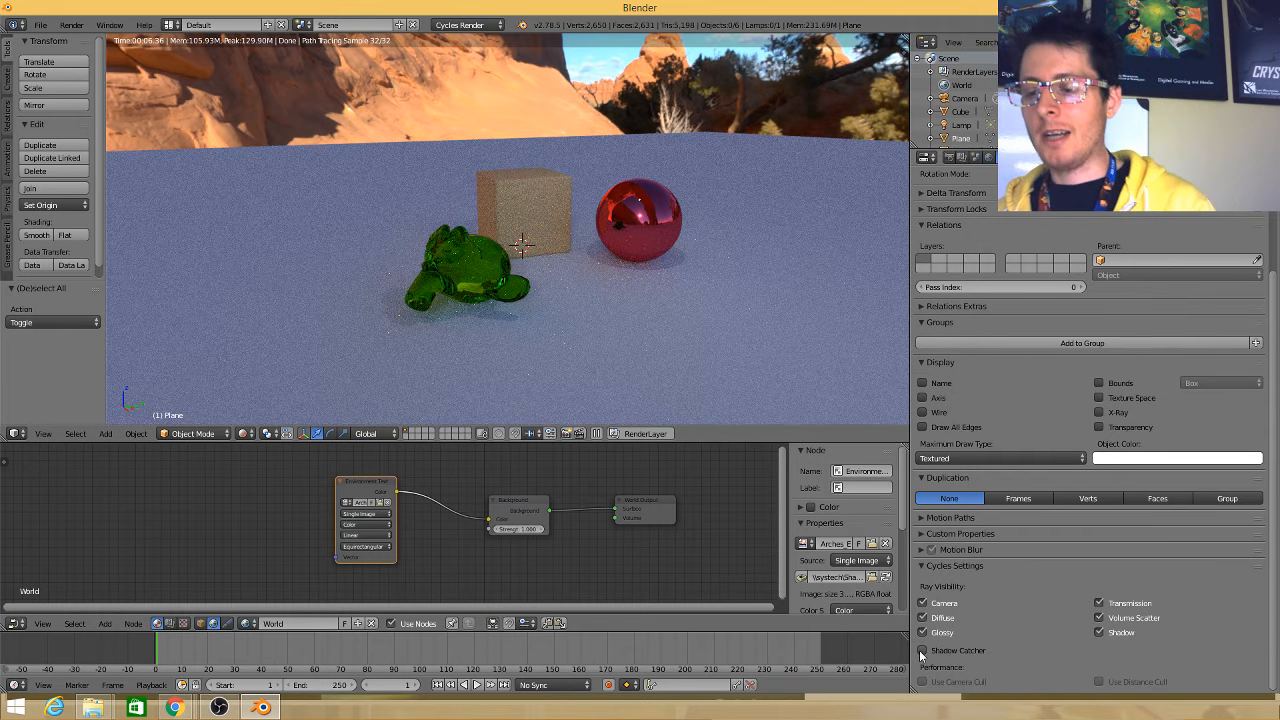
# Return the viewport to solid shading with the floor plane in Edit Mode
pyautogui.click(922, 650)
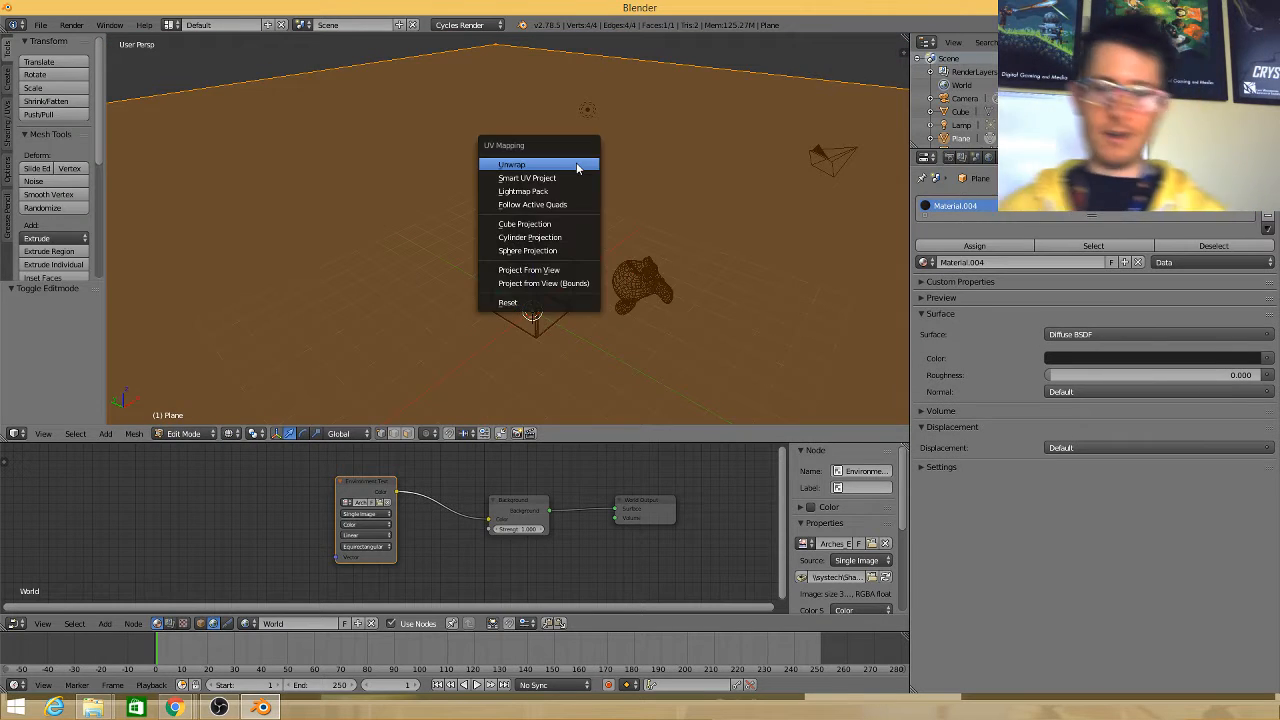
# Unwrap the floor plane and lay its UVs over the rocky ground of the Arches HDR image
pyautogui.click(512, 164)
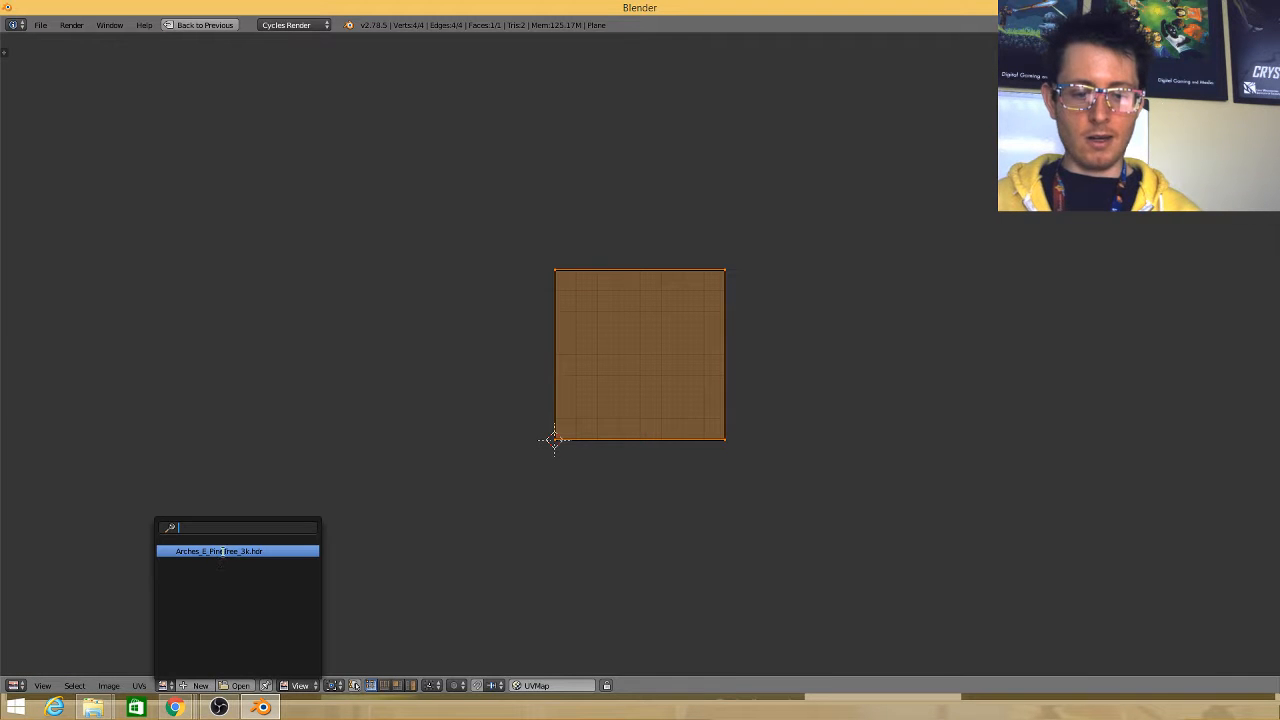
pyautogui.click(220, 552)
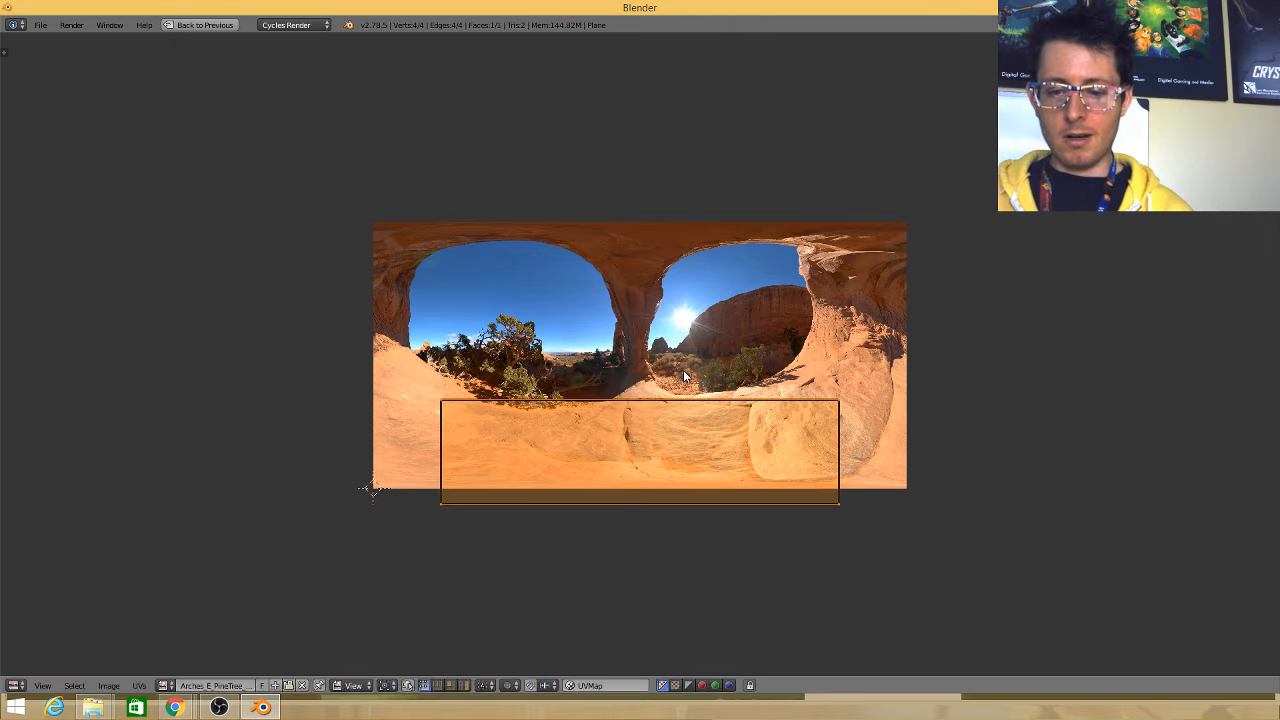
pyautogui.moveTo(640, 470); pyautogui.dragTo(640, 444)
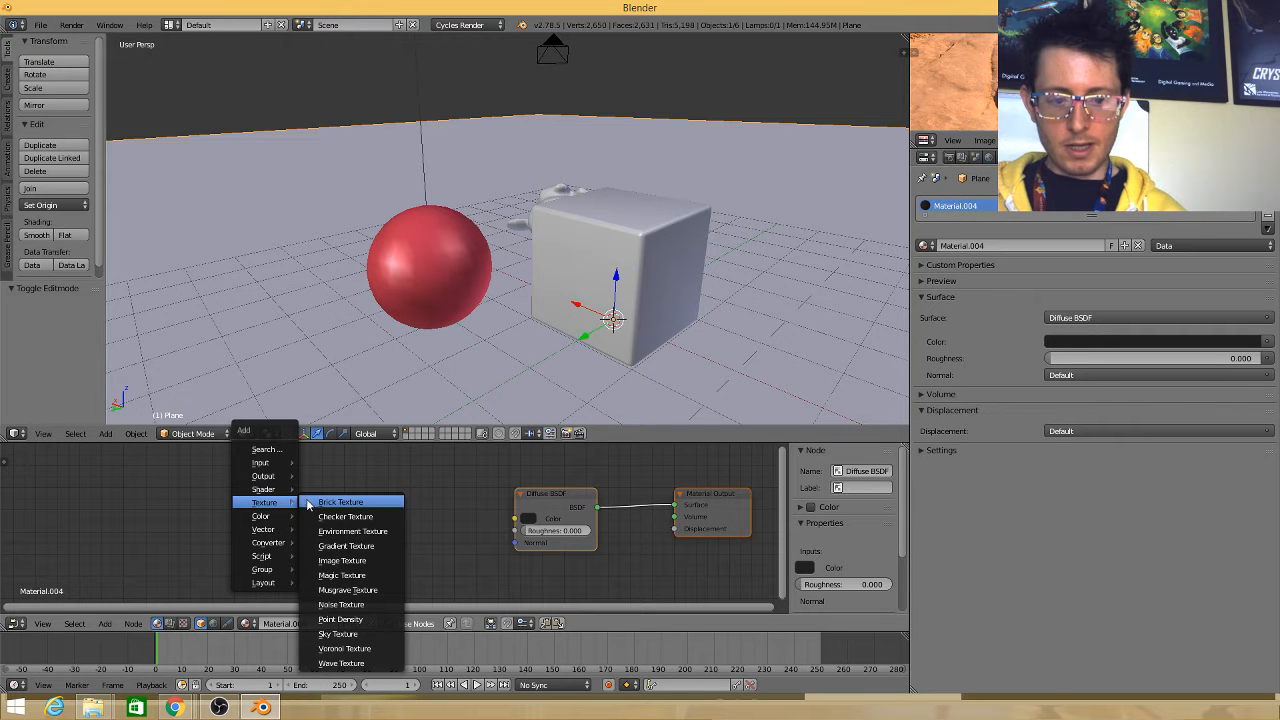
# Add an Image Texture node to the floor material and start loading an image into it
pyautogui.click(342, 560)
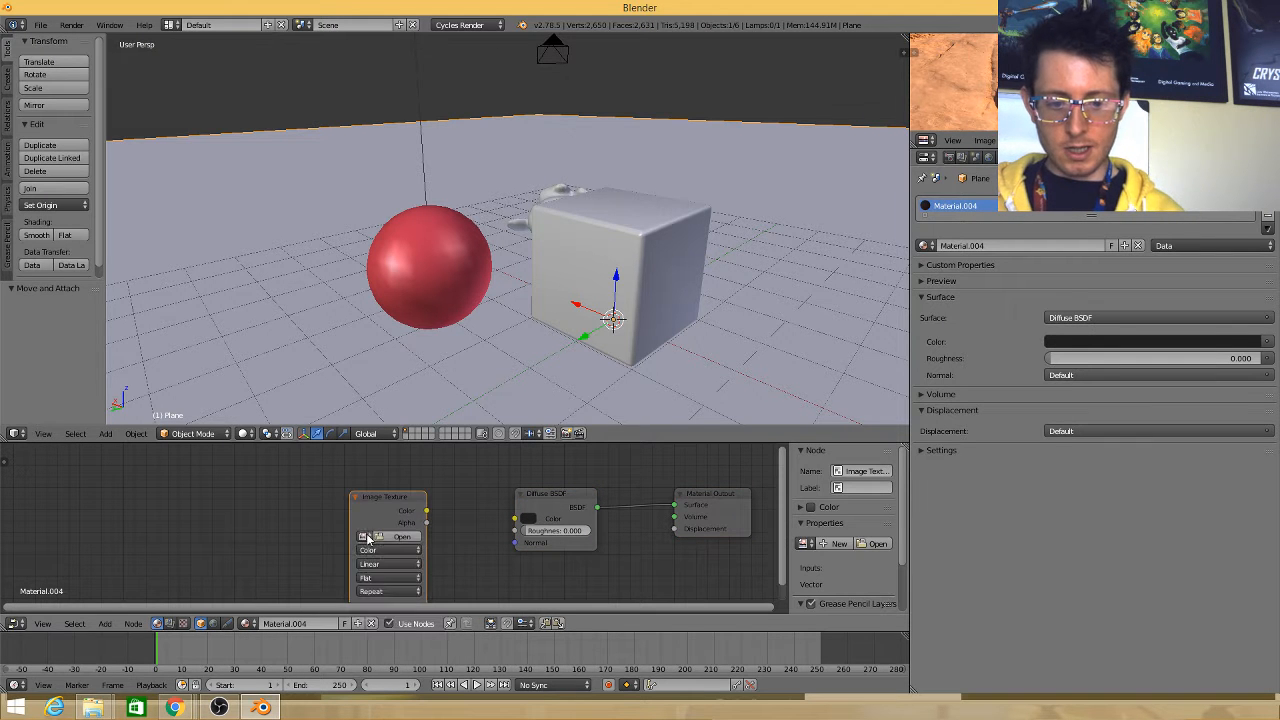
pyautogui.click(400, 536)
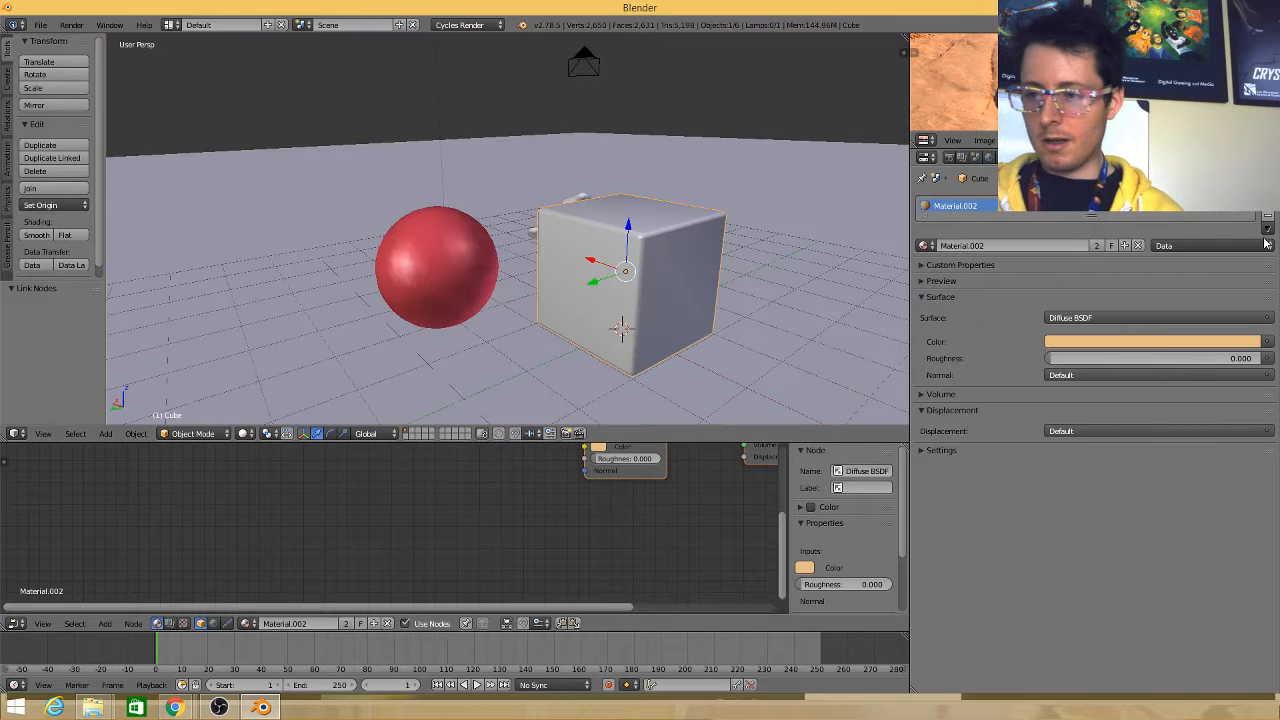
# Make the cube's material white with a Glossy BSDF surface
pyautogui.click(1152, 340)
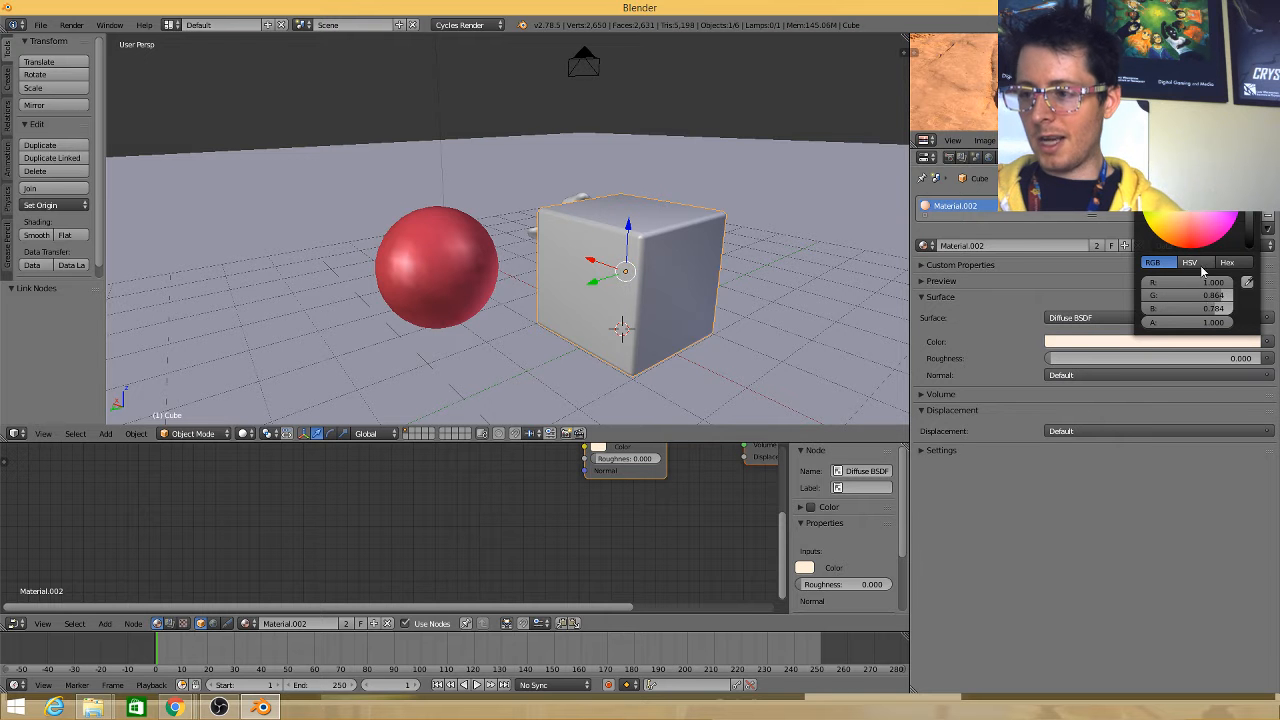
pyautogui.click(1112, 452)
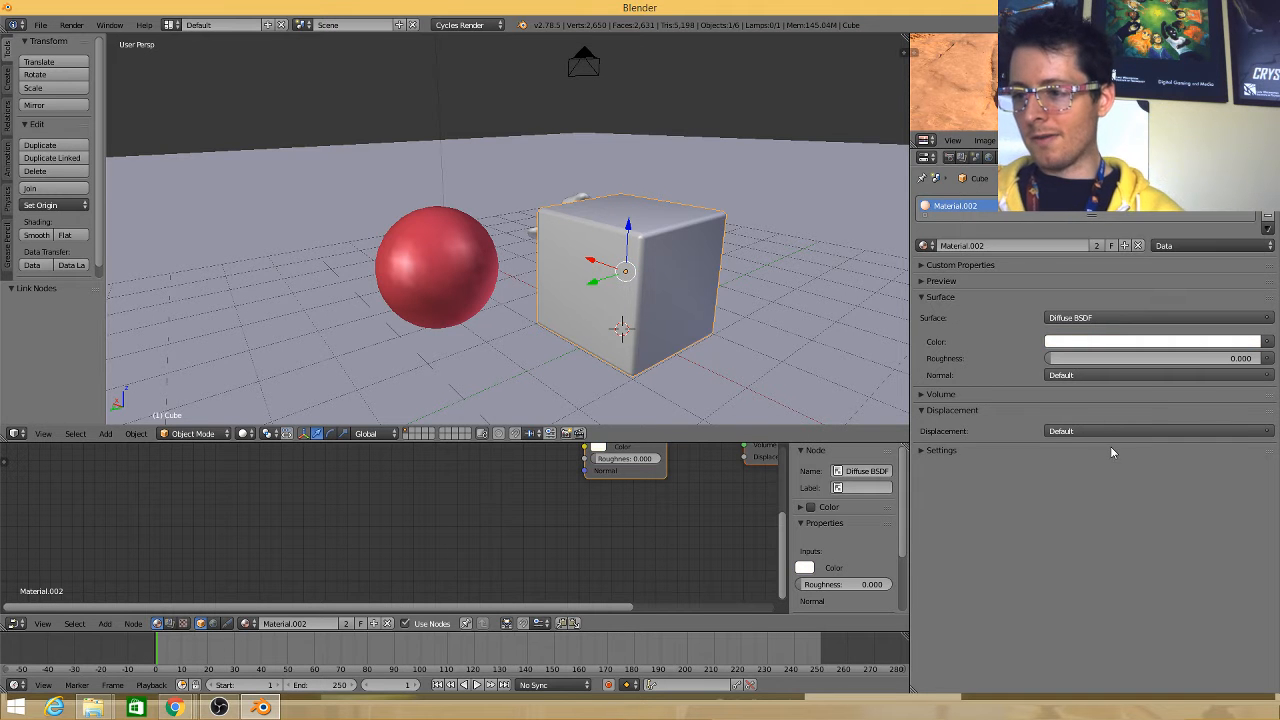
pyautogui.click(1156, 316)
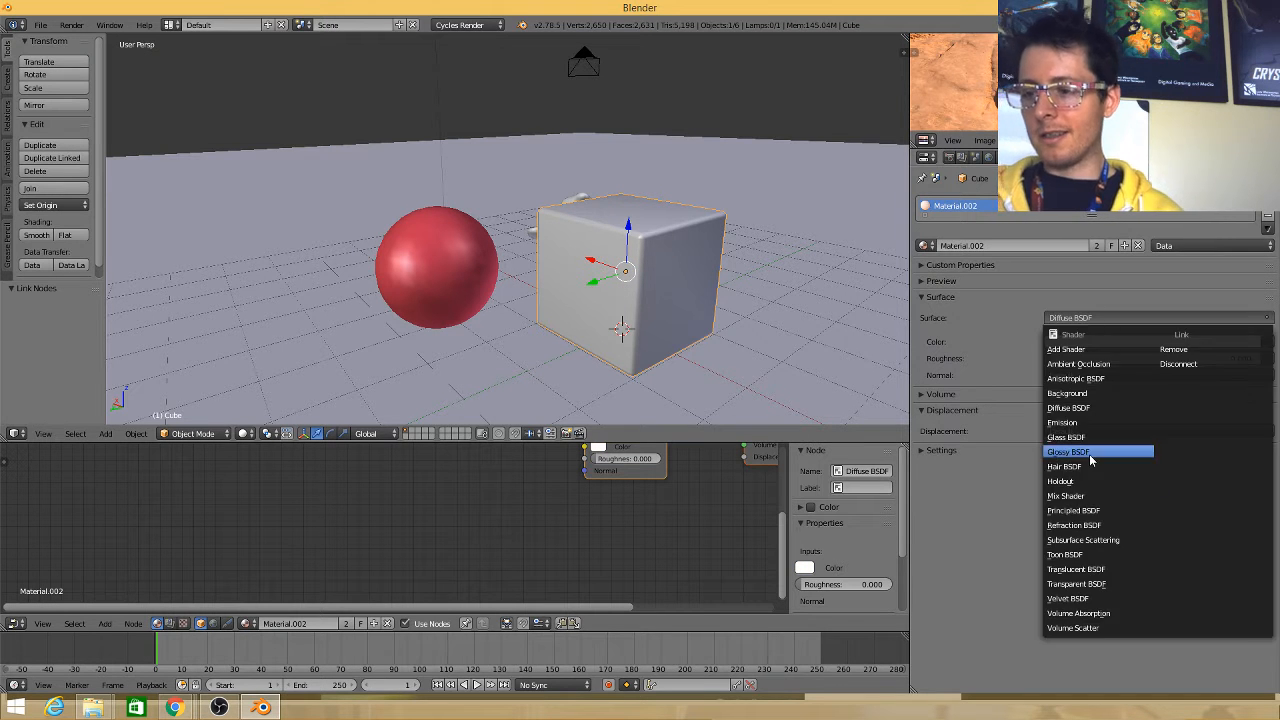
pyautogui.click(1068, 452)
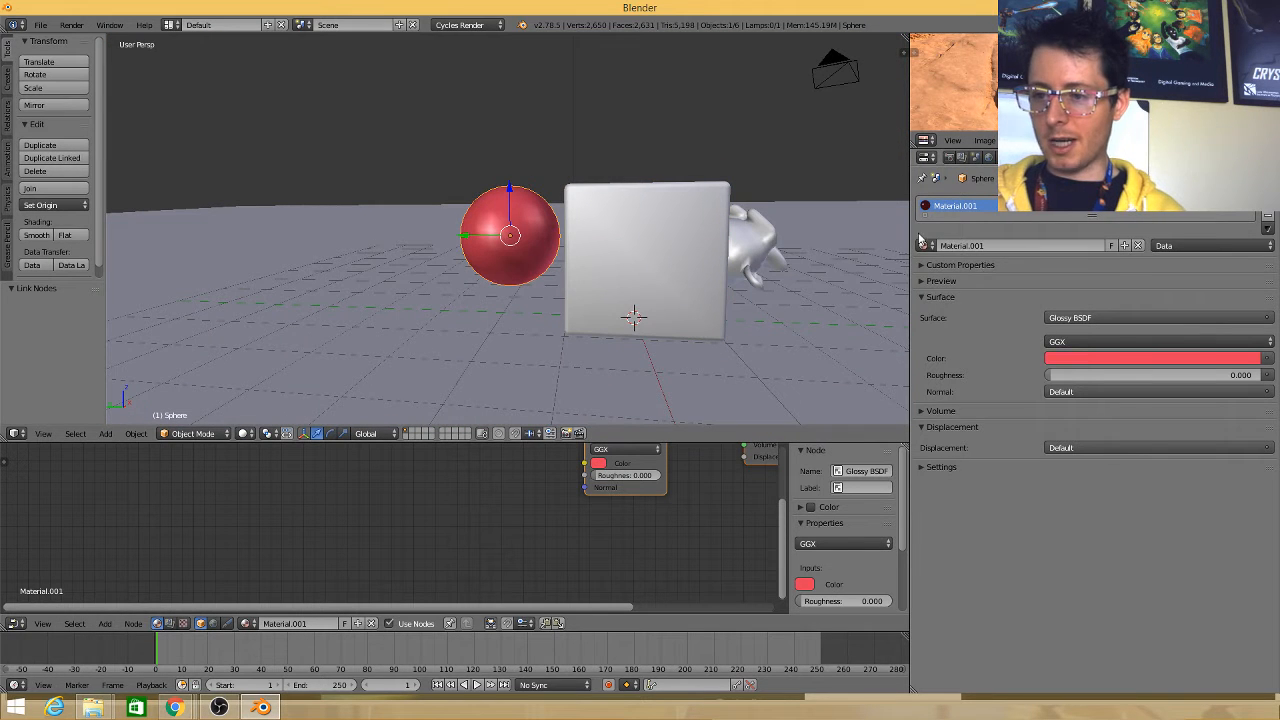
# Assign the cube's glossy Material.002 to the sphere and view the chrome objects up close
pyautogui.click(928, 244)
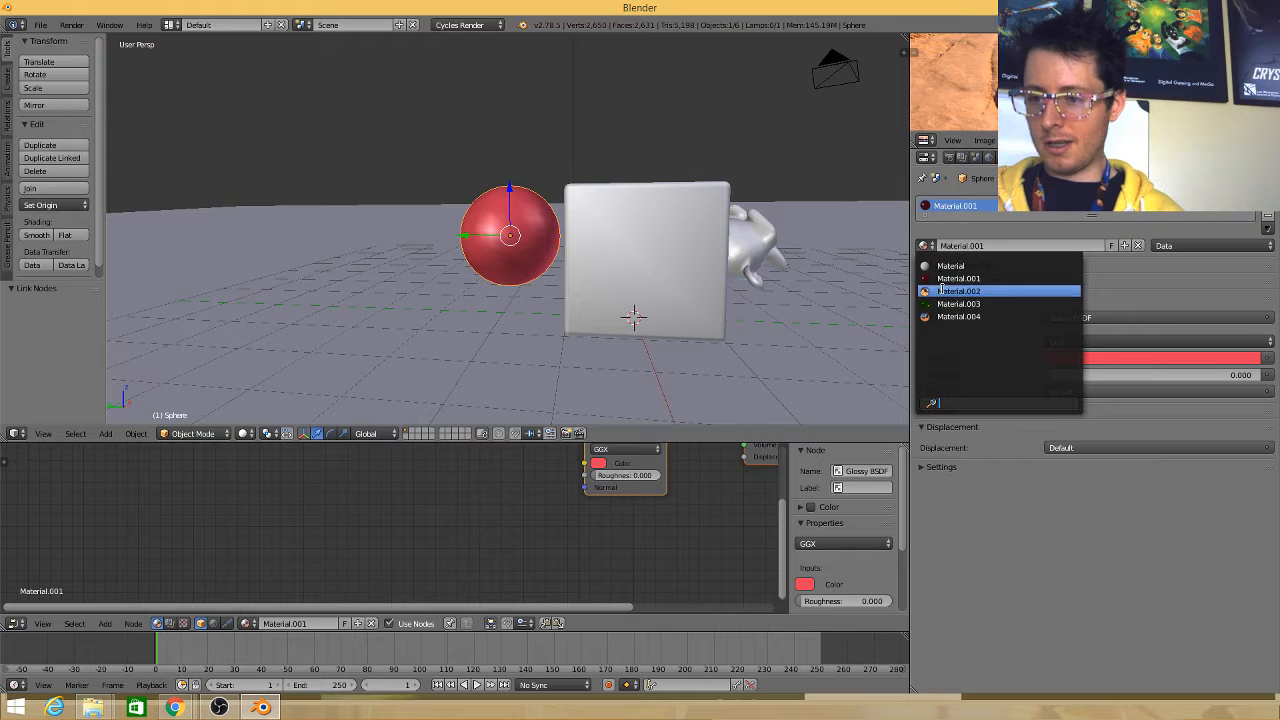
pyautogui.click(960, 292)
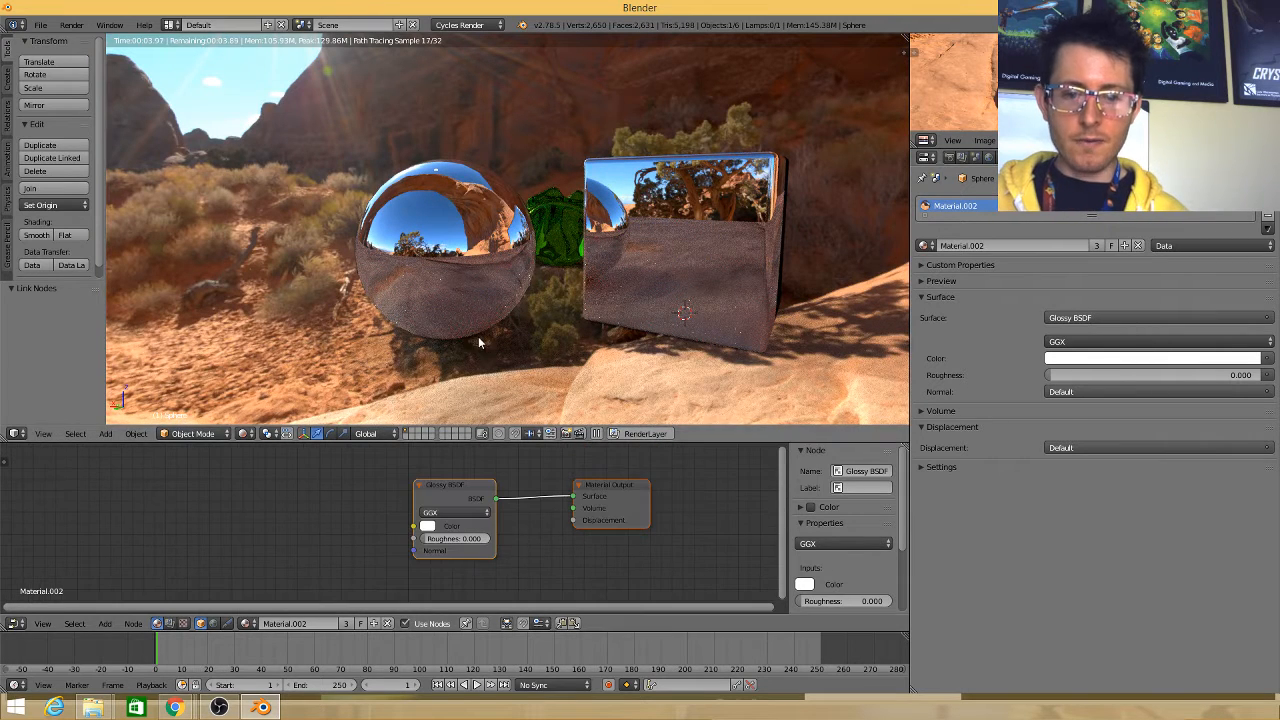
pyautogui.moveTo(444, 486); pyautogui.dragTo(264, 464)
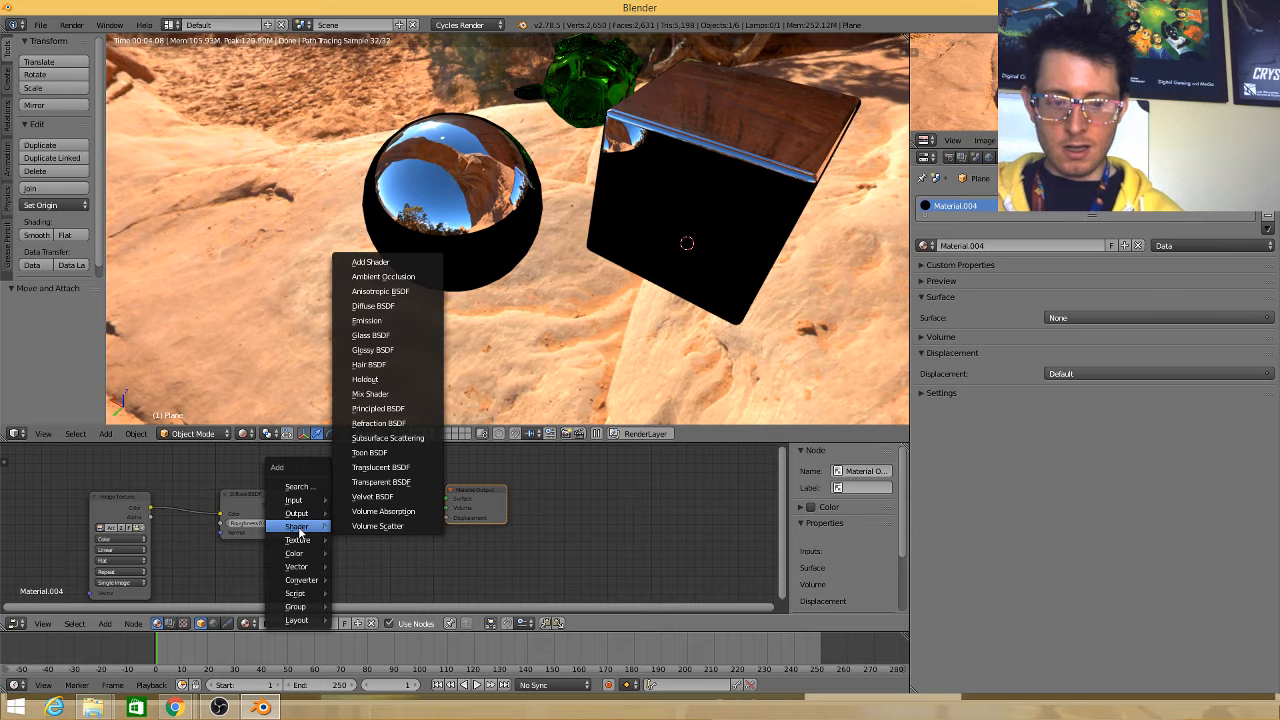
pyautogui.moveTo(404, 364)
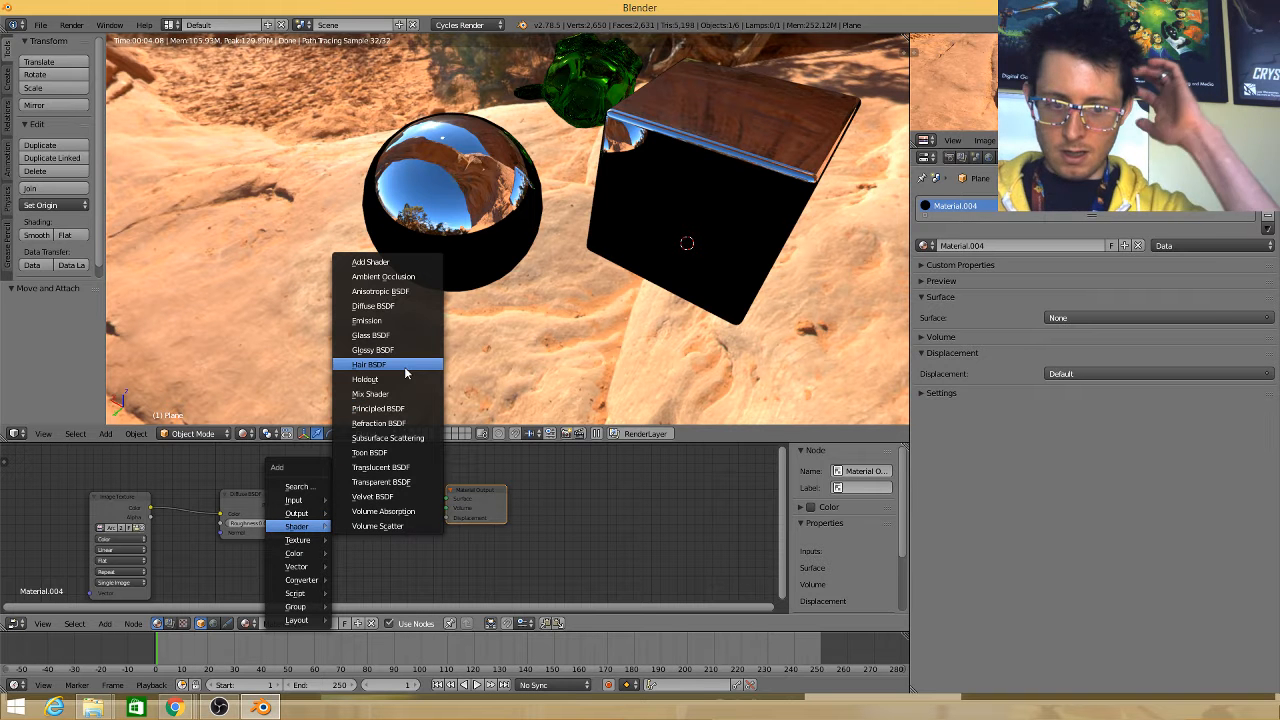
pyautogui.moveTo(372, 350)
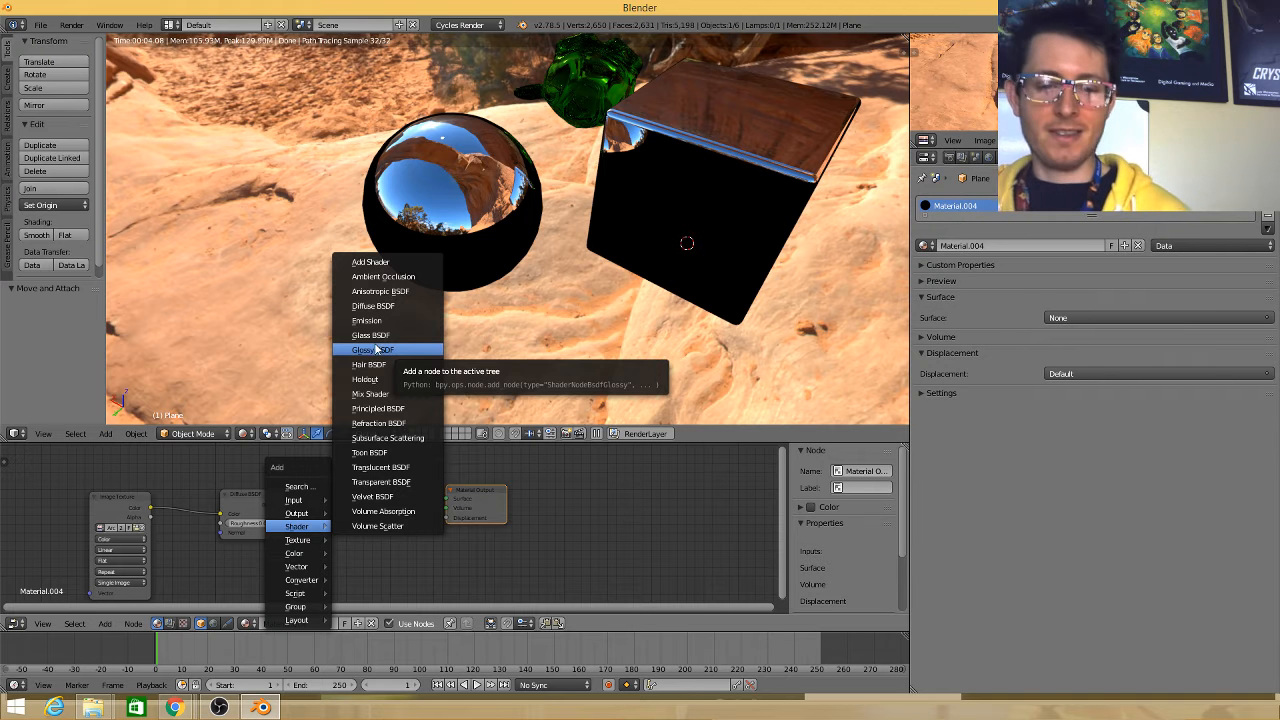
pyautogui.moveTo(448, 482)
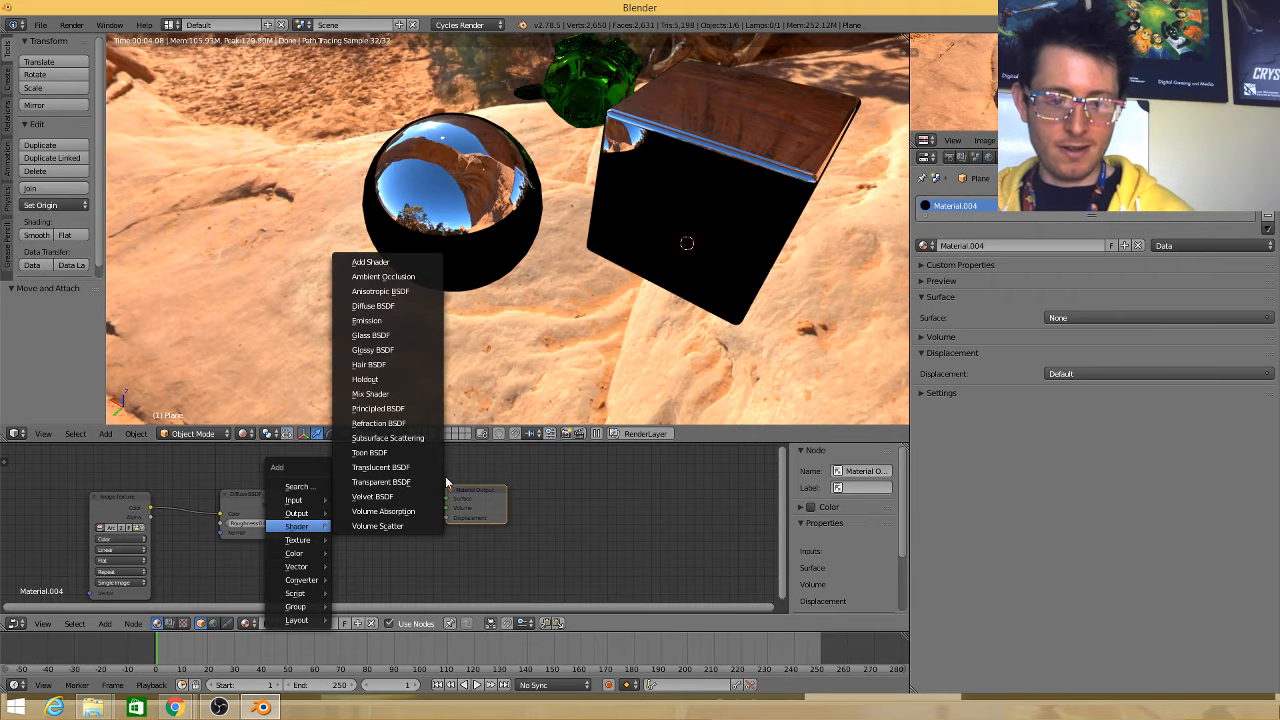
# Add a Diffuse BSDF shader node to the floor plane's material
pyautogui.click(380, 482)
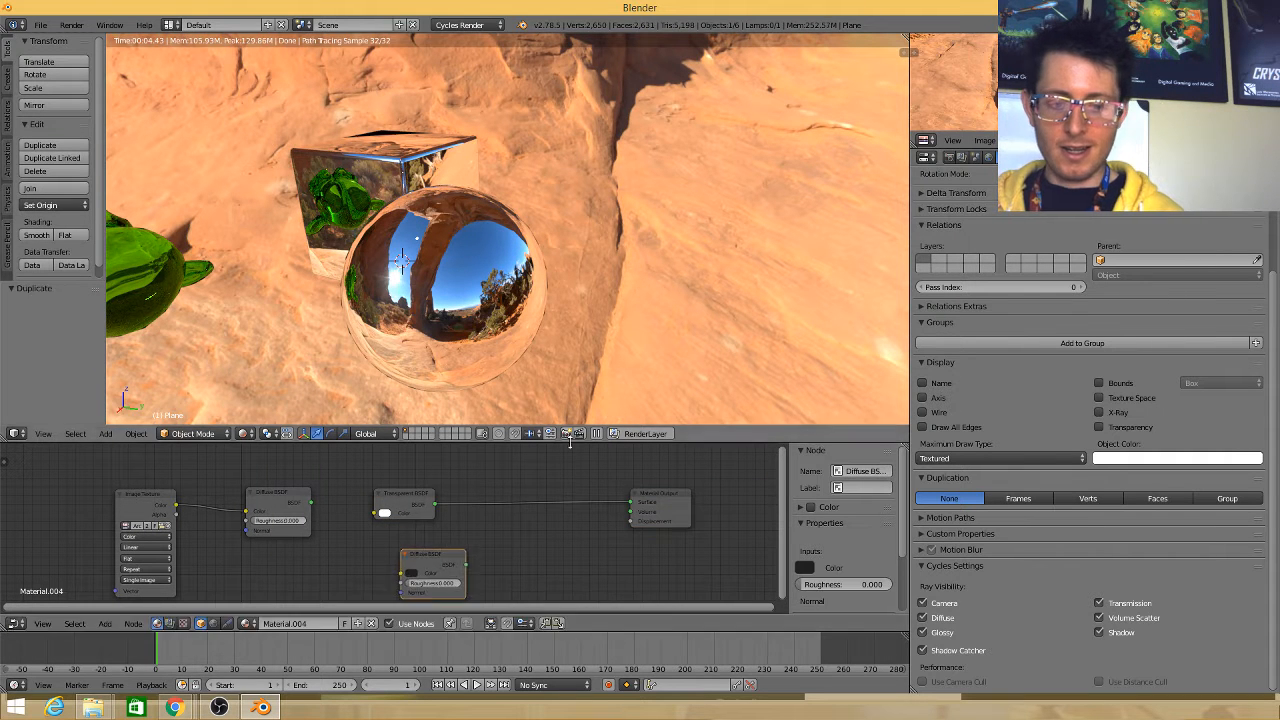
# Add a Mix Shader node at 0.500 to the sphere's material node tree
pyautogui.click(510, 524)
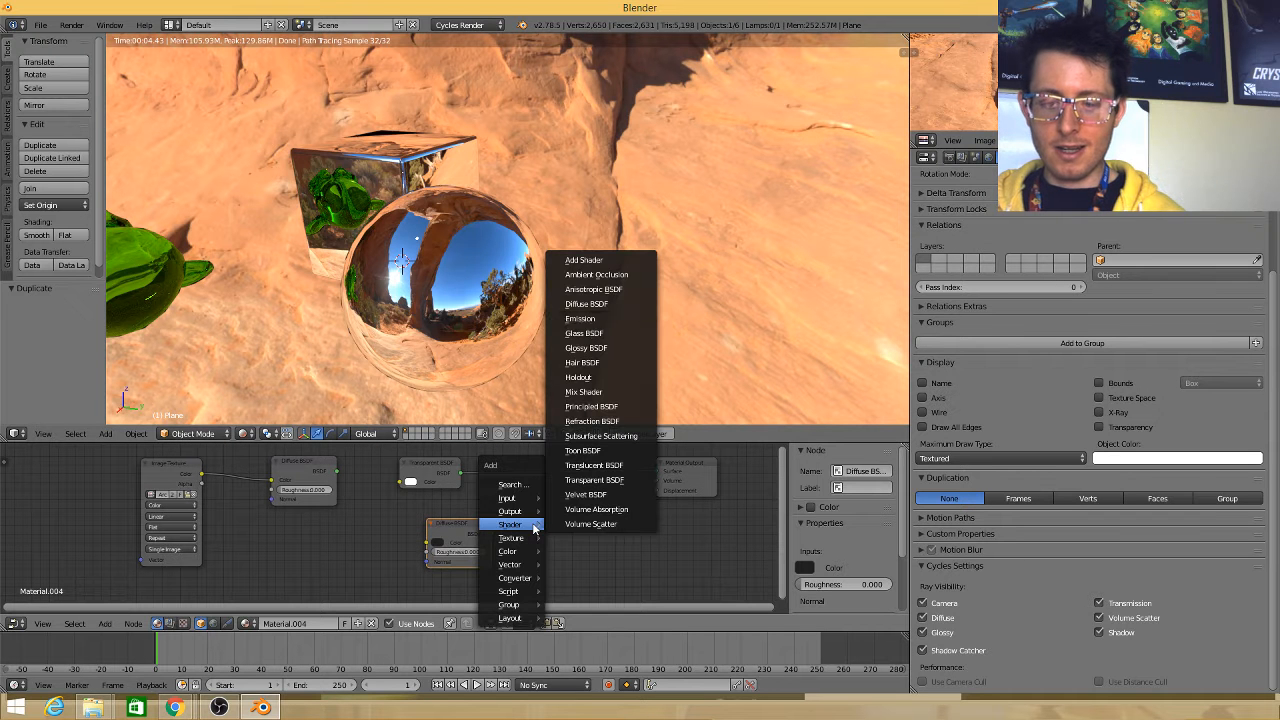
pyautogui.click(584, 390)
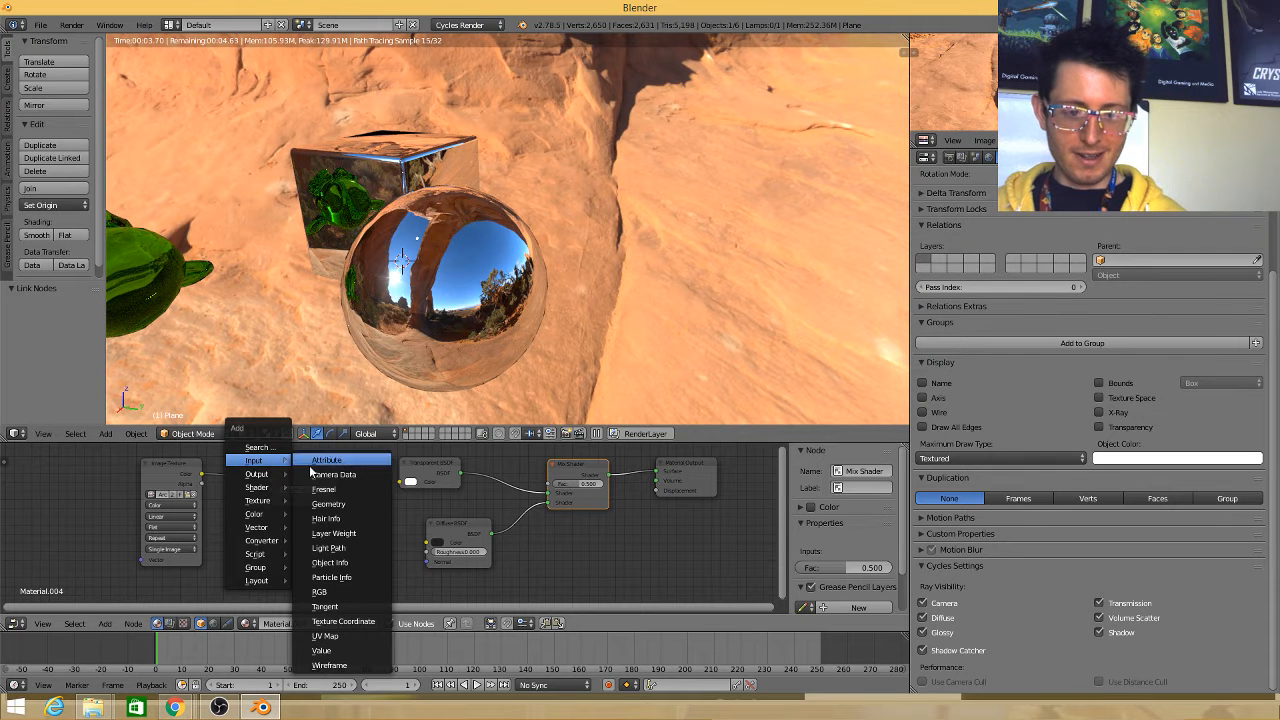
pyautogui.moveTo(344, 636)
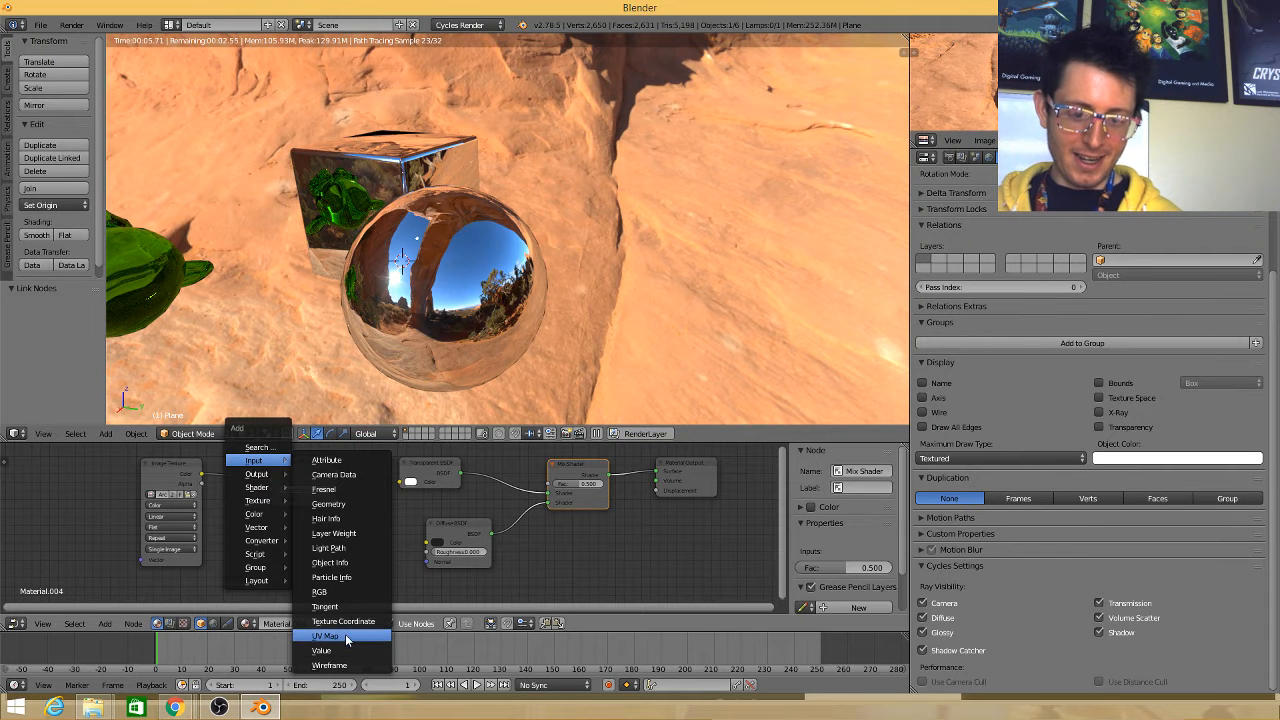
pyautogui.moveTo(324, 608)
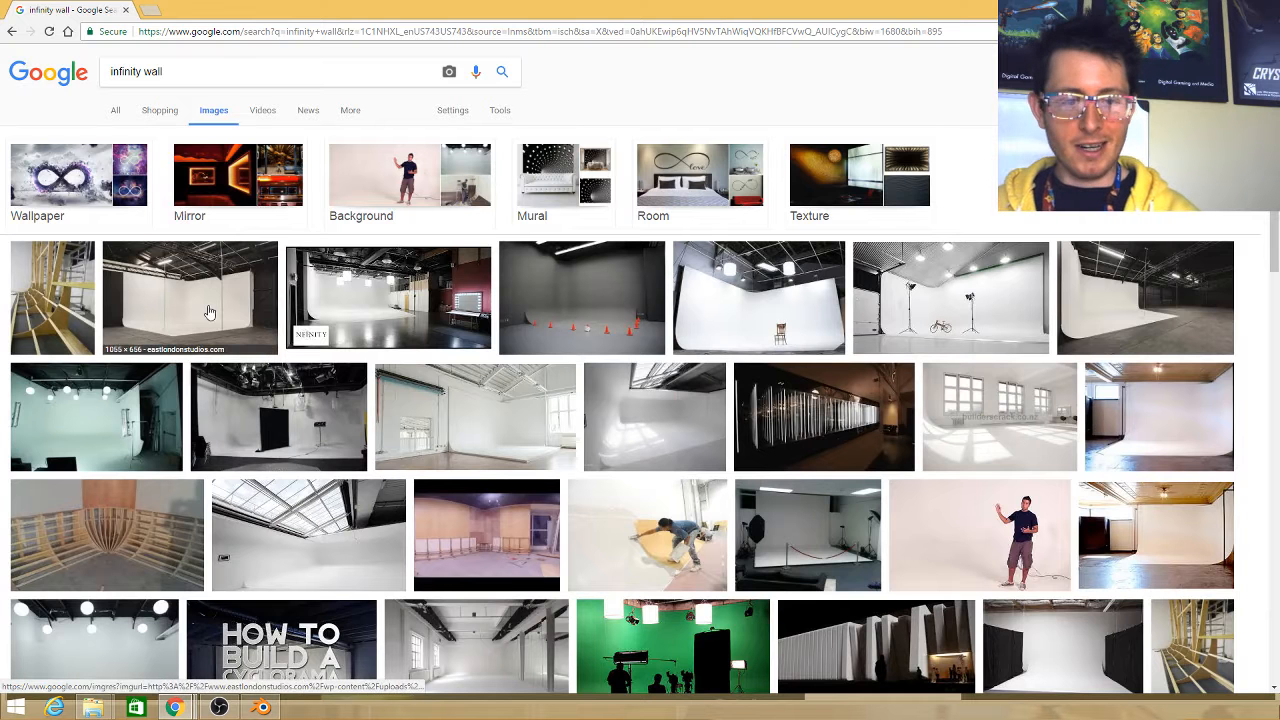
# Preview several infinity wall studio photos with white curved backdrops in Google Images
pyautogui.click(188, 296)
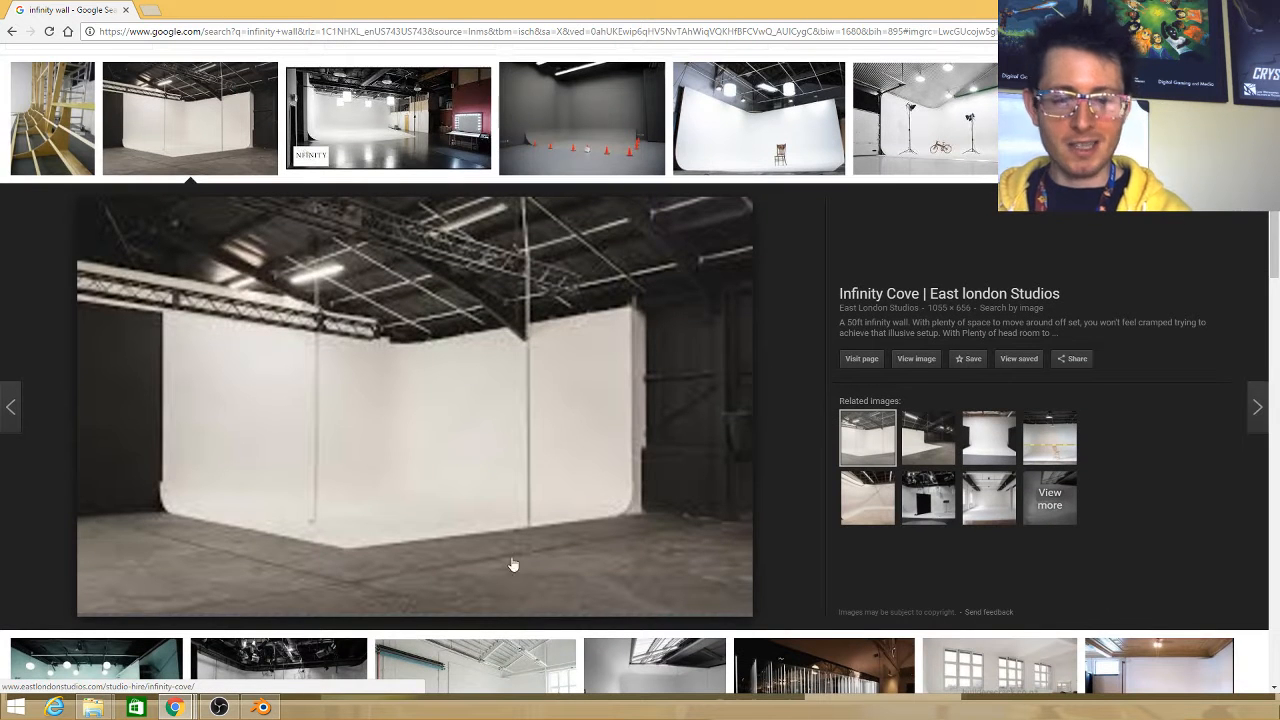
pyautogui.click(388, 118)
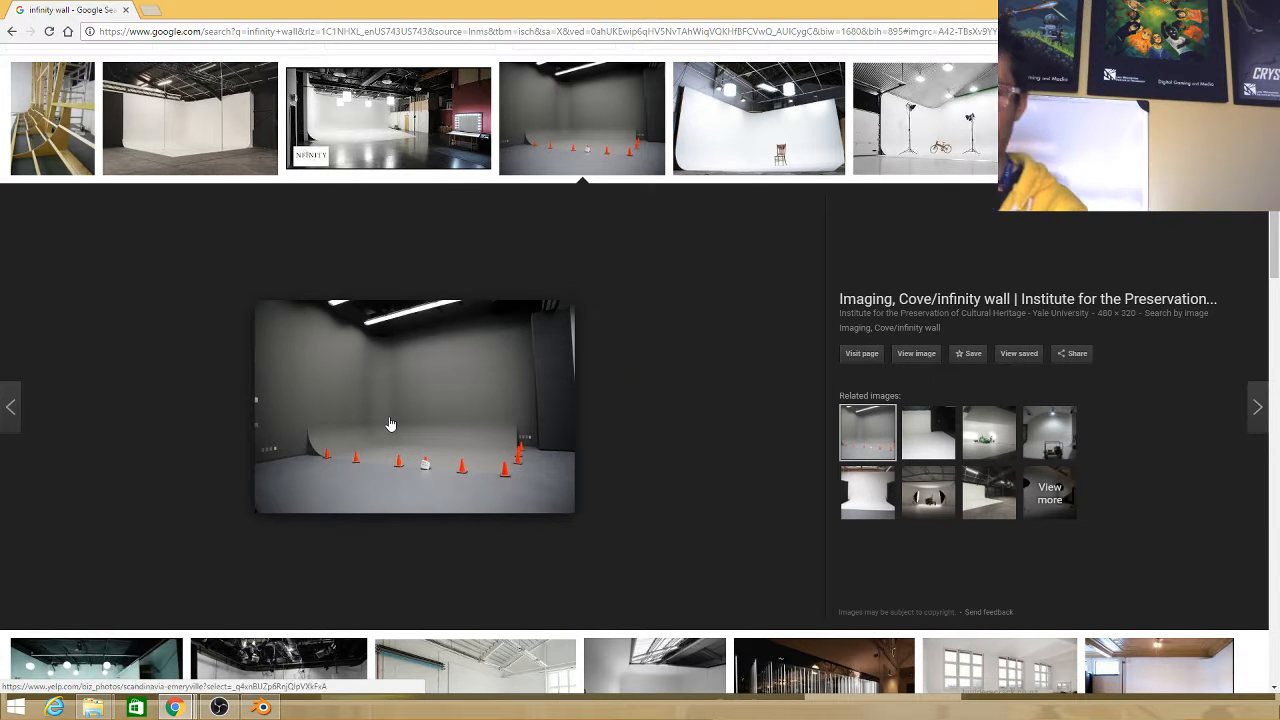
pyautogui.click(1258, 408)
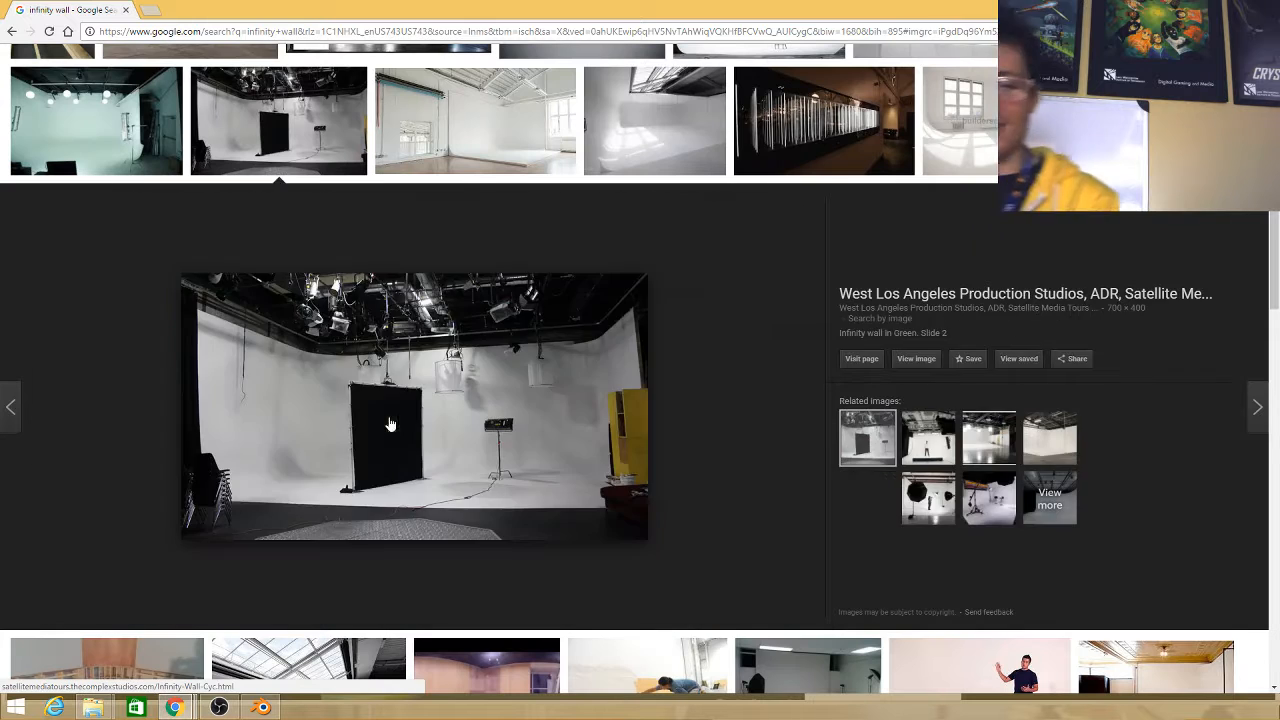
pyautogui.click(824, 120)
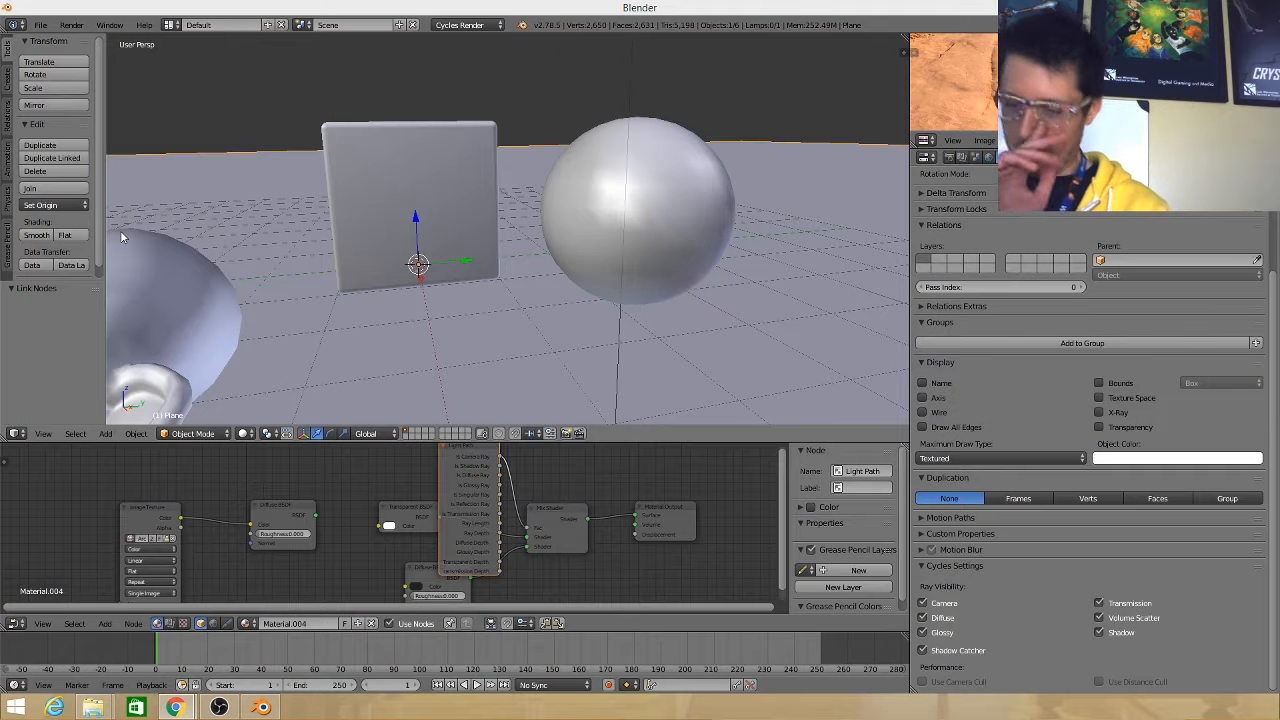
pyautogui.moveTo(332, 236)
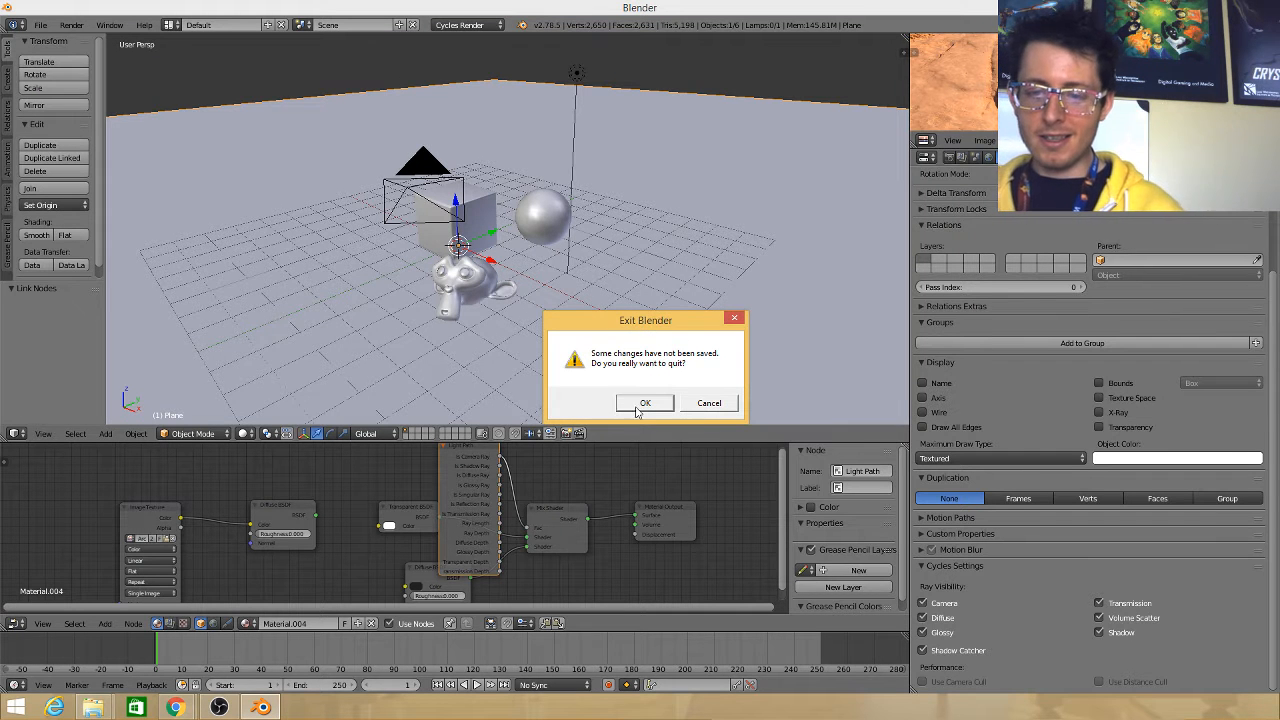
# Confirm the Exit Blender dialog, discarding the unsaved scene
pyautogui.click(708, 402)
pyautogui.write('2')
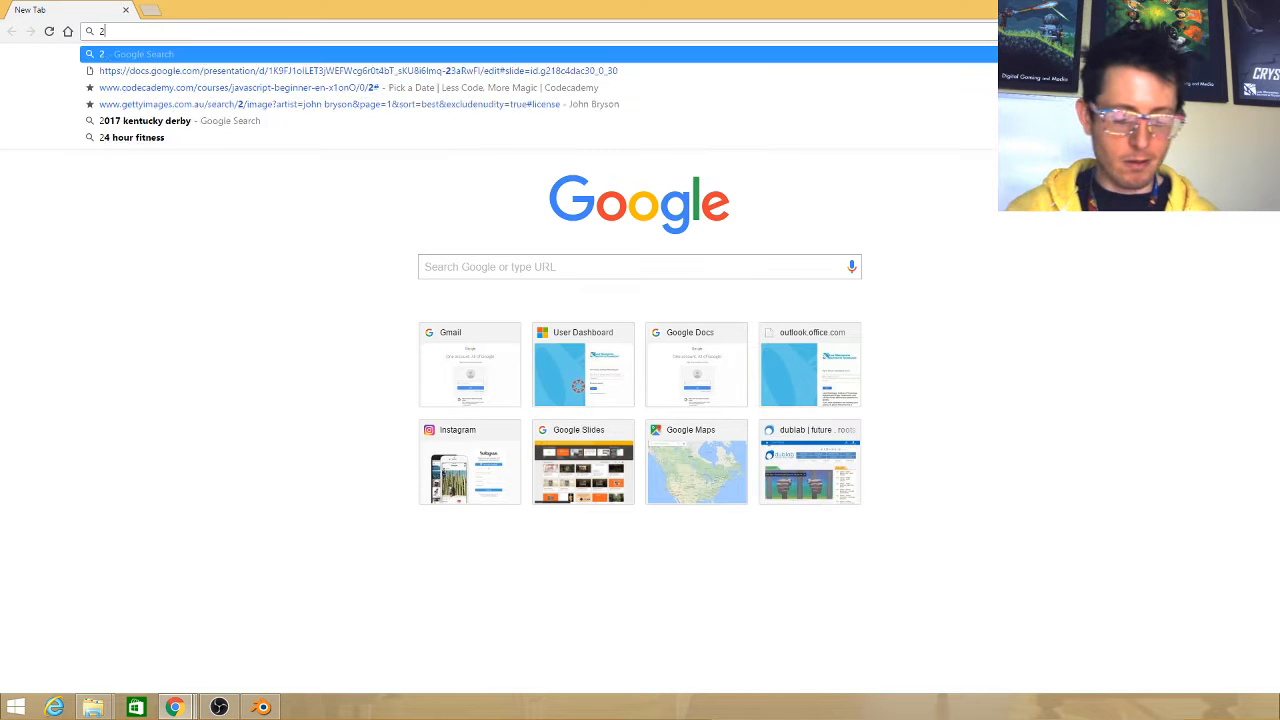
# Search Google for 'blender 2.8' from a new Chrome tab
pyautogui.write('blender')
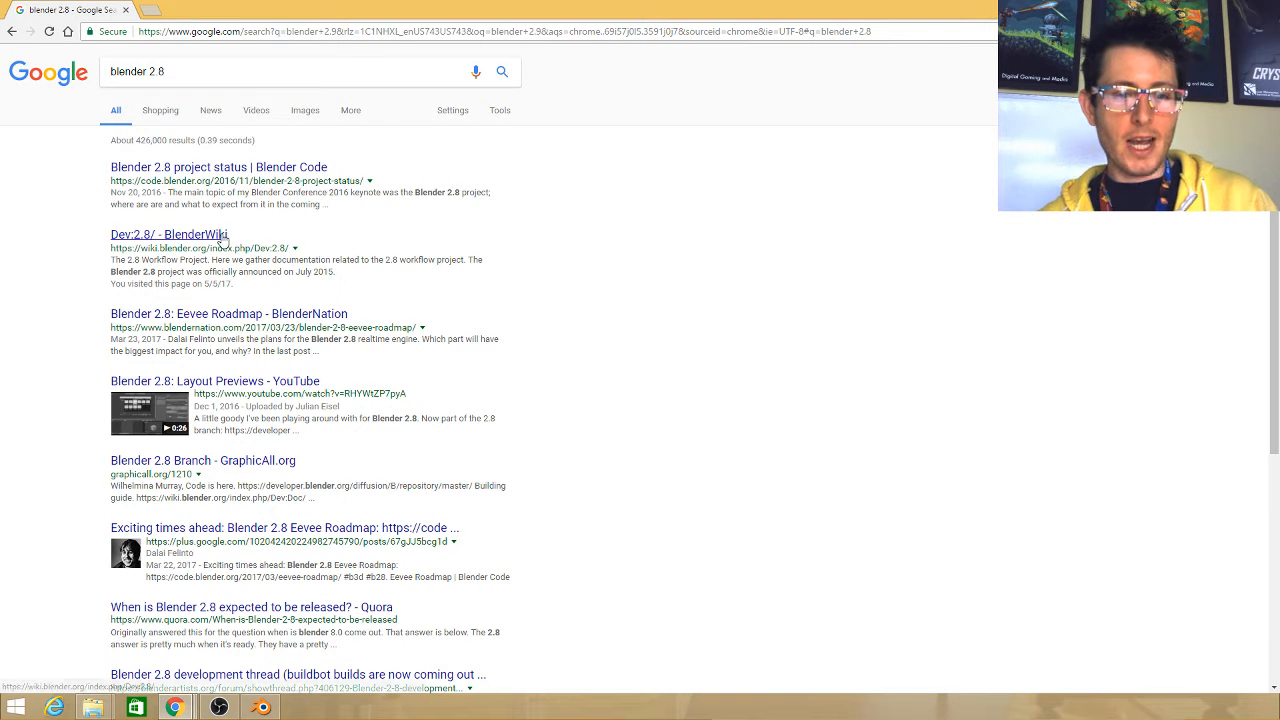
# Open the Dev:2.8 BlenderWiki result showing The 2.8 Workflow Project
pyautogui.click(168, 234)
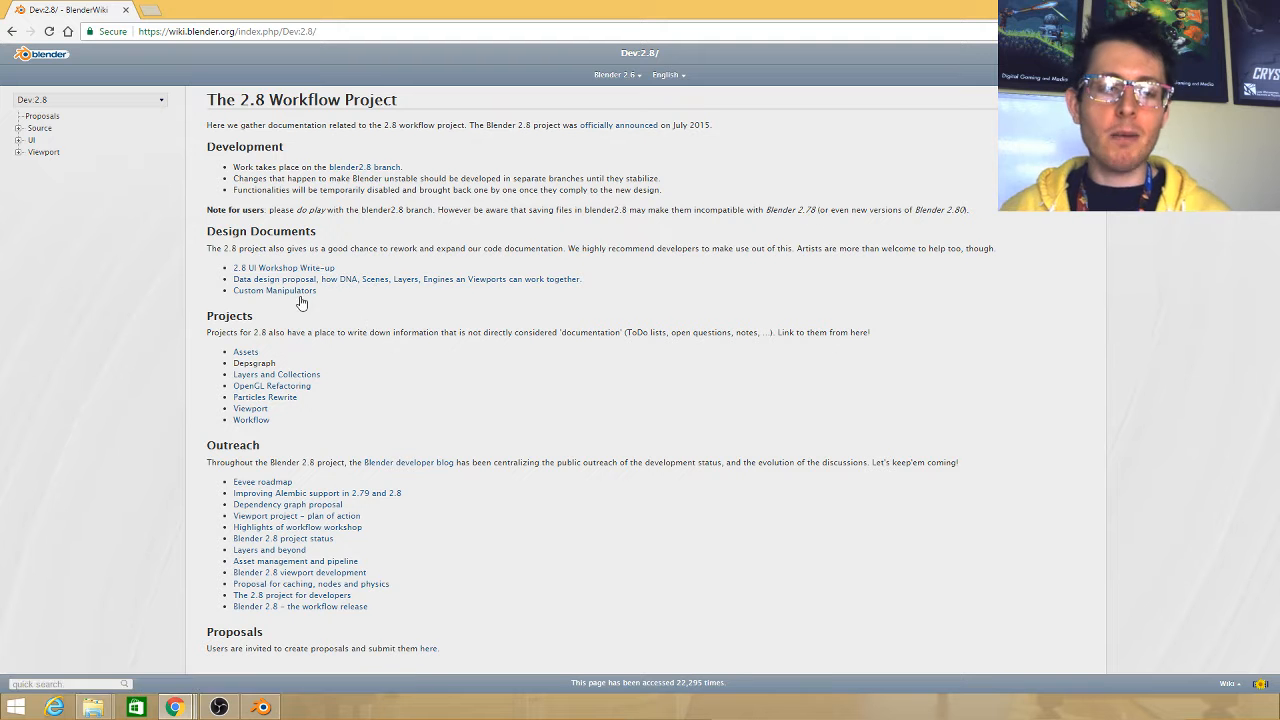
pyautogui.moveTo(266, 262)
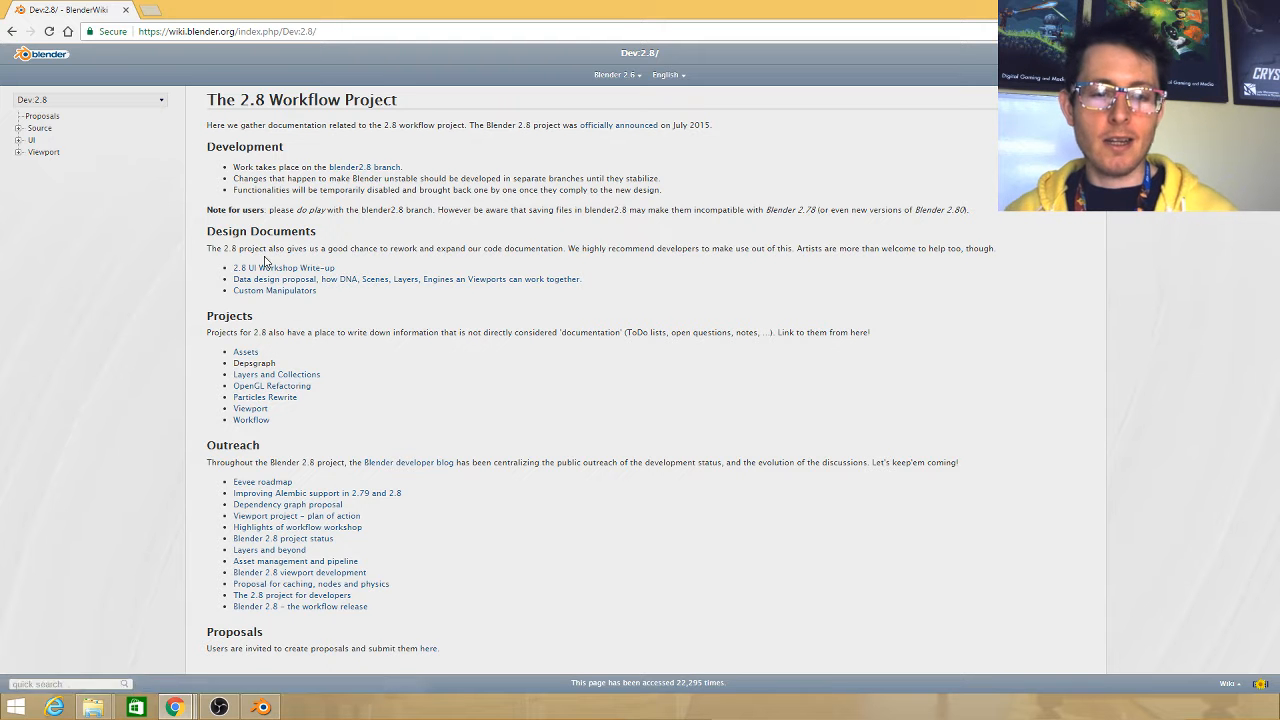
pyautogui.moveTo(276, 374)
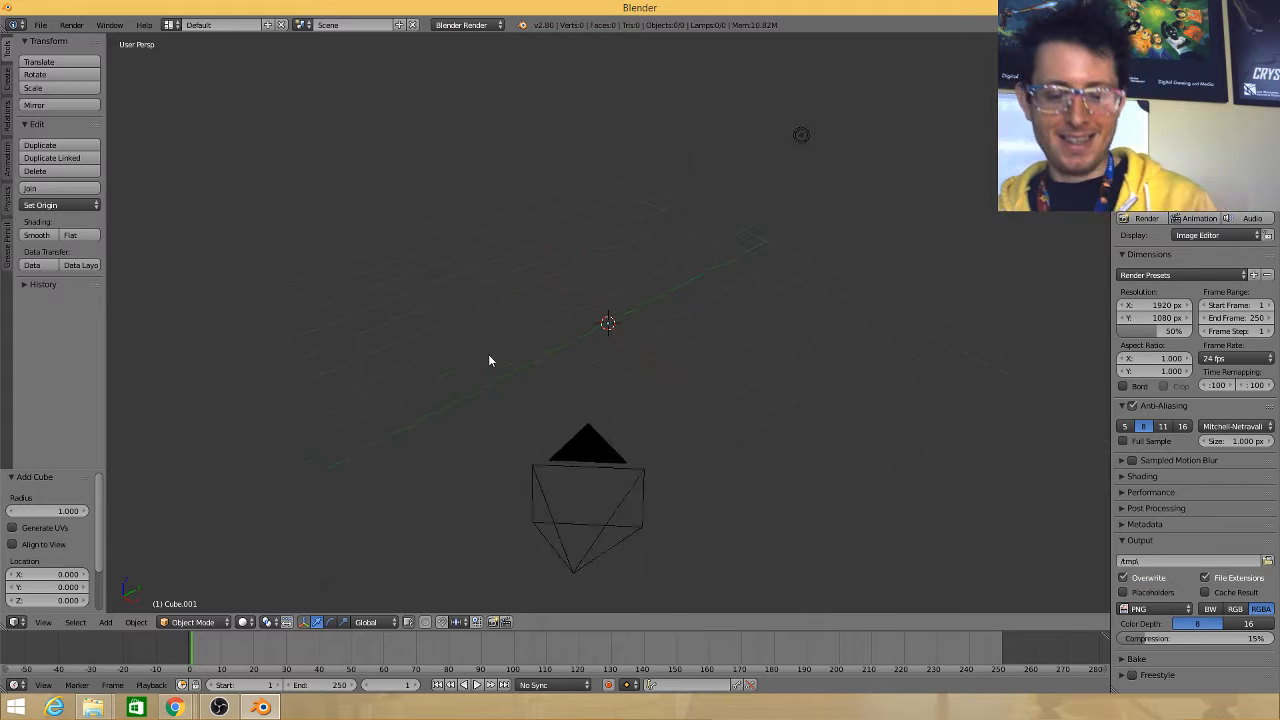
# Browse the render engine dropdown in Blender 2.8, leaving Blender Render selected
pyautogui.click(464, 24)
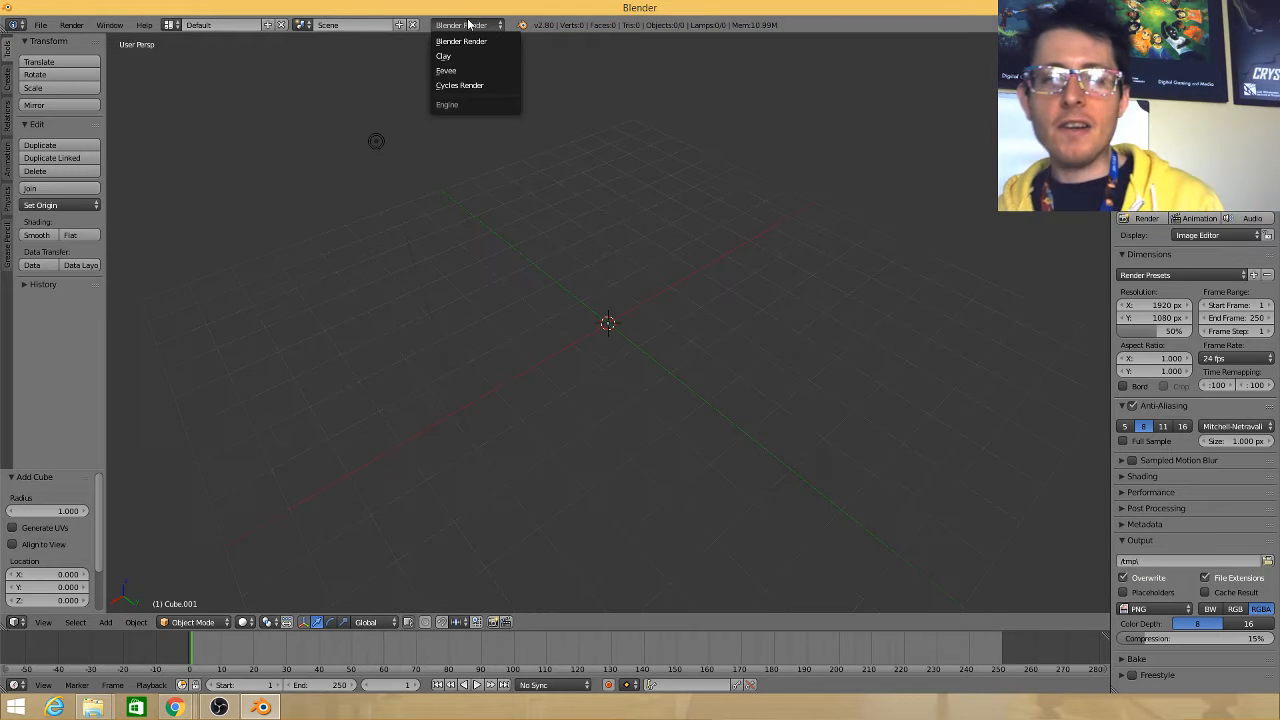
pyautogui.click(460, 40)
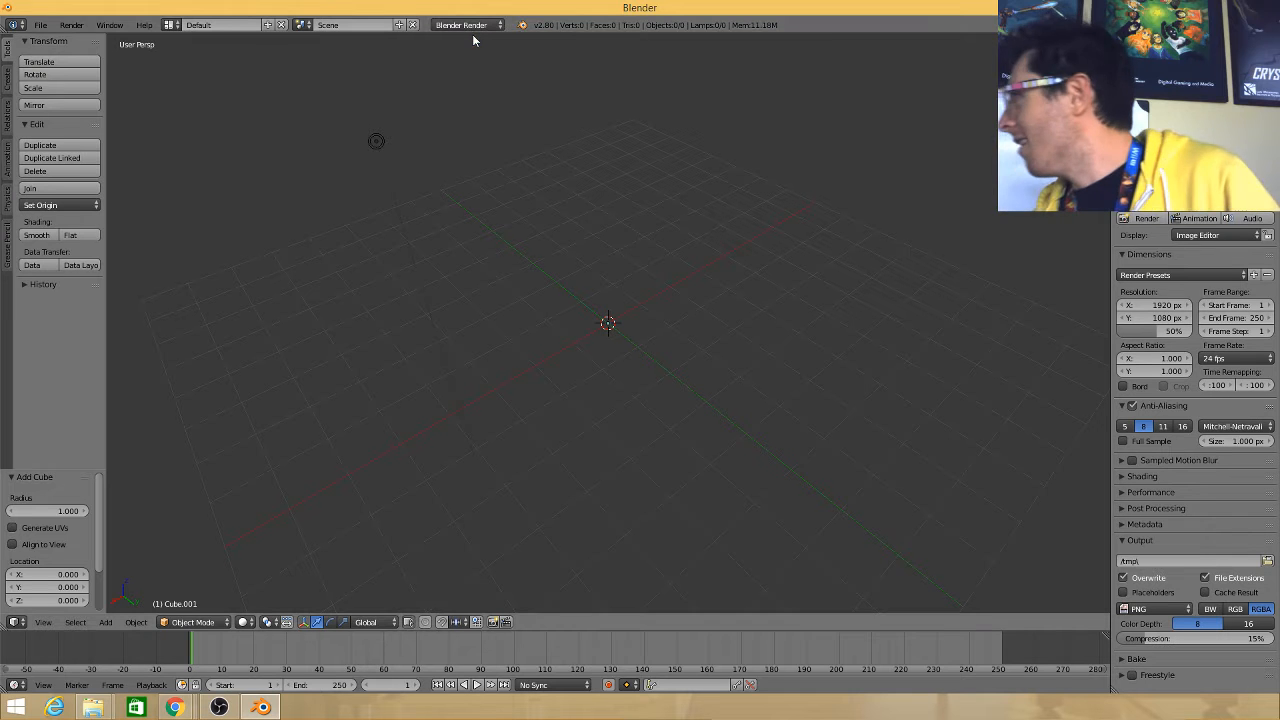
pyautogui.click(464, 24)
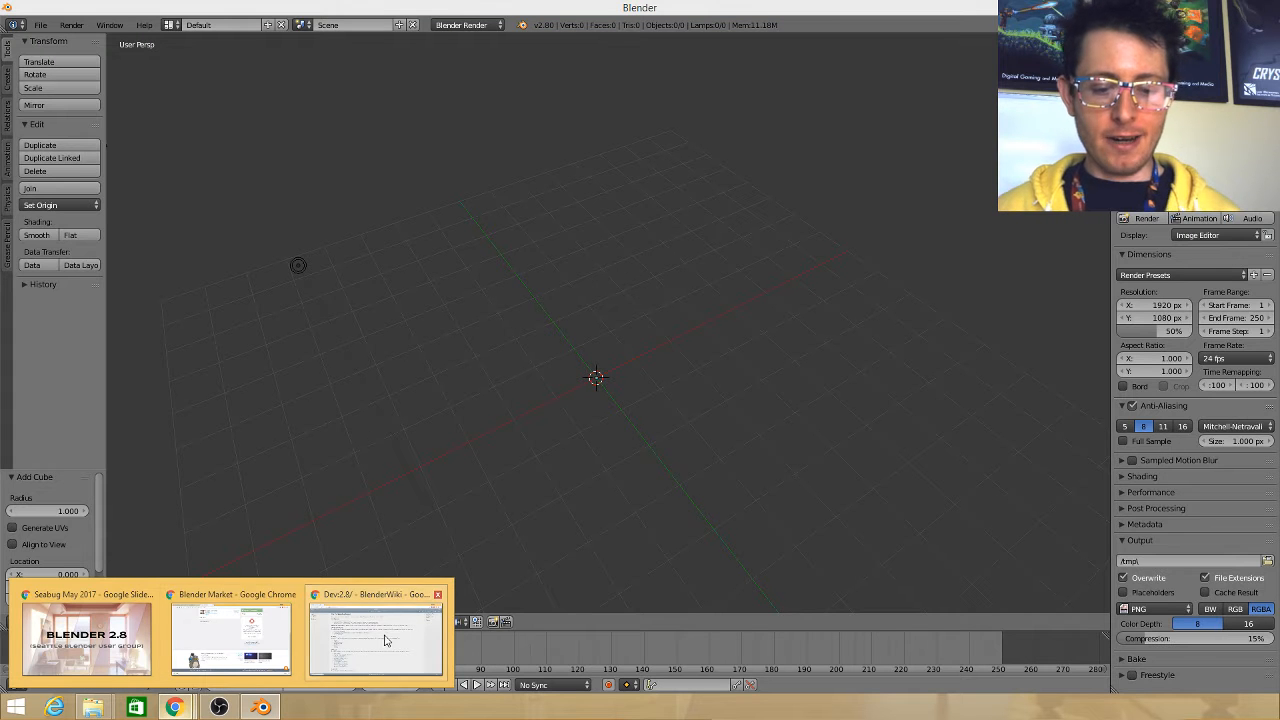
# Return to the Dev:2.8 BlenderWiki page and look over its Projects links
pyautogui.click(374, 638)
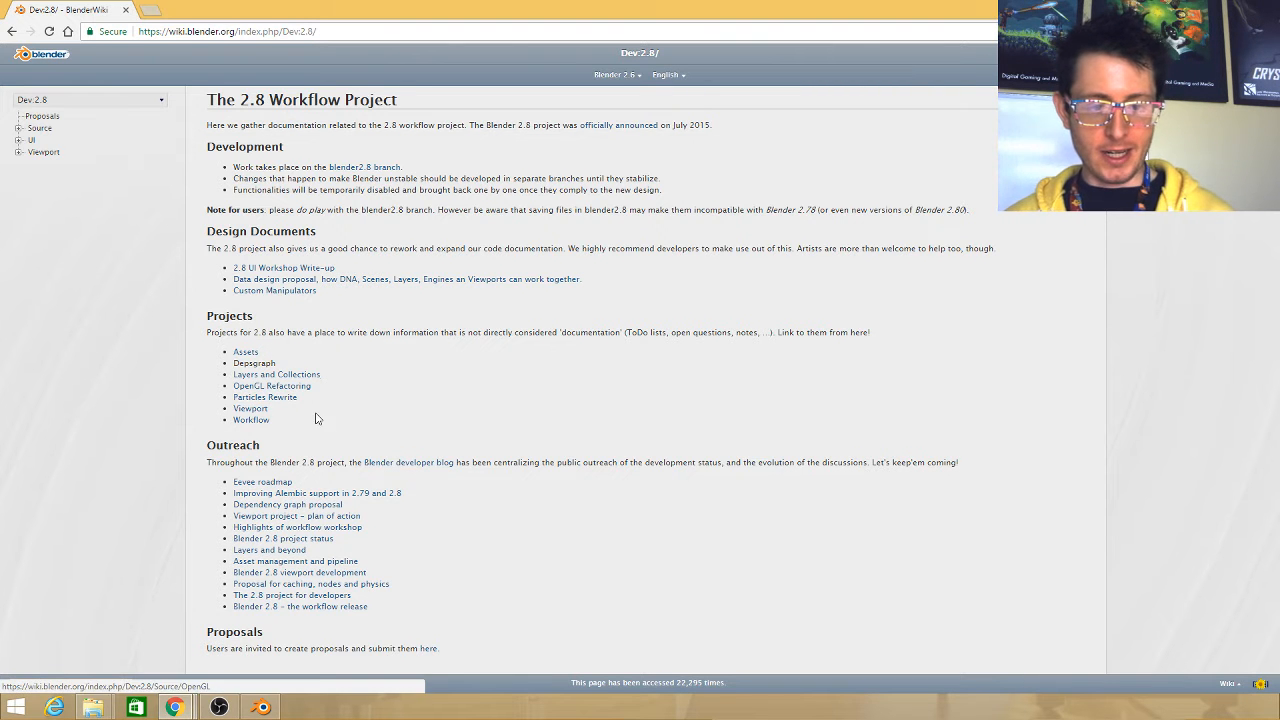
pyautogui.click(264, 396)
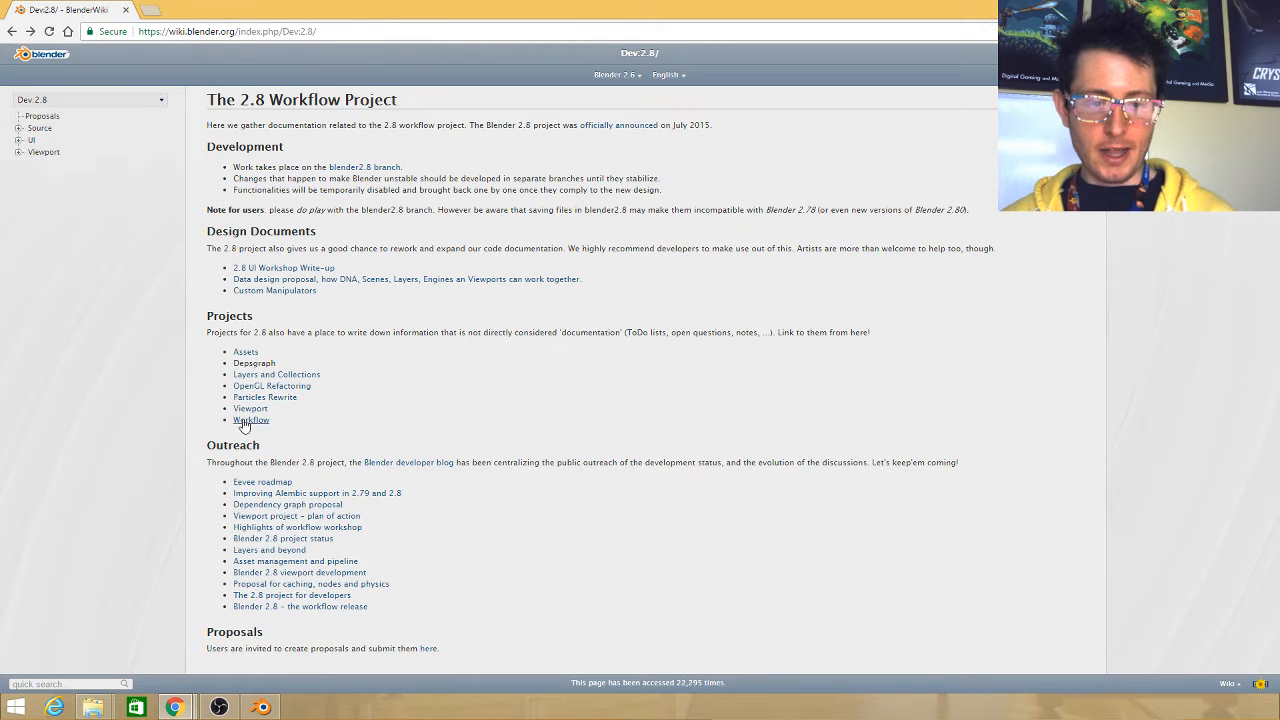
pyautogui.click(250, 408)
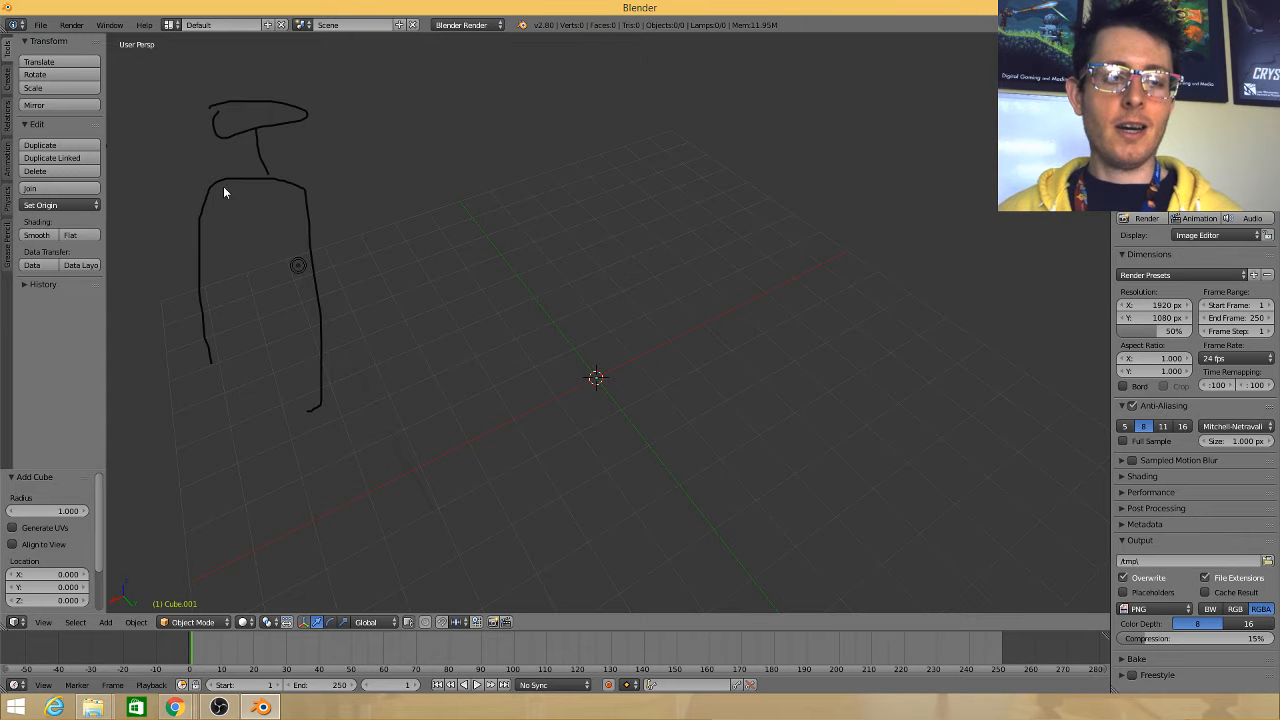
# Write the UI and M labels inside the sketched box with the grease pencil
pyautogui.moveTo(228, 196); pyautogui.dragTo(250, 216)
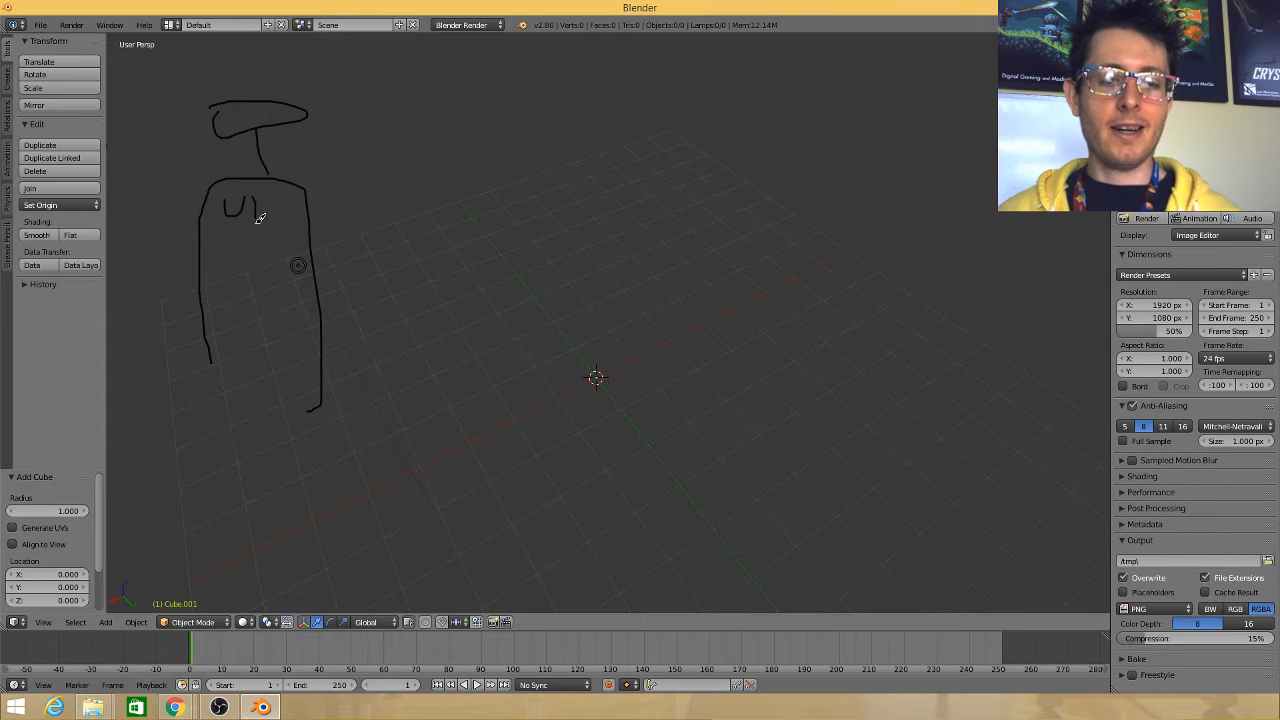
pyautogui.moveTo(218, 266)
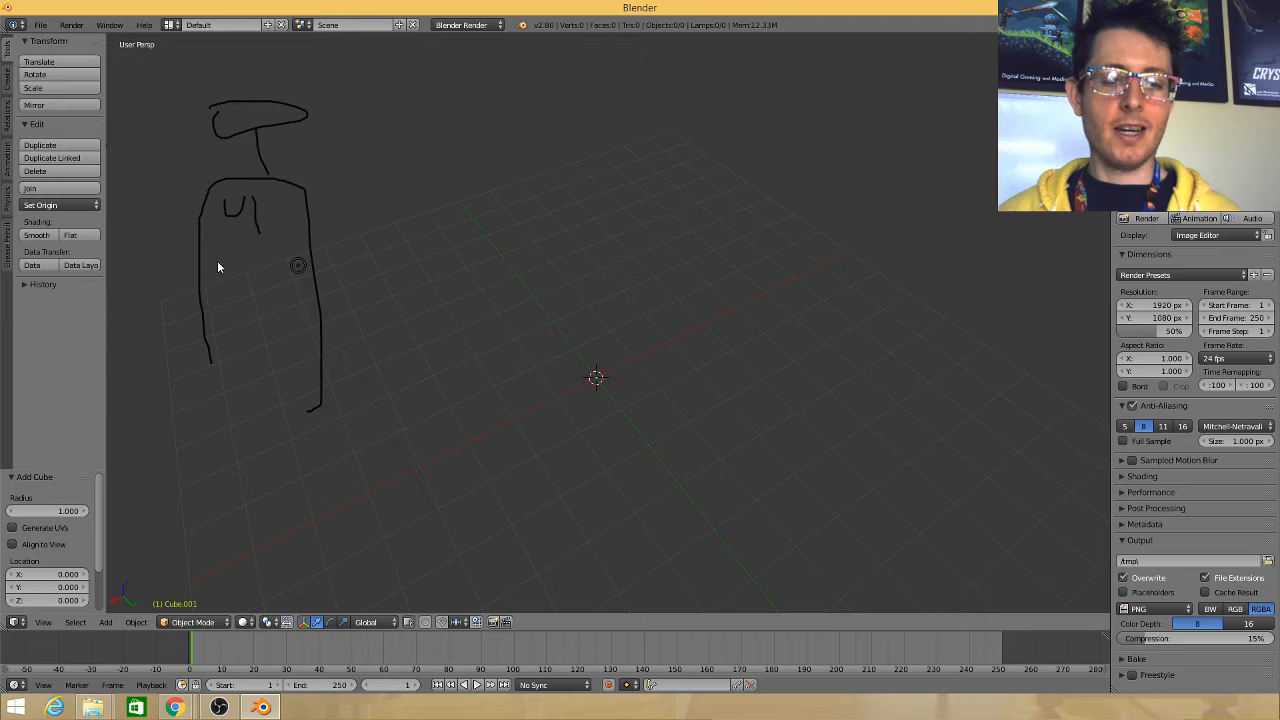
pyautogui.moveTo(224, 264); pyautogui.dragTo(250, 296)
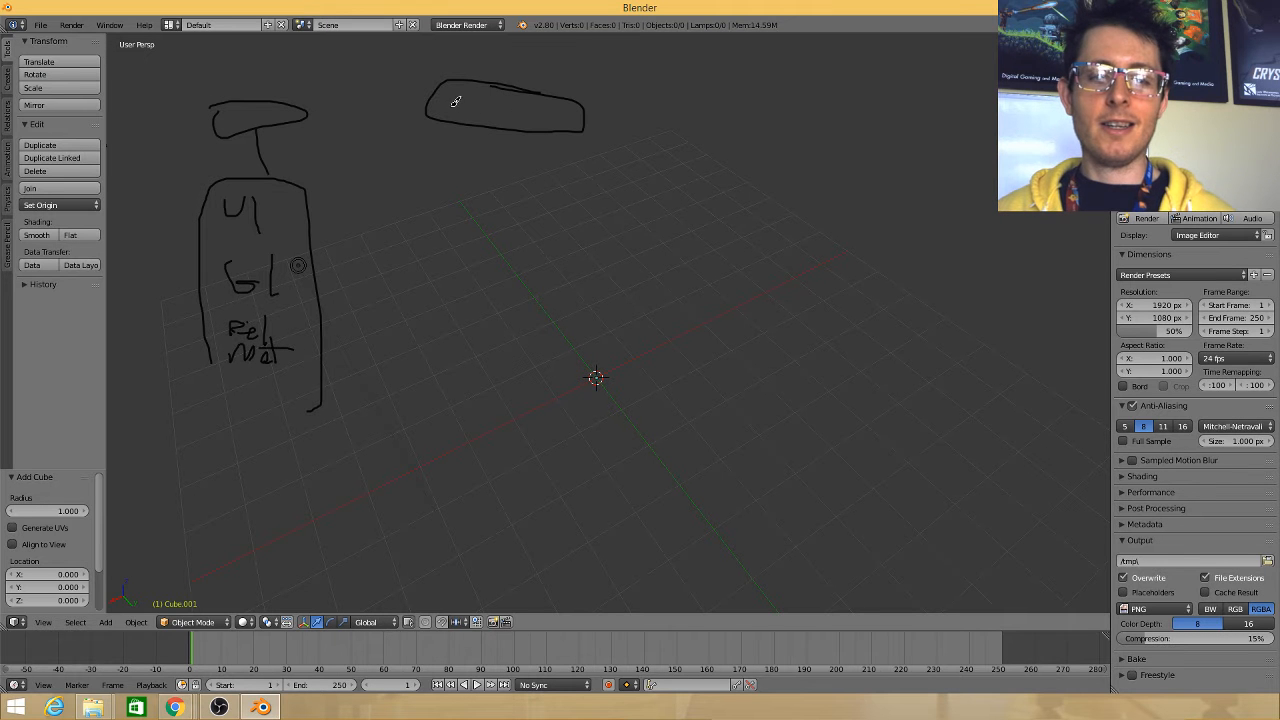
pyautogui.moveTo(226, 112)
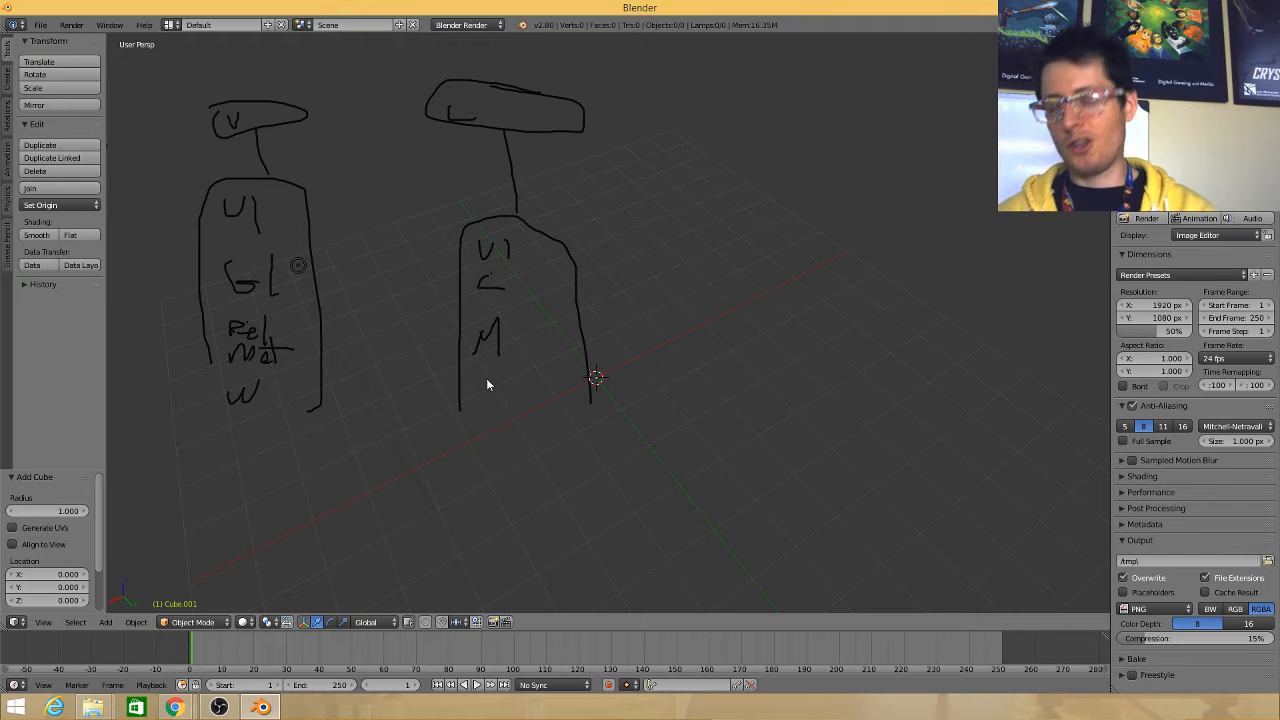
pyautogui.moveTo(476, 370)
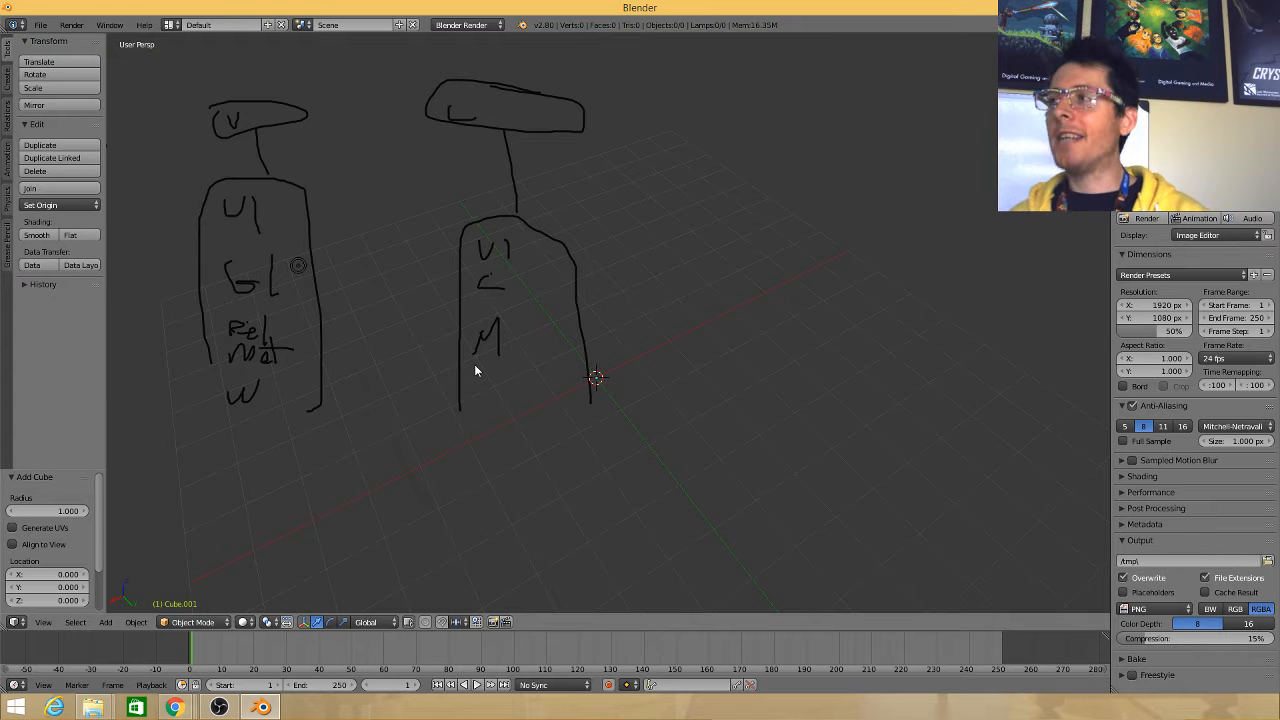
pyautogui.moveTo(404, 178)
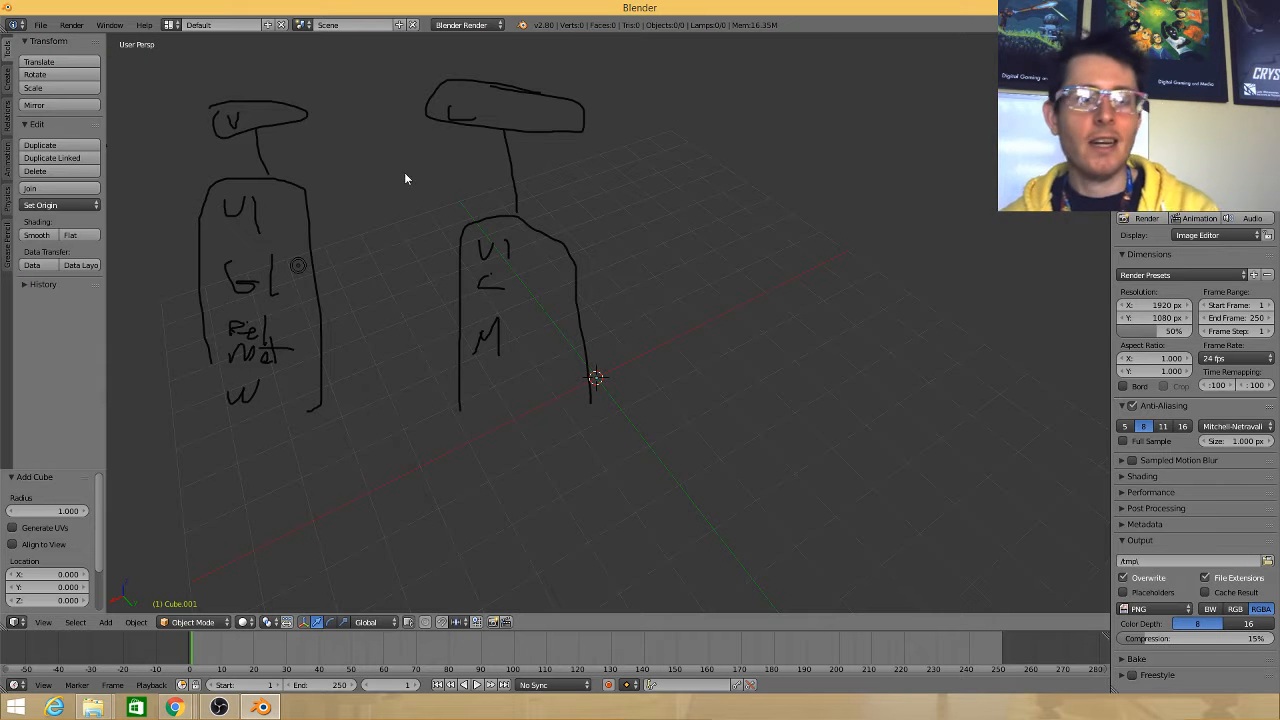
pyautogui.moveTo(260, 296)
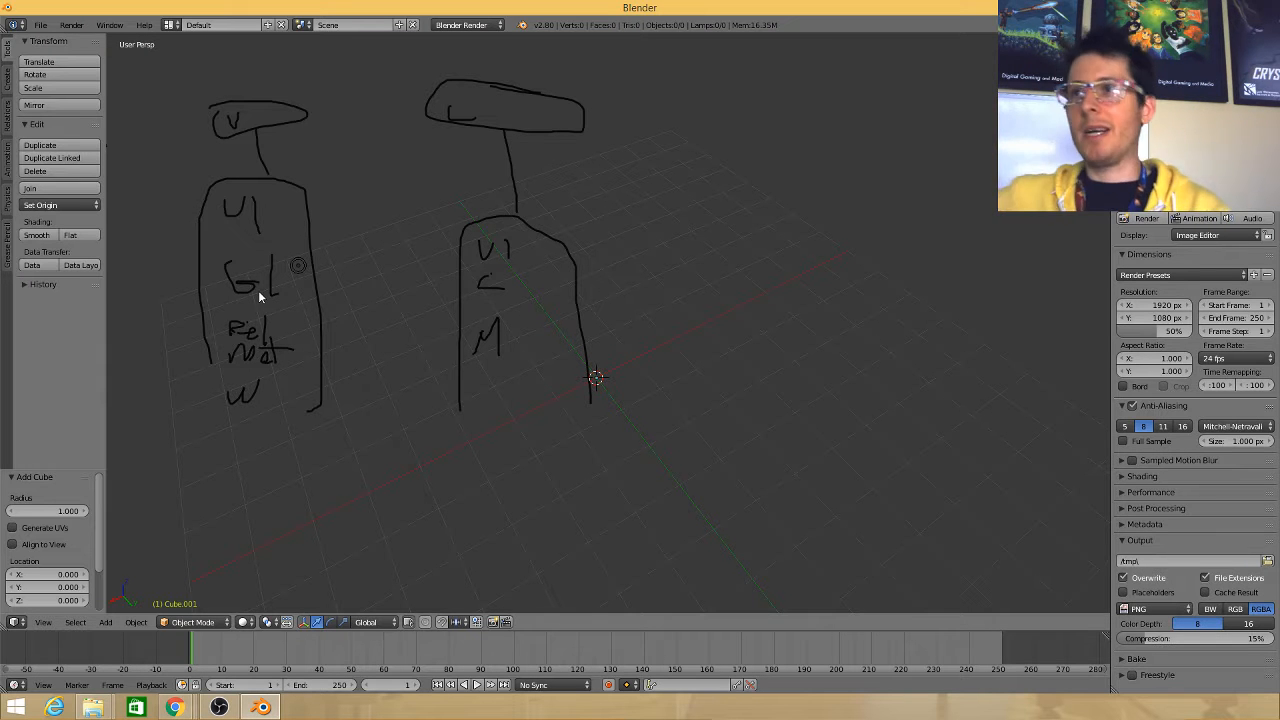
pyautogui.moveTo(758, 180)
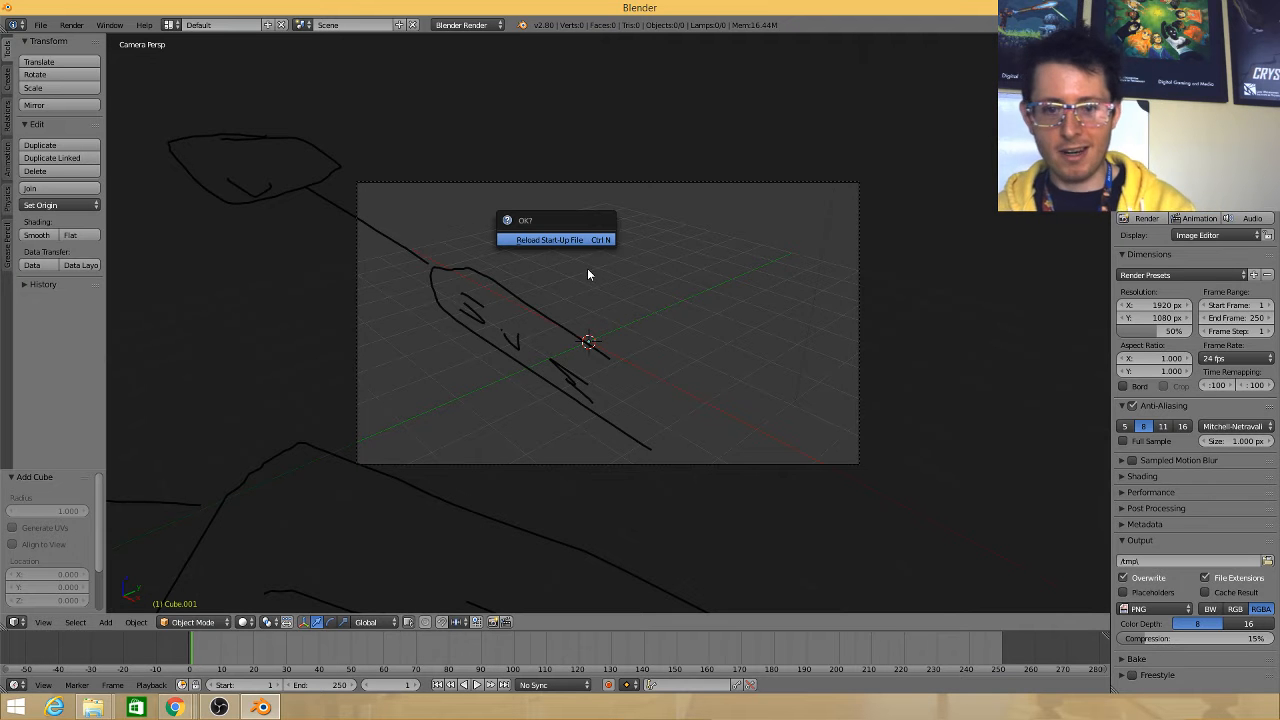
# Confirm Reload Start-Up File, clearing the sketches to the default scene
pyautogui.click(550, 240)
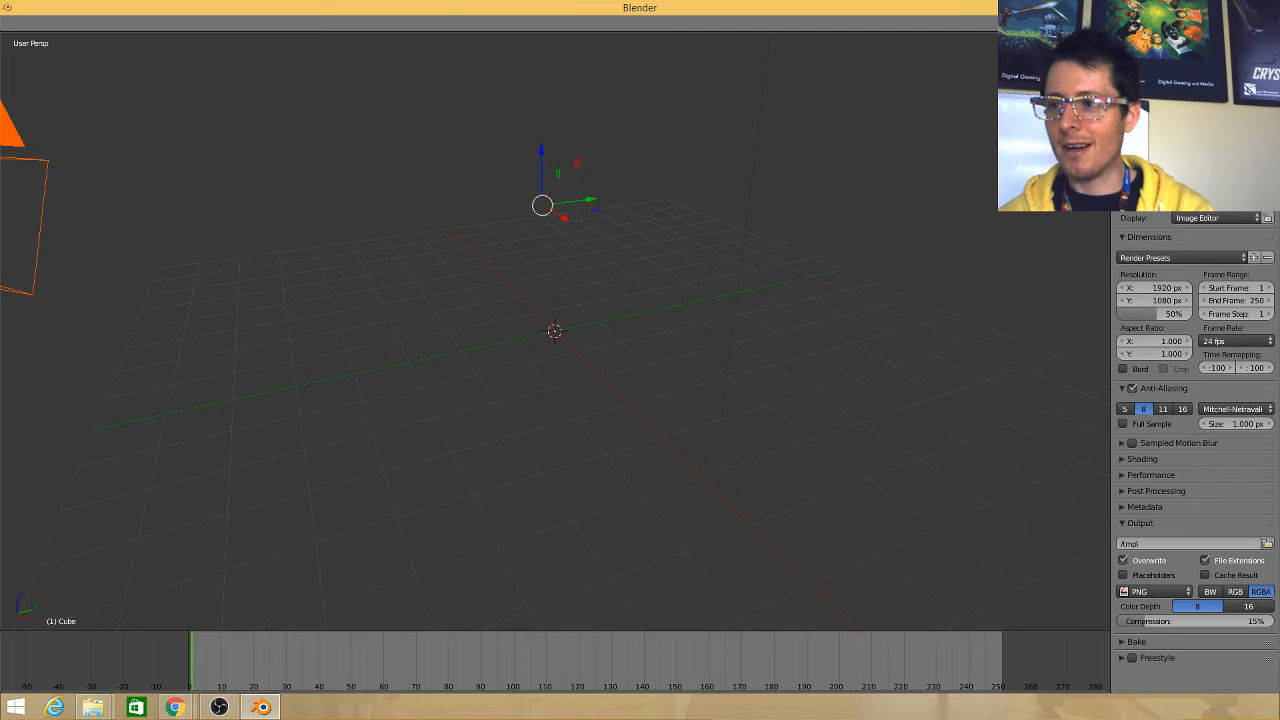
pyautogui.click(176, 708)
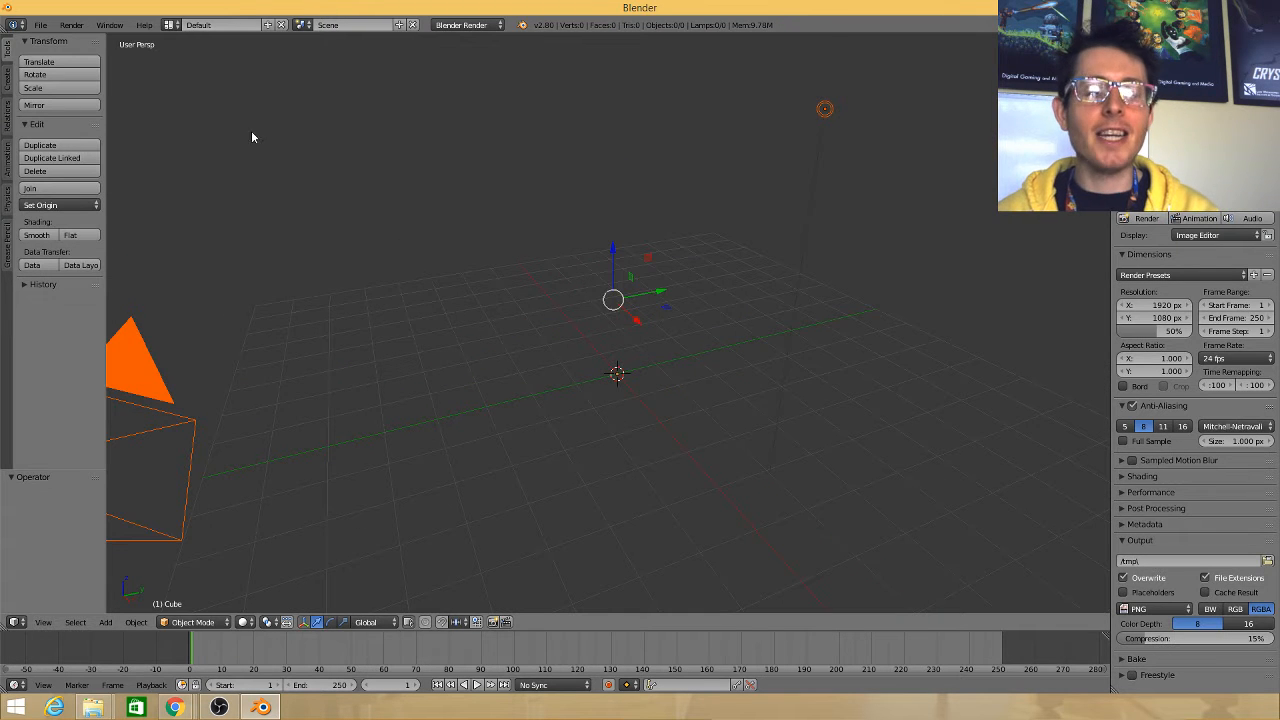
# Sketch a WIP note and a row of ovals around the labels along the top
pyautogui.moveTo(184, 136); pyautogui.dragTo(310, 150)
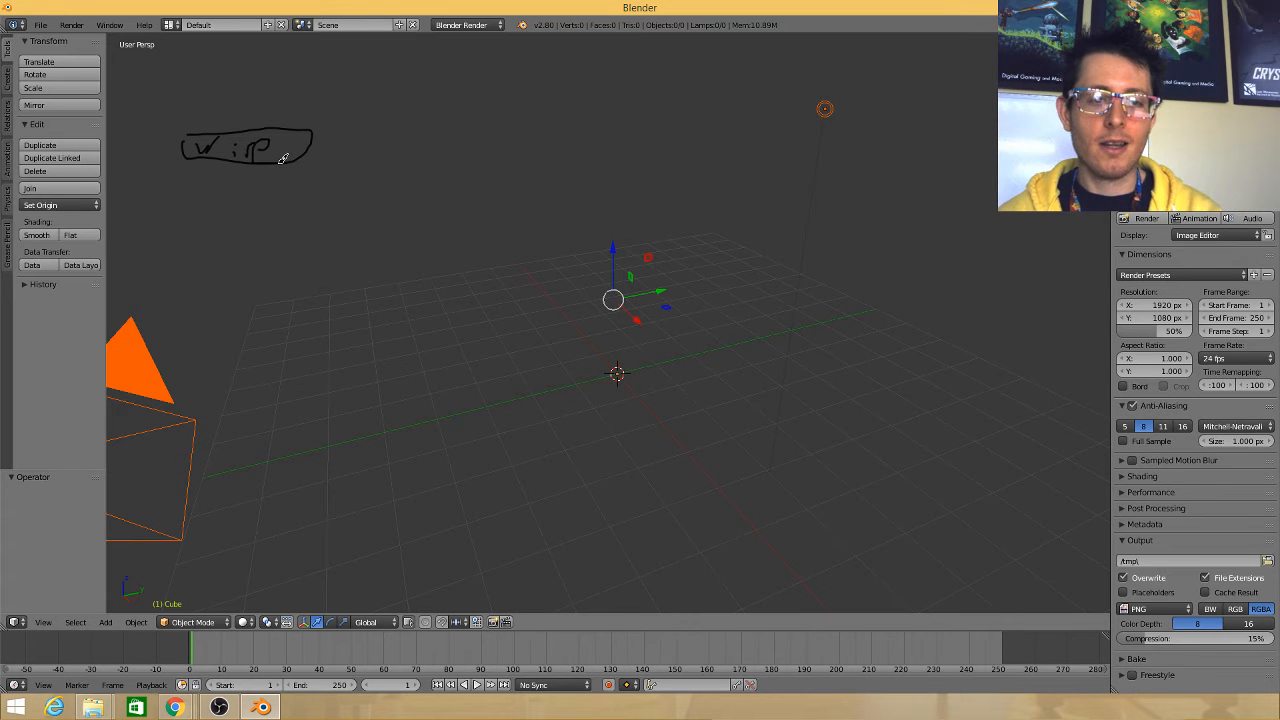
pyautogui.moveTo(356, 128); pyautogui.dragTo(460, 144)
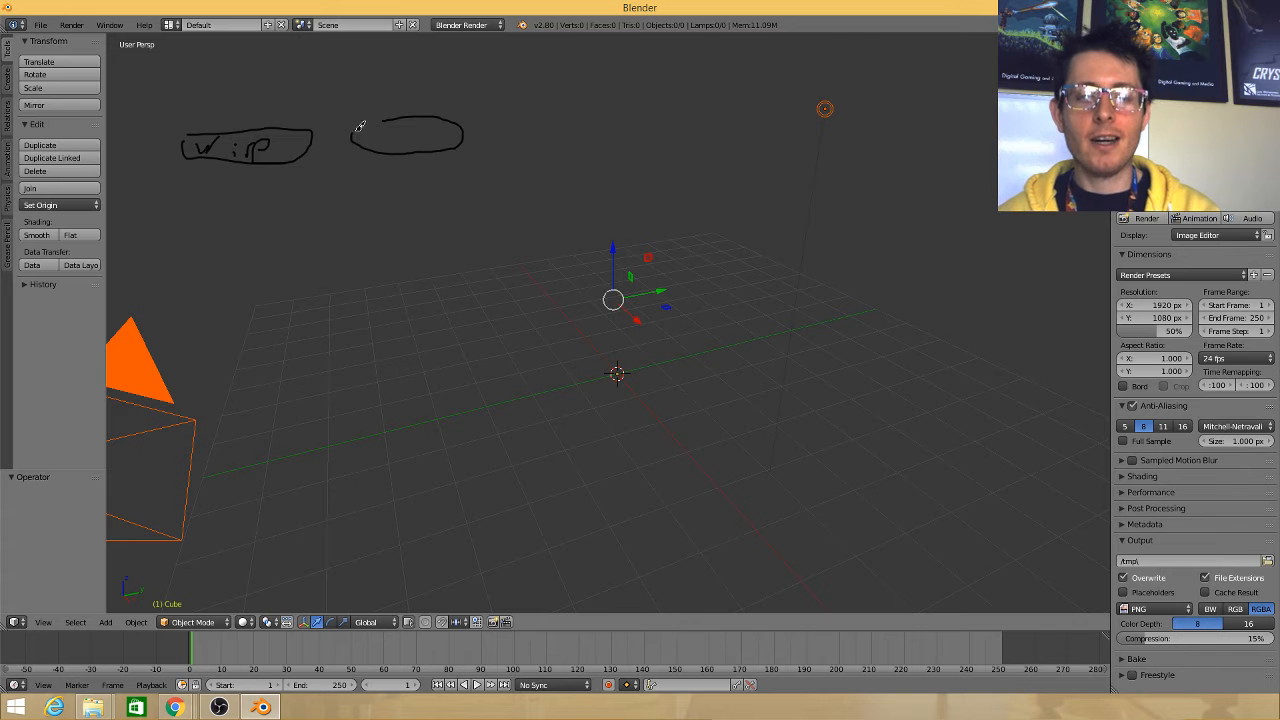
pyautogui.moveTo(380, 146)
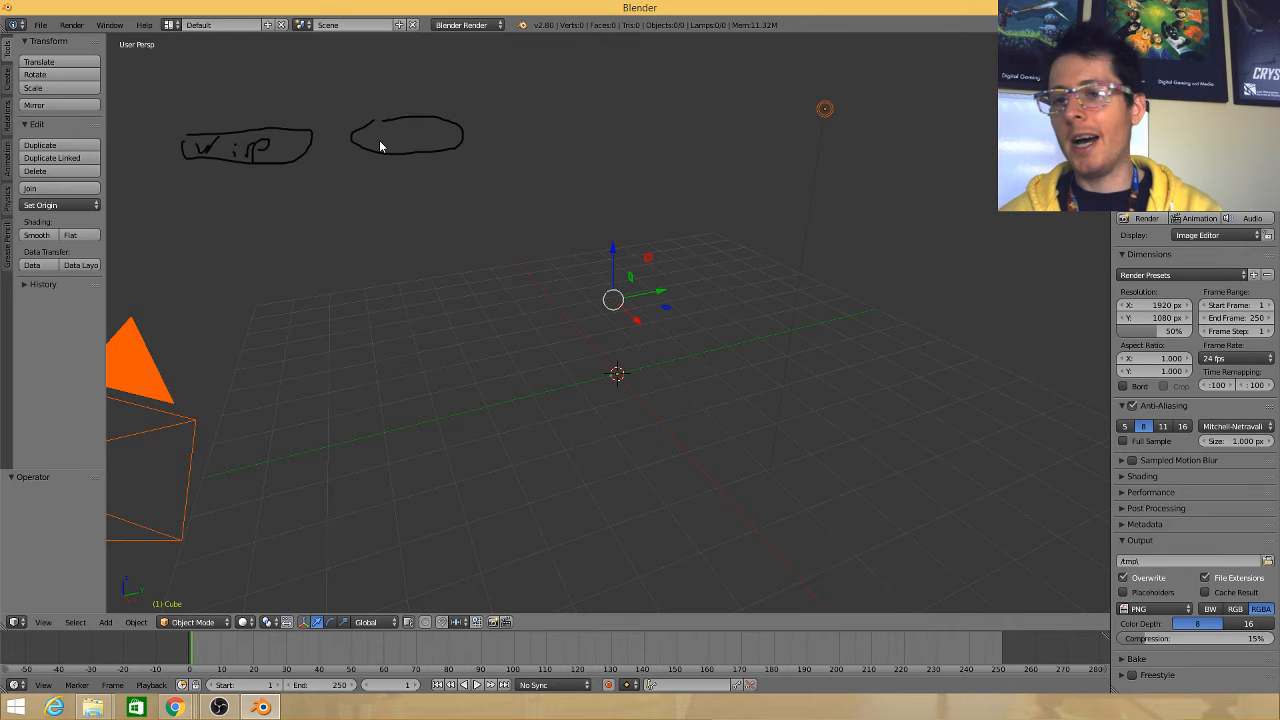
pyautogui.moveTo(380, 136)
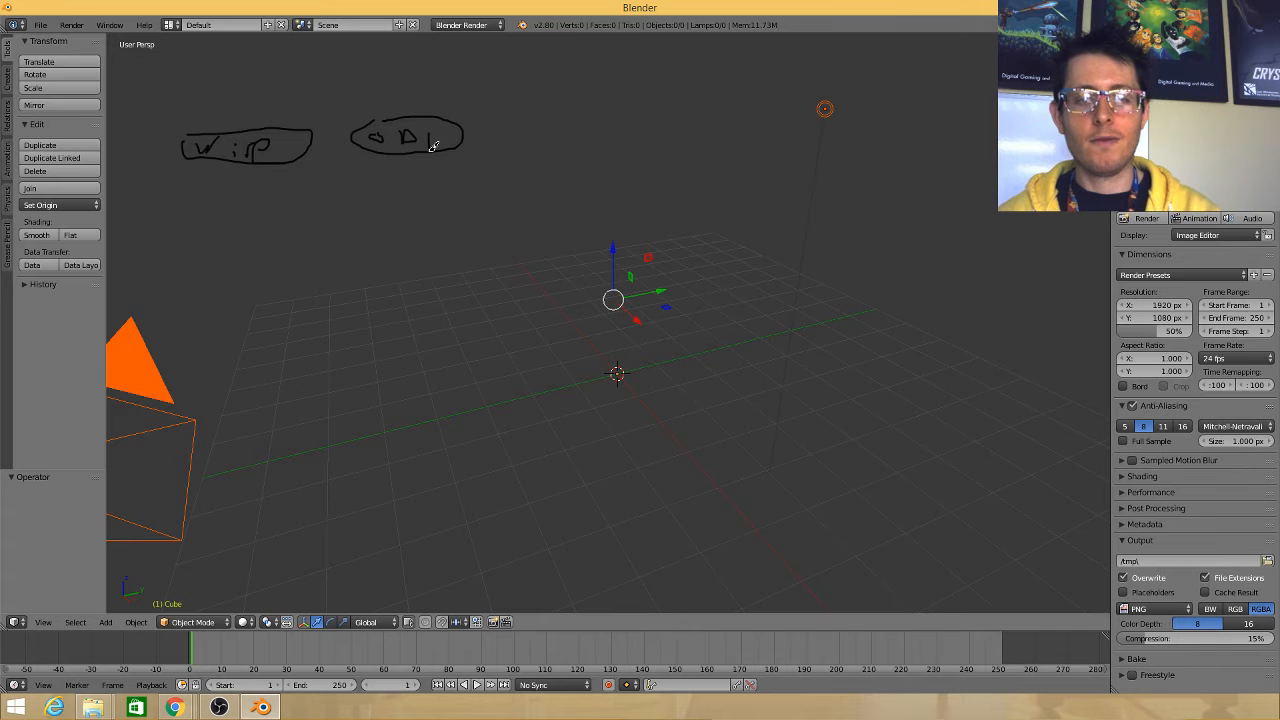
pyautogui.moveTo(504, 124); pyautogui.dragTo(680, 108)
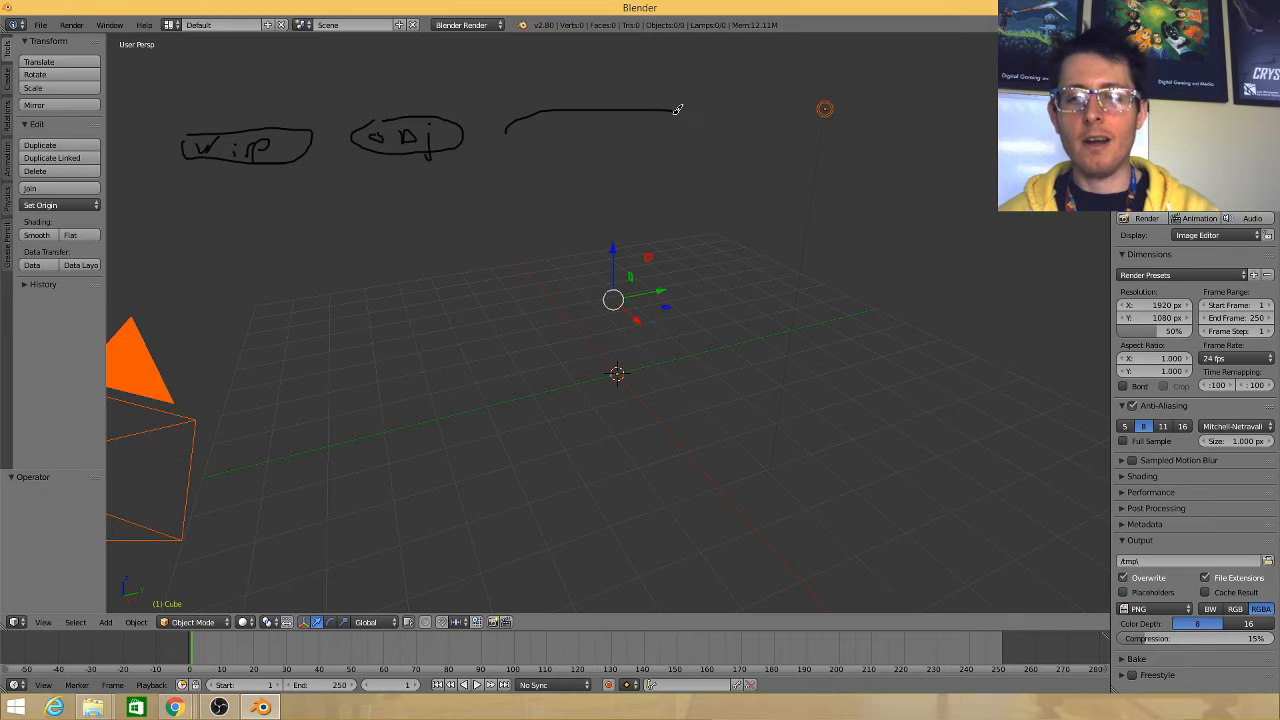
pyautogui.moveTo(676, 108); pyautogui.dragTo(510, 130)
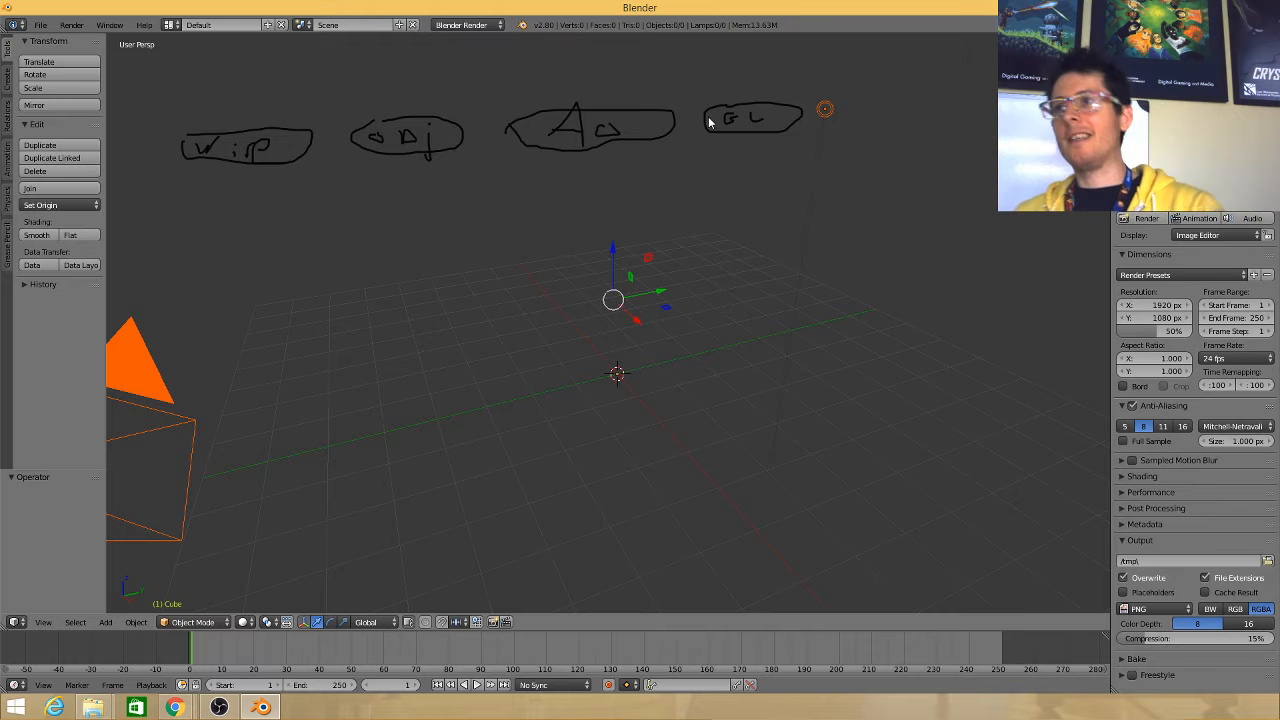
pyautogui.moveTo(764, 112)
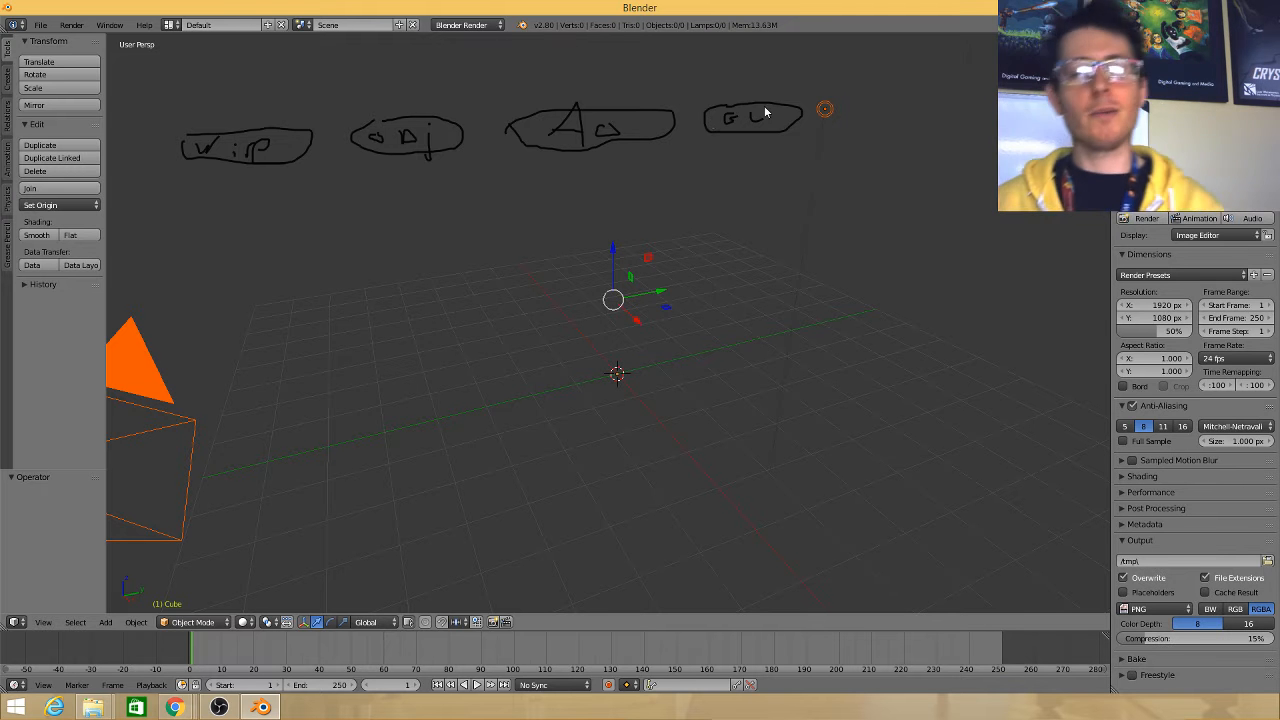
pyautogui.moveTo(390, 118)
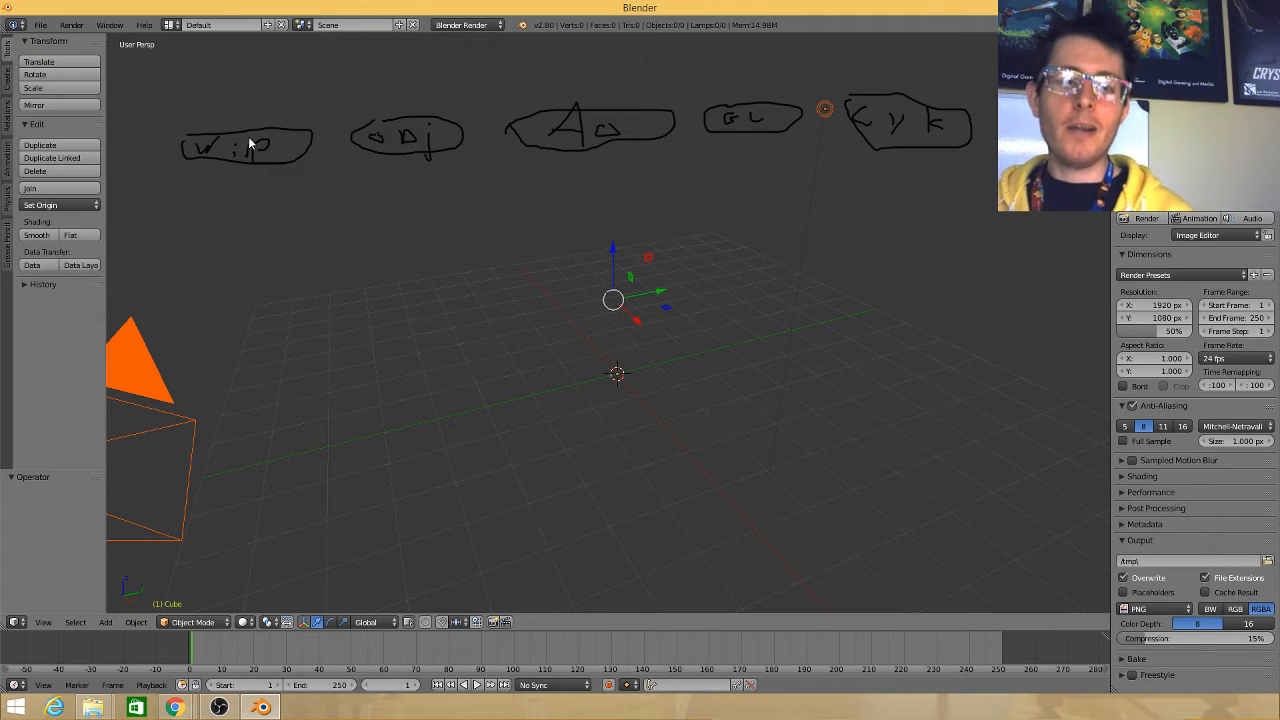
# Draw connecting lines from the labels down to the larger shapes below
pyautogui.moveTo(276, 156); pyautogui.dragTo(276, 244)
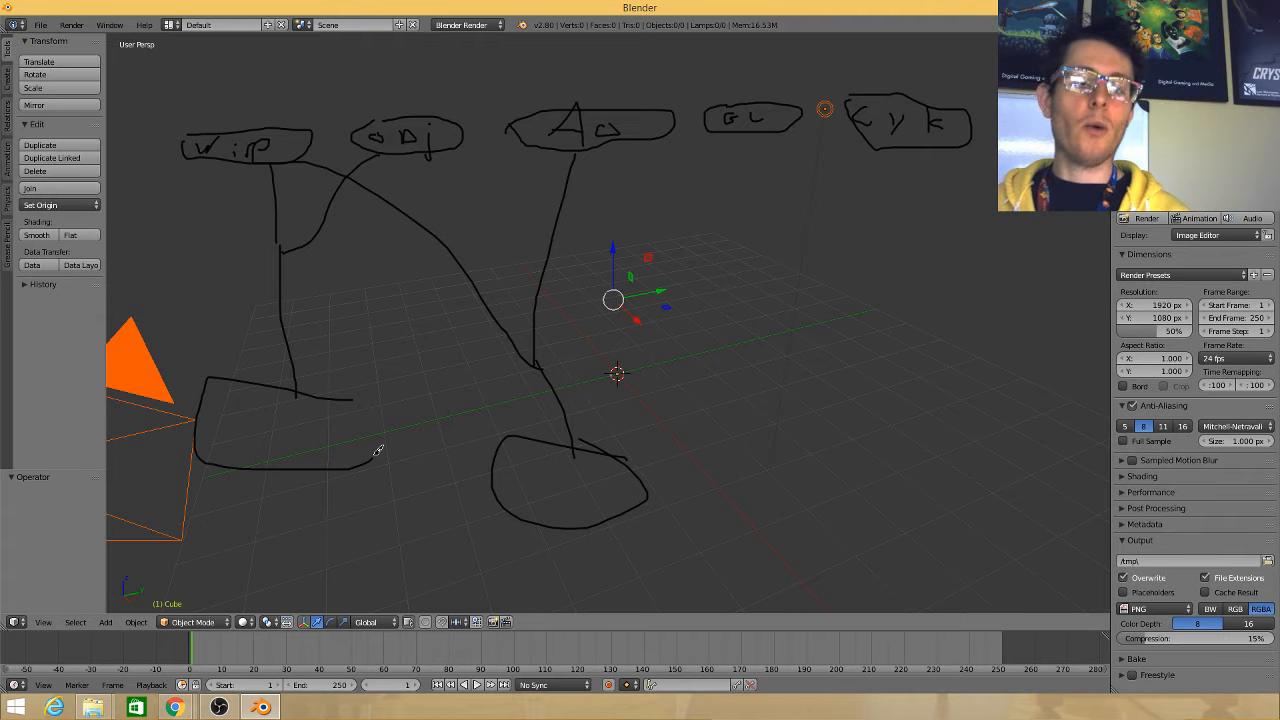
pyautogui.moveTo(966, 296)
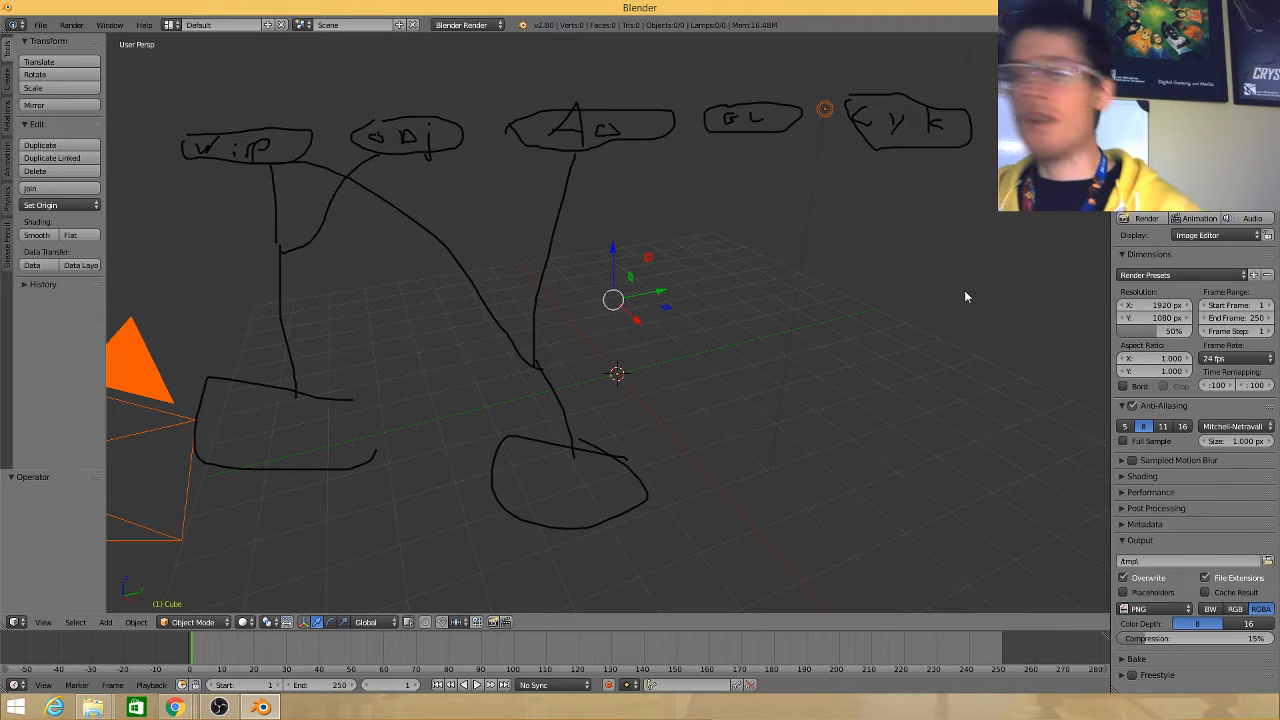
pyautogui.moveTo(904, 150); pyautogui.dragTo(936, 356)
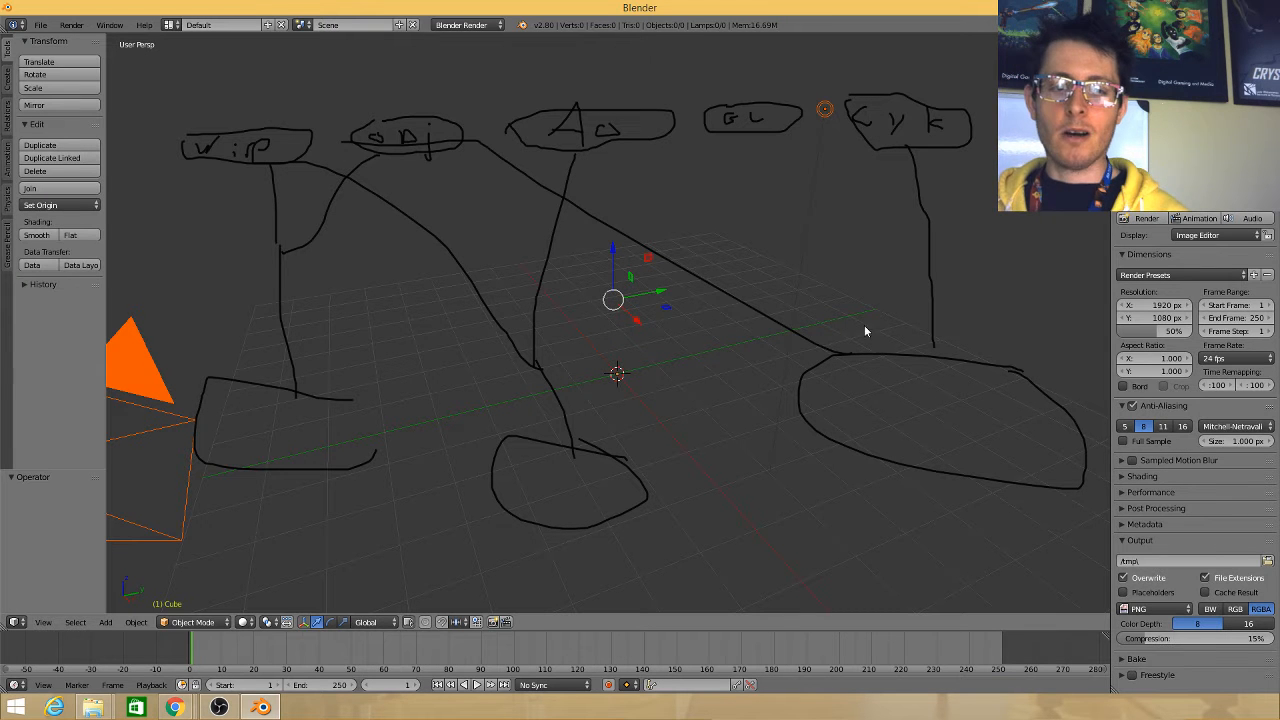
pyautogui.moveTo(280, 160); pyautogui.dragTo(796, 378)
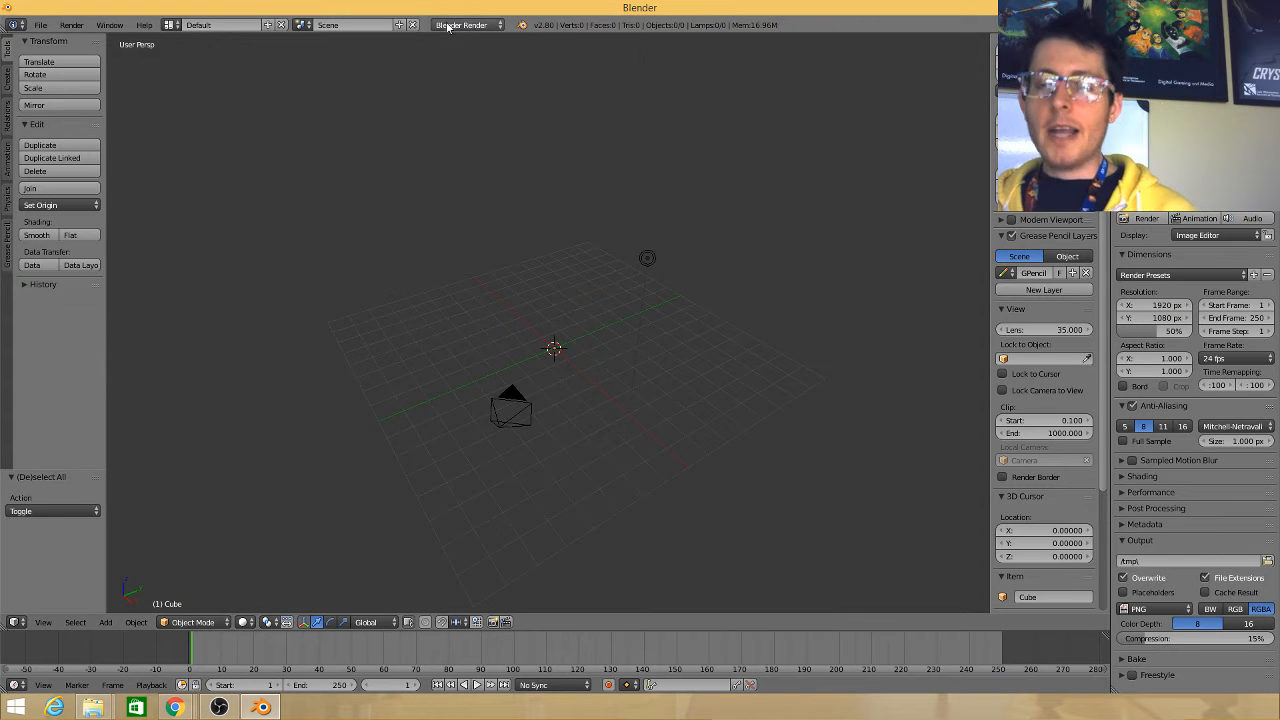
# Switch the scene's render engine to Clay
pyautogui.click(464, 24)
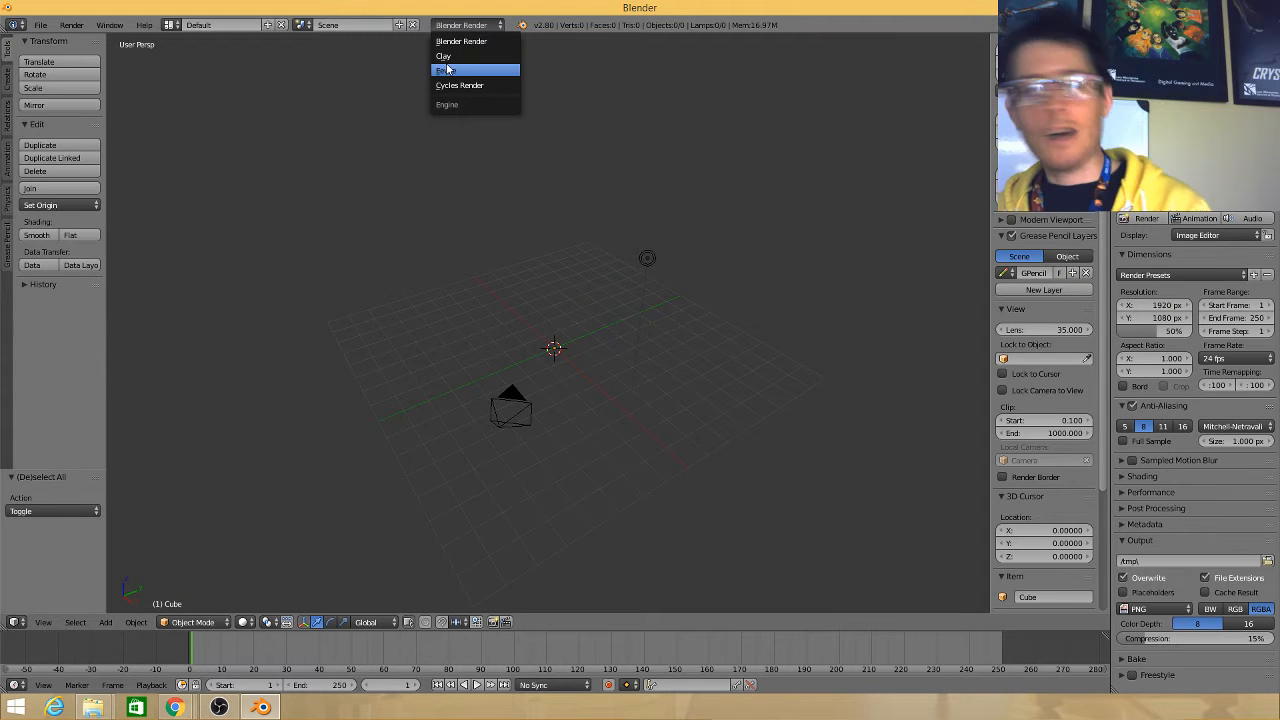
pyautogui.click(448, 70)
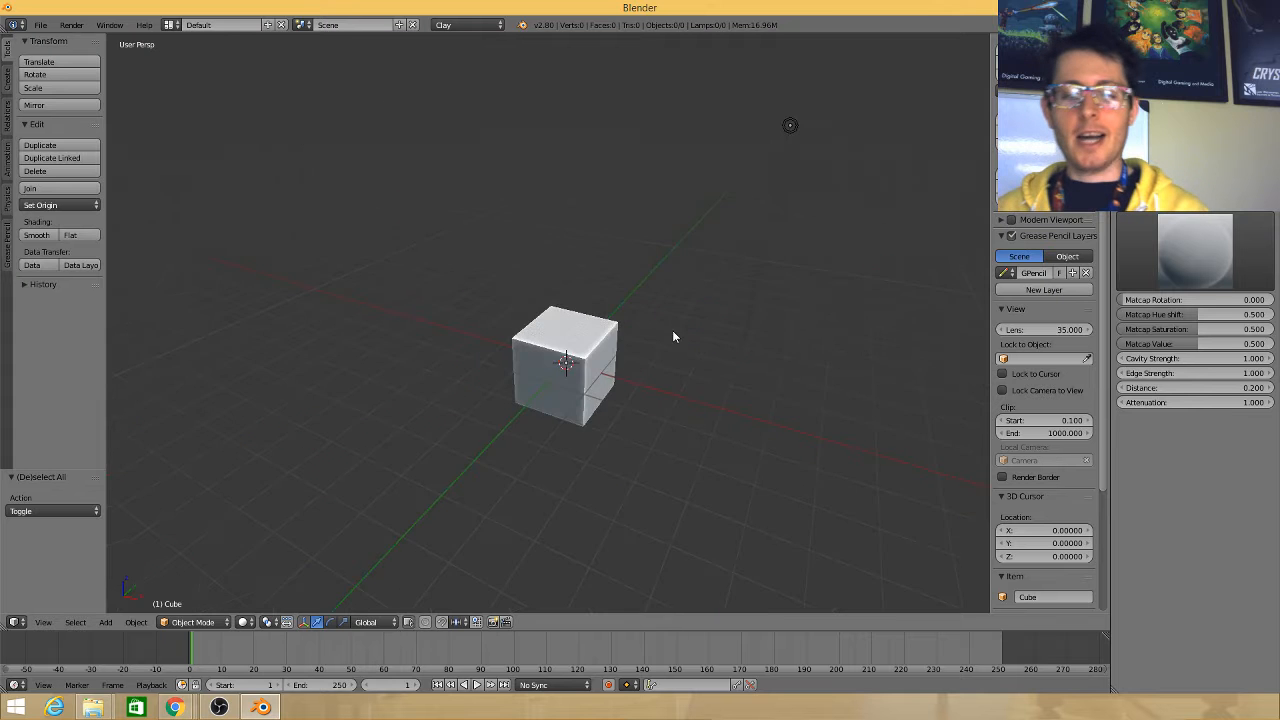
# Select the cube and add a mesh plane as a floor beneath it
pyautogui.scroll(3)
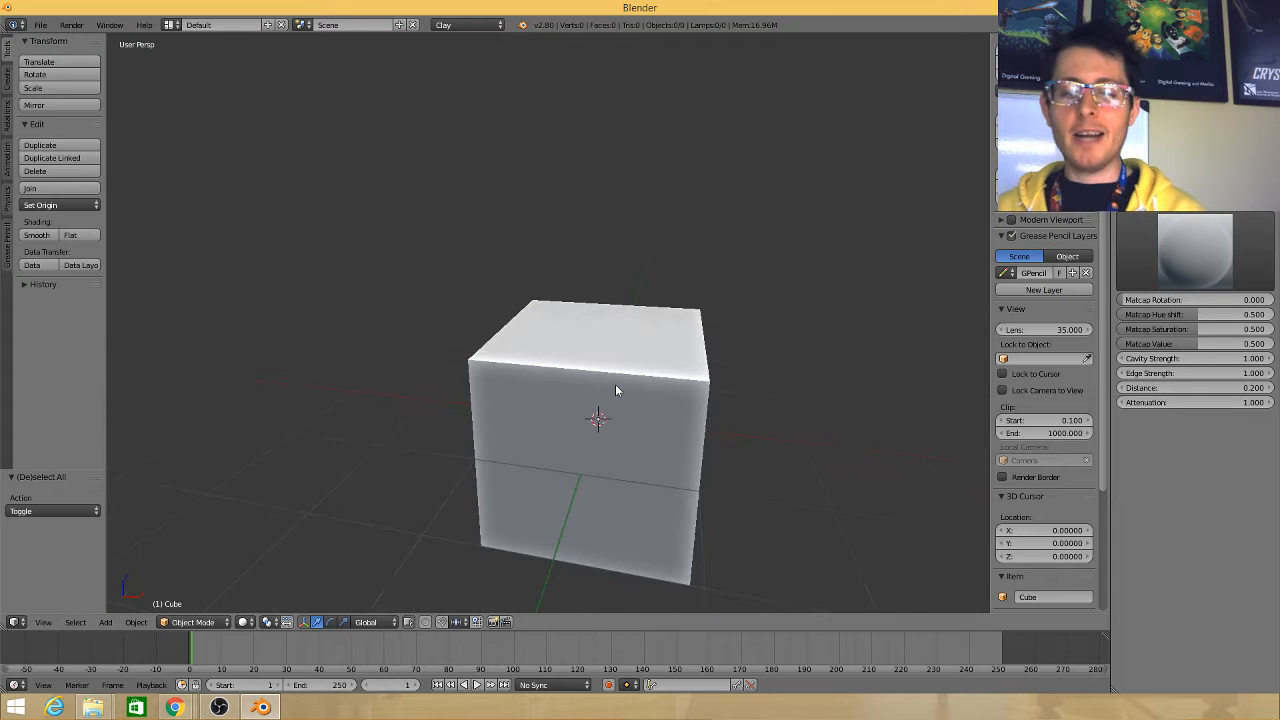
pyautogui.click(104, 620)
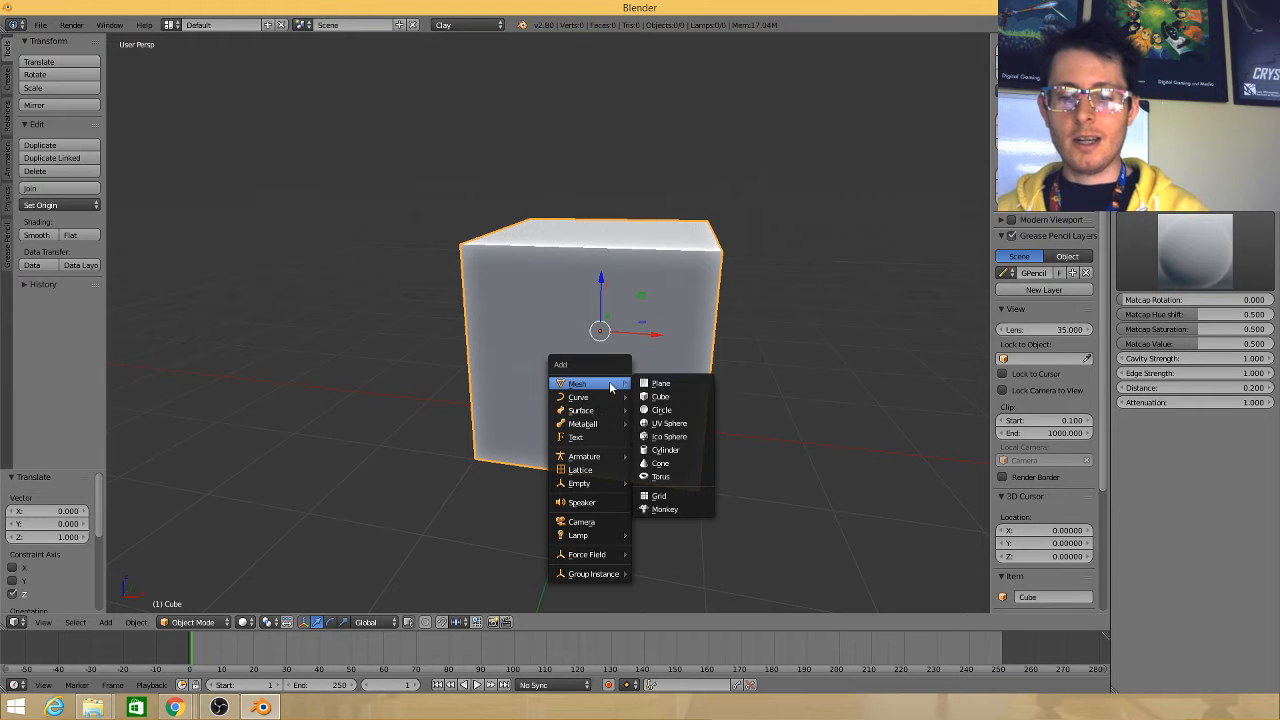
pyautogui.click(660, 384)
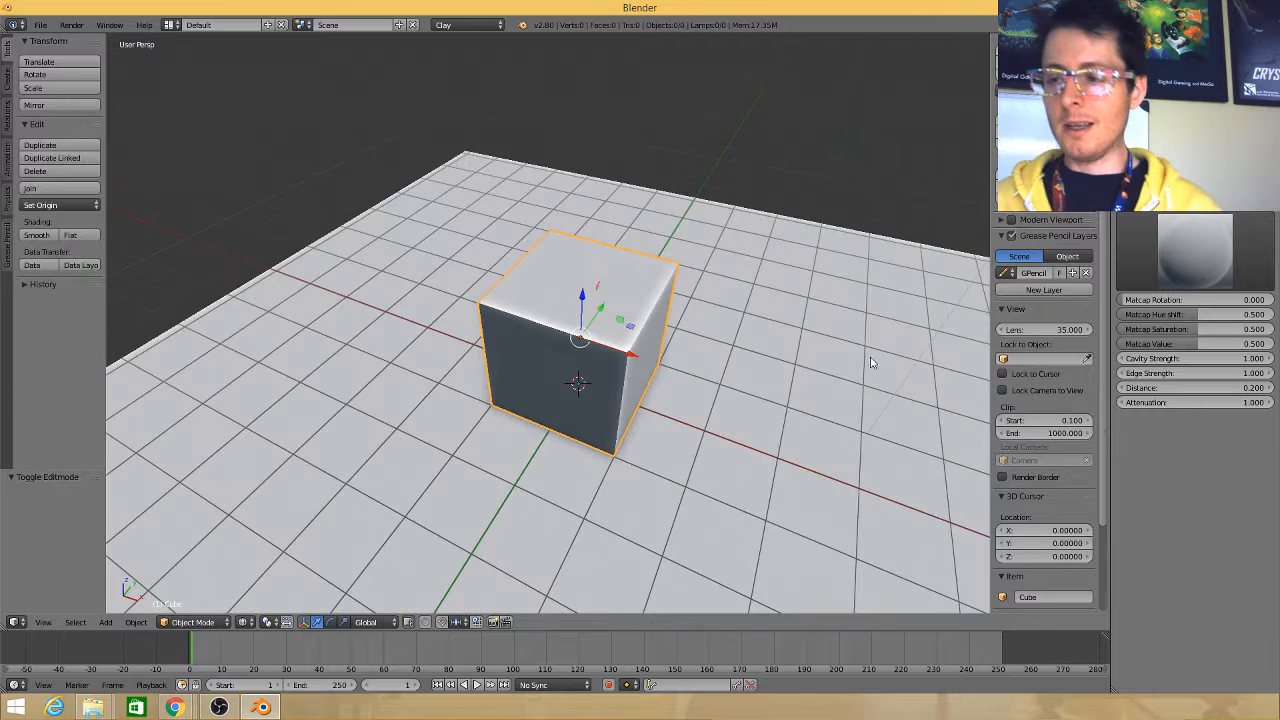
# Switch the render engine to Cycles so the cube casts a soft shadow
pyautogui.click(464, 24)
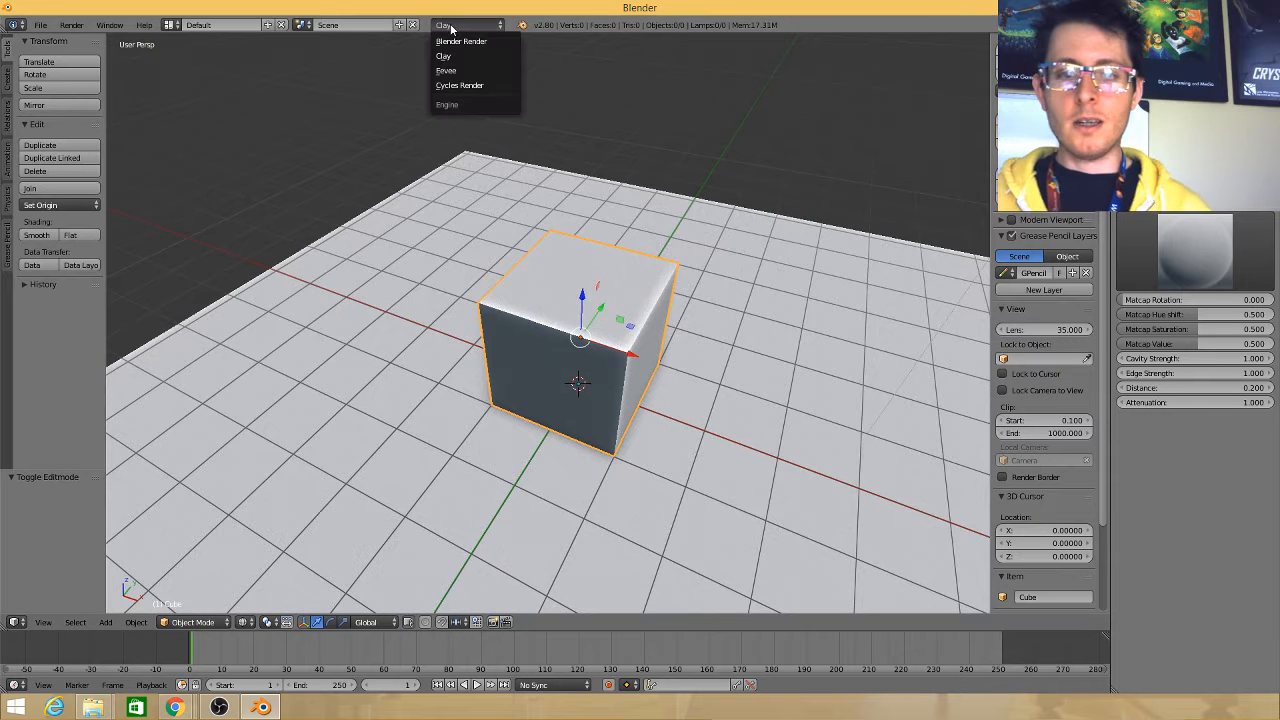
pyautogui.moveTo(460, 84)
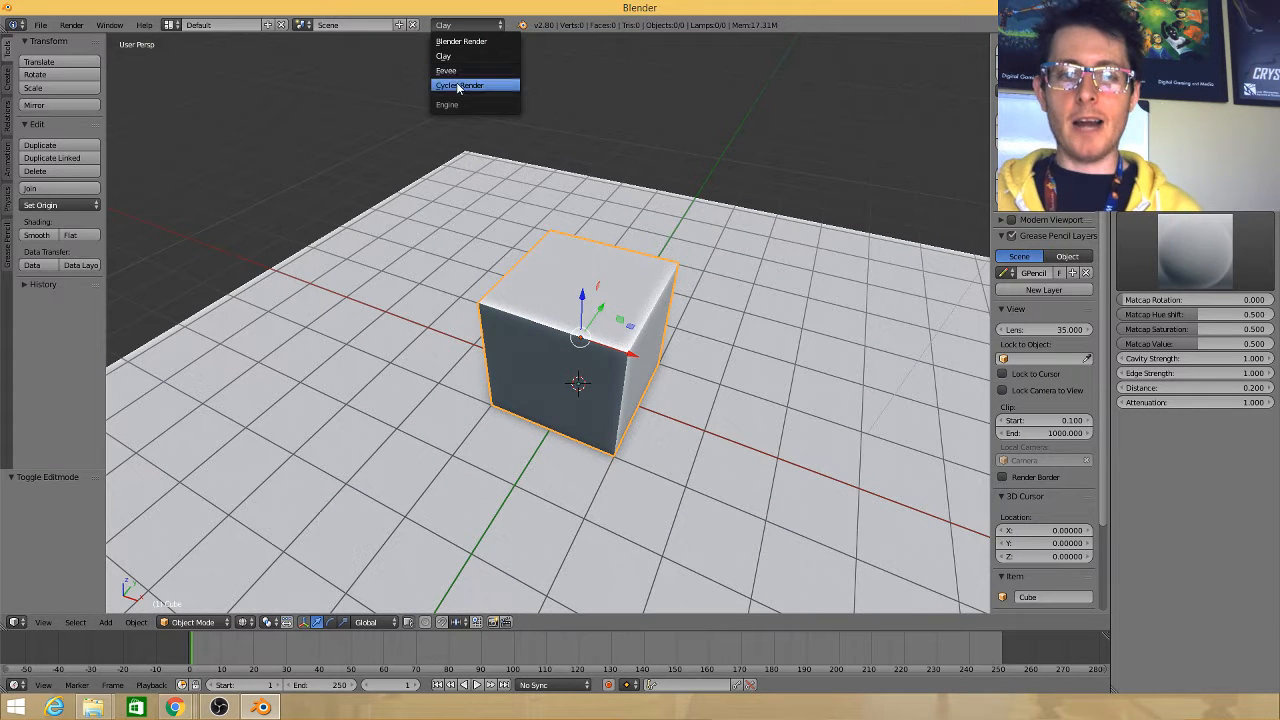
pyautogui.click(460, 84)
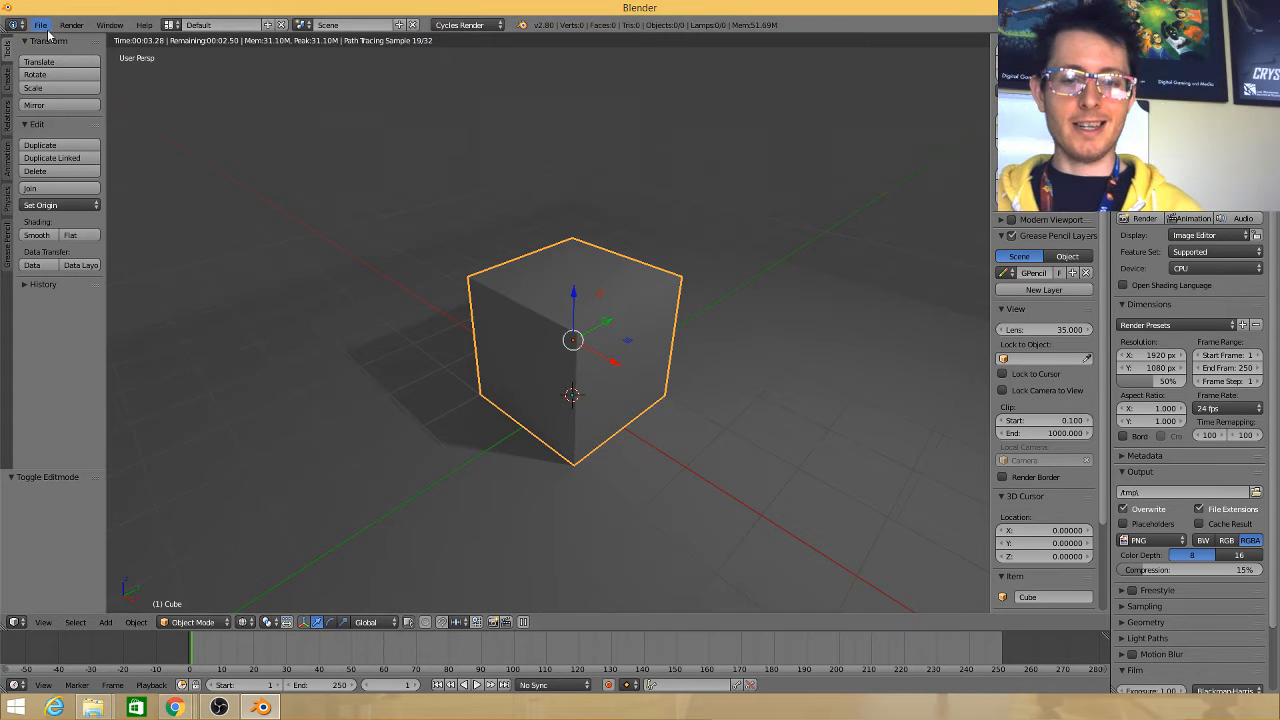
pyautogui.click(40, 24)
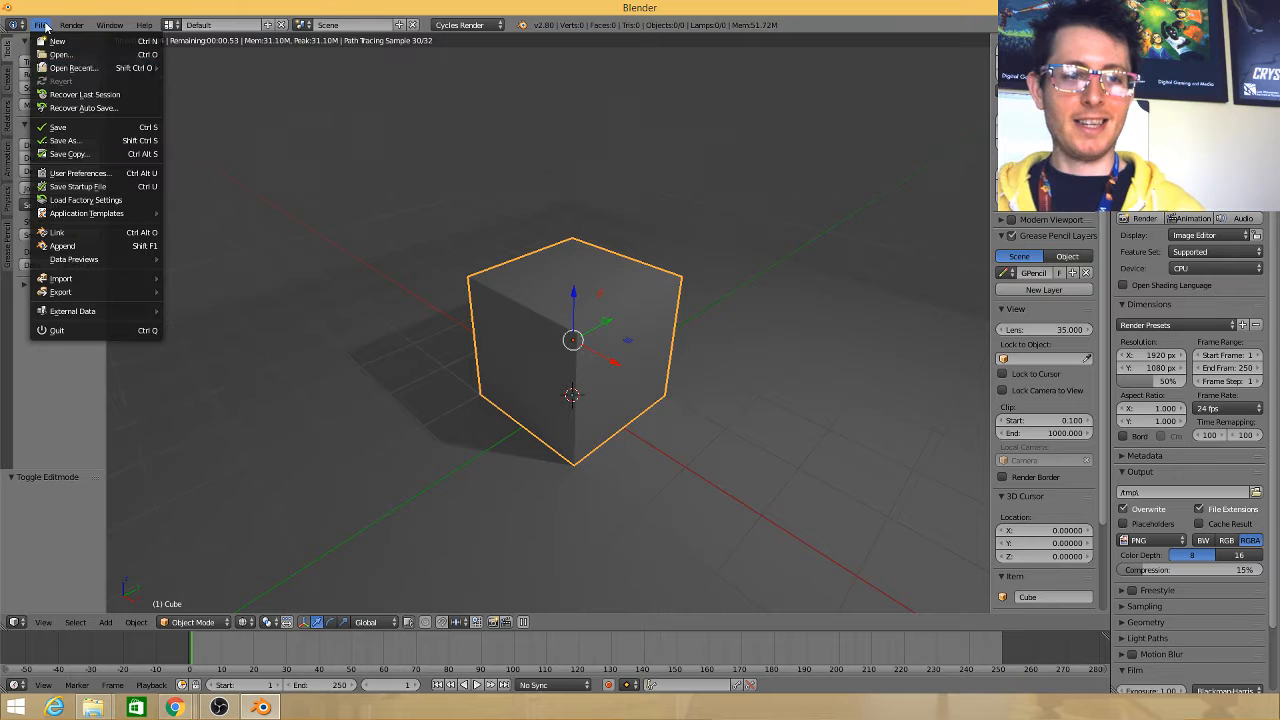
# Use File > Open to browse to the saved desert scene .blend file
pyautogui.click(60, 54)
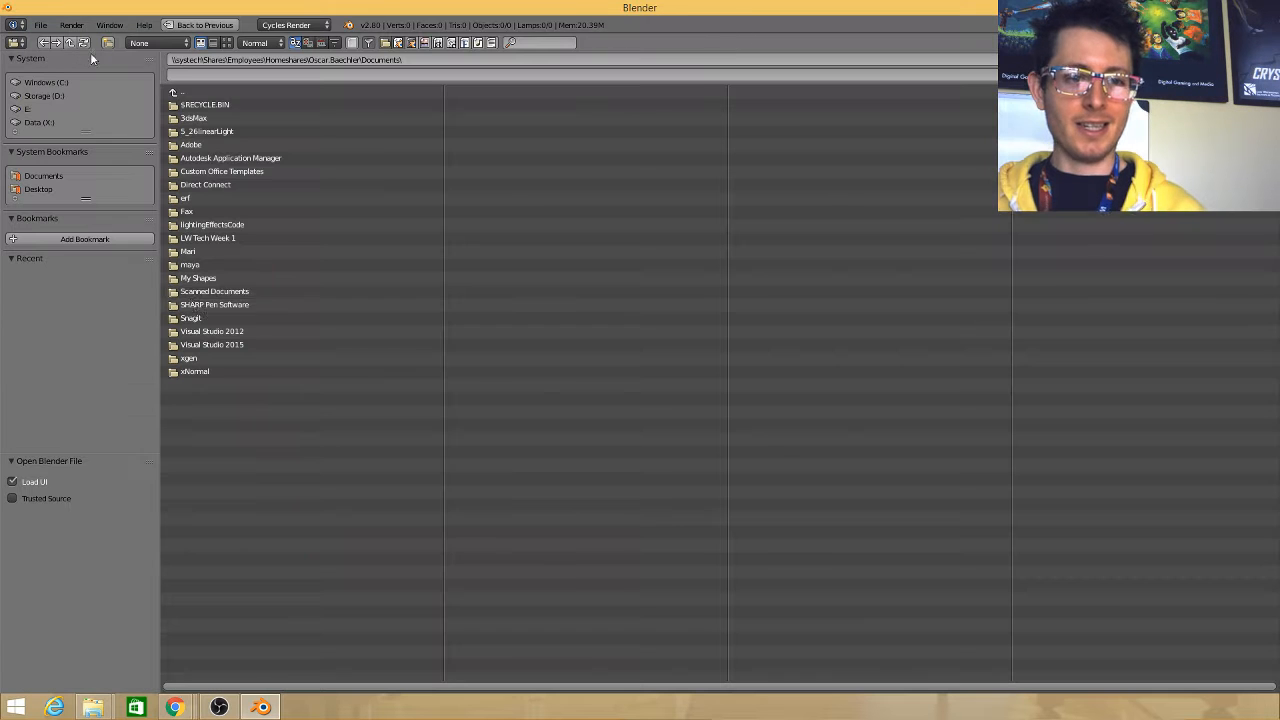
pyautogui.click(38, 188)
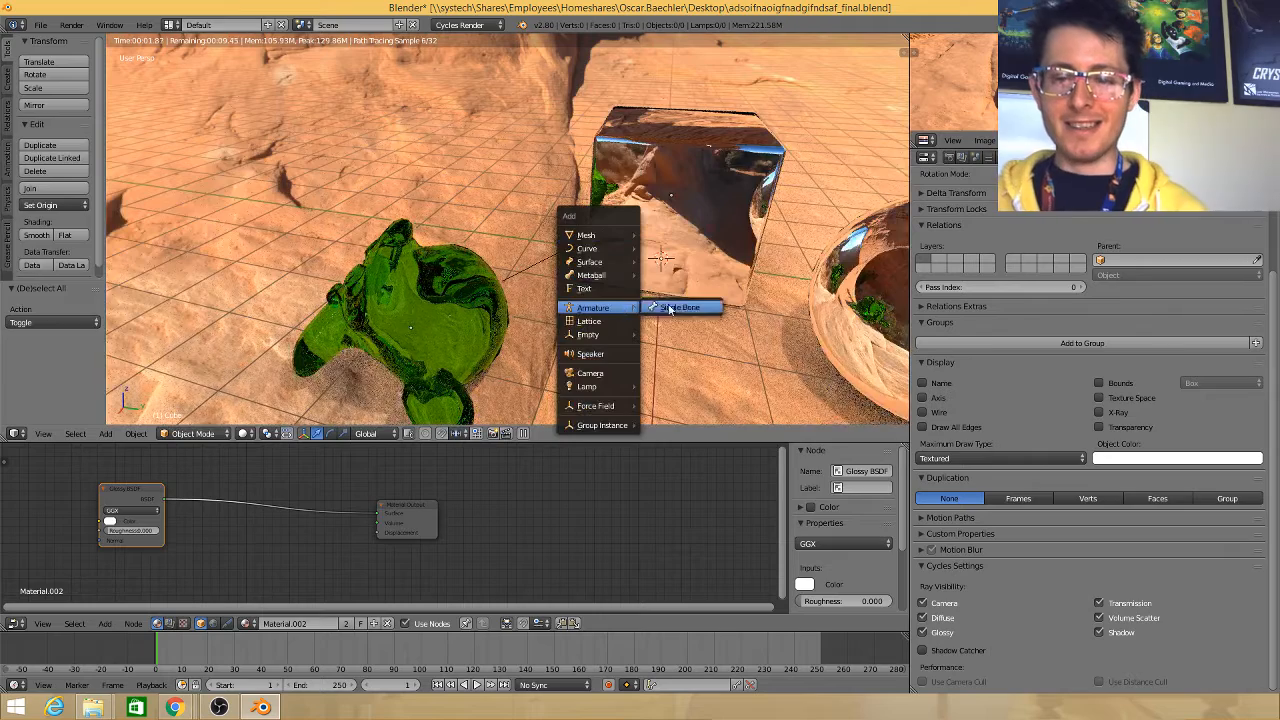
# Add a single armature bone above the chrome sphere
pyautogui.click(680, 306)
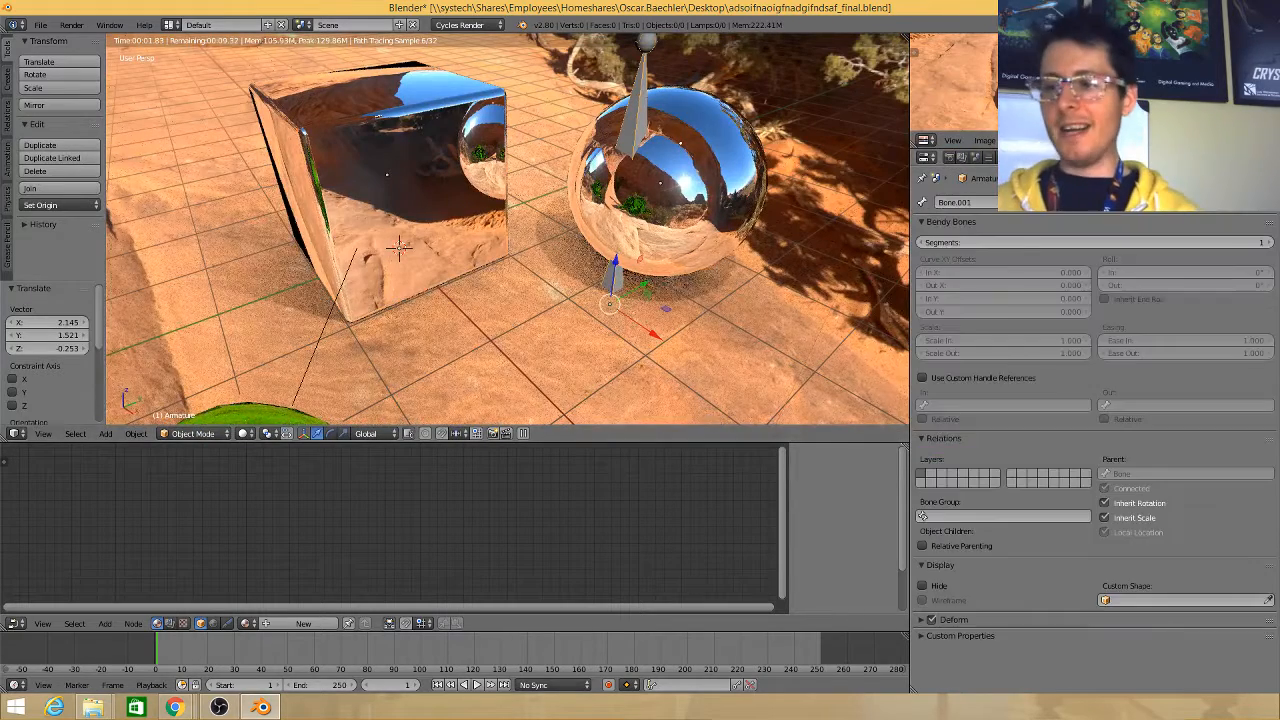
pyautogui.click(924, 176)
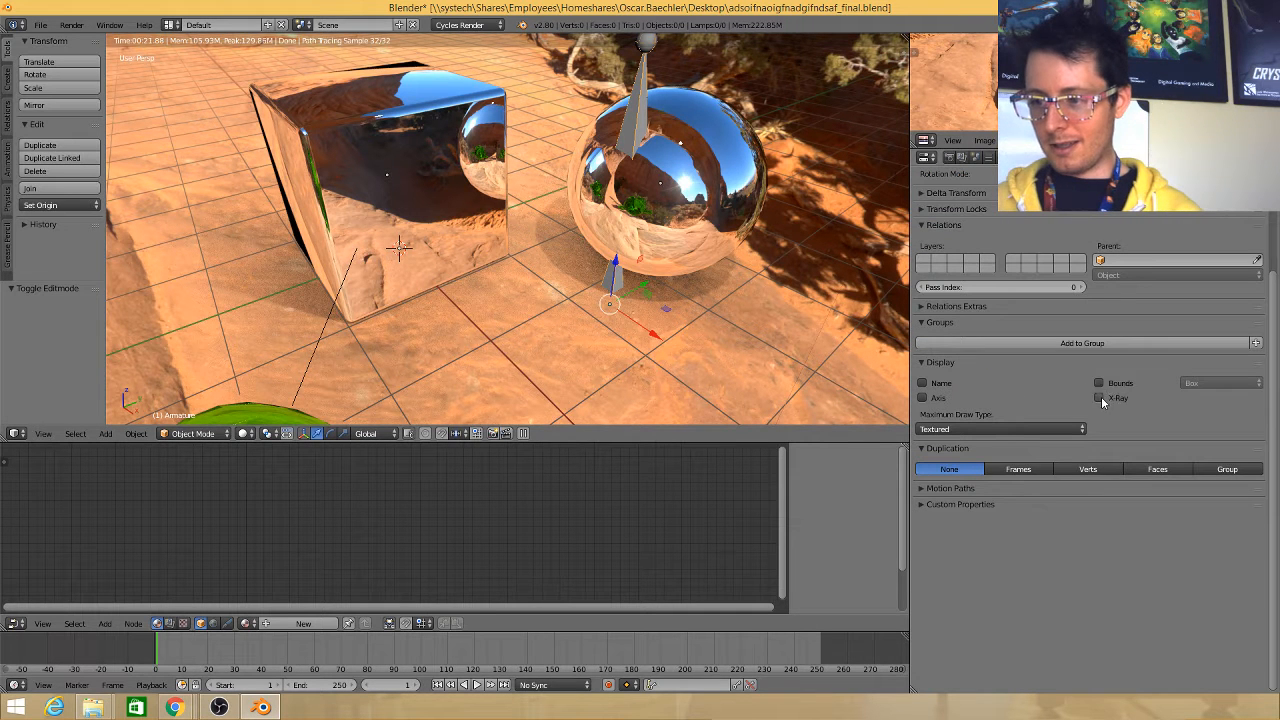
# Enable X-Ray and Wire draw type so the bone shows through other objects
pyautogui.click(1100, 396)
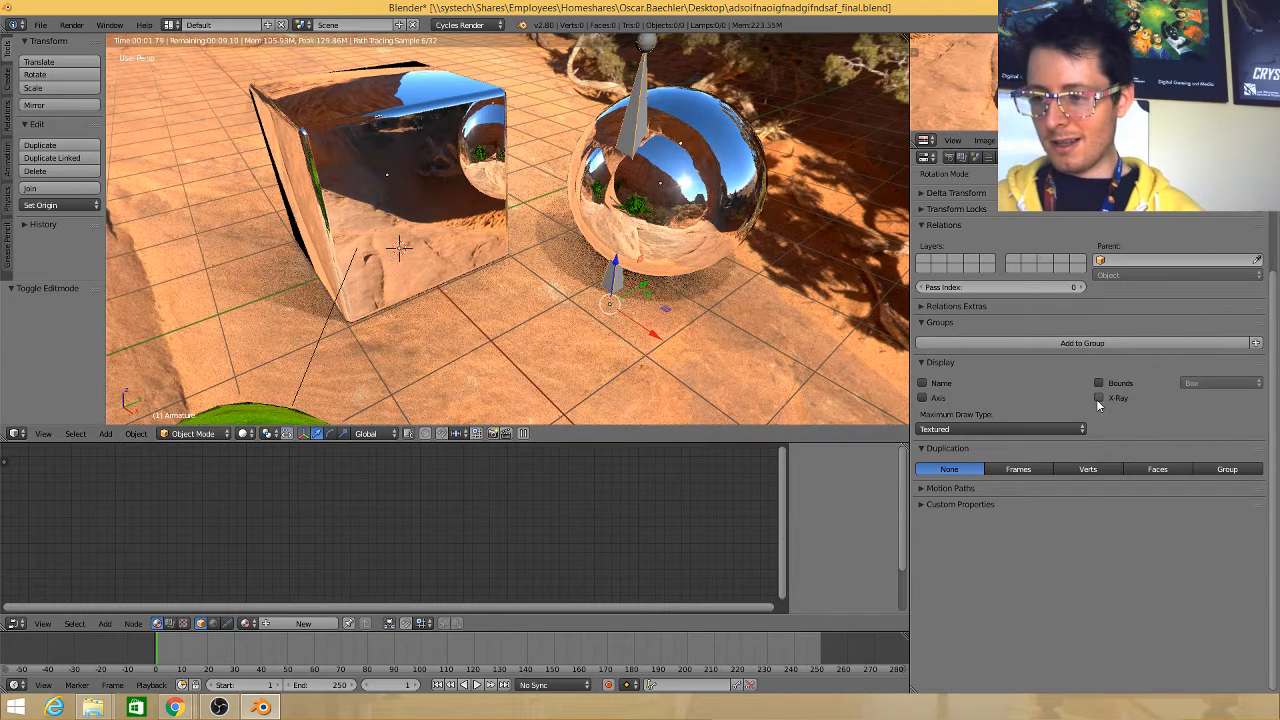
pyautogui.click(1100, 396)
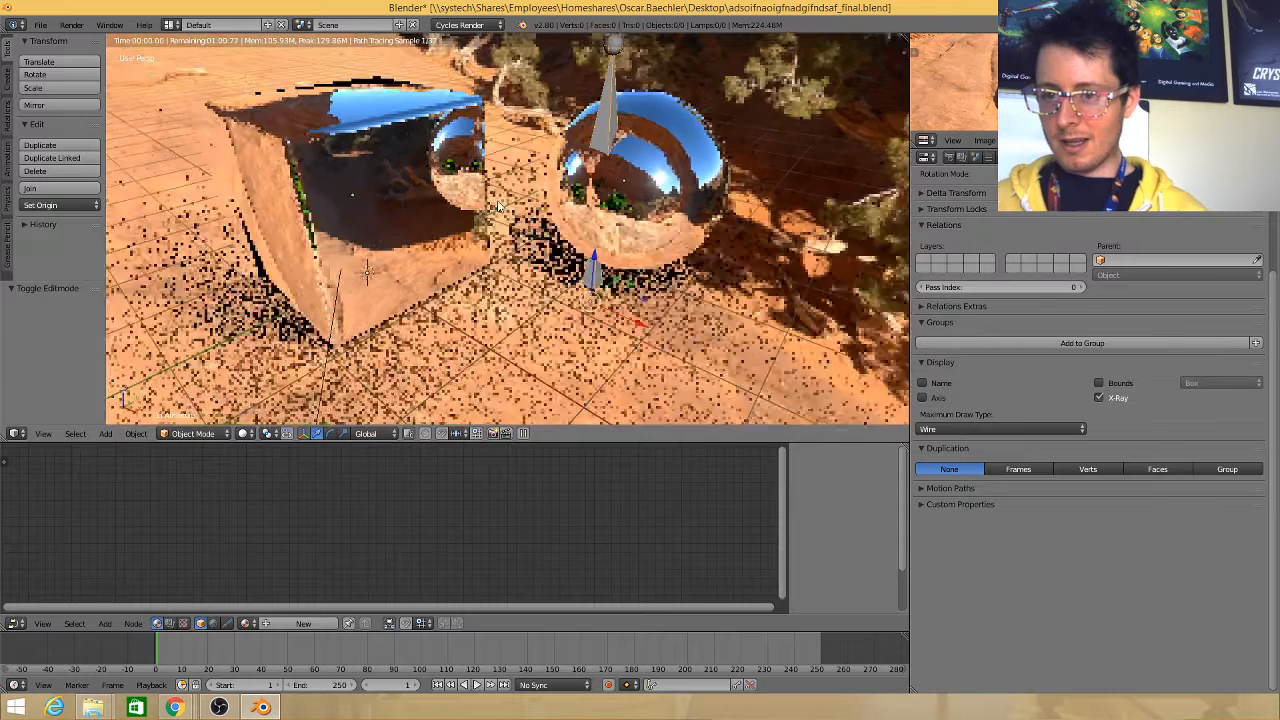
# Preview the desert scene in Clay, then return to Cycles rendering
pyautogui.click(460, 24)
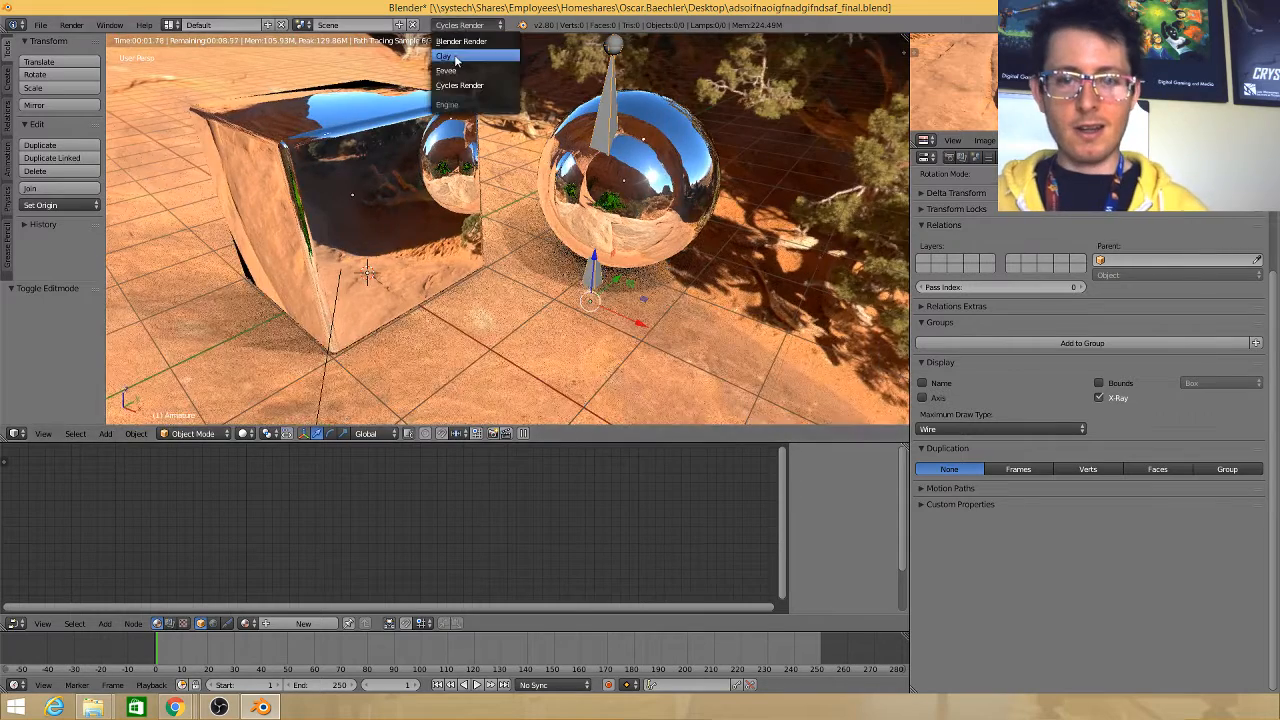
pyautogui.click(444, 56)
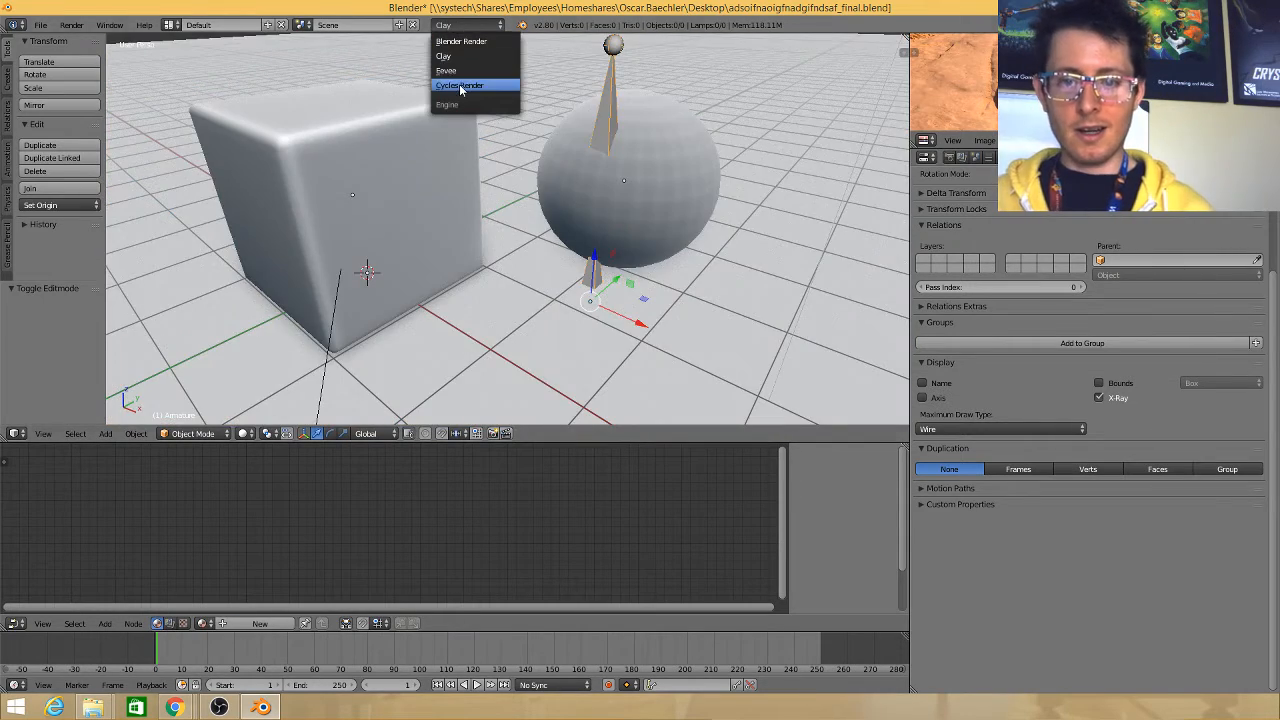
pyautogui.click(458, 84)
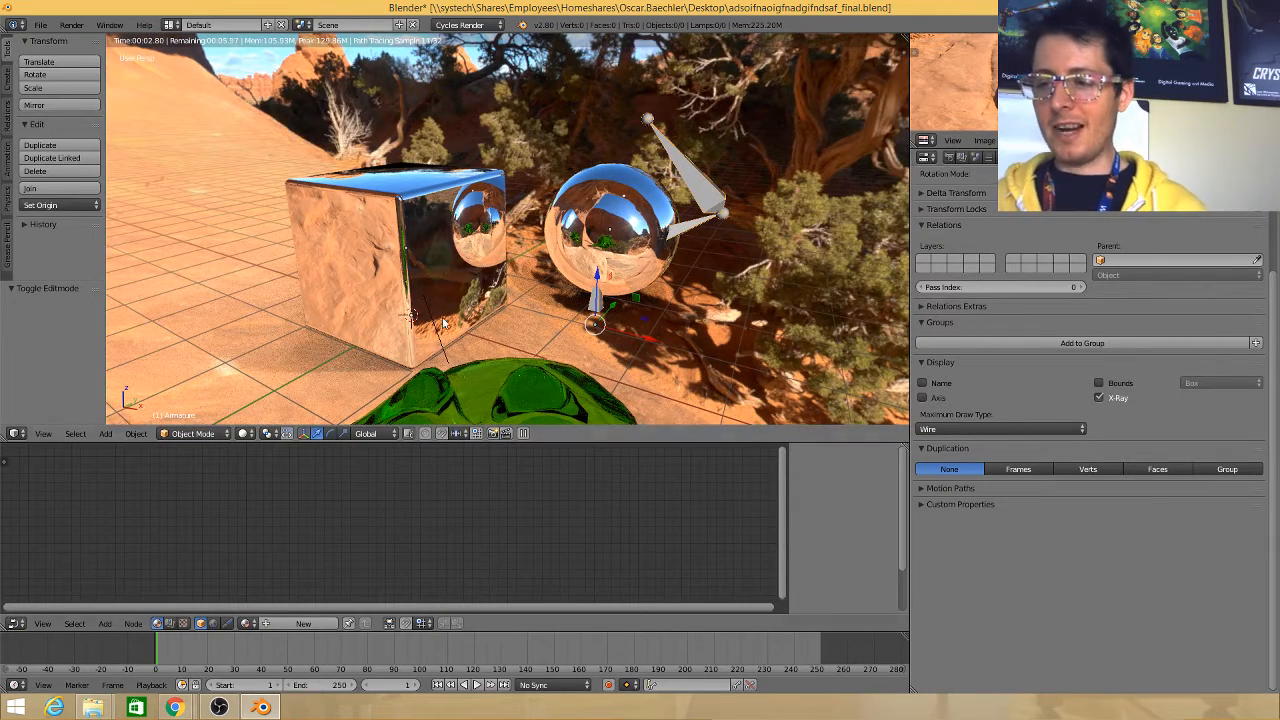
pyautogui.click(190, 432)
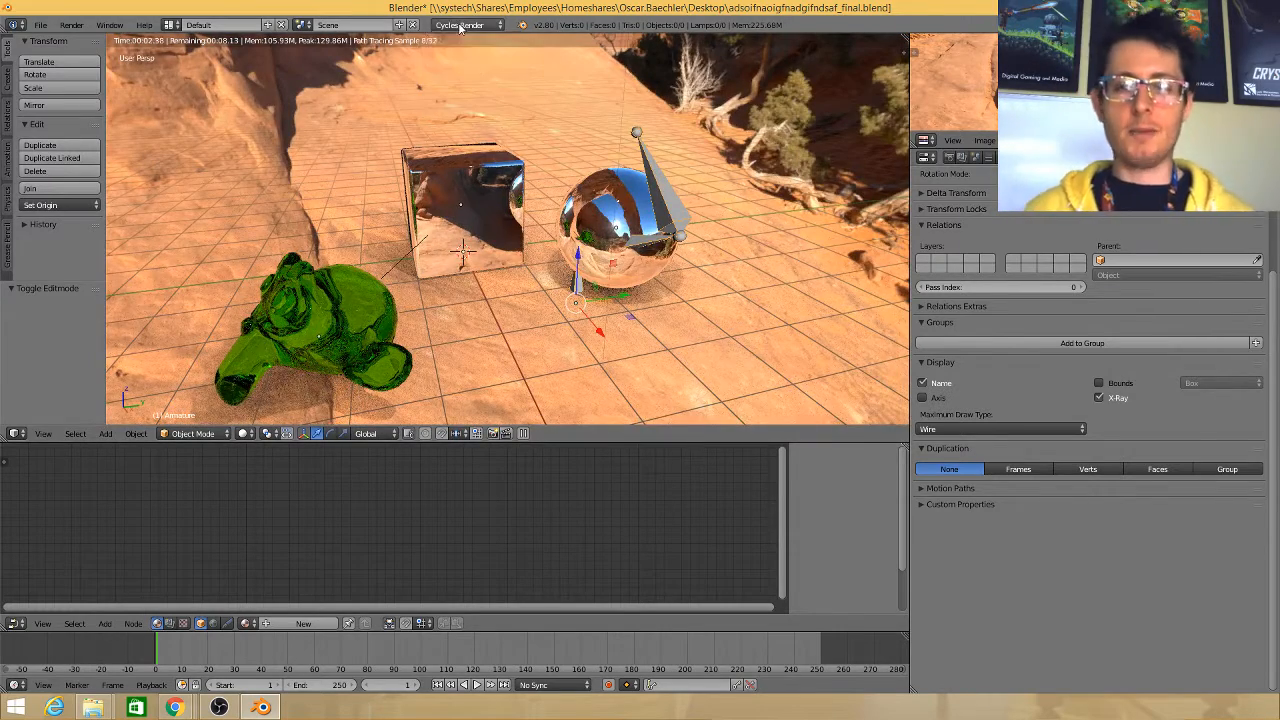
pyautogui.click(460, 24)
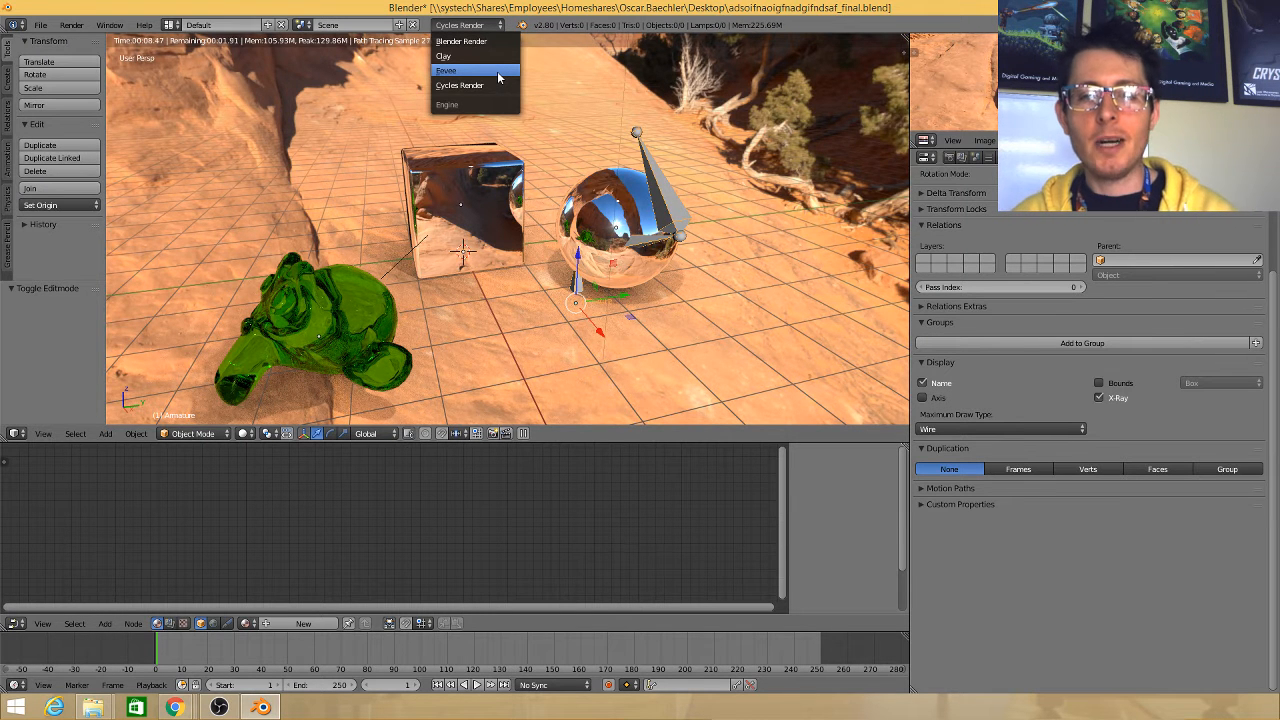
pyautogui.click(446, 70)
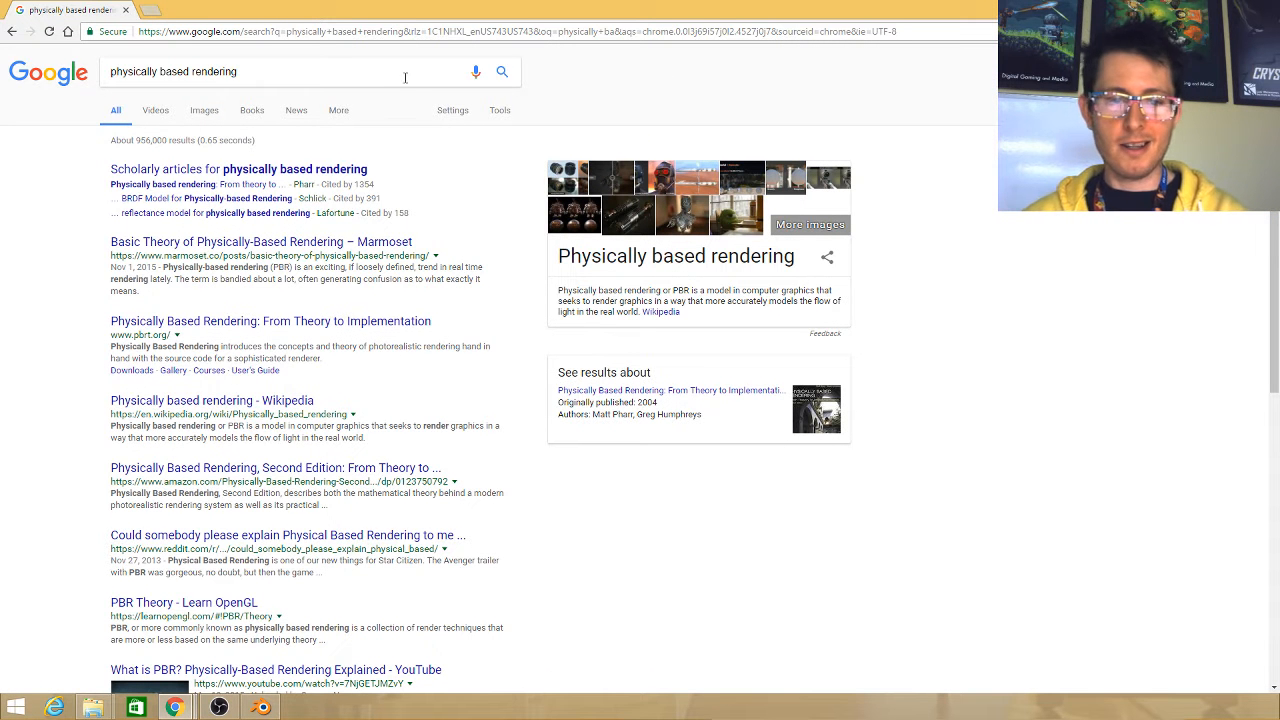
pyautogui.moveTo(348, 180)
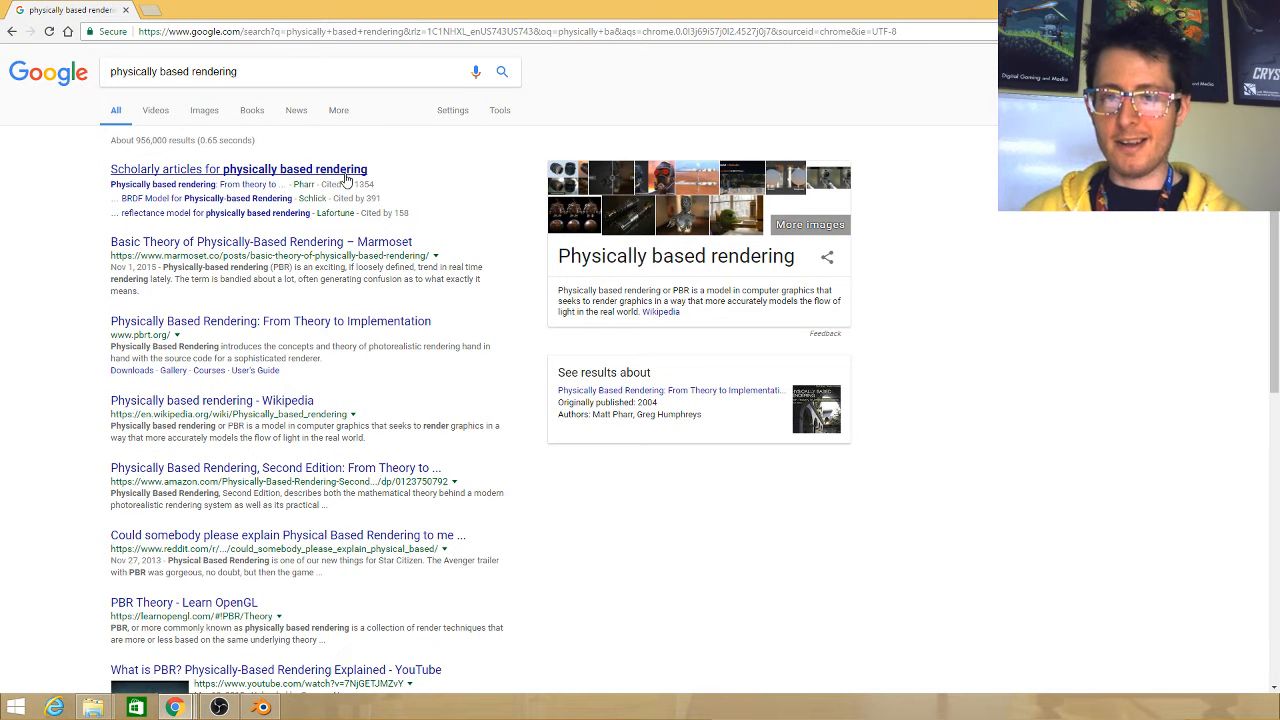
# Open Marmoset's Basic Theory of Physically-Based Rendering article from the results
pyautogui.scroll(-3)
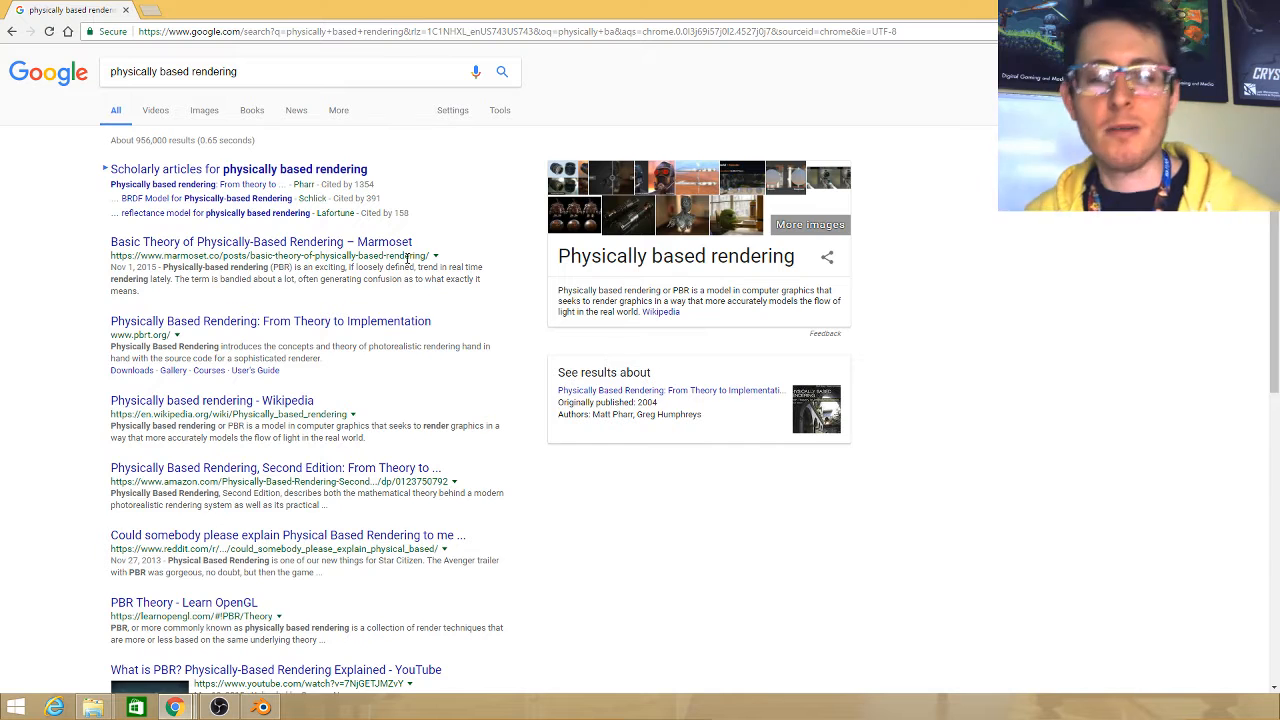
pyautogui.click(260, 240)
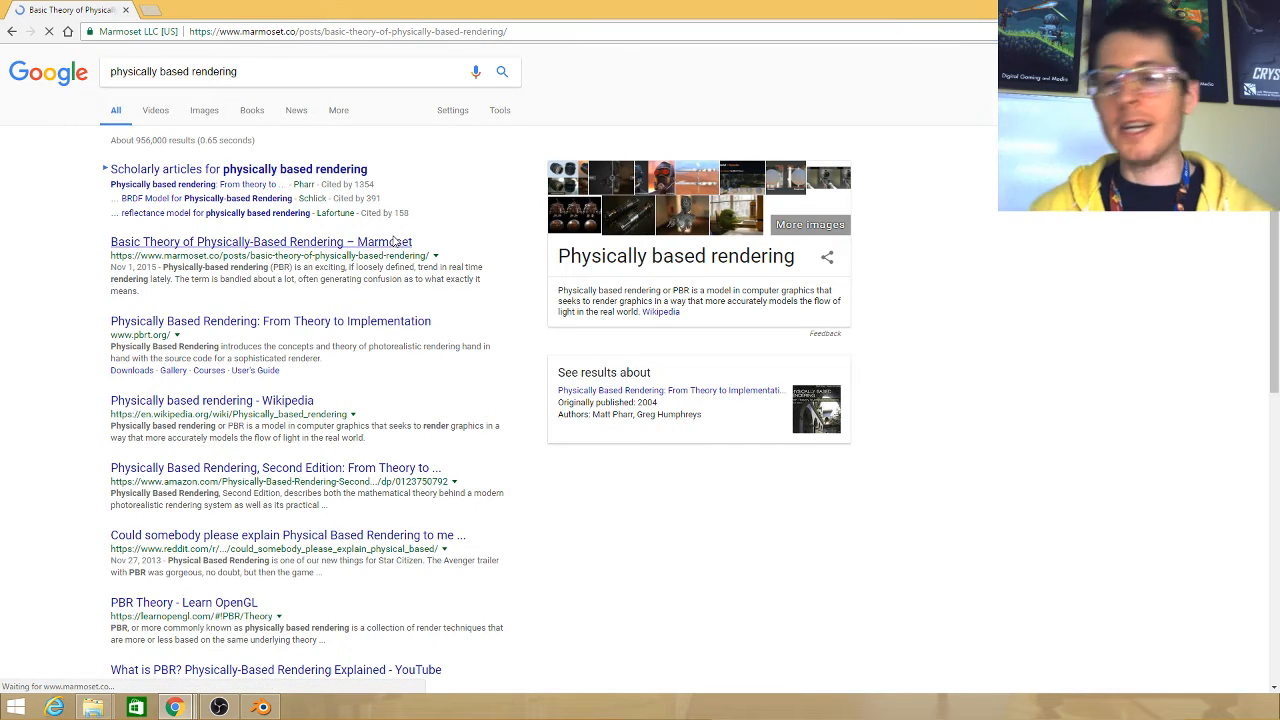
# Scroll through the Marmoset PBR article down to its microsurface section
pyautogui.click(262, 240)
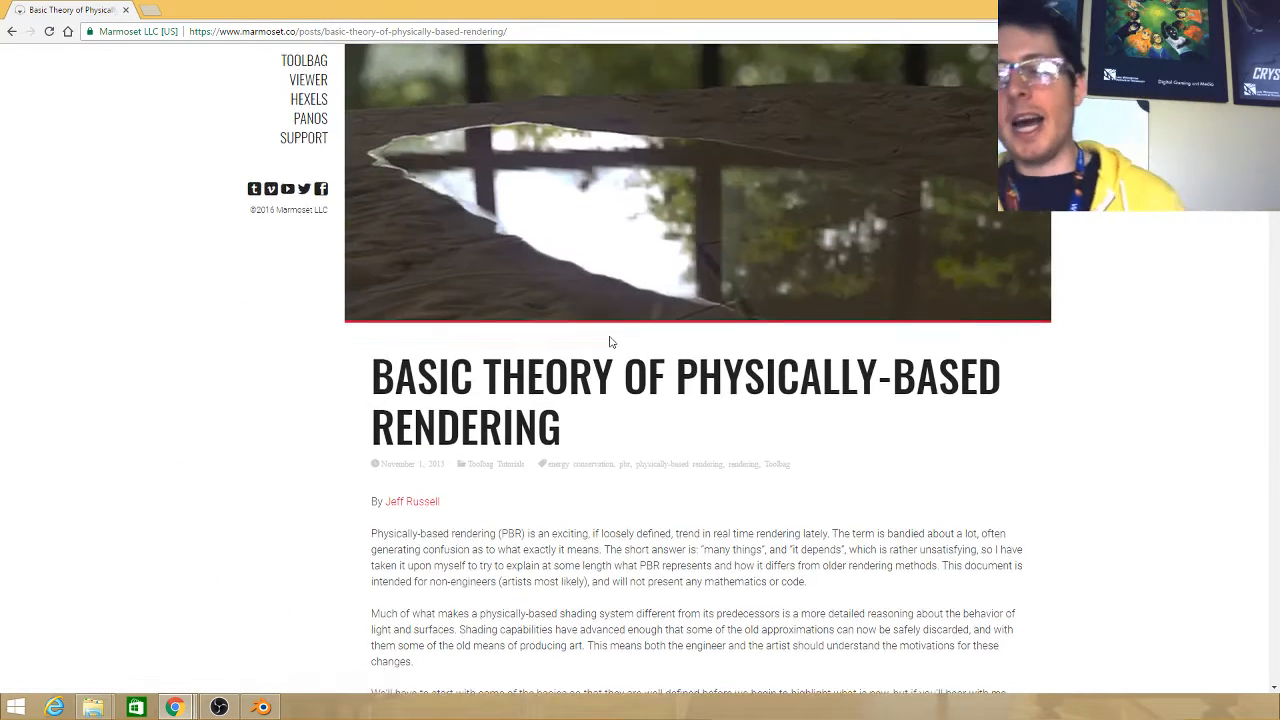
pyautogui.scroll(-3)
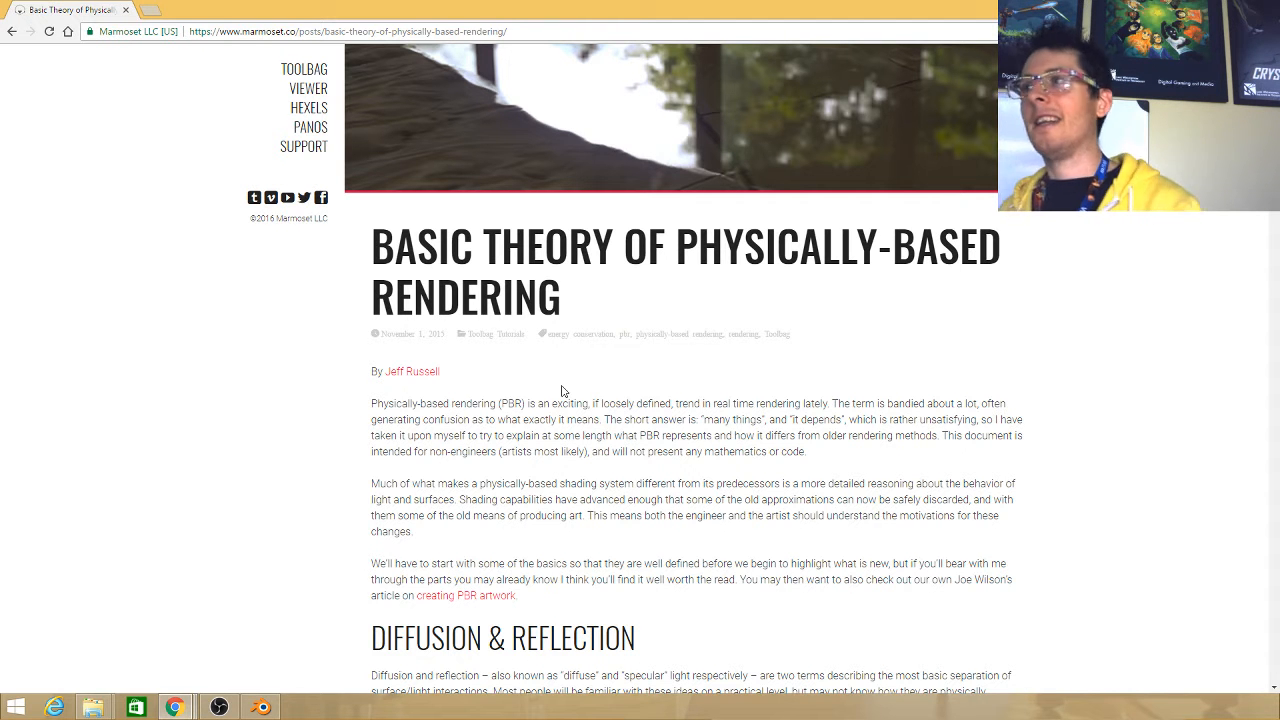
pyautogui.scroll(-3)
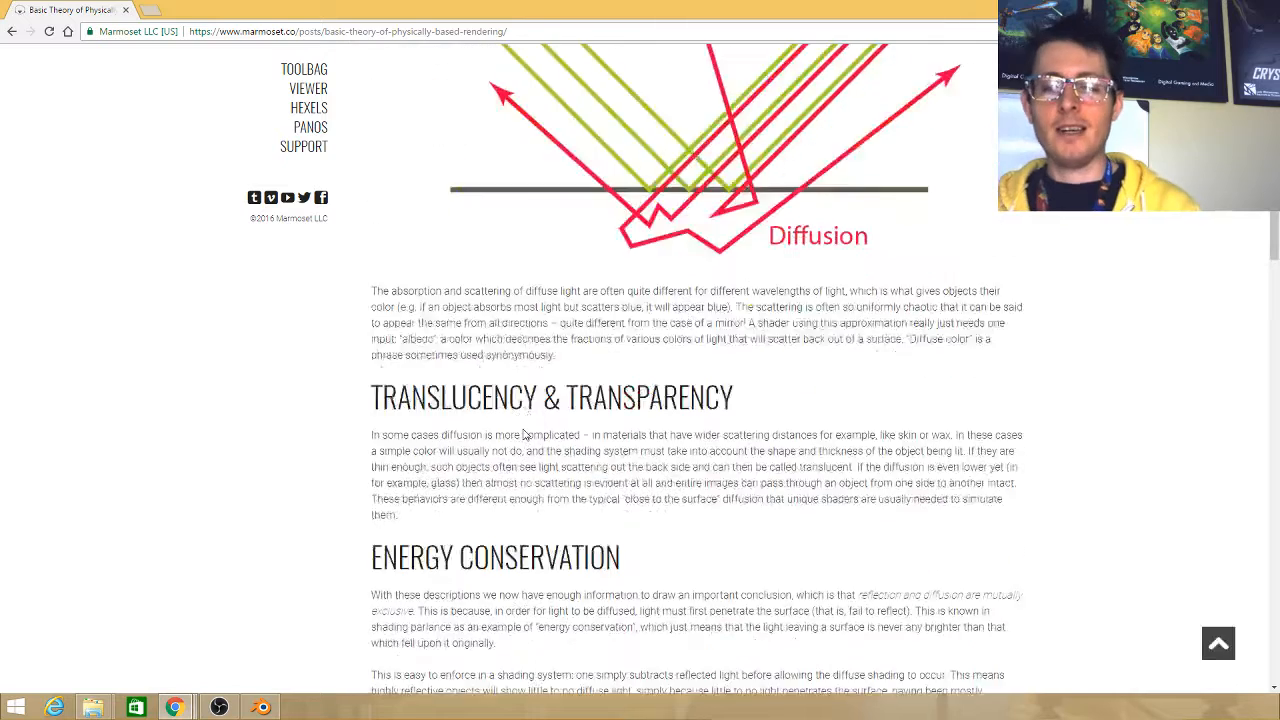
pyautogui.scroll(-3)
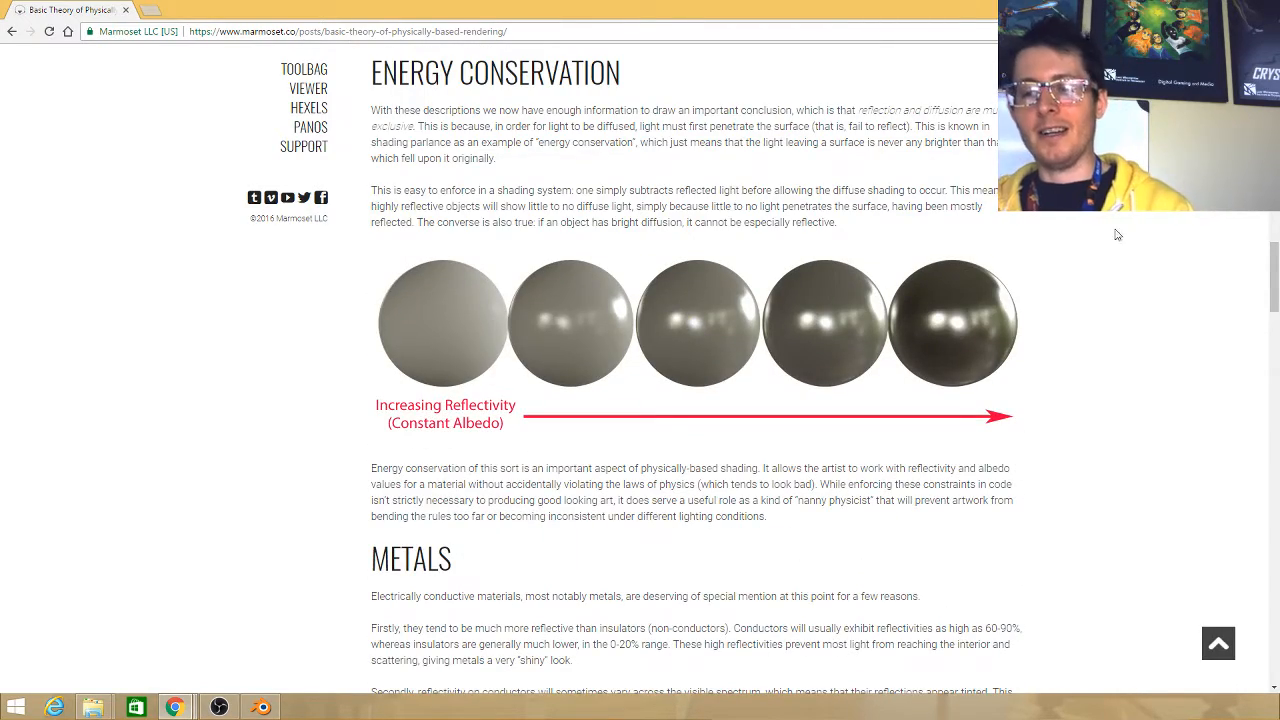
pyautogui.scroll(-3)
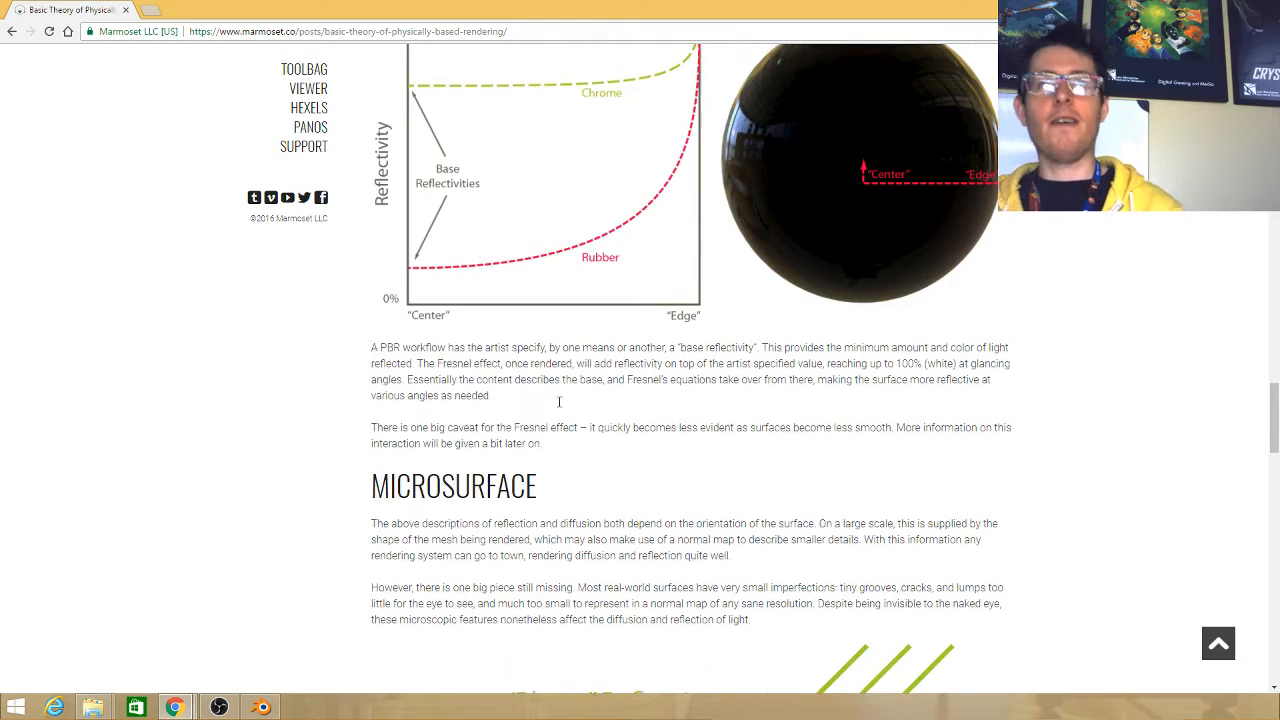
pyautogui.scroll(3)
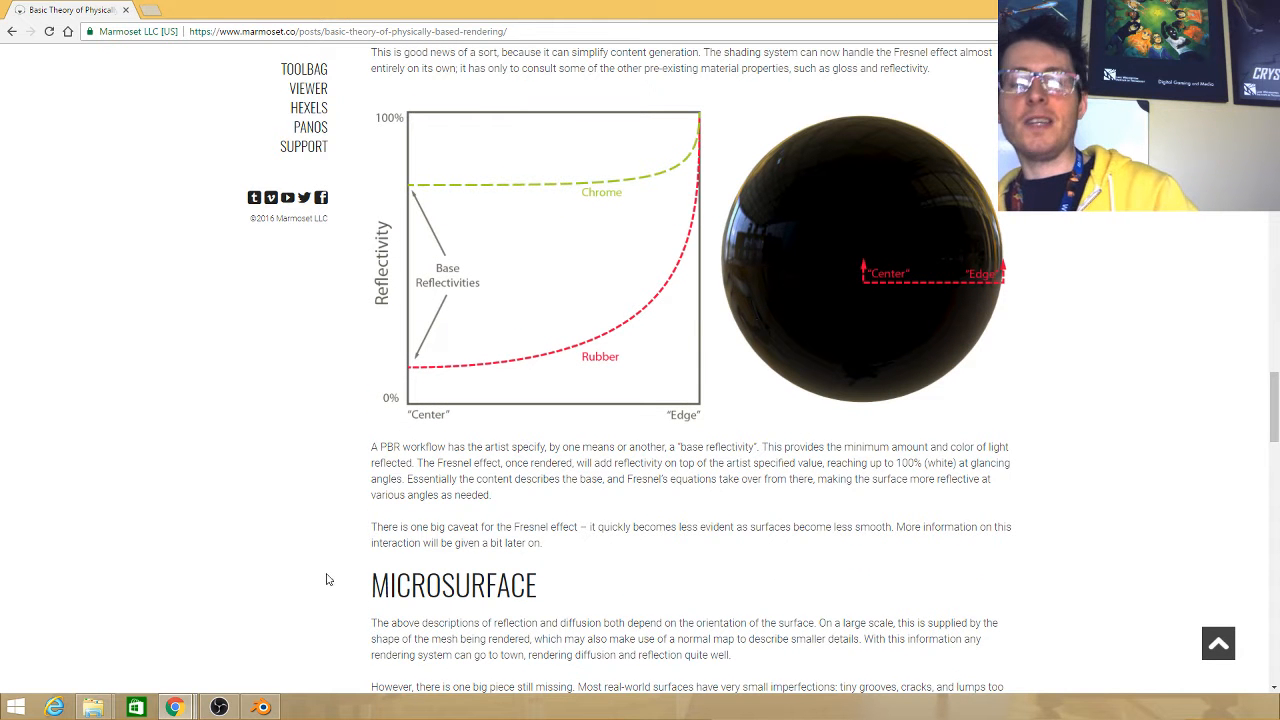
pyautogui.moveTo(464, 220)
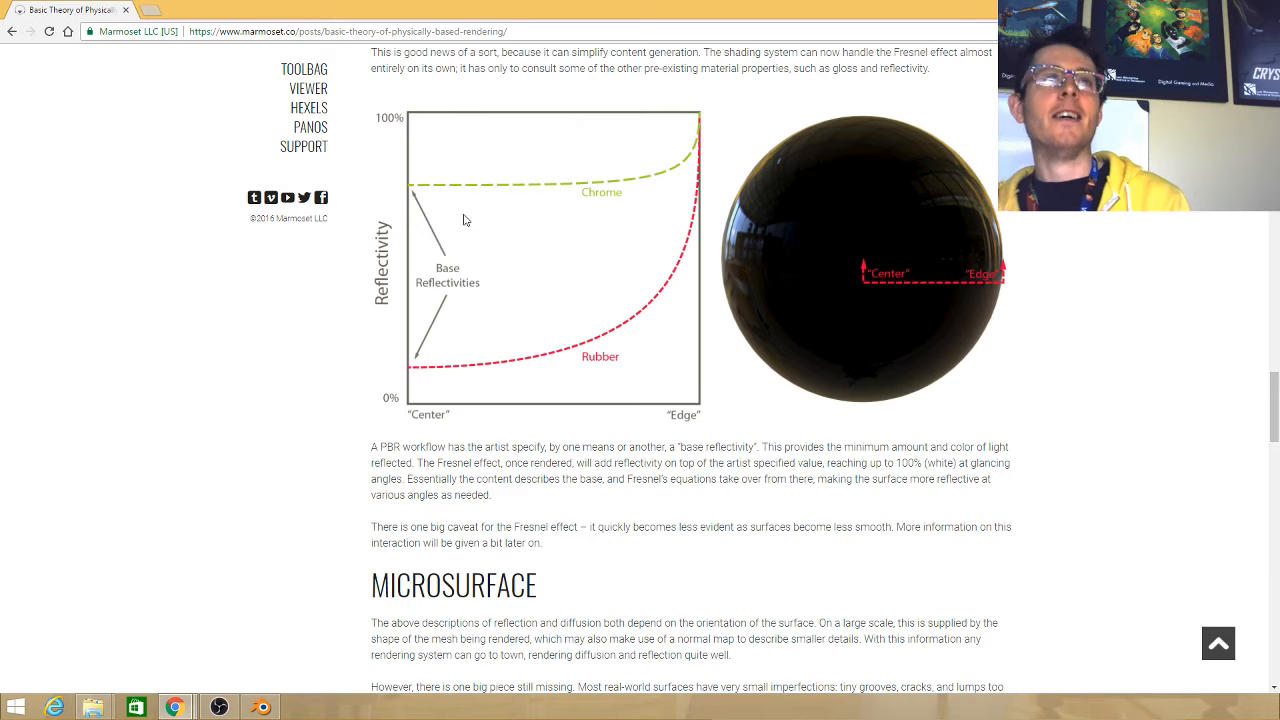
pyautogui.scroll(-3)
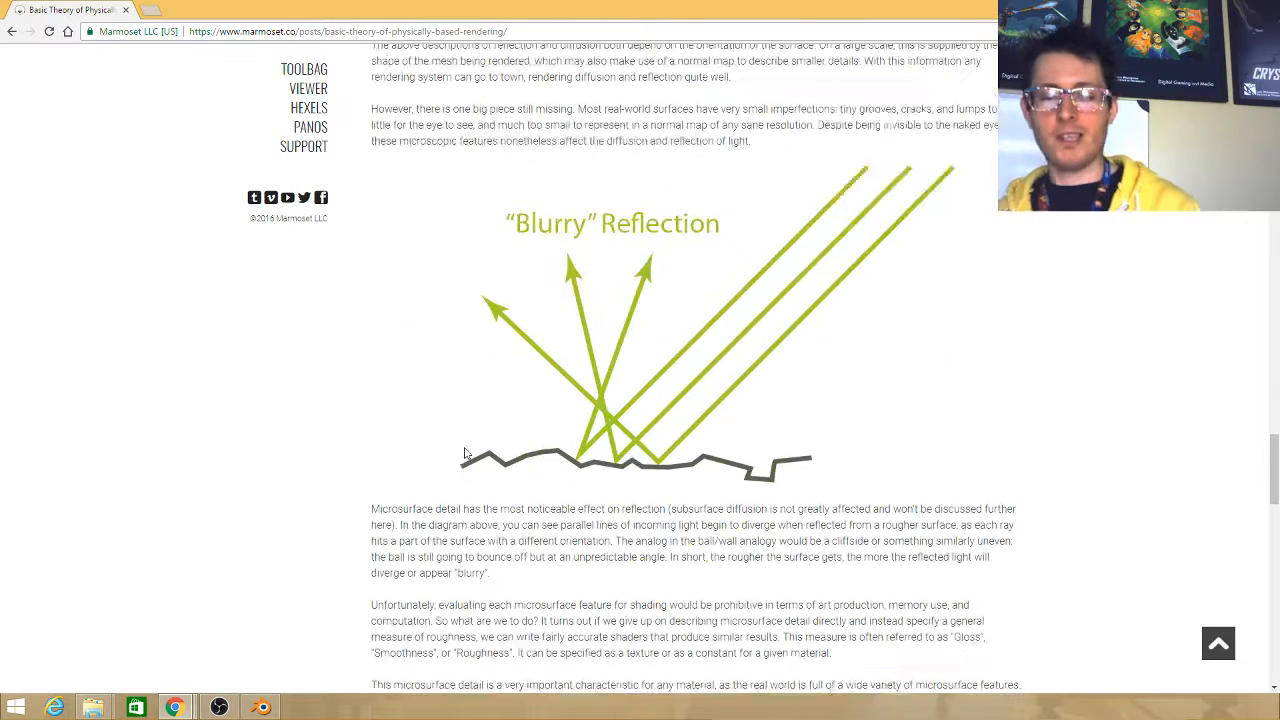
pyautogui.scroll(-3)
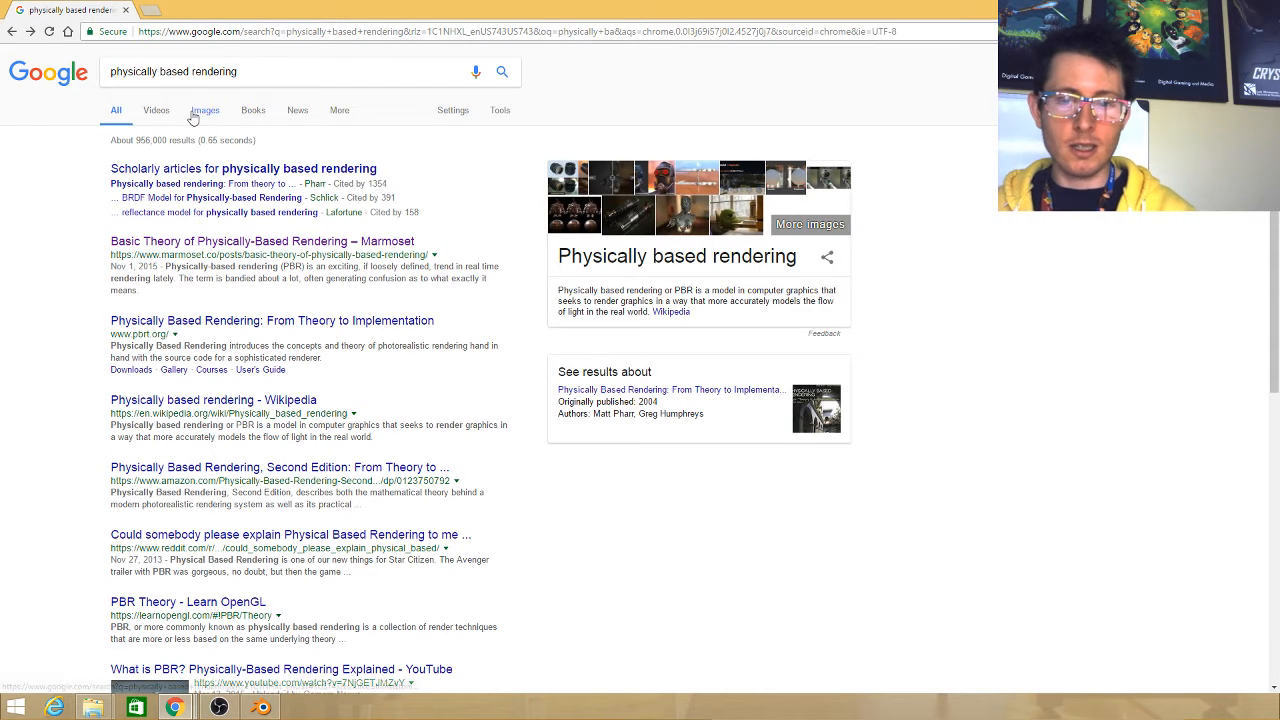
# Browse the PBR image results, viewing the albedo/specular/roughness/normal diagram and the specular-vs-metalness comparison, then start a new tab
pyautogui.click(204, 110)
pyautogui.write(' textures')
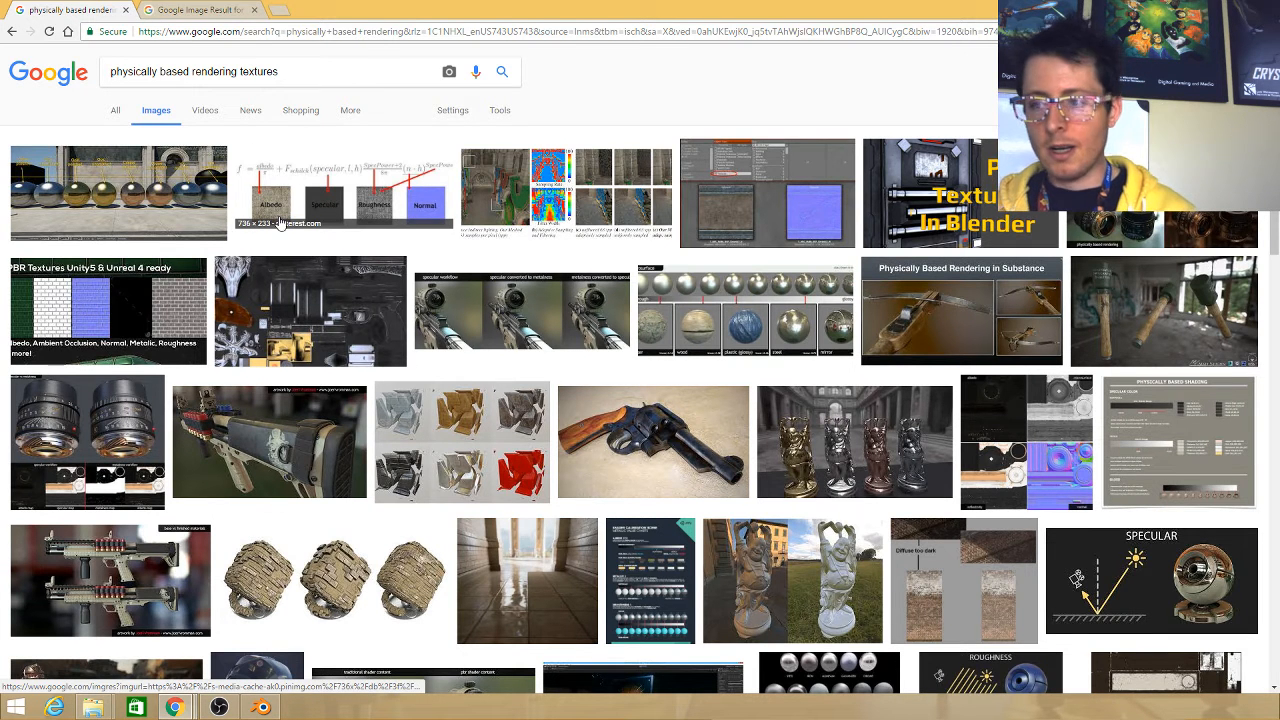
pyautogui.click(344, 192)
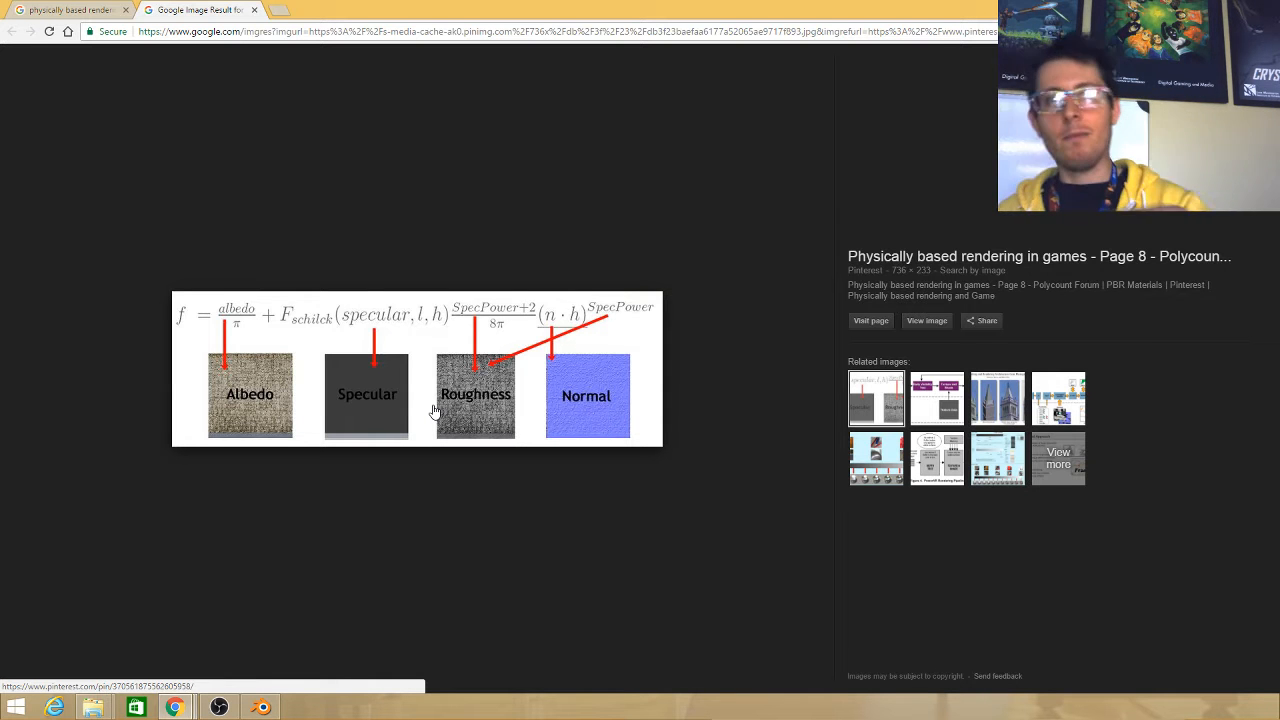
pyautogui.moveTo(532, 286)
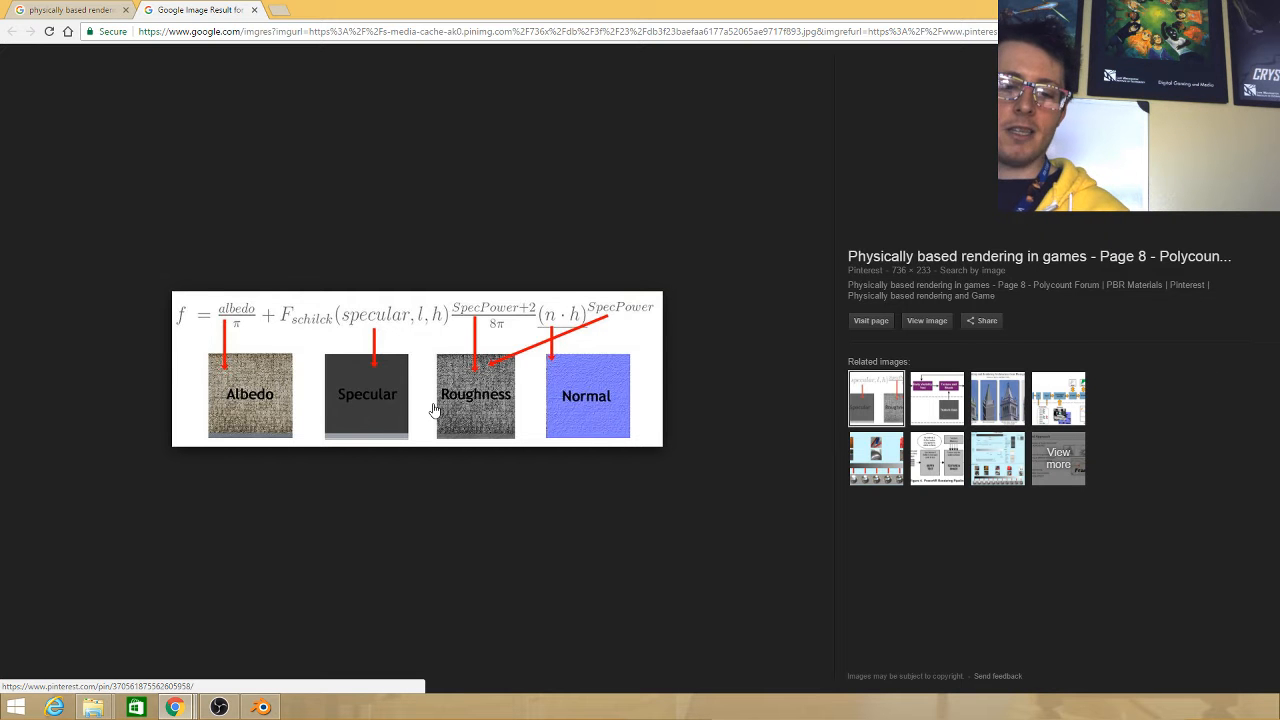
pyautogui.moveTo(410, 382)
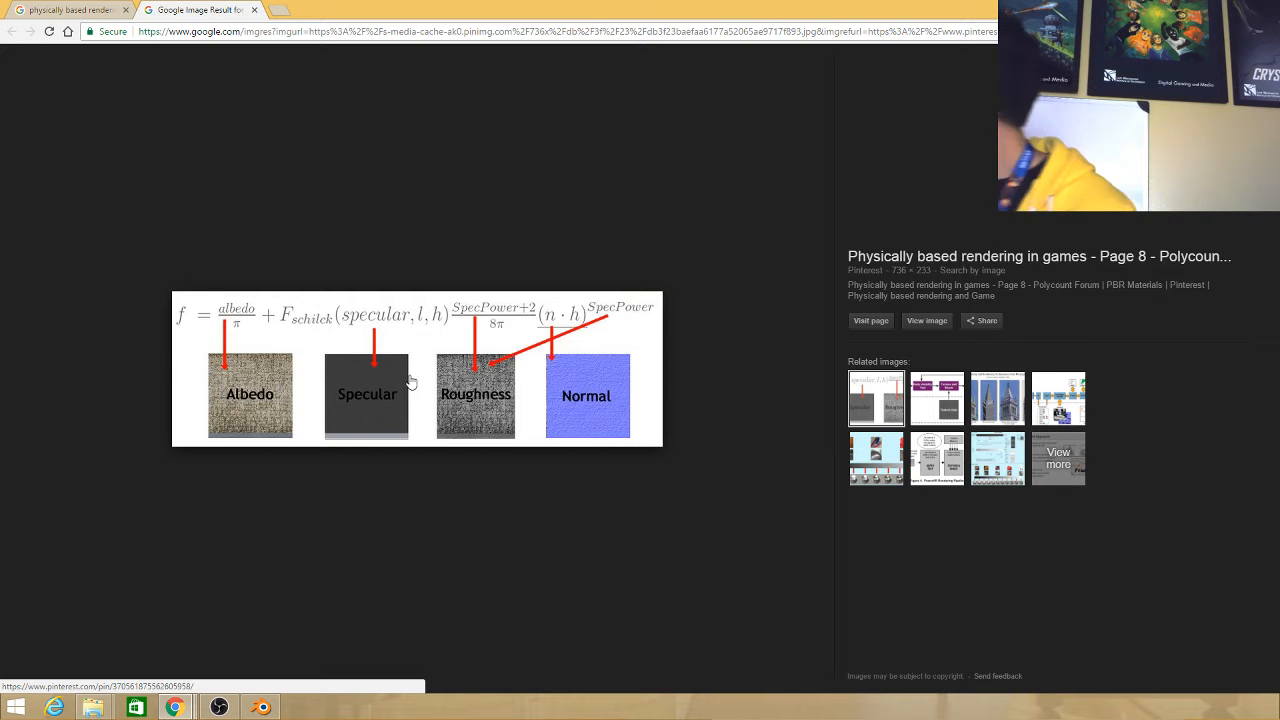
pyautogui.moveTo(460, 400)
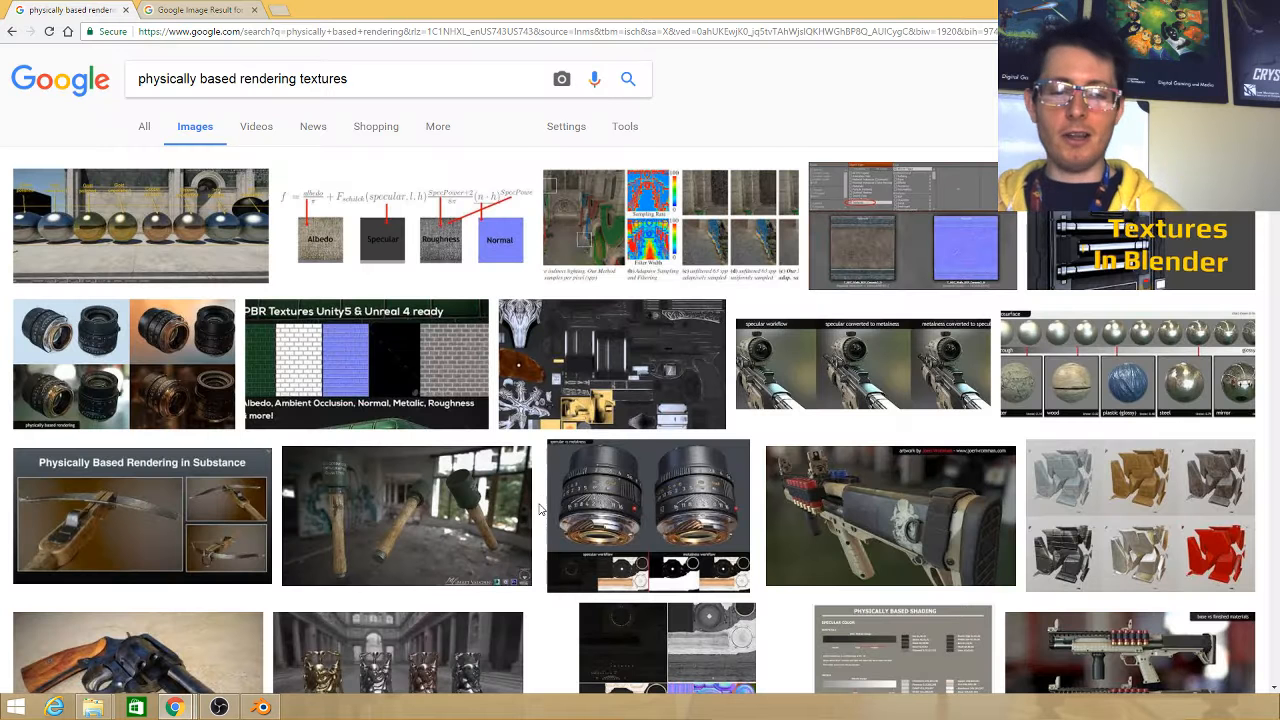
pyautogui.click(648, 516)
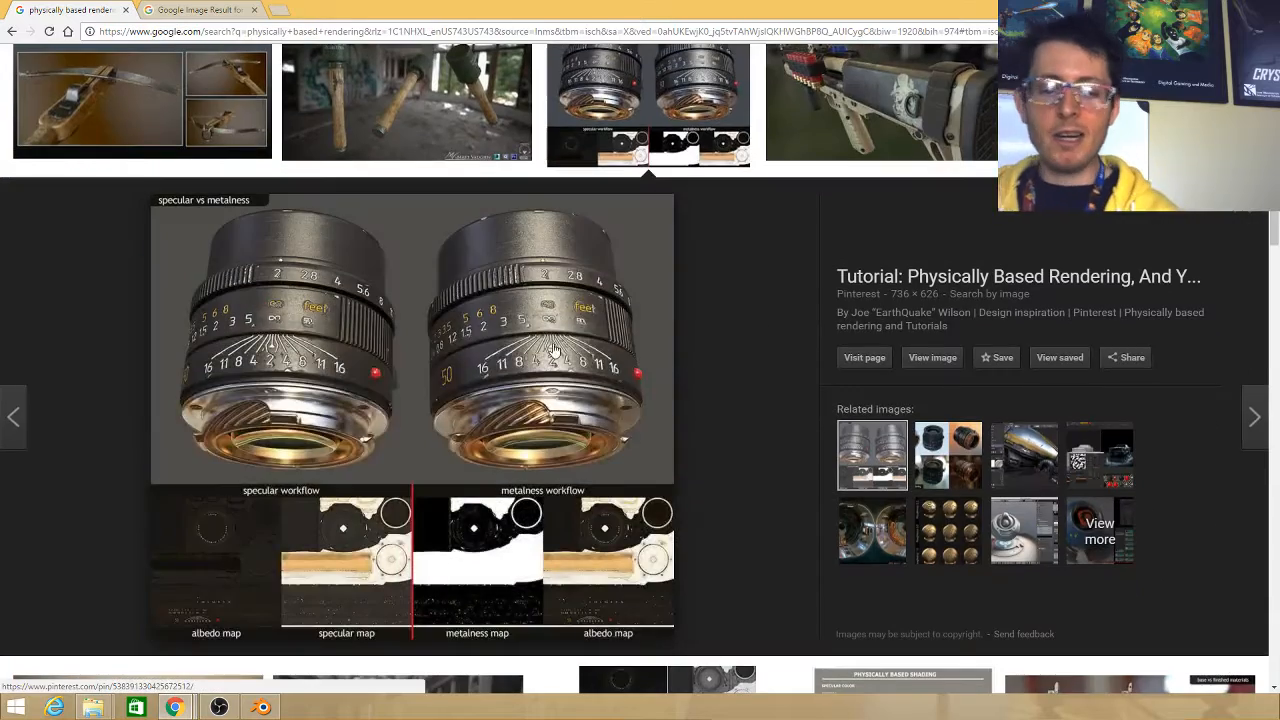
pyautogui.click(880, 100)
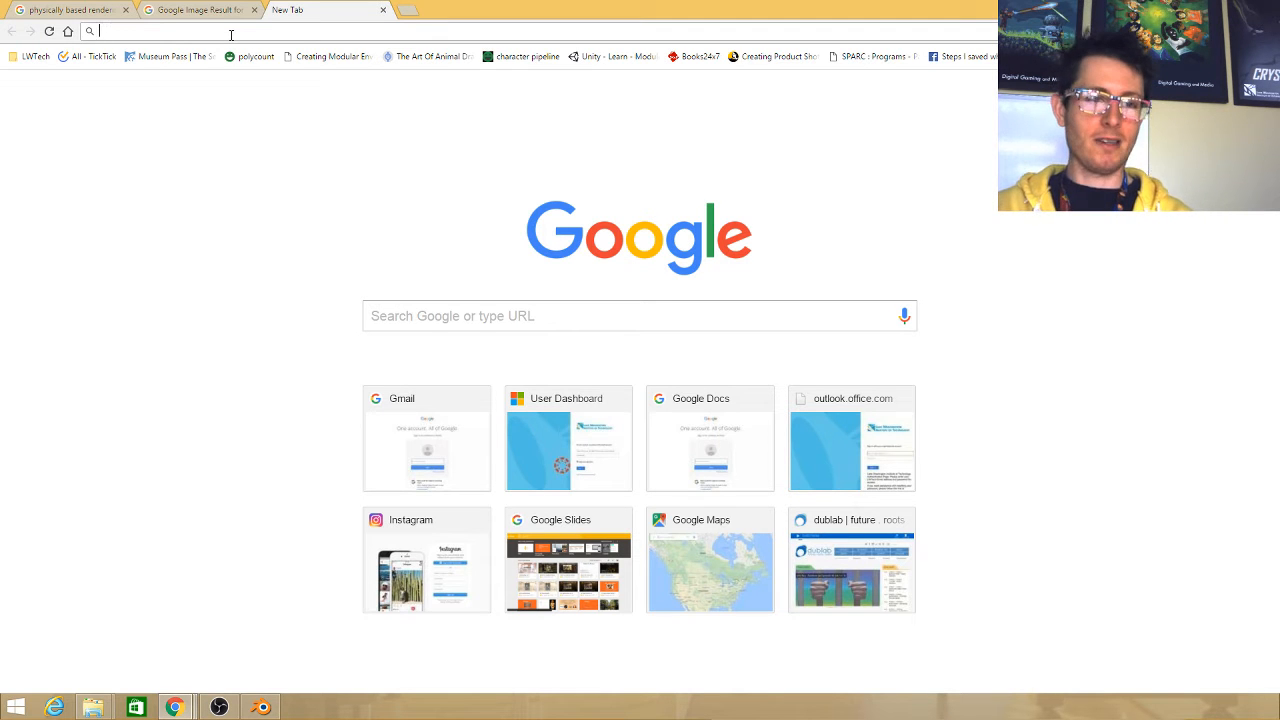
# Search 'metalness map' images and preview Marmoset's metalness-to-specular conversion chart
pyautogui.write('meta')
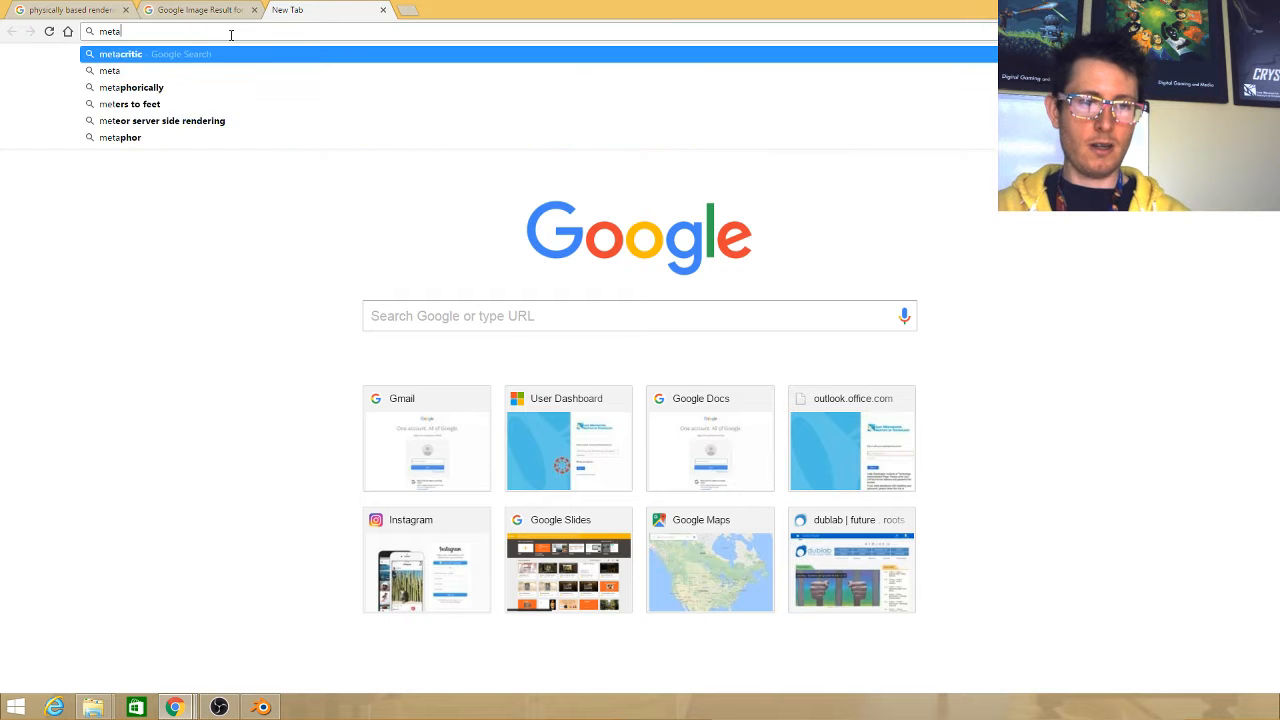
pyautogui.write('metalness map')
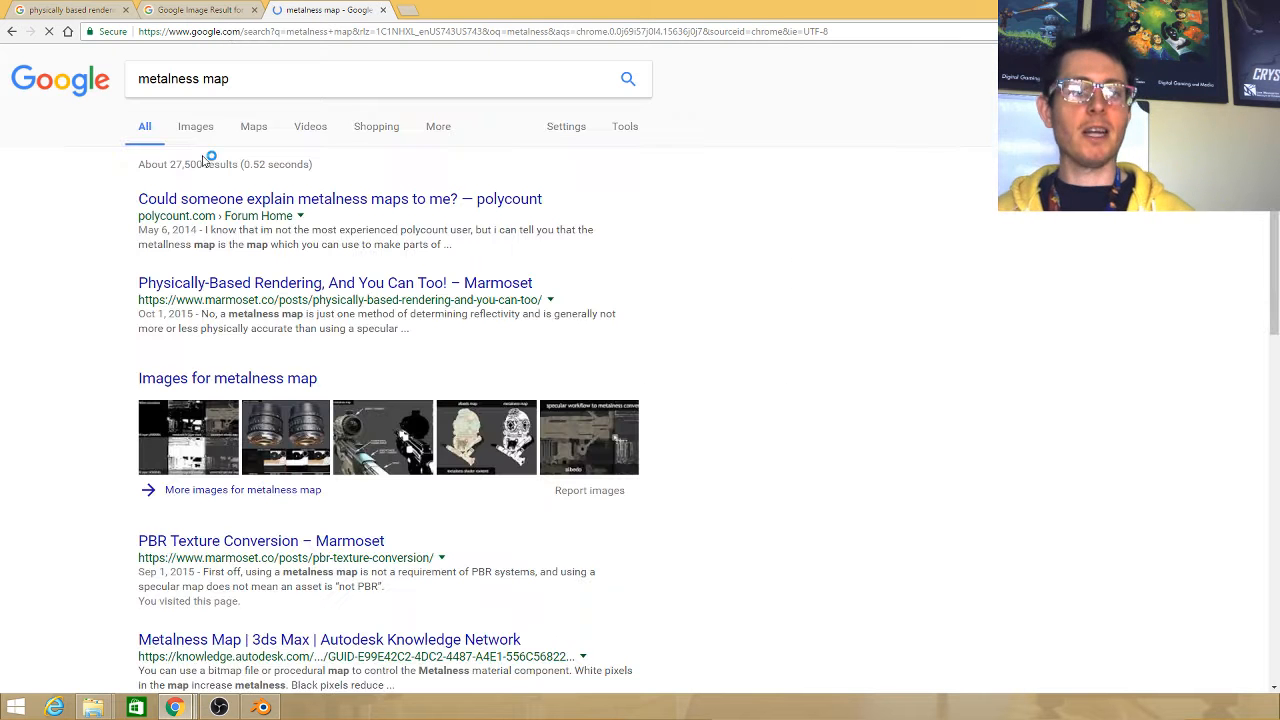
pyautogui.click(196, 126)
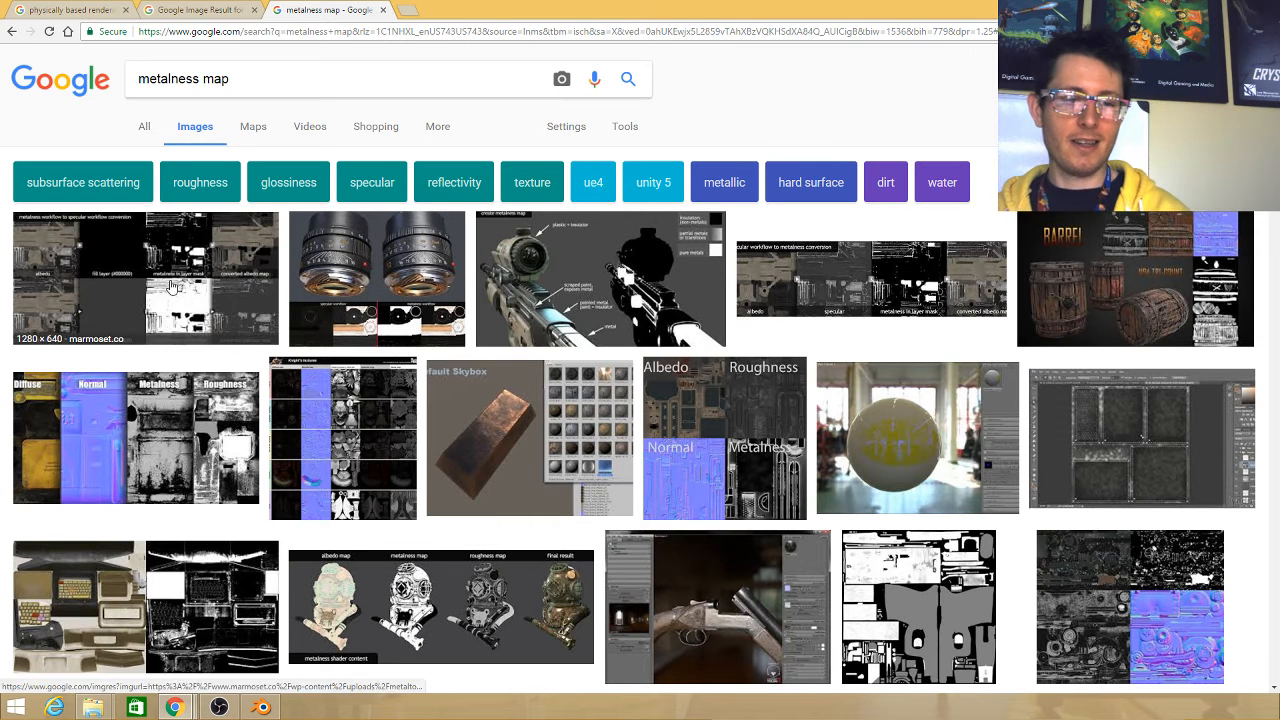
pyautogui.click(144, 278)
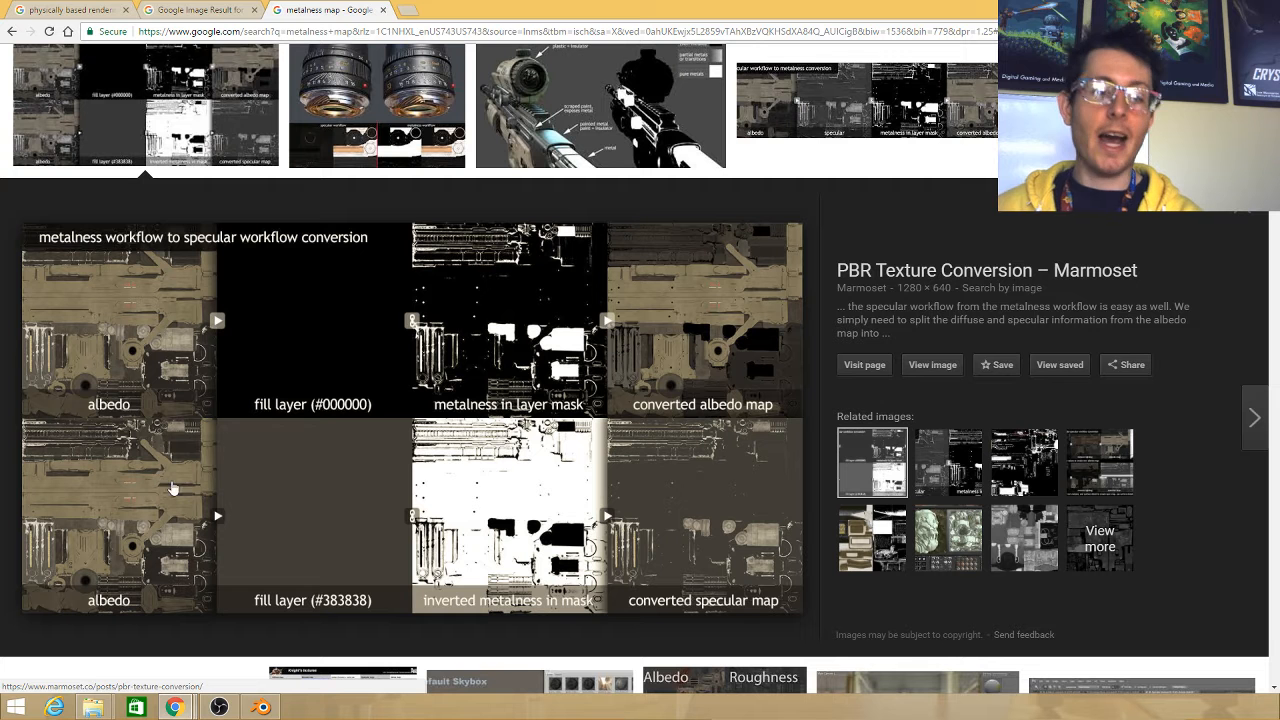
pyautogui.moveTo(138, 384)
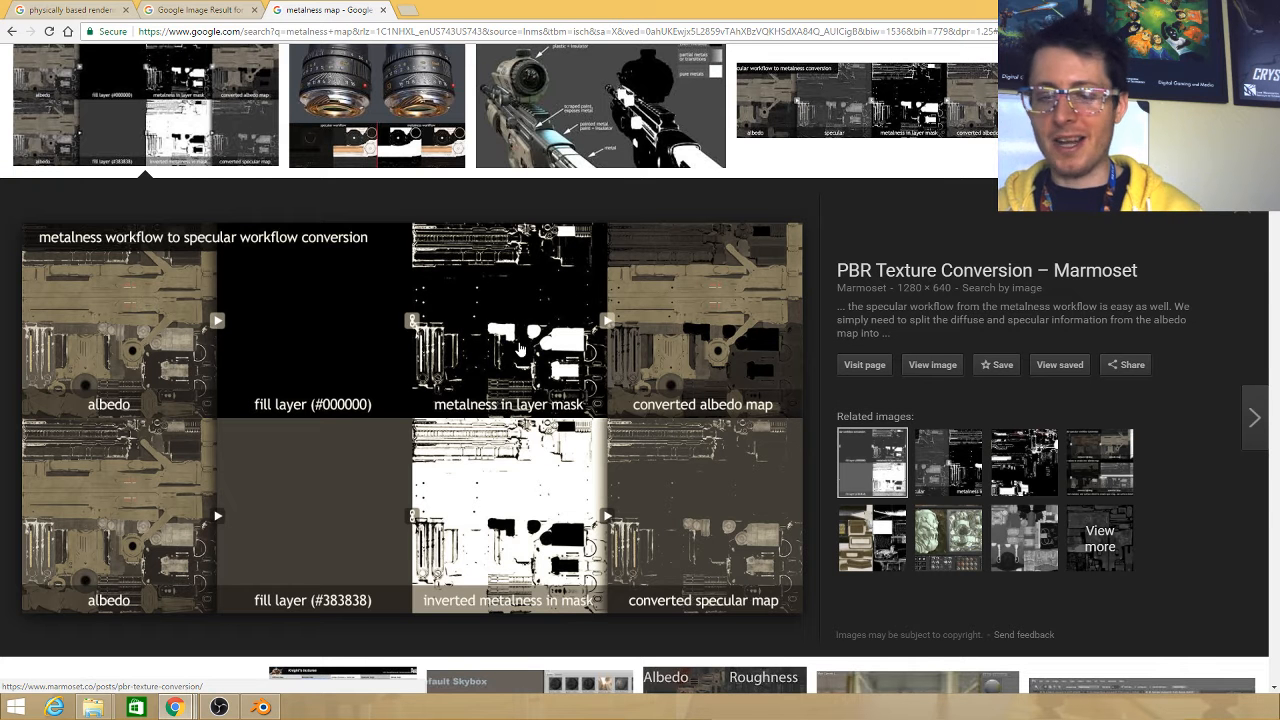
pyautogui.moveTo(284, 518)
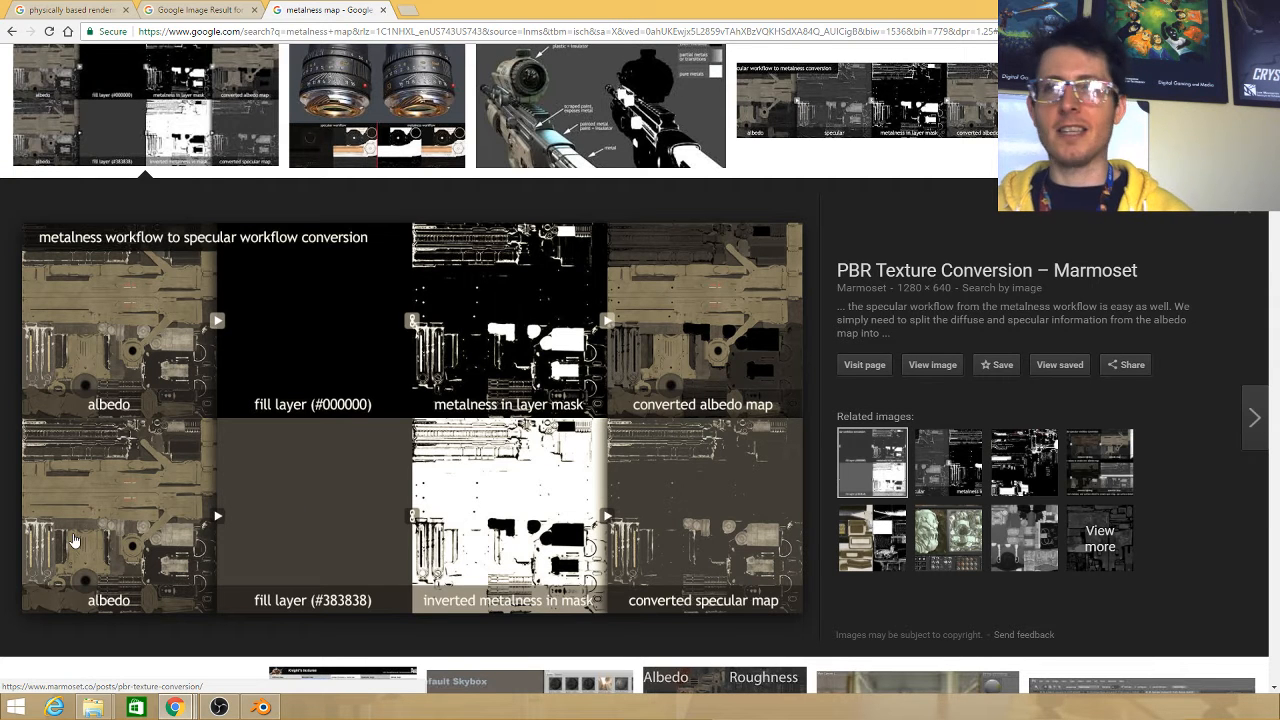
pyautogui.moveTo(64, 514)
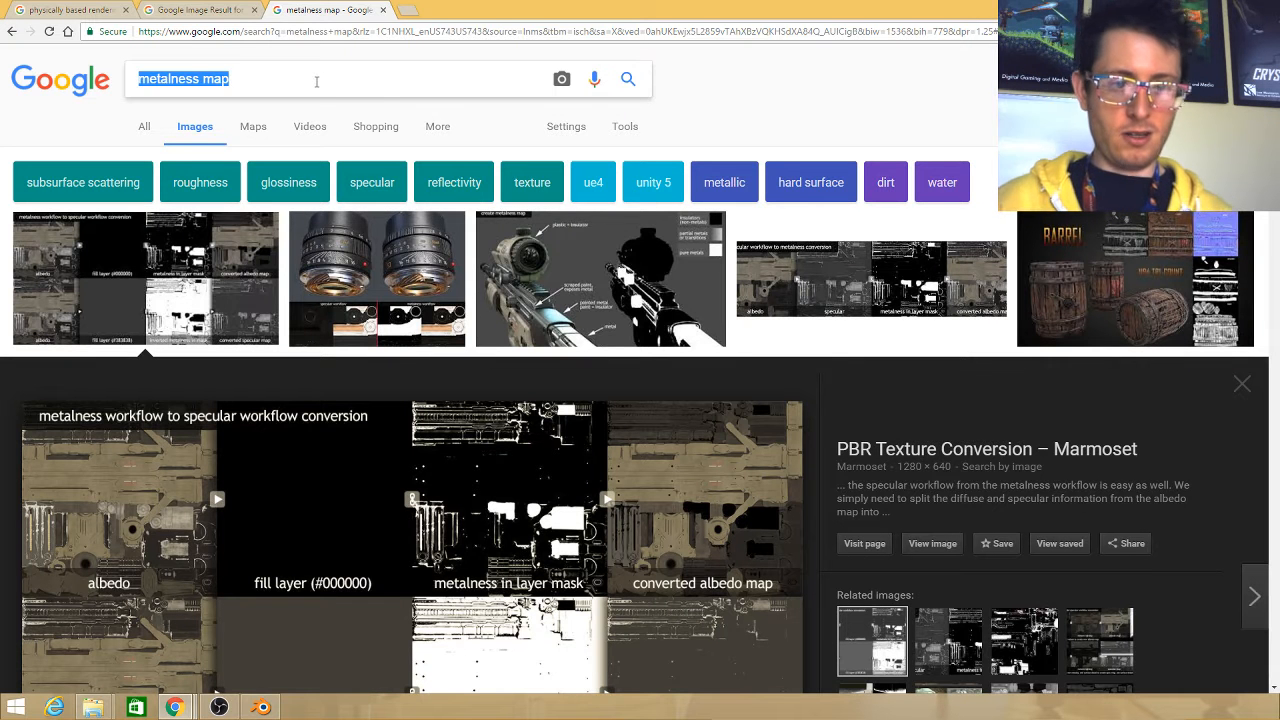
# Search 'pbr parallax' images and preview the 'Finally, Parallax Occlusion Mapping!!' stone wall result
pyautogui.write('pbr')
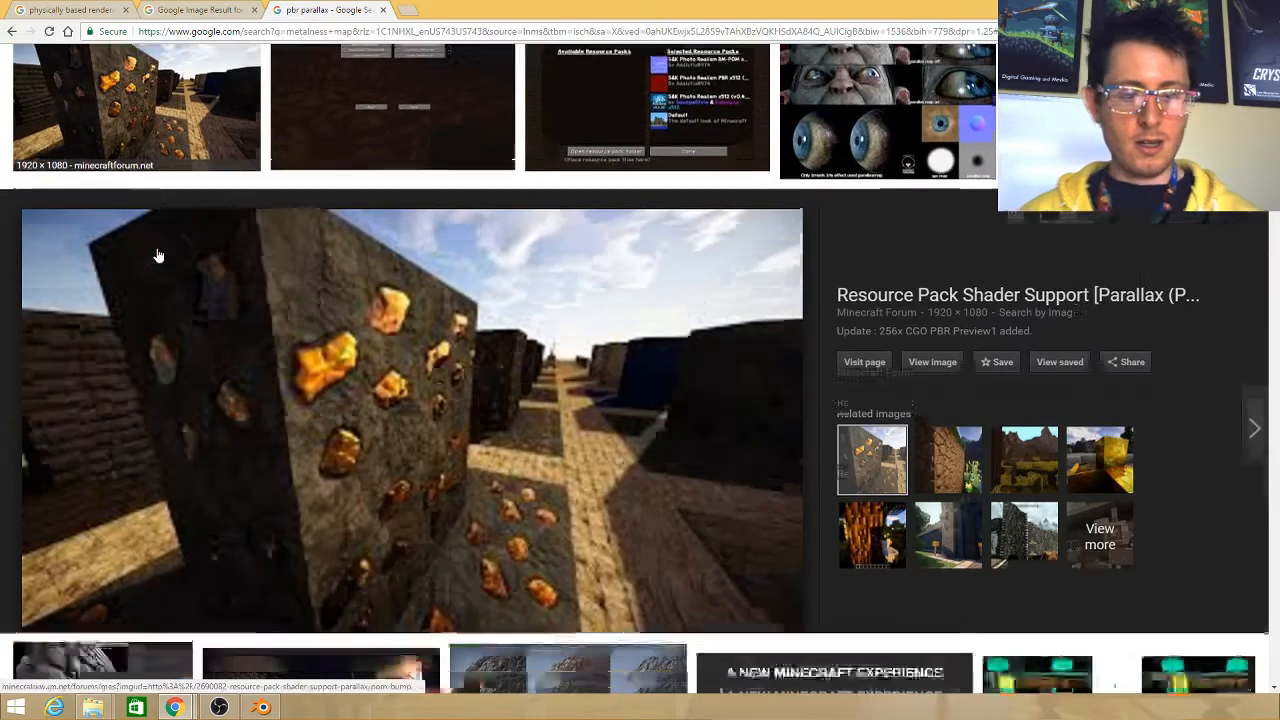
pyautogui.click(1256, 428)
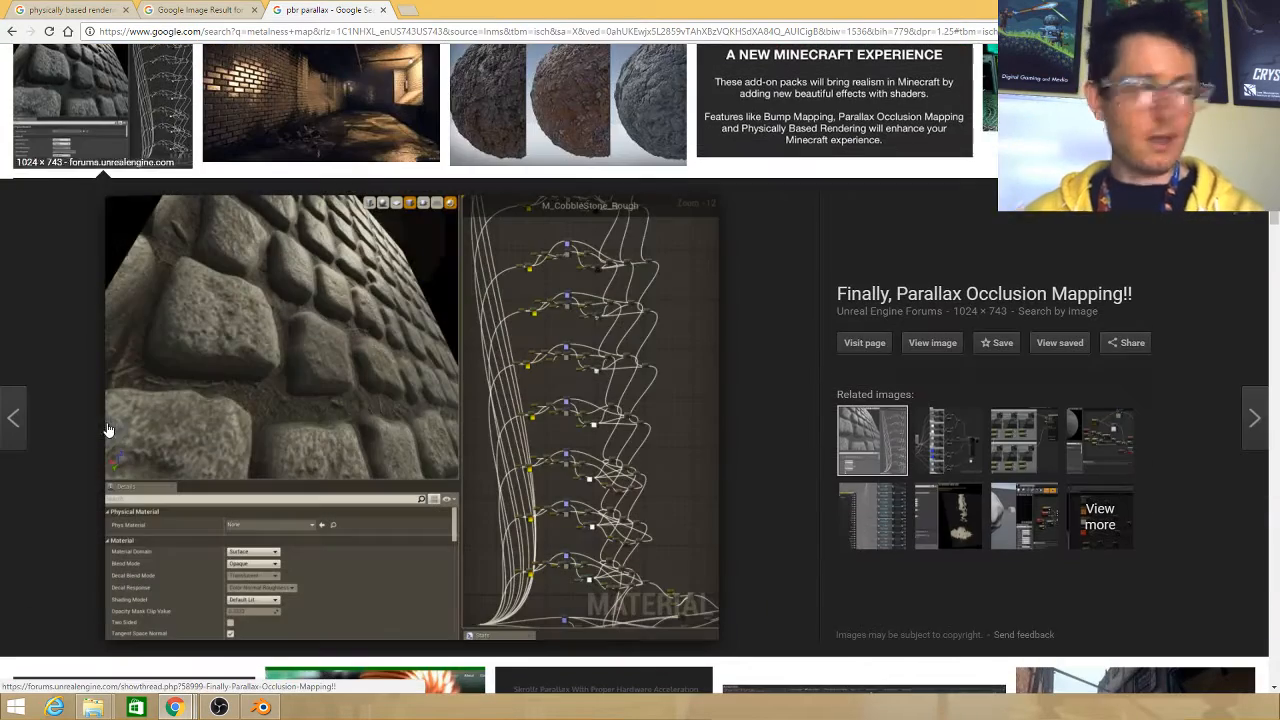
pyautogui.moveTo(140, 376)
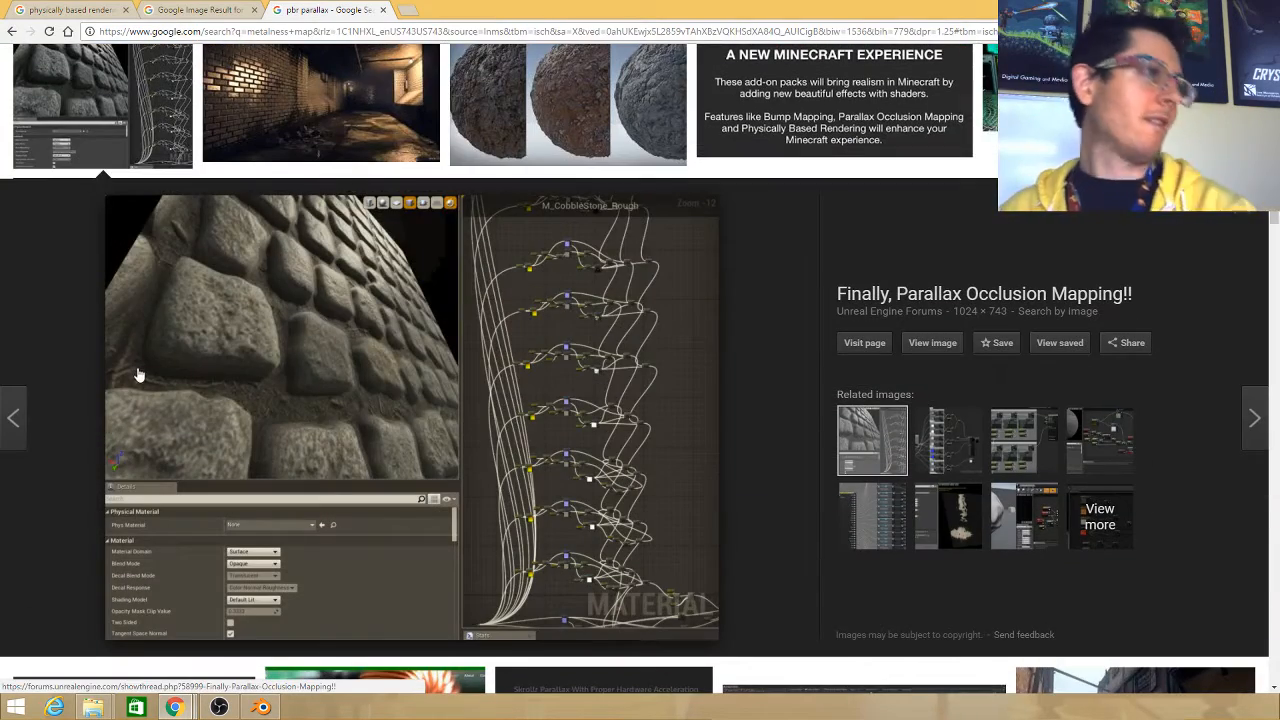
pyautogui.moveTo(194, 332)
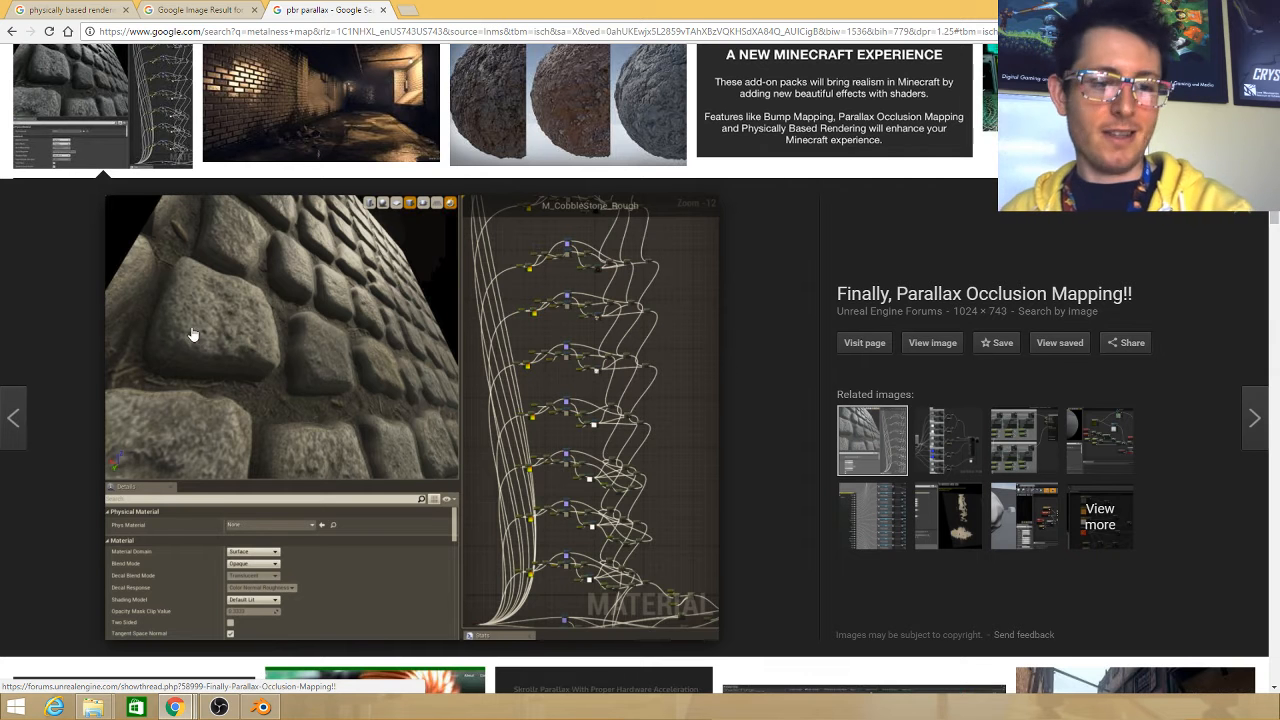
pyautogui.moveTo(272, 312)
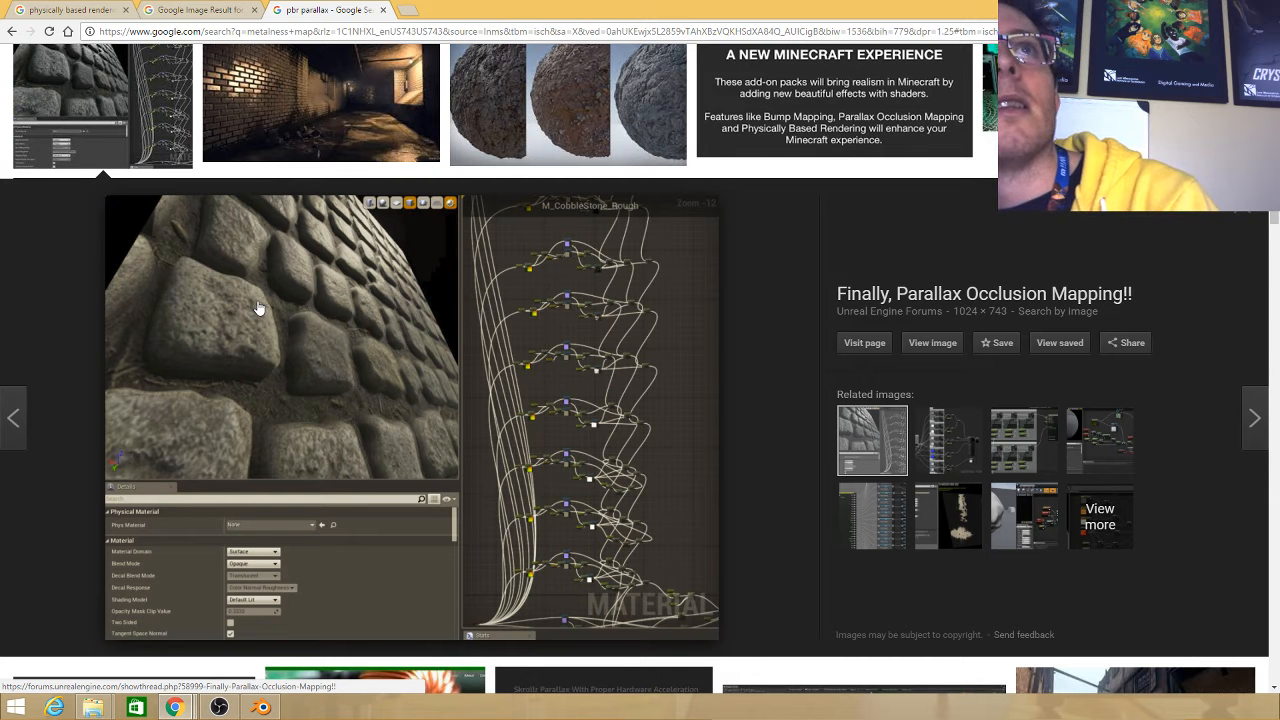
pyautogui.moveTo(348, 352)
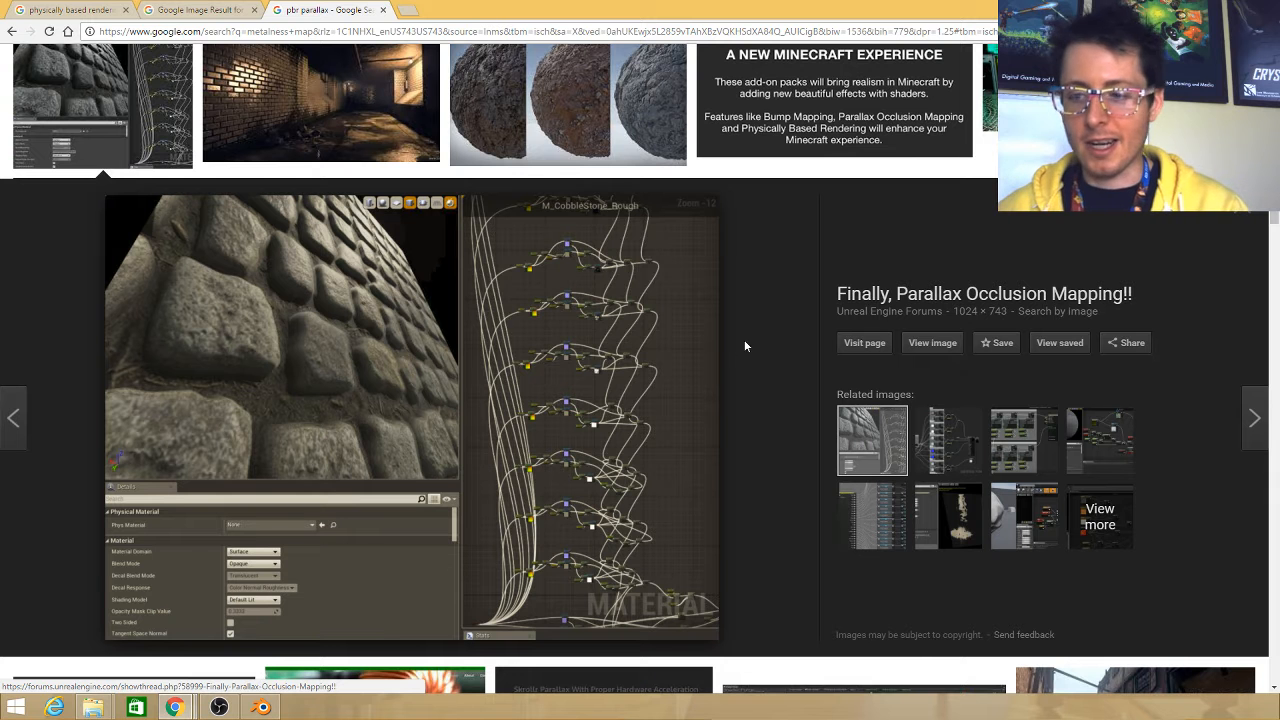
pyautogui.moveTo(280, 460)
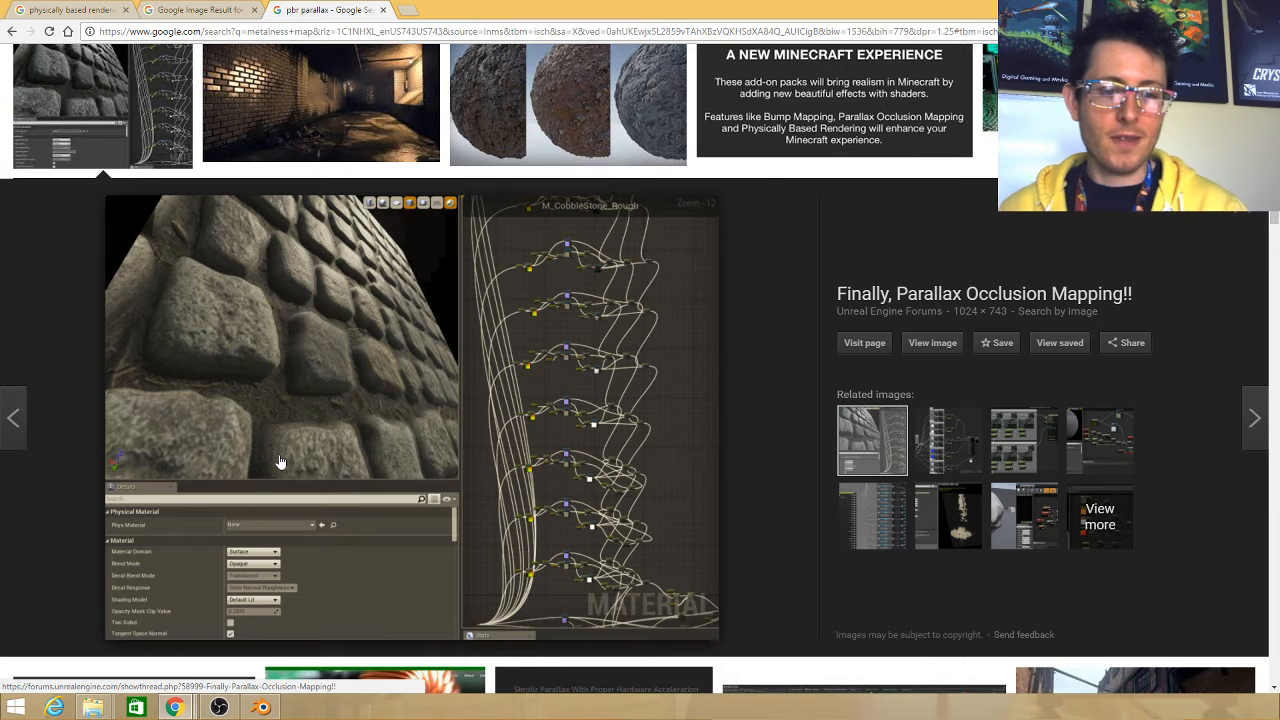
pyautogui.moveTo(572, 108)
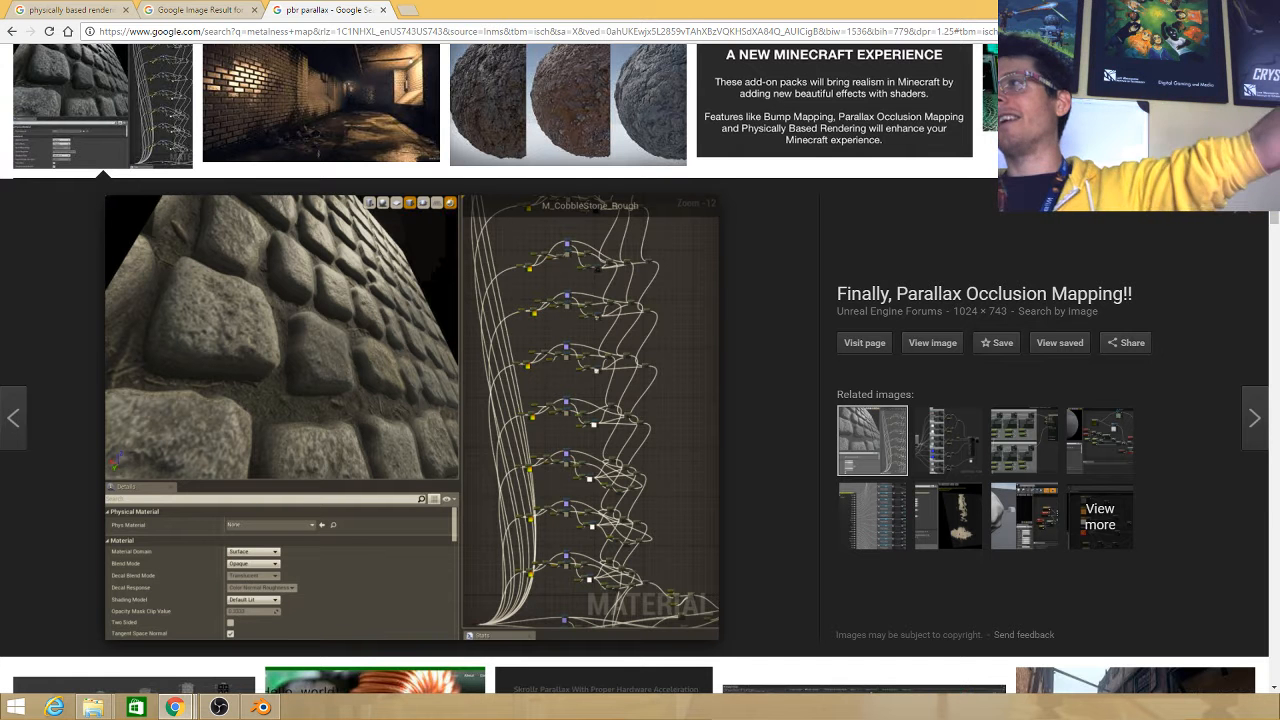
pyautogui.moveTo(420, 352)
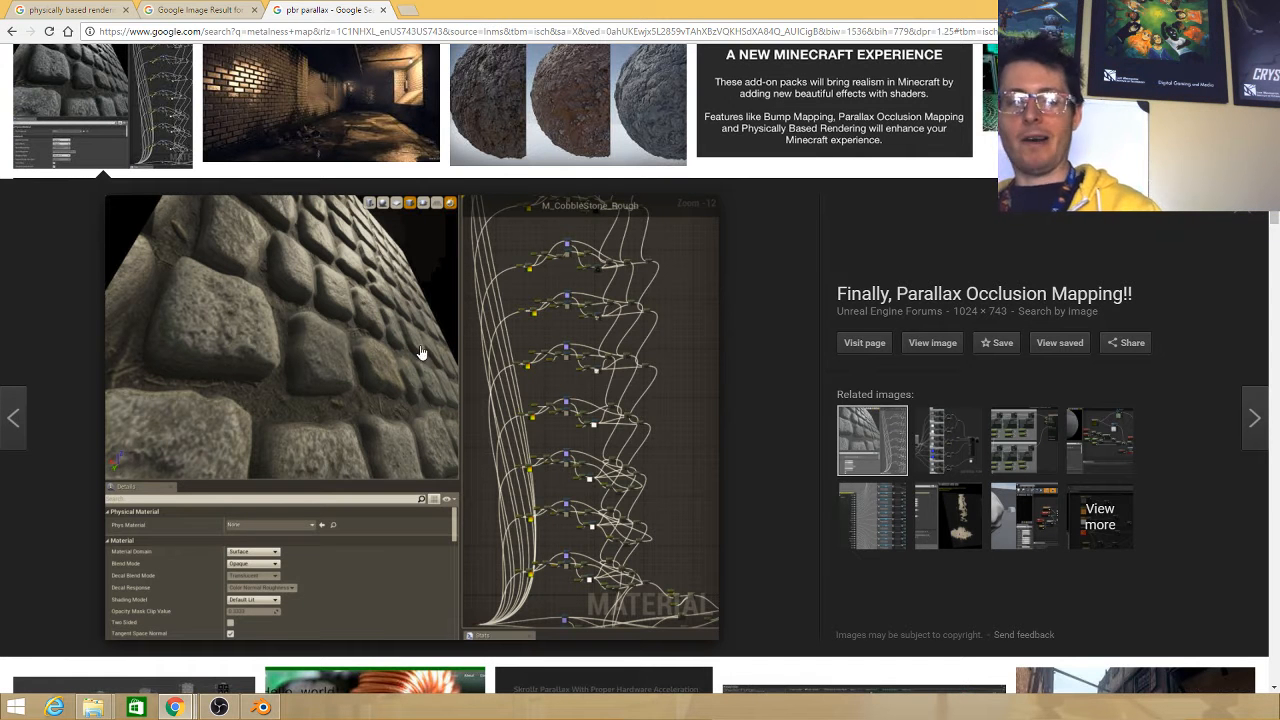
pyautogui.moveTo(168, 374)
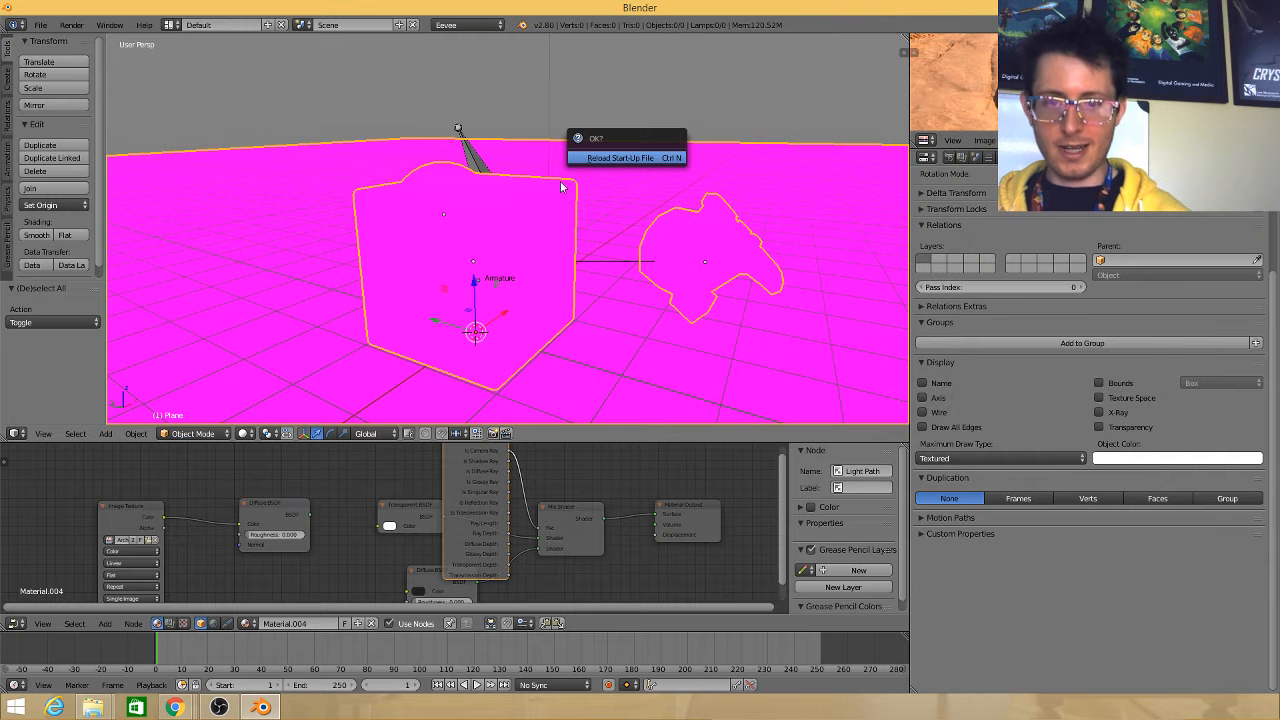
# Confirm reloading the start-up file, returning to the default camera-and-lamp scene
pyautogui.click(620, 156)
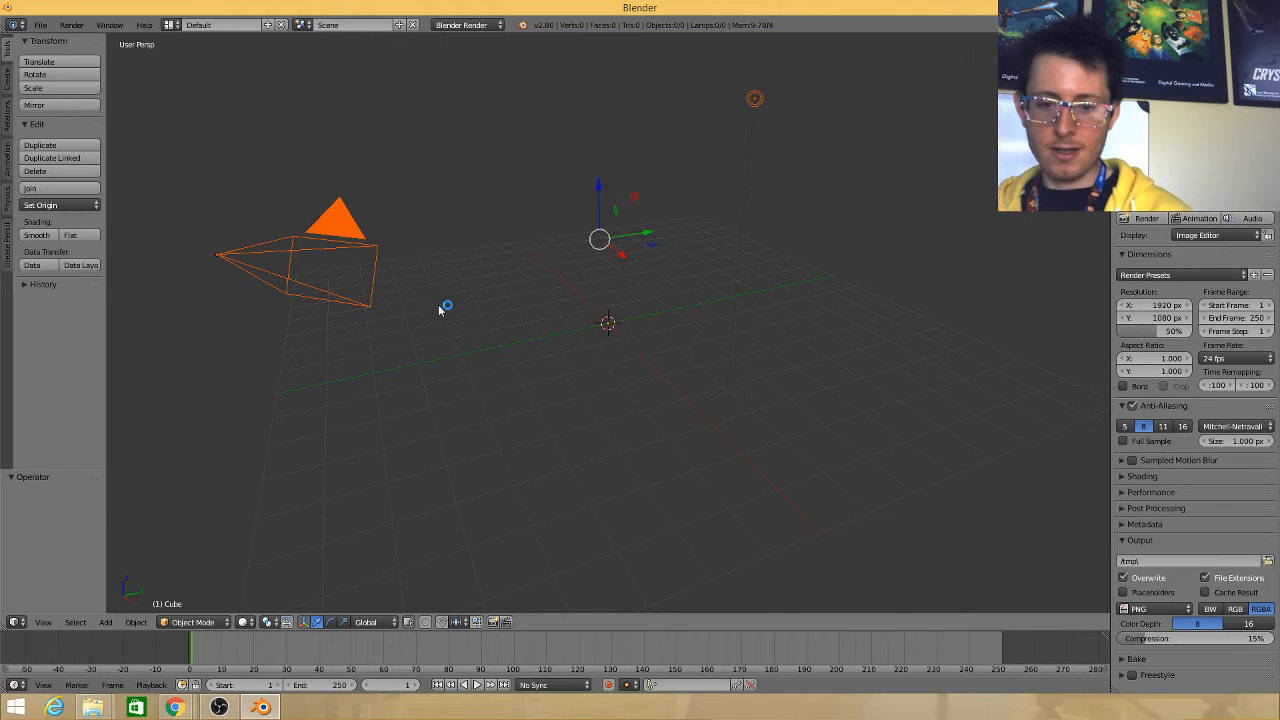
# Switch the render engine to Eevee, select the cube and enable Use Nodes for the world
pyautogui.click(464, 24)
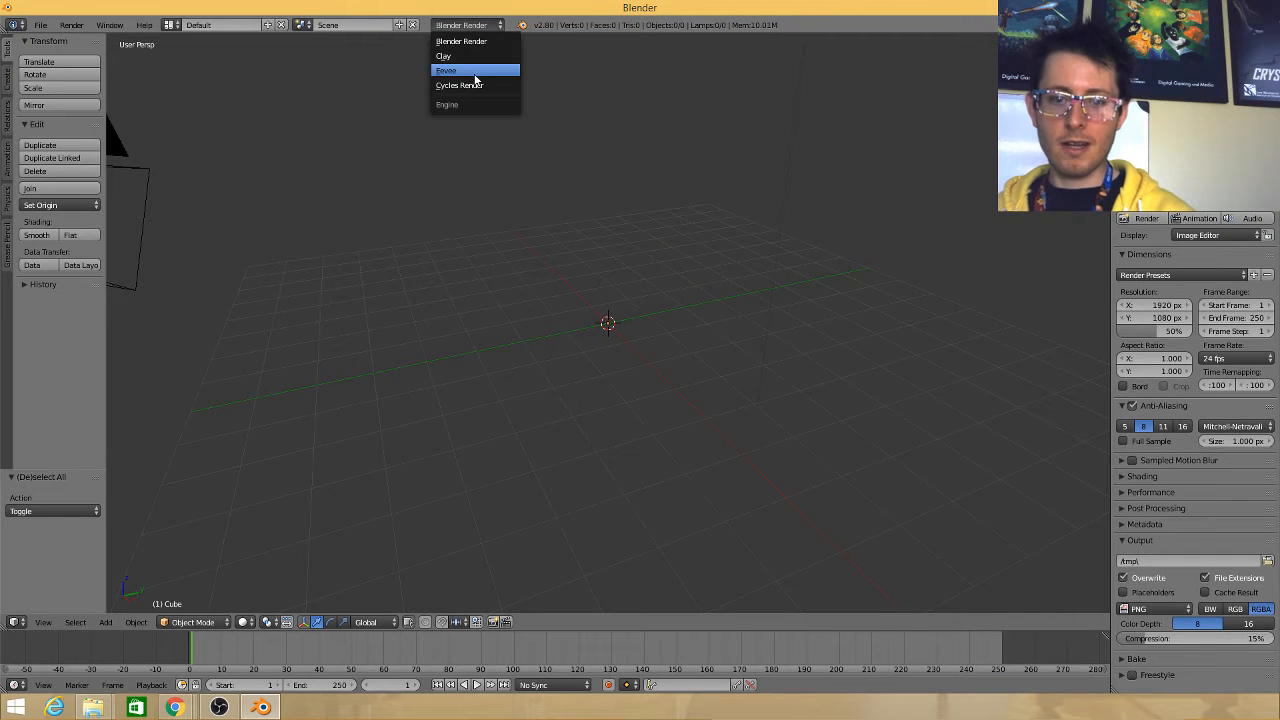
pyautogui.click(446, 70)
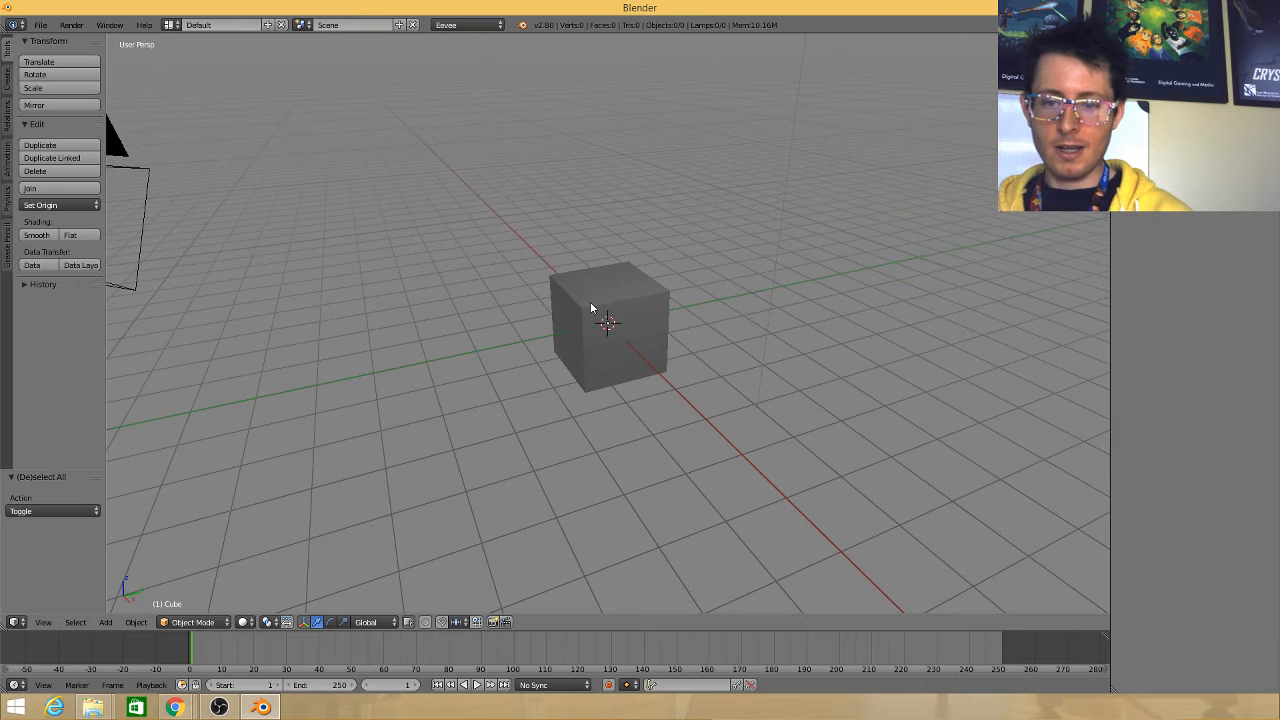
pyautogui.click(610, 324)
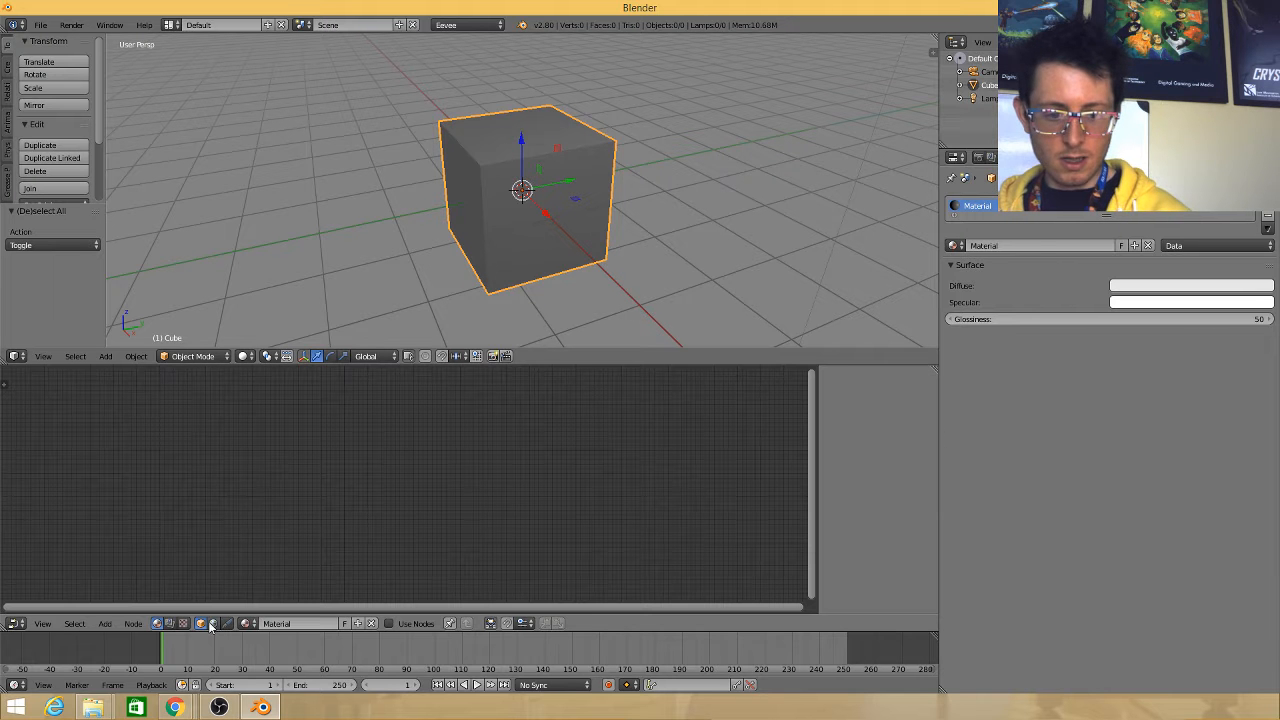
pyautogui.click(206, 624)
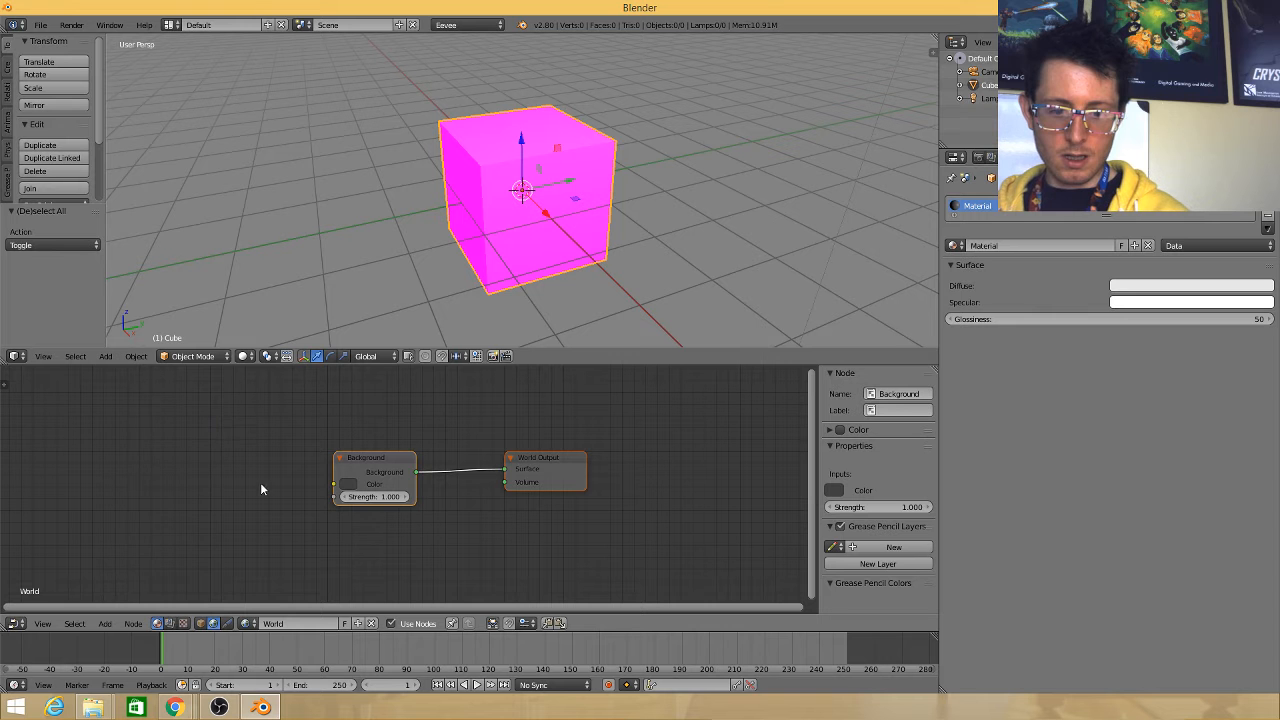
pyautogui.moveTo(576, 410)
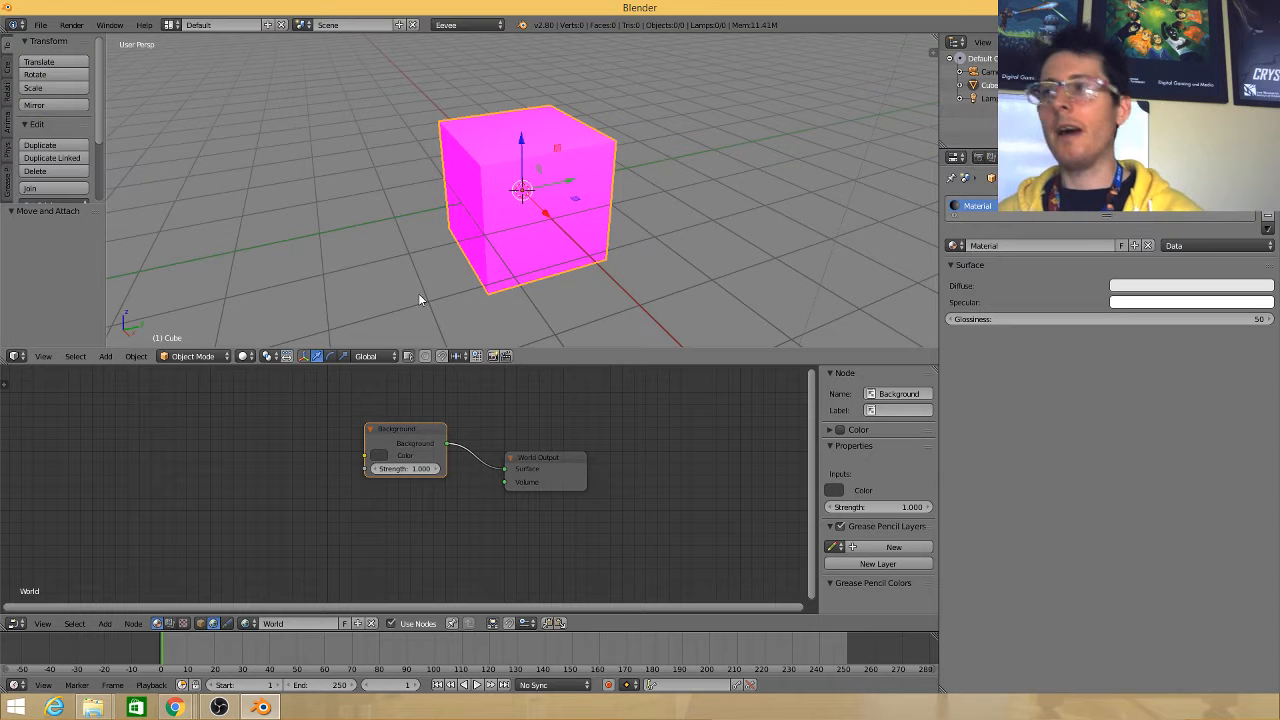
pyautogui.moveTo(88, 464)
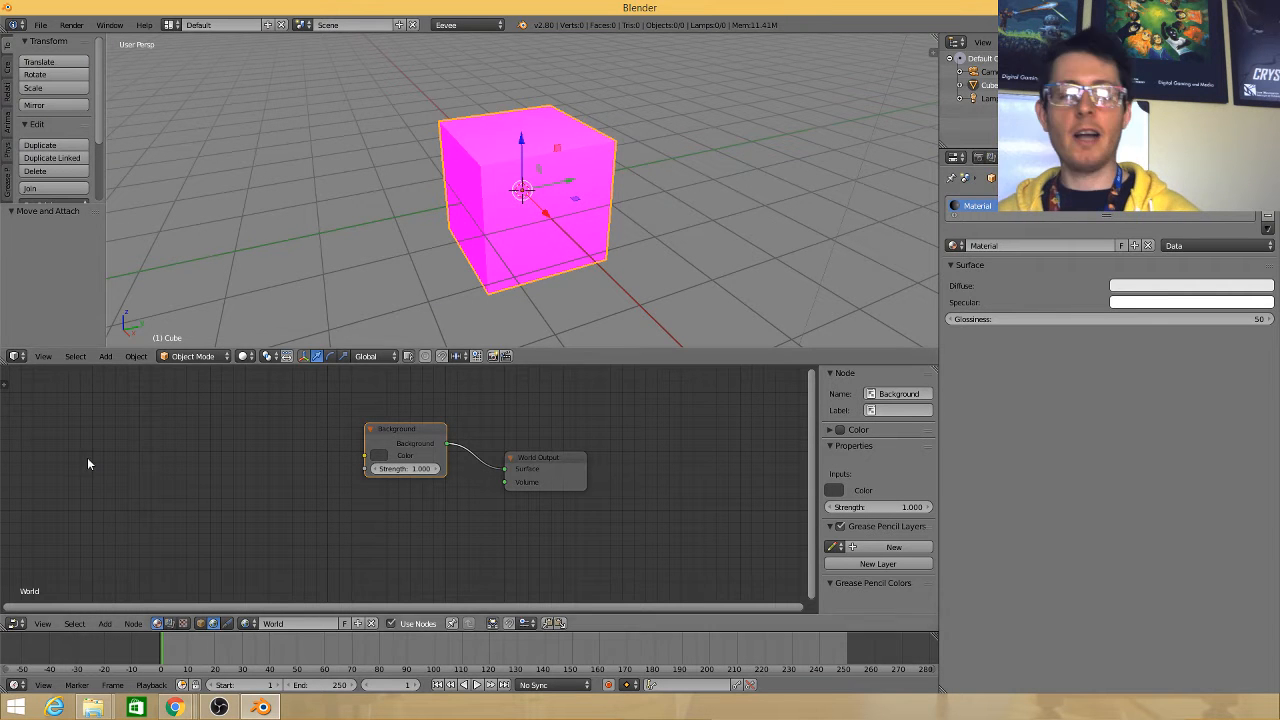
pyautogui.moveTo(174, 708)
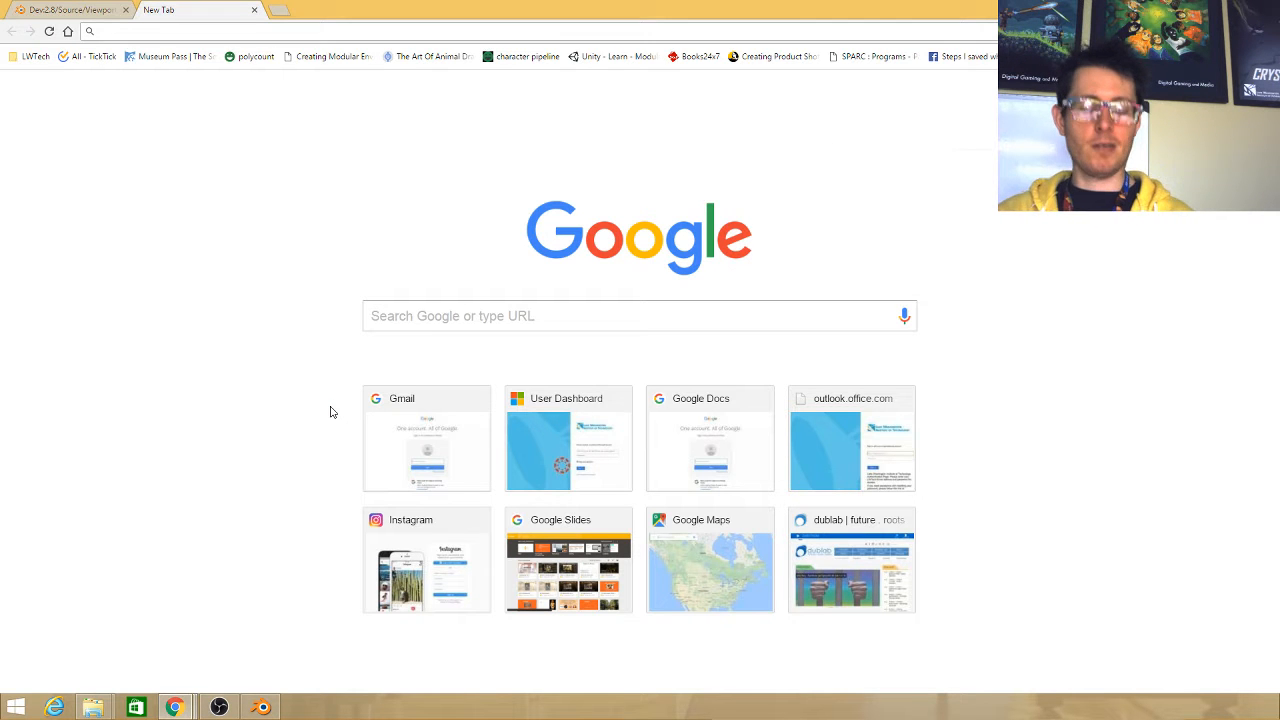
# Search 'substance designer' and read down Allegorithmic's Substance Designer product page
pyautogui.write('substance designer')
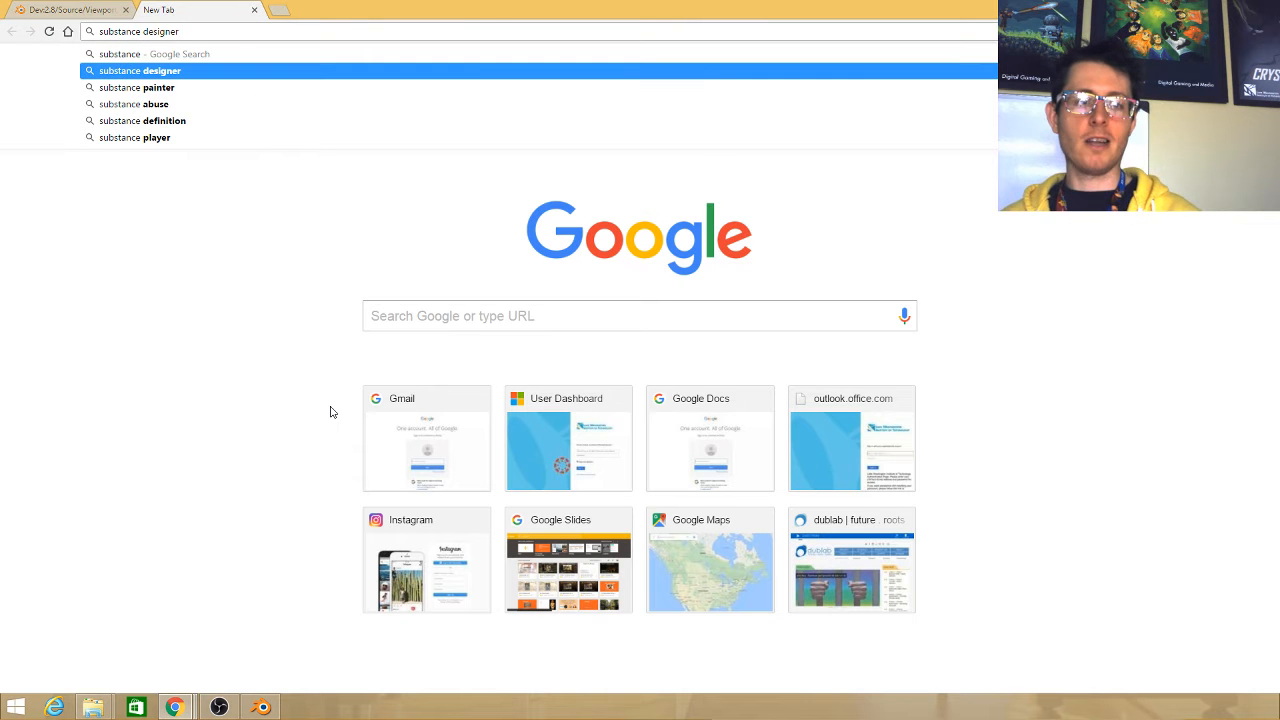
pyautogui.click(140, 70)
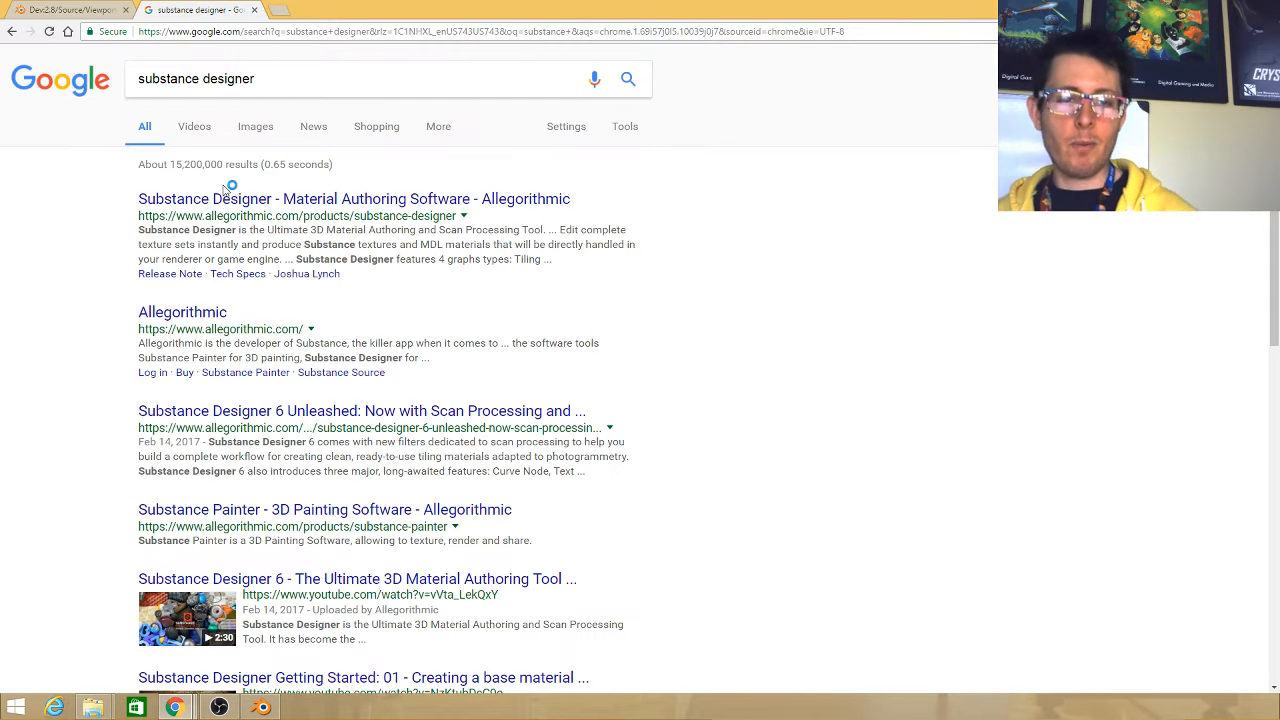
pyautogui.click(352, 198)
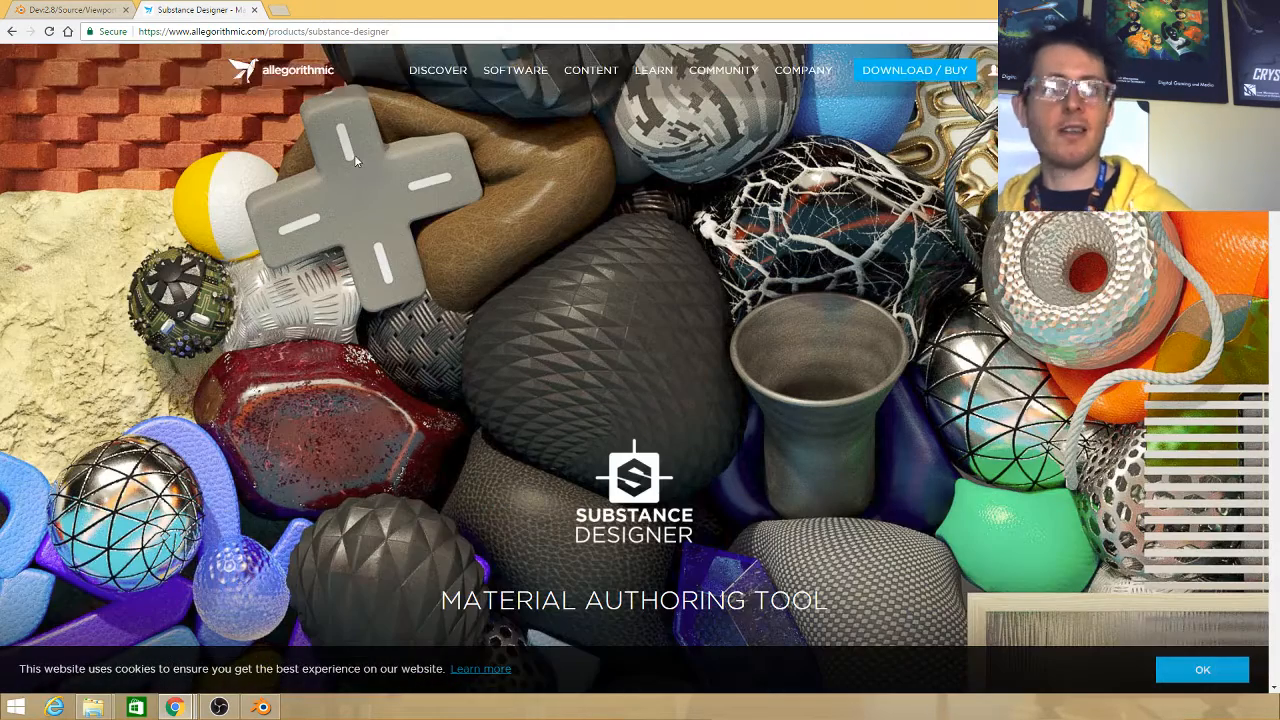
pyautogui.scroll(-3)
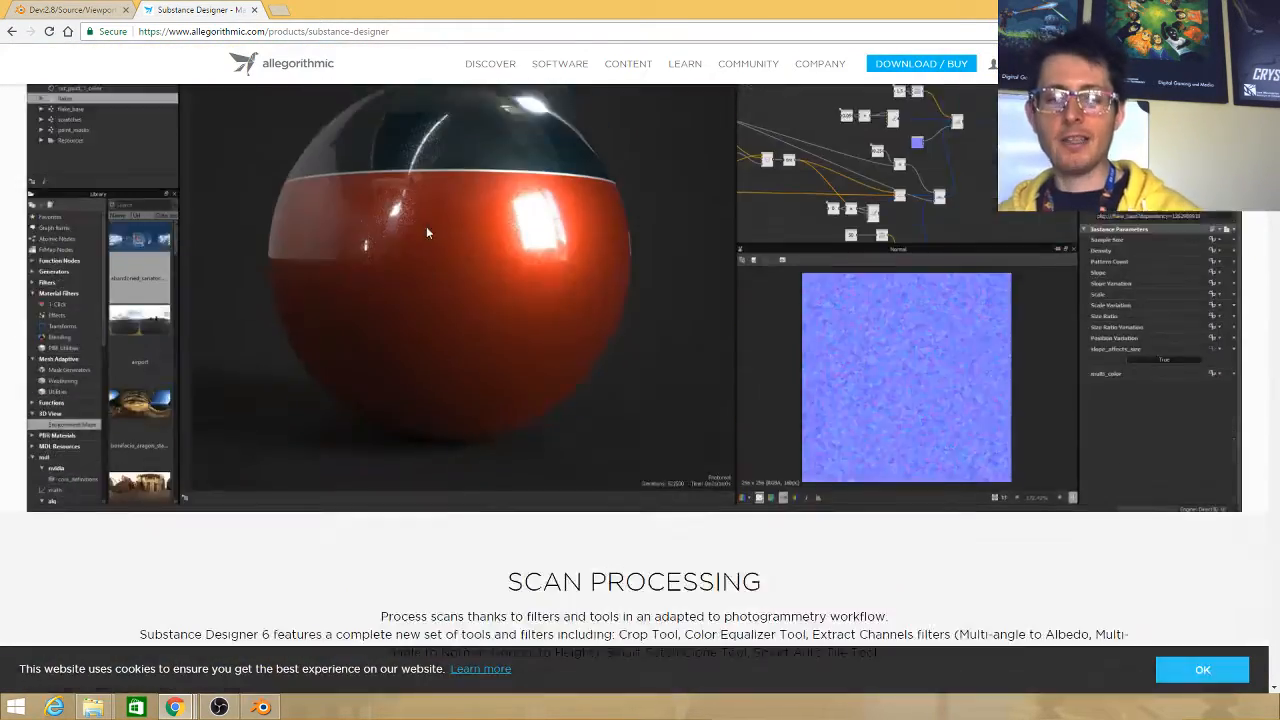
pyautogui.scroll(-3)
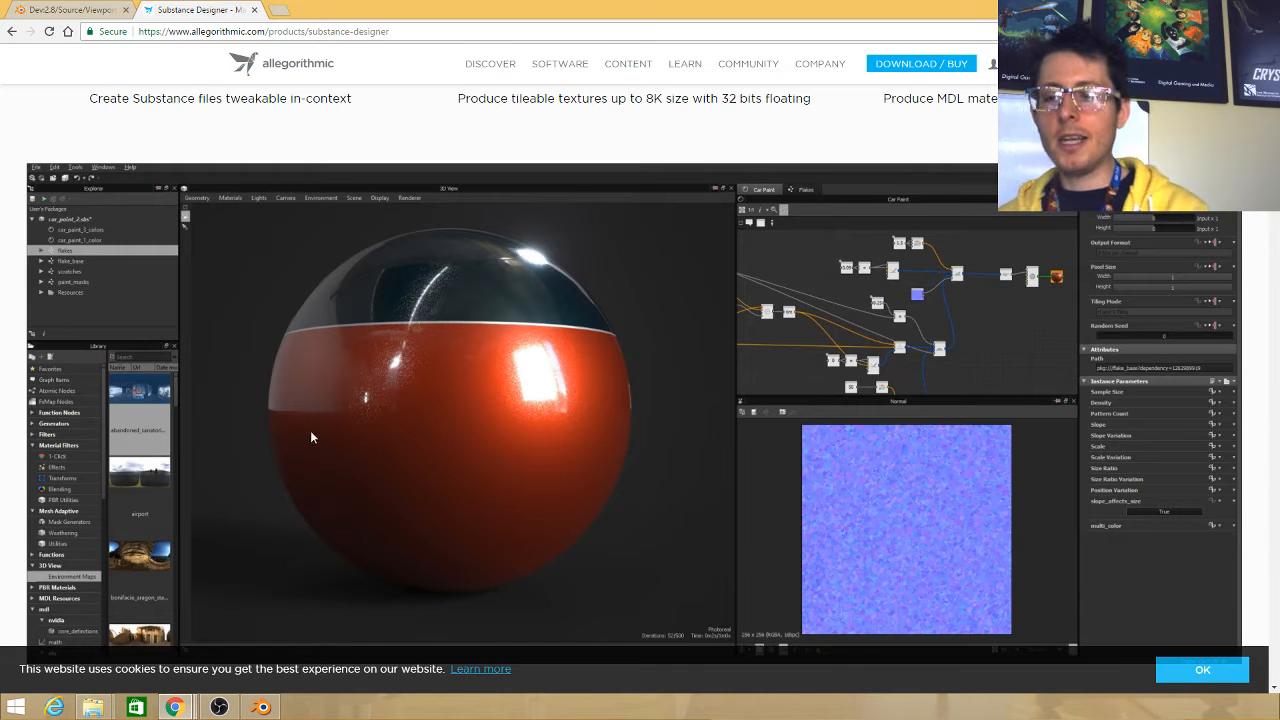
pyautogui.moveTo(380, 460)
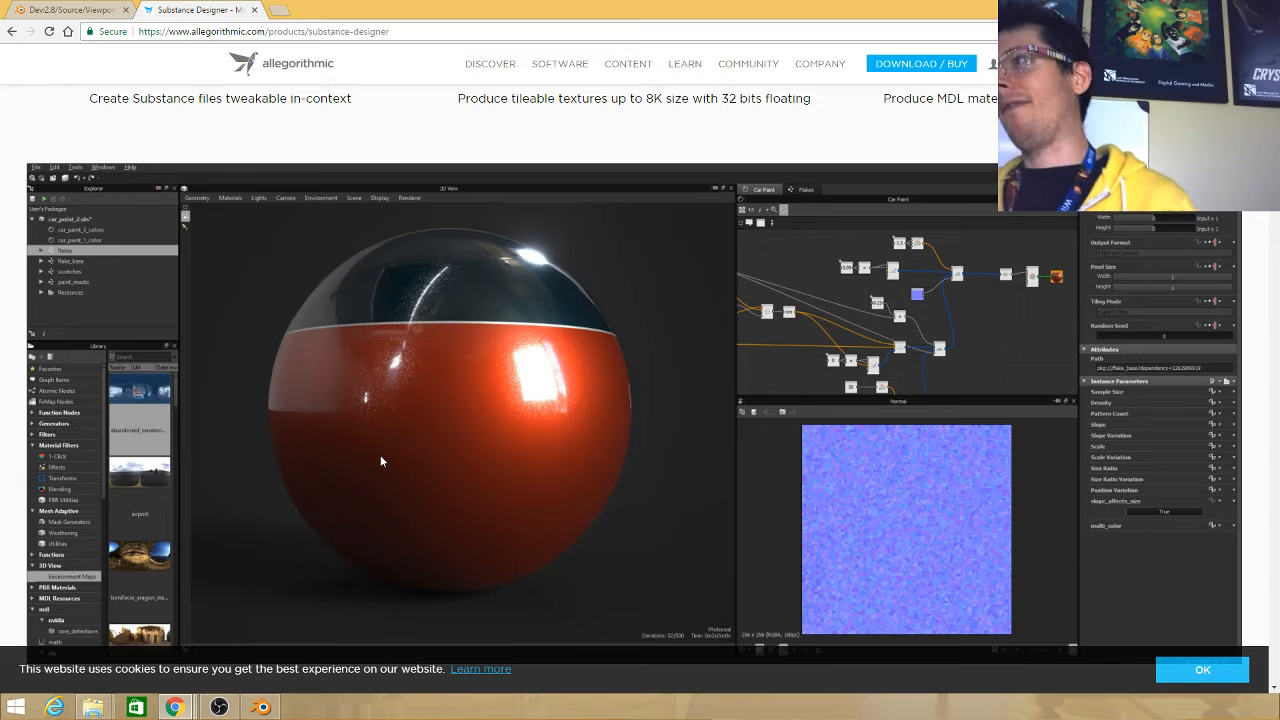
pyautogui.moveTo(558, 172)
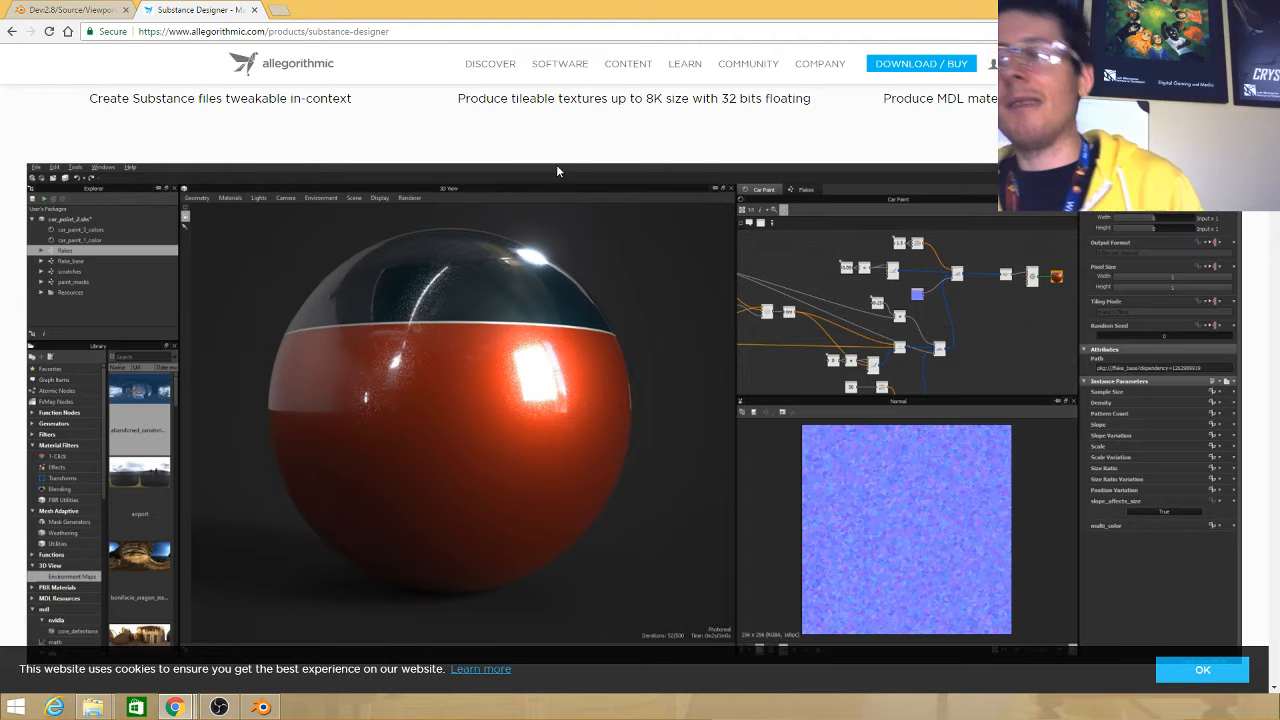
pyautogui.moveTo(464, 170)
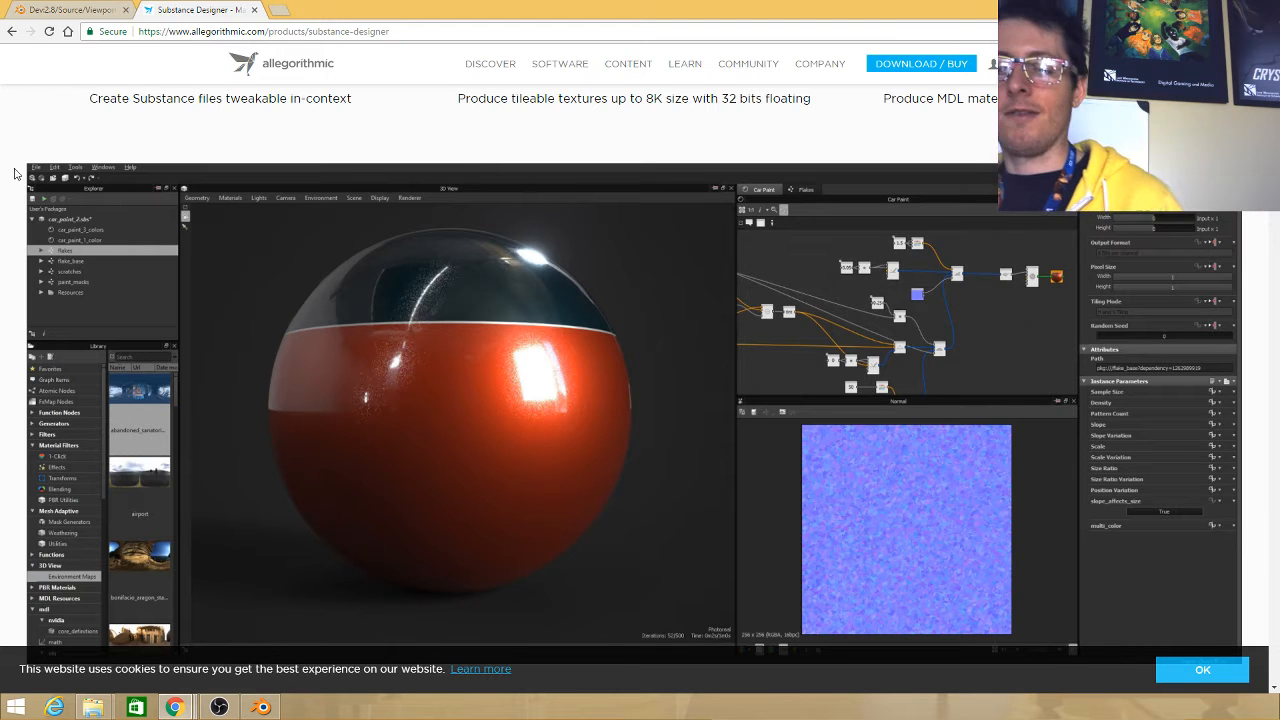
pyautogui.scroll(-3)
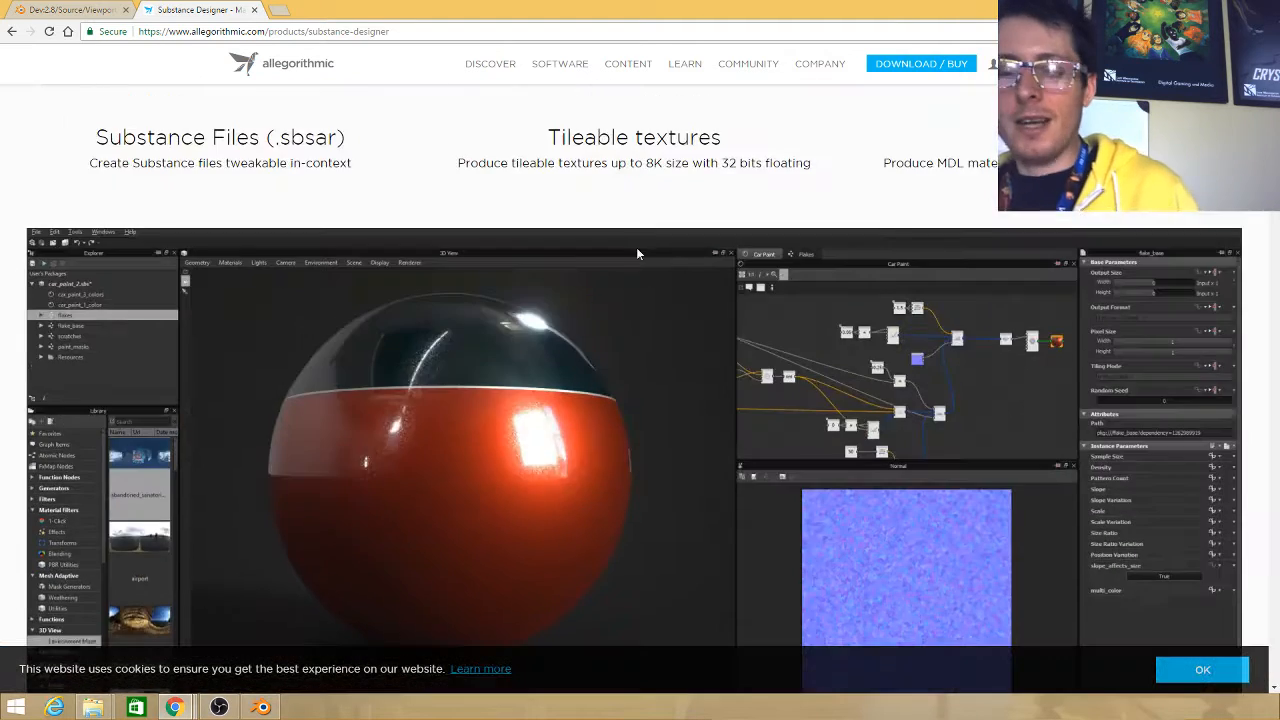
pyautogui.scroll(-3)
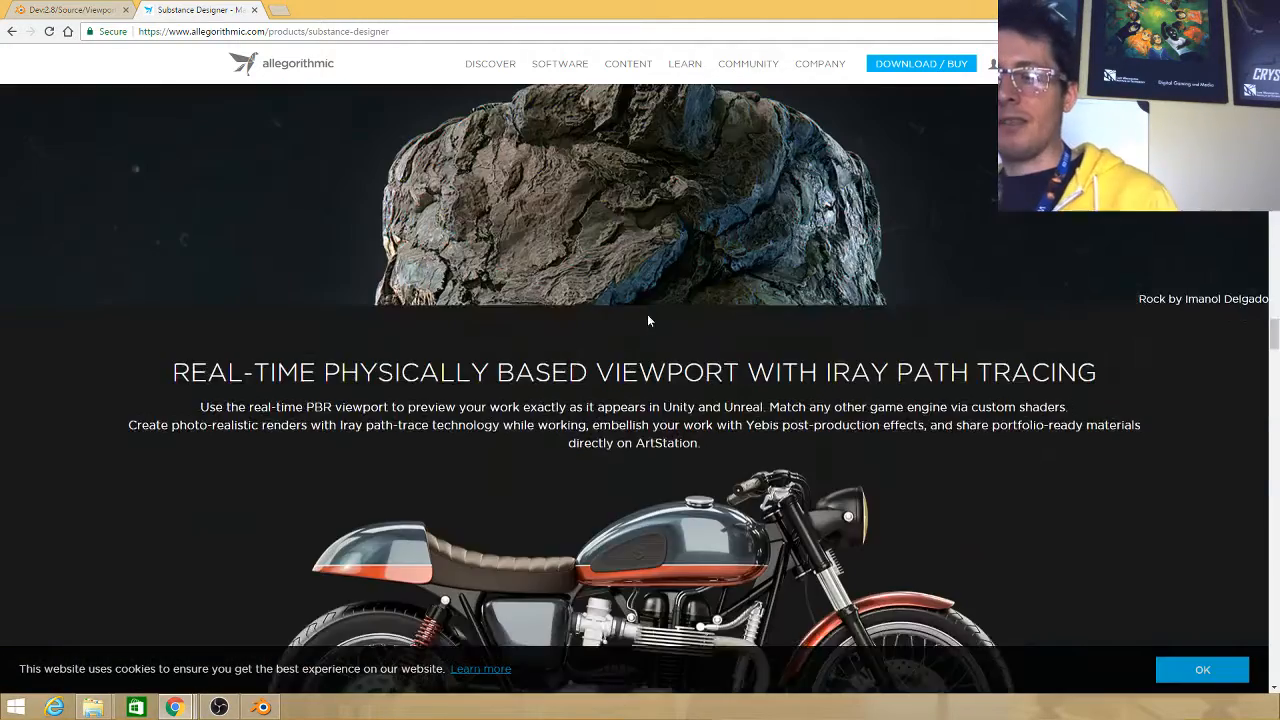
pyautogui.scroll(-3)
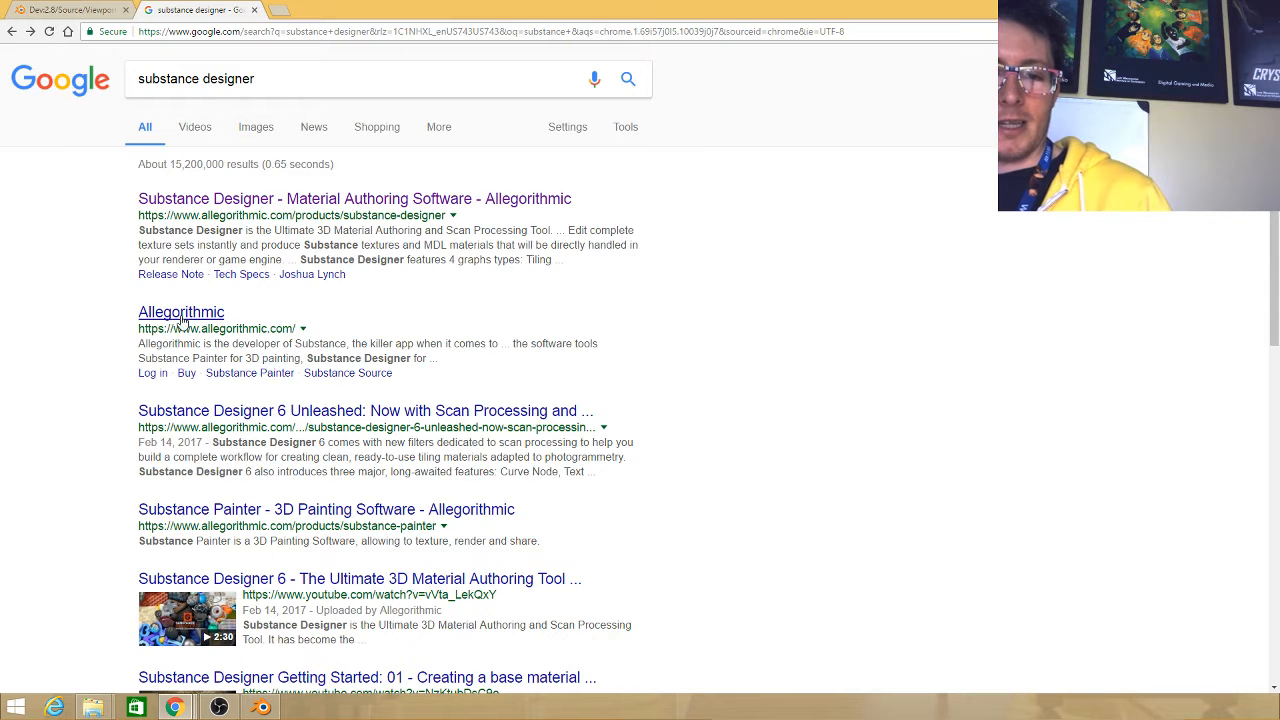
# Search 'substance painter', then look up Mari in a new tab, skim Foundry's Mari page and return to Blender
pyautogui.write('substance paint')
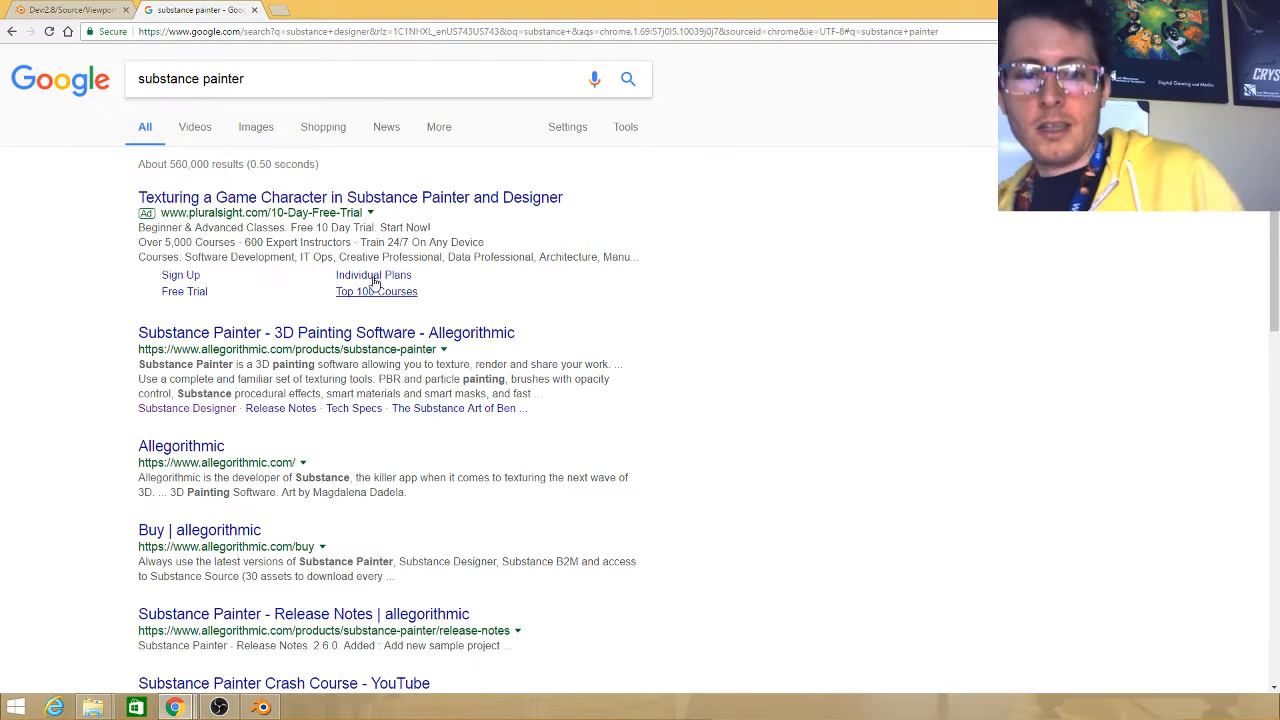
pyautogui.moveTo(528, 348)
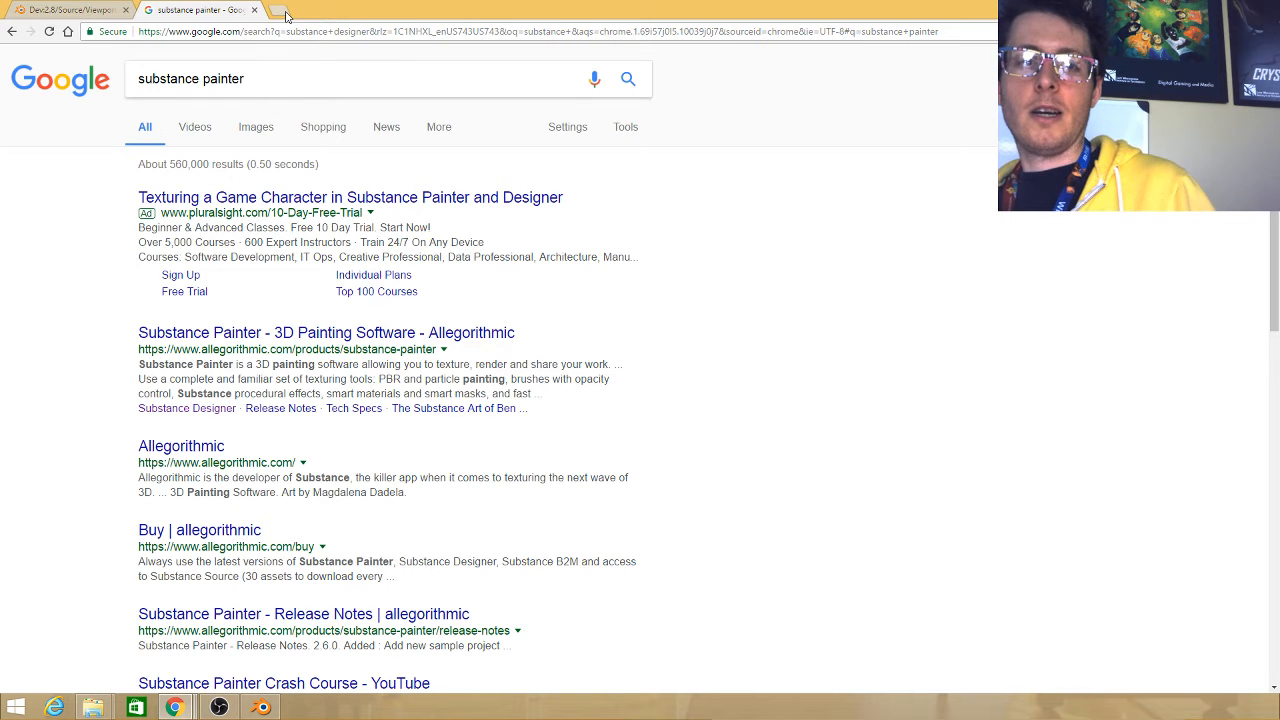
pyautogui.click(284, 10)
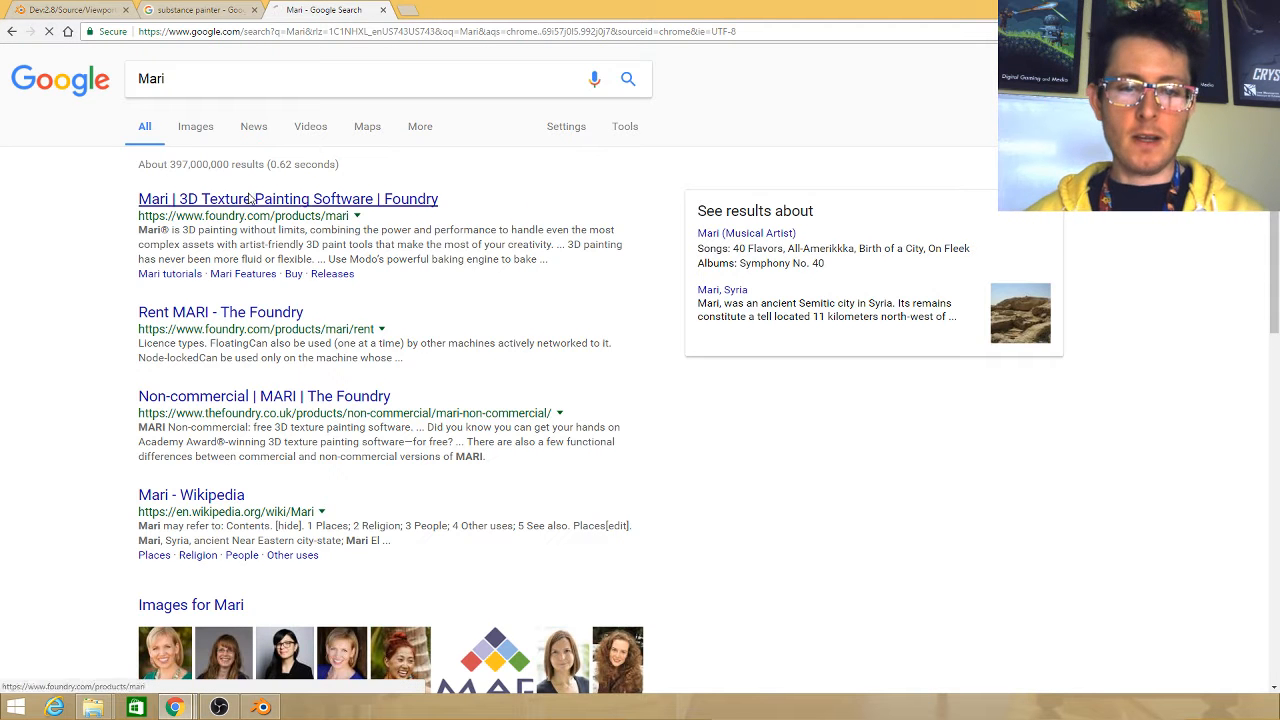
pyautogui.click(288, 198)
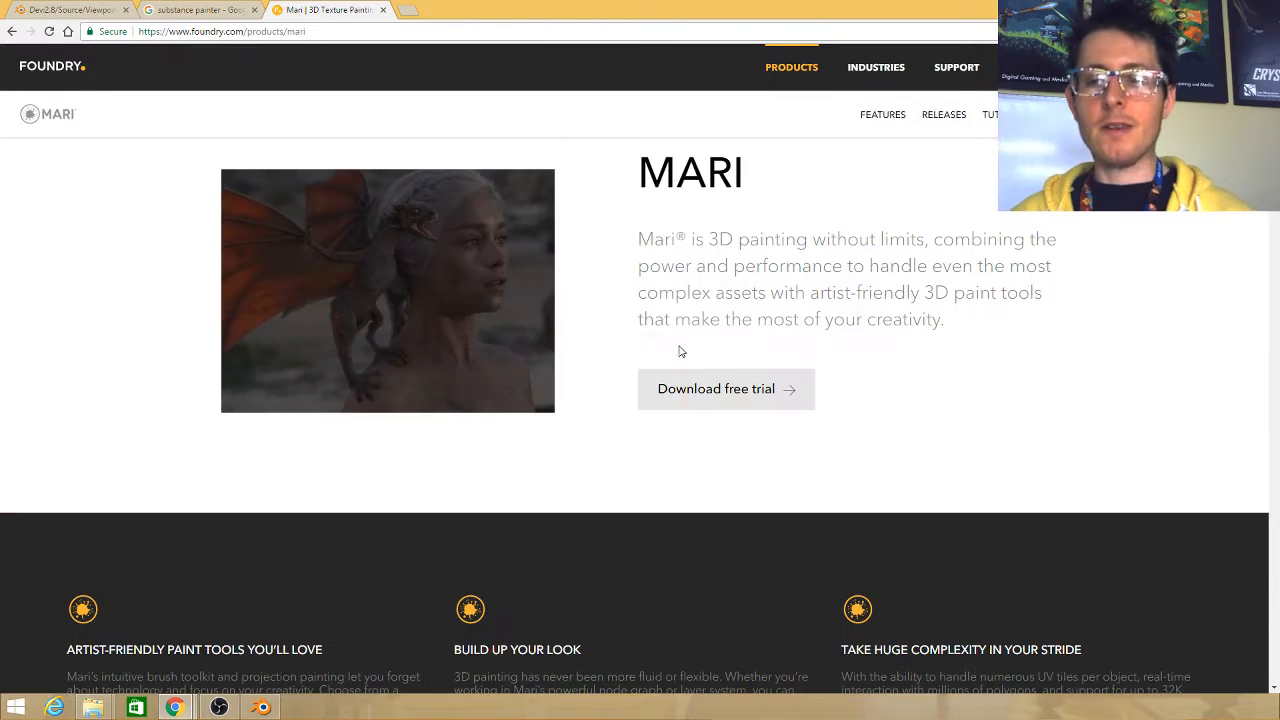
pyautogui.scroll(-3)
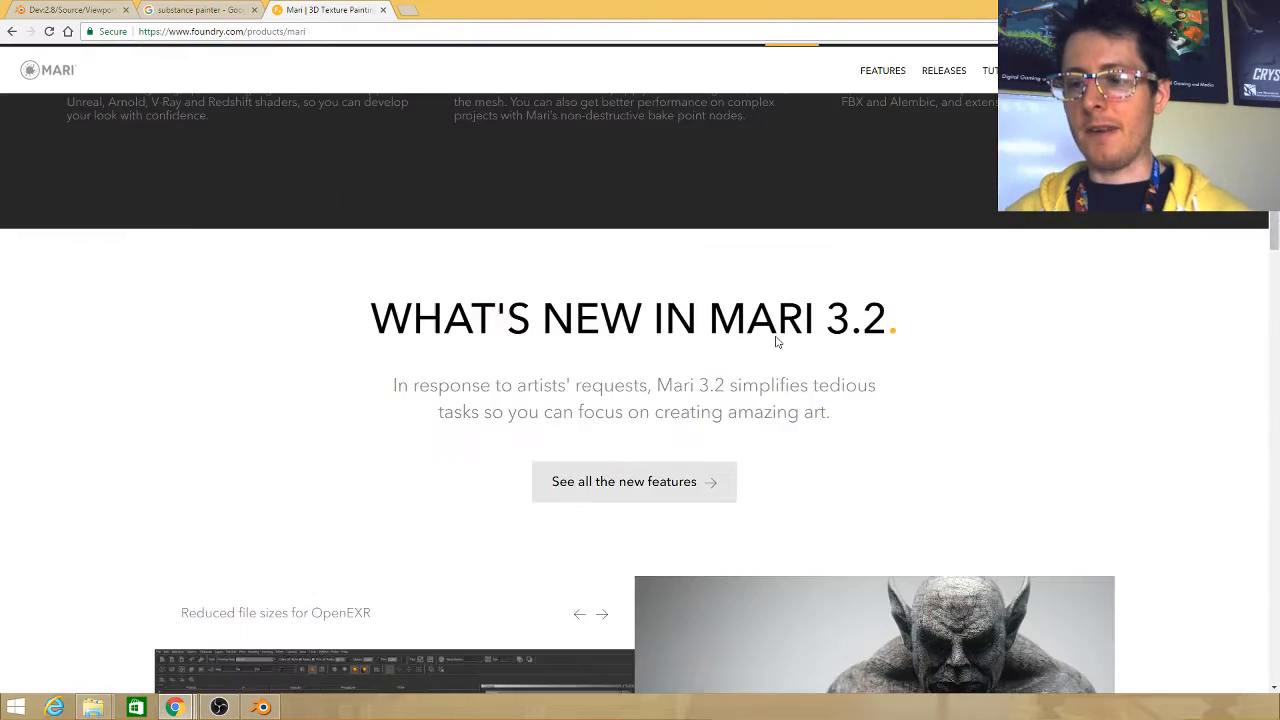
pyautogui.scroll(-3)
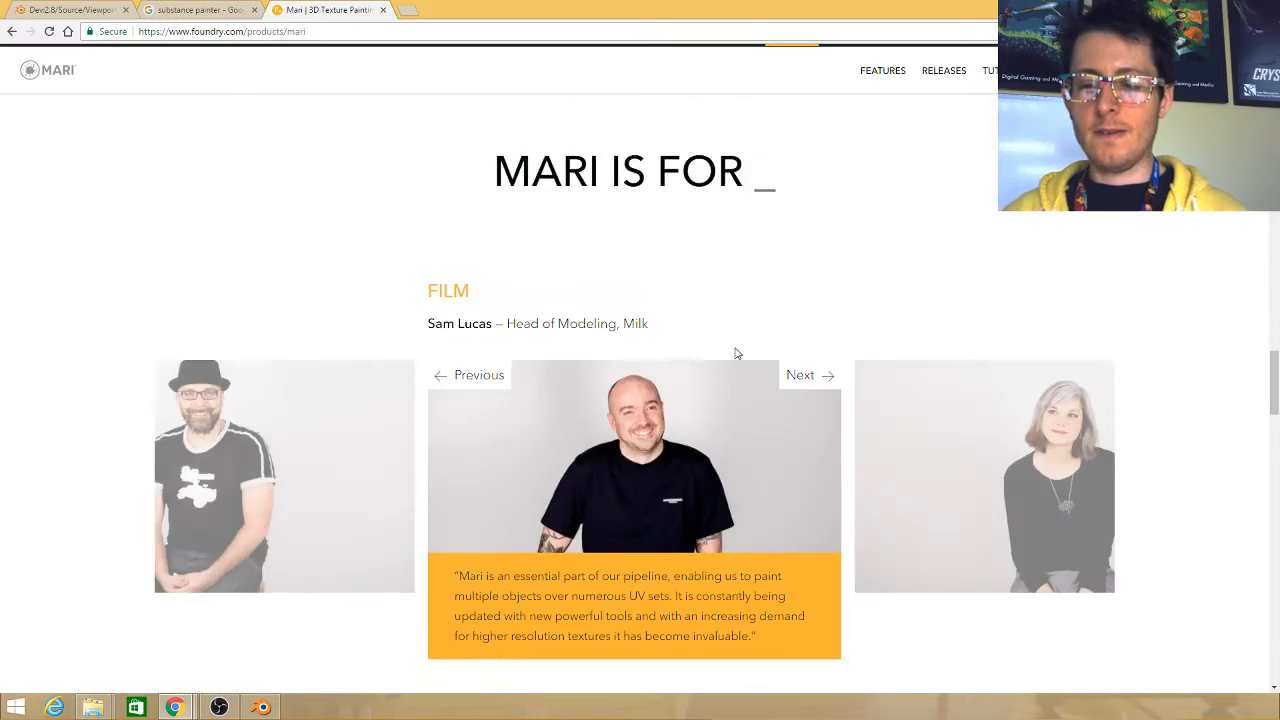
pyautogui.click(196, 8)
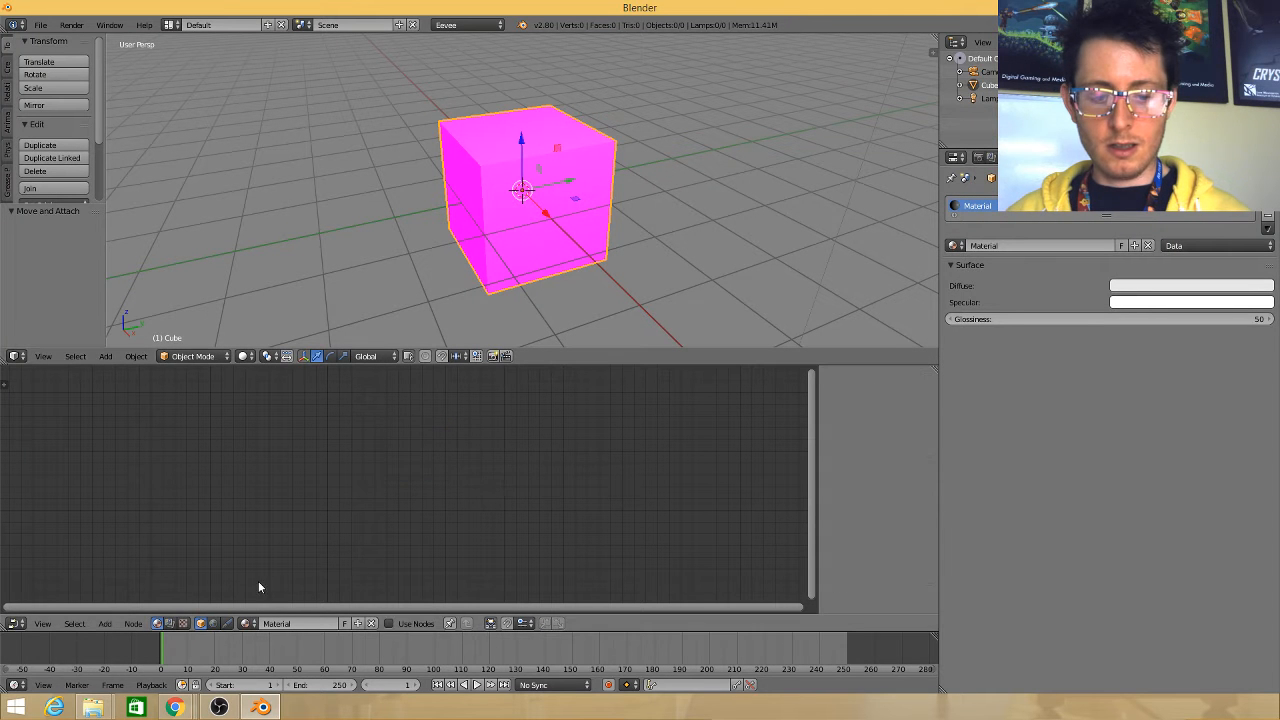
pyautogui.click(390, 624)
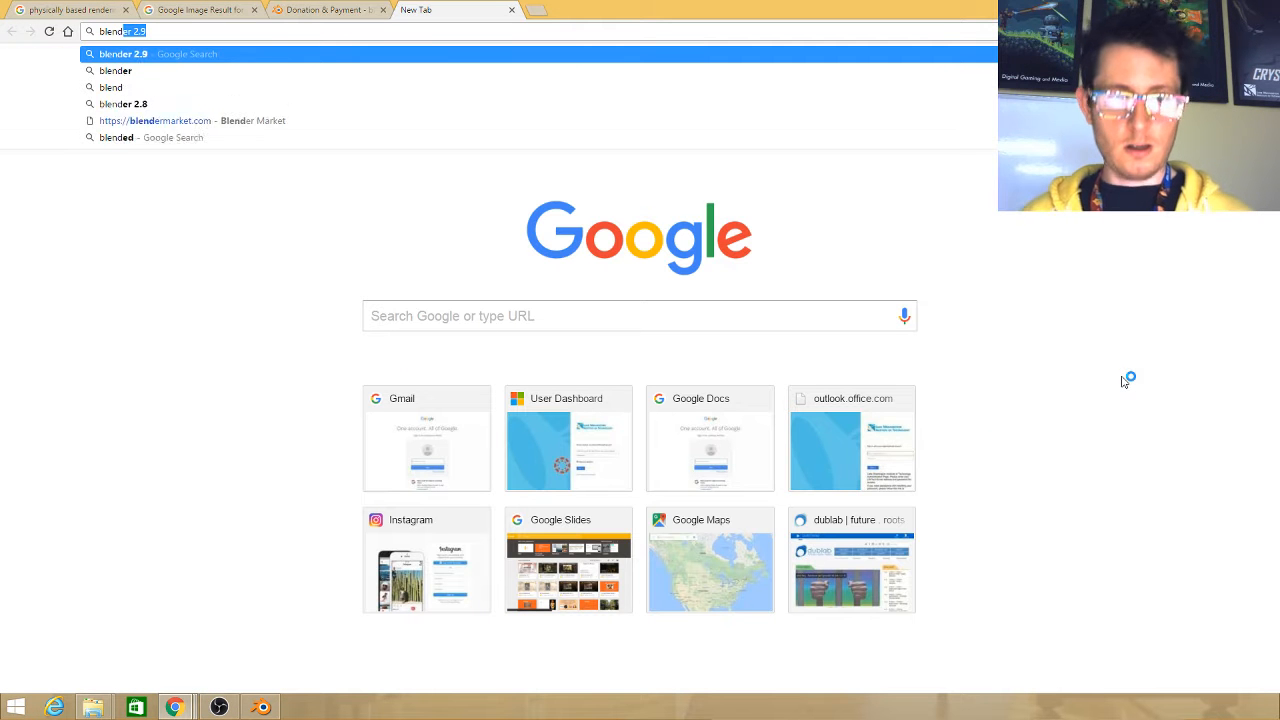
# Search YouTube for 'blender eevee' and scroll through the results
pyautogui.write('blender eevee rend')
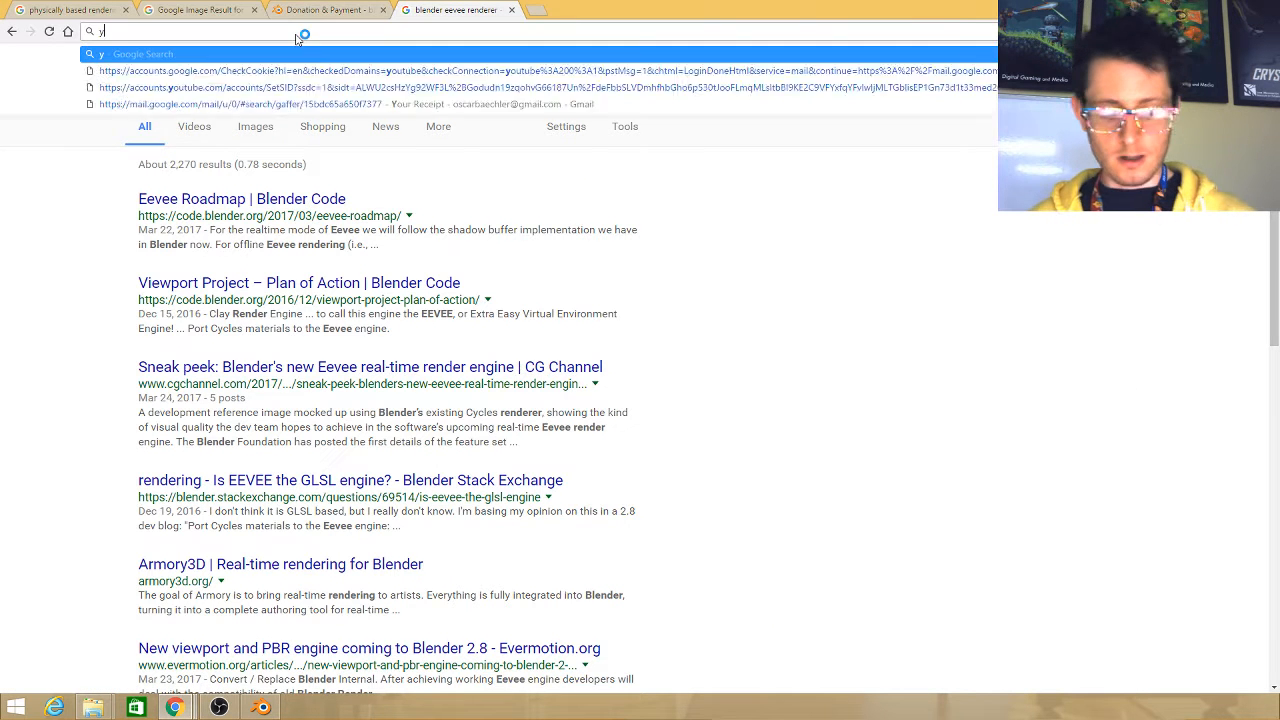
pyautogui.write('outube.com')
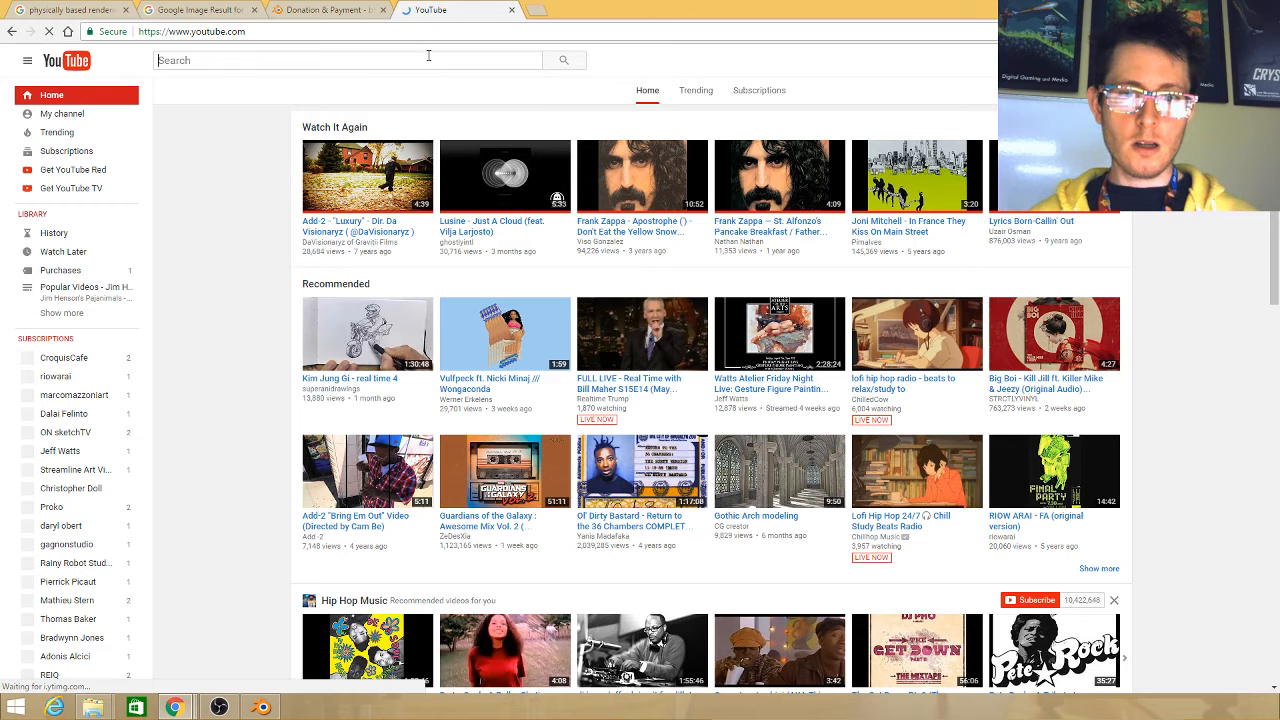
pyautogui.write('blender eevee')
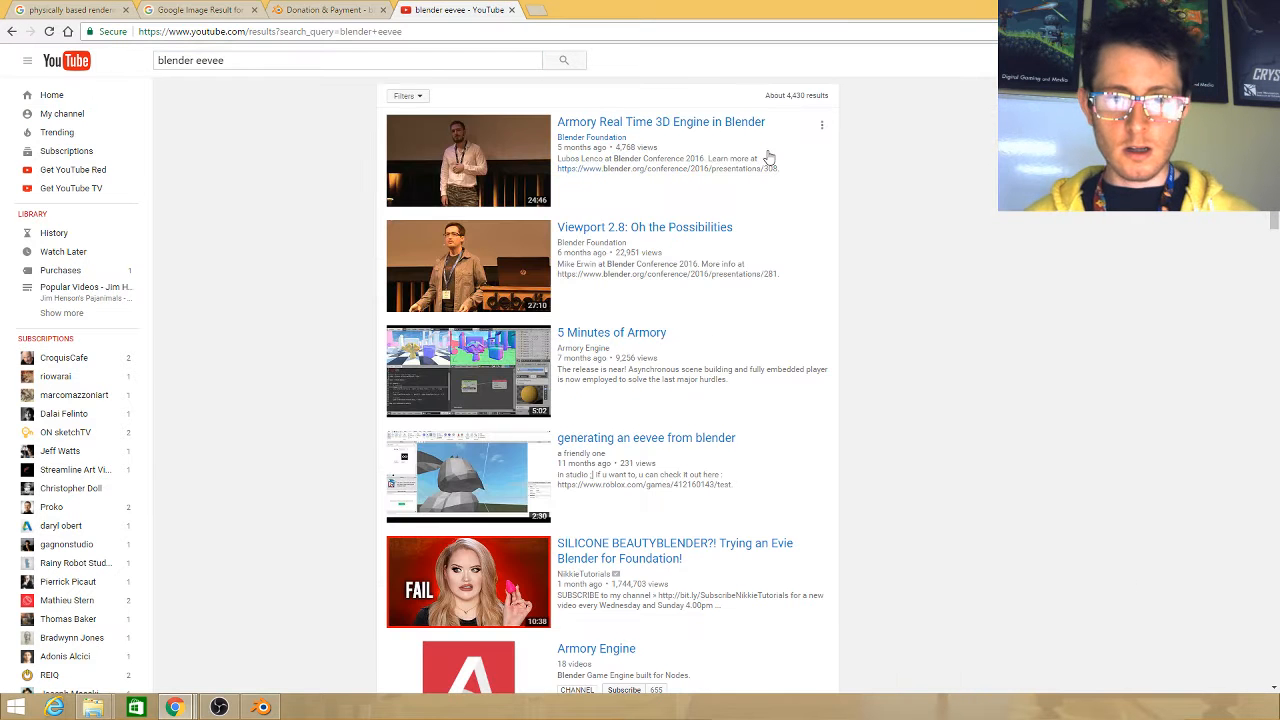
pyautogui.moveTo(612, 332)
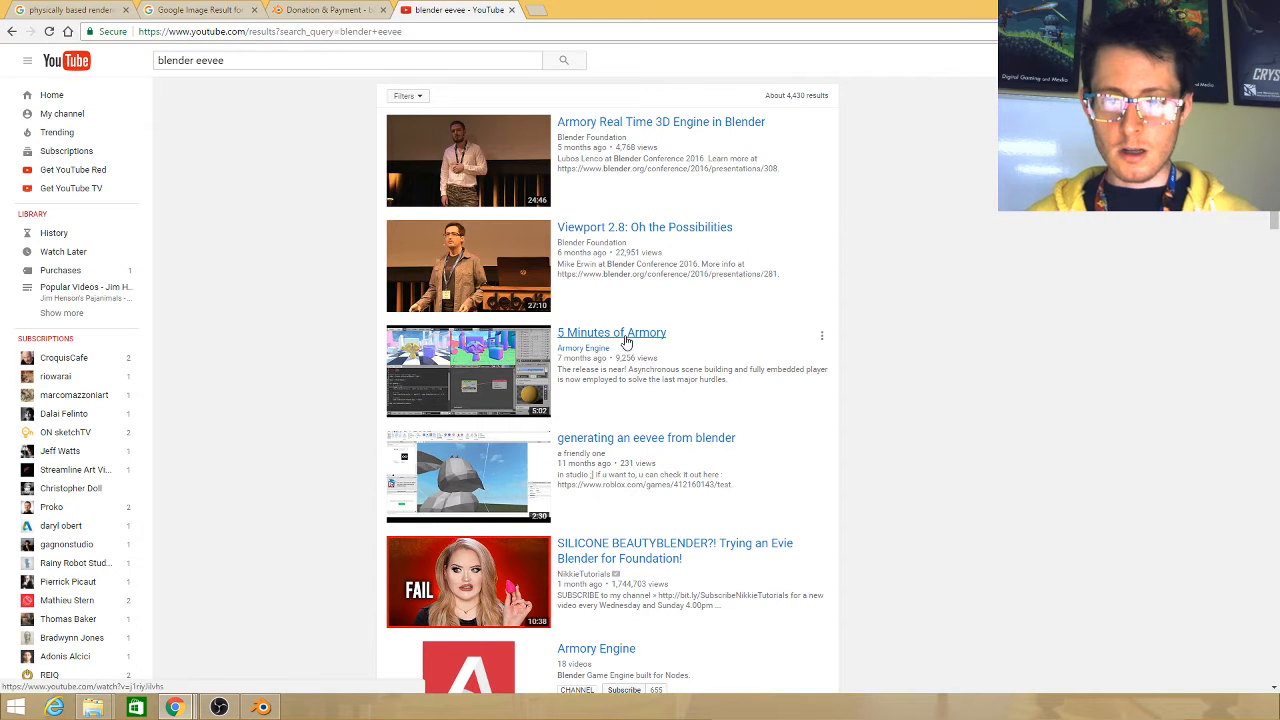
pyautogui.scroll(-3)
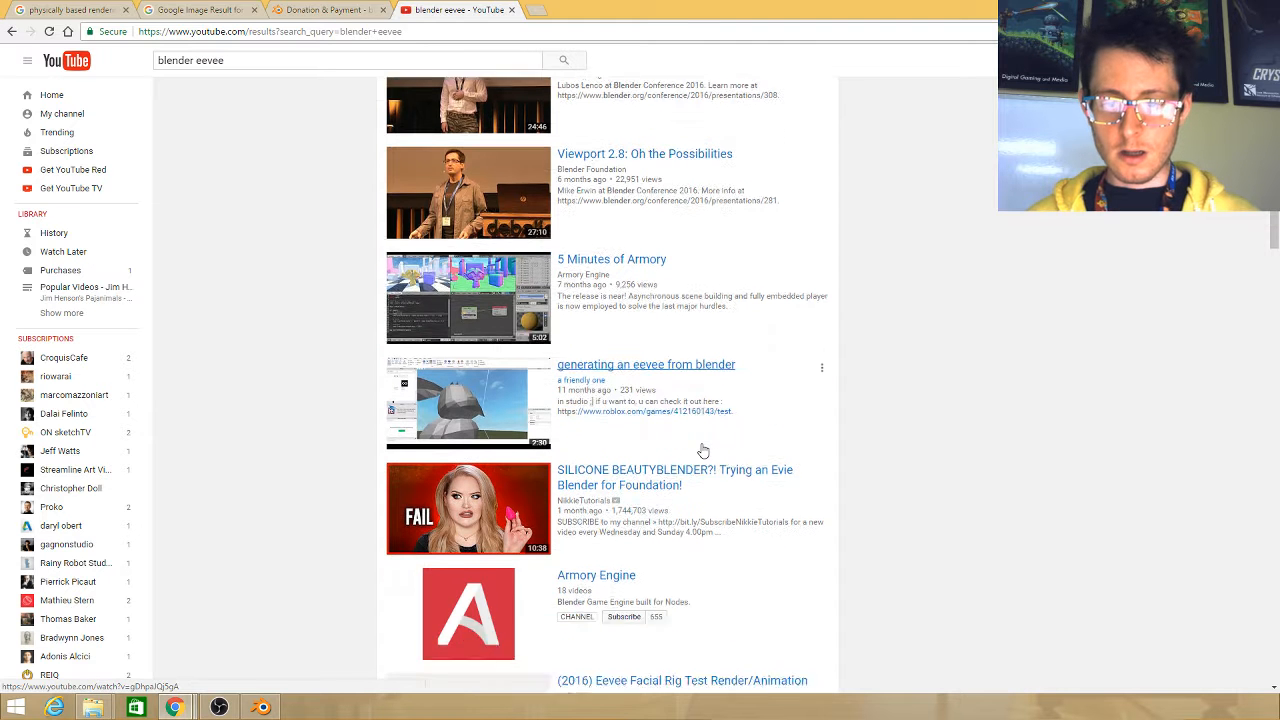
pyautogui.scroll(-3)
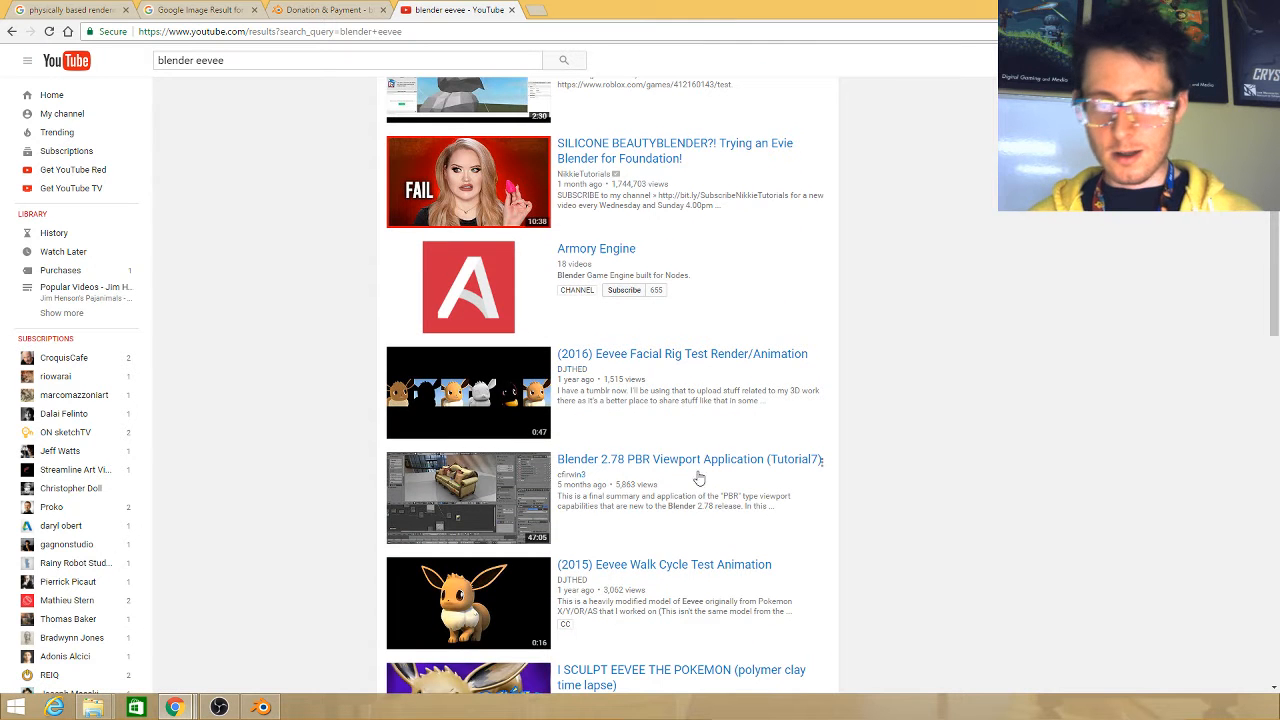
# Play the Blender 2.78 PBR Viewport tutorial partway, pause it and switch to the Blender donation page
pyautogui.click(688, 458)
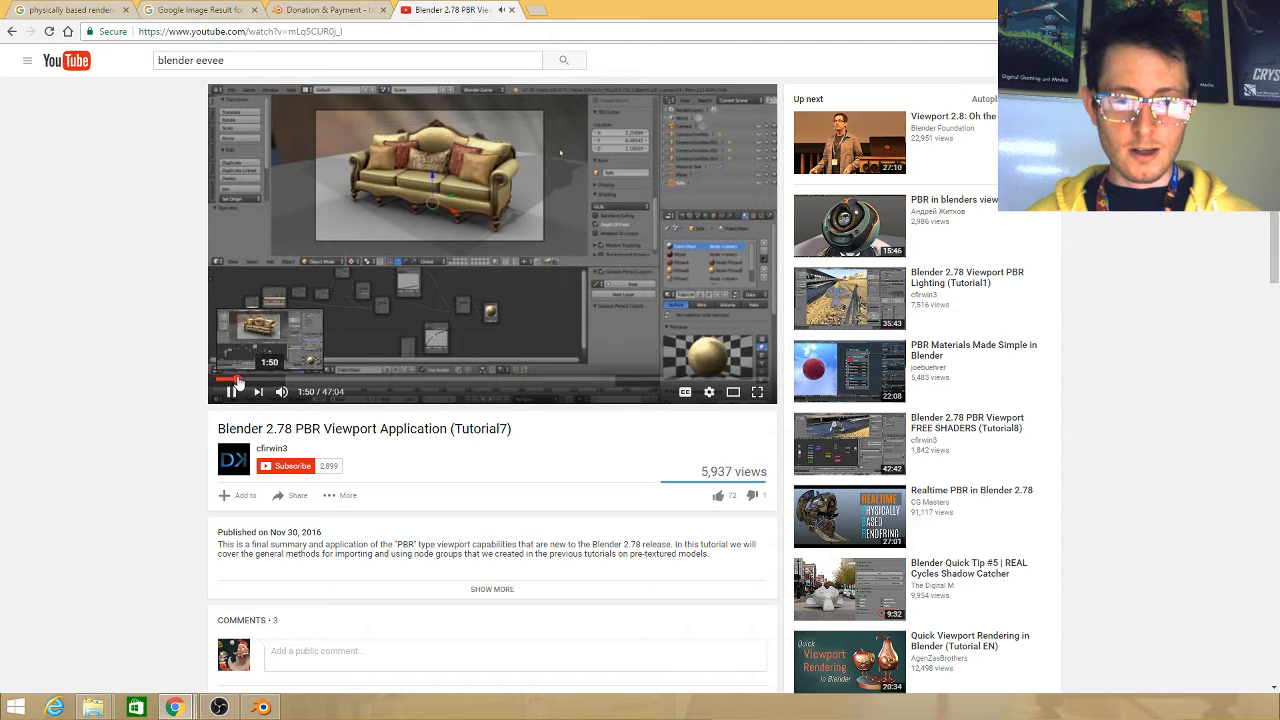
pyautogui.click(266, 380)
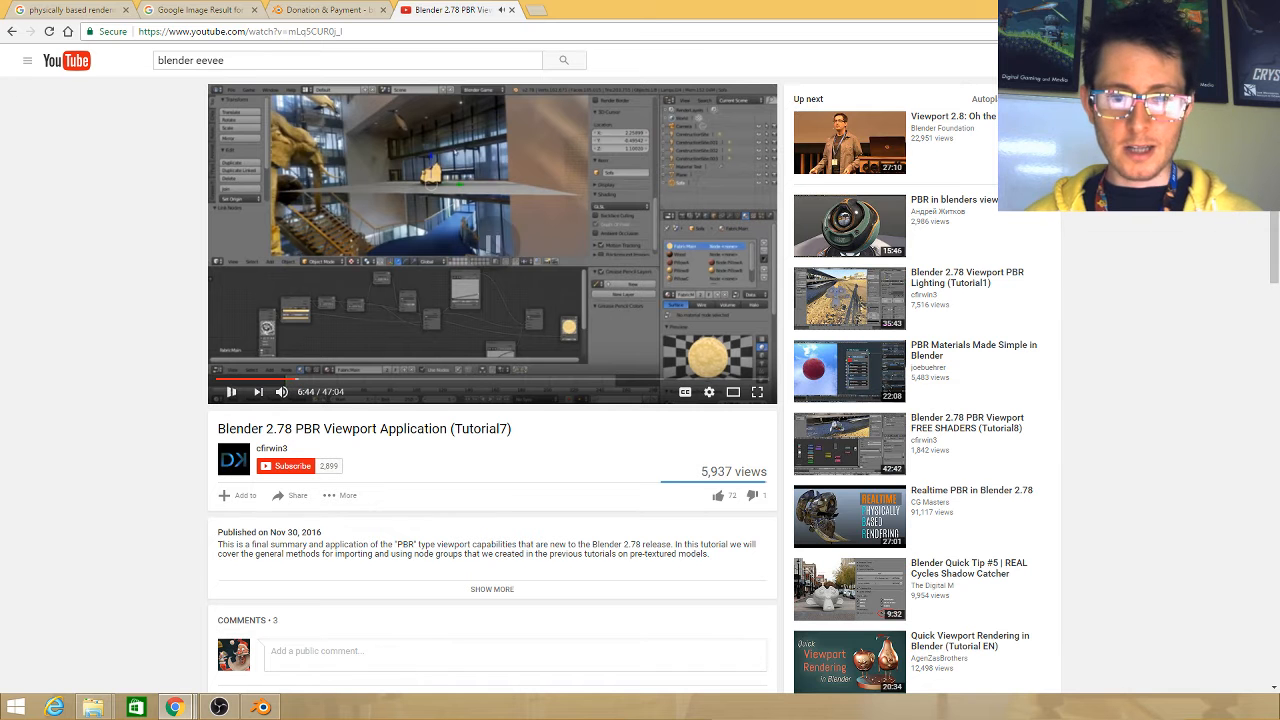
pyautogui.click(230, 390)
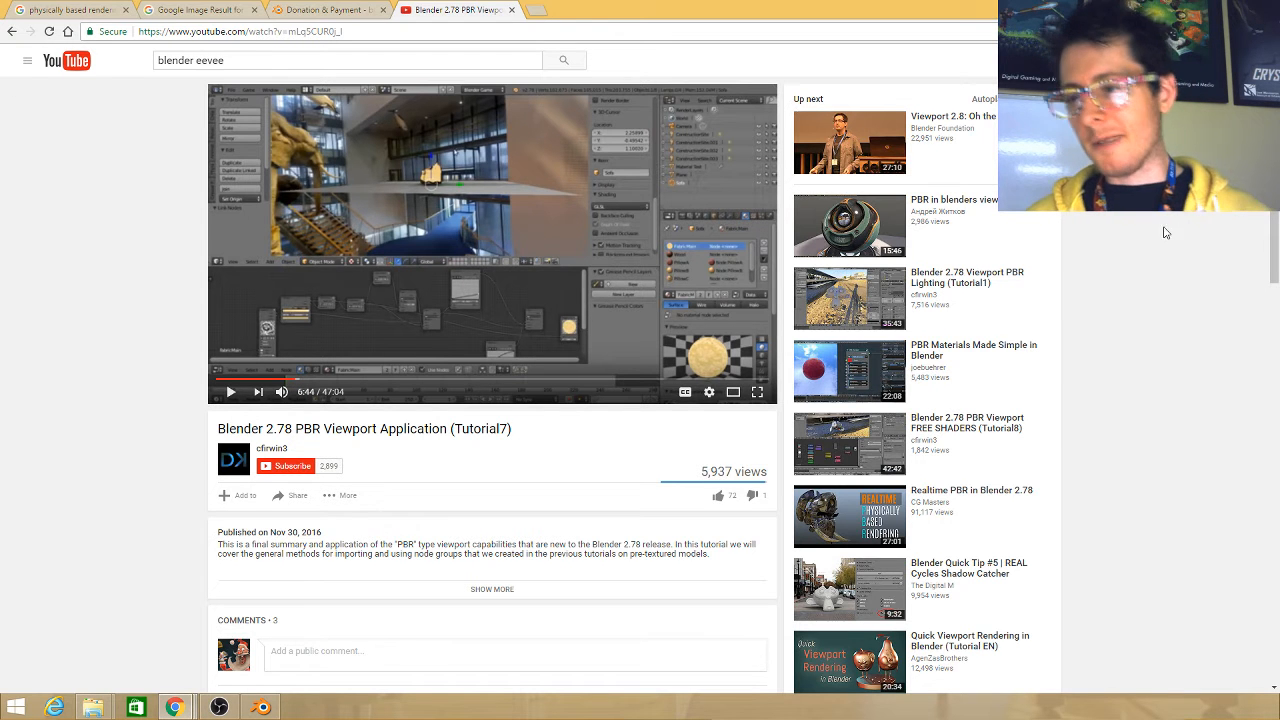
pyautogui.click(320, 8)
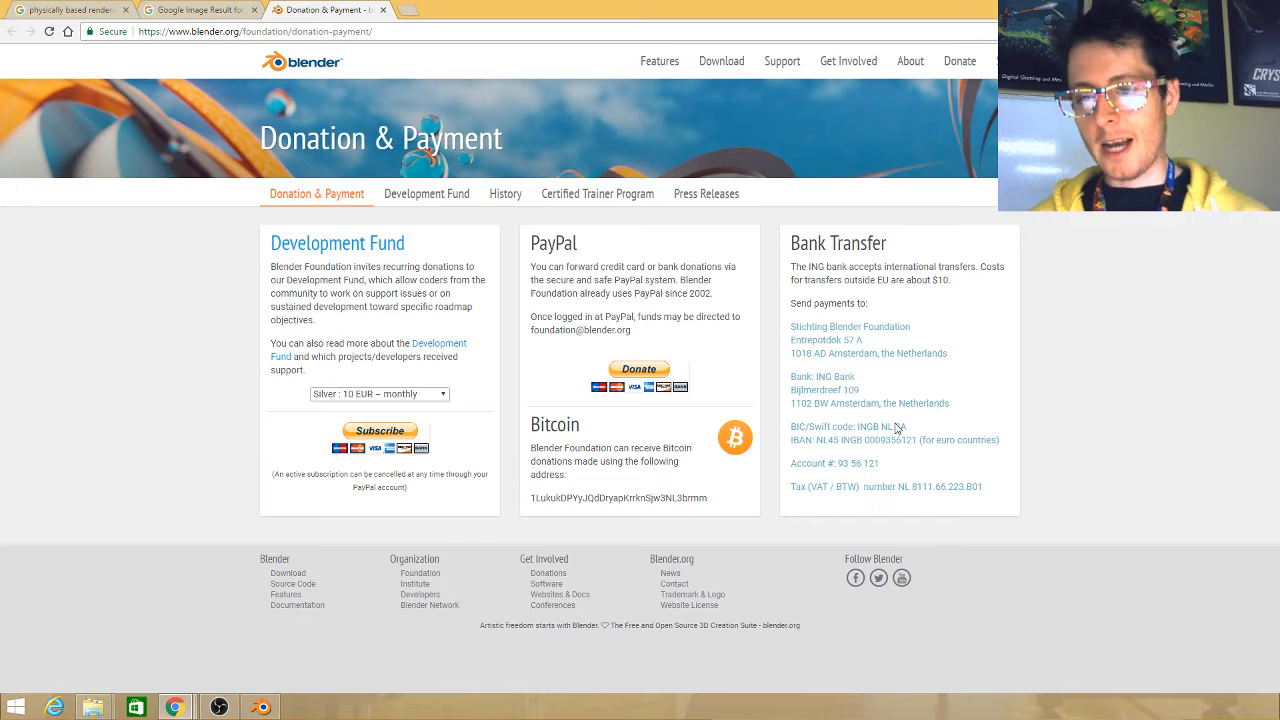
pyautogui.moveTo(1140, 368)
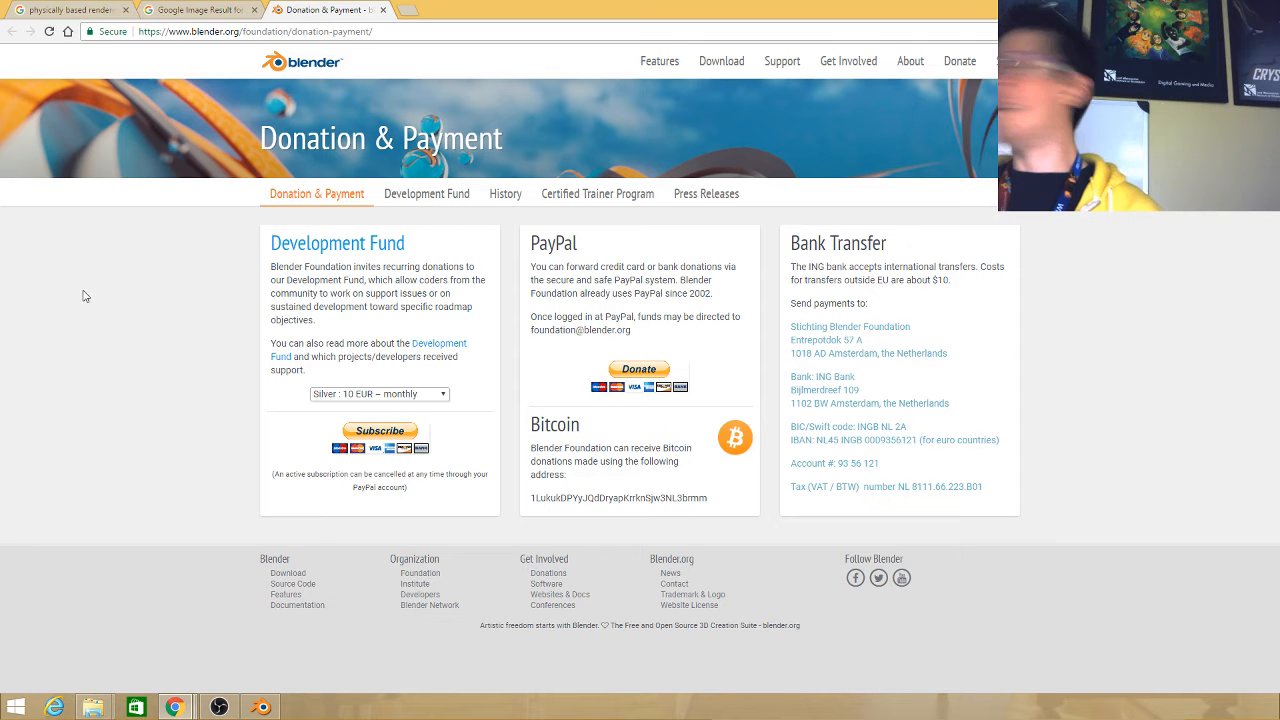
pyautogui.moveTo(142, 316)
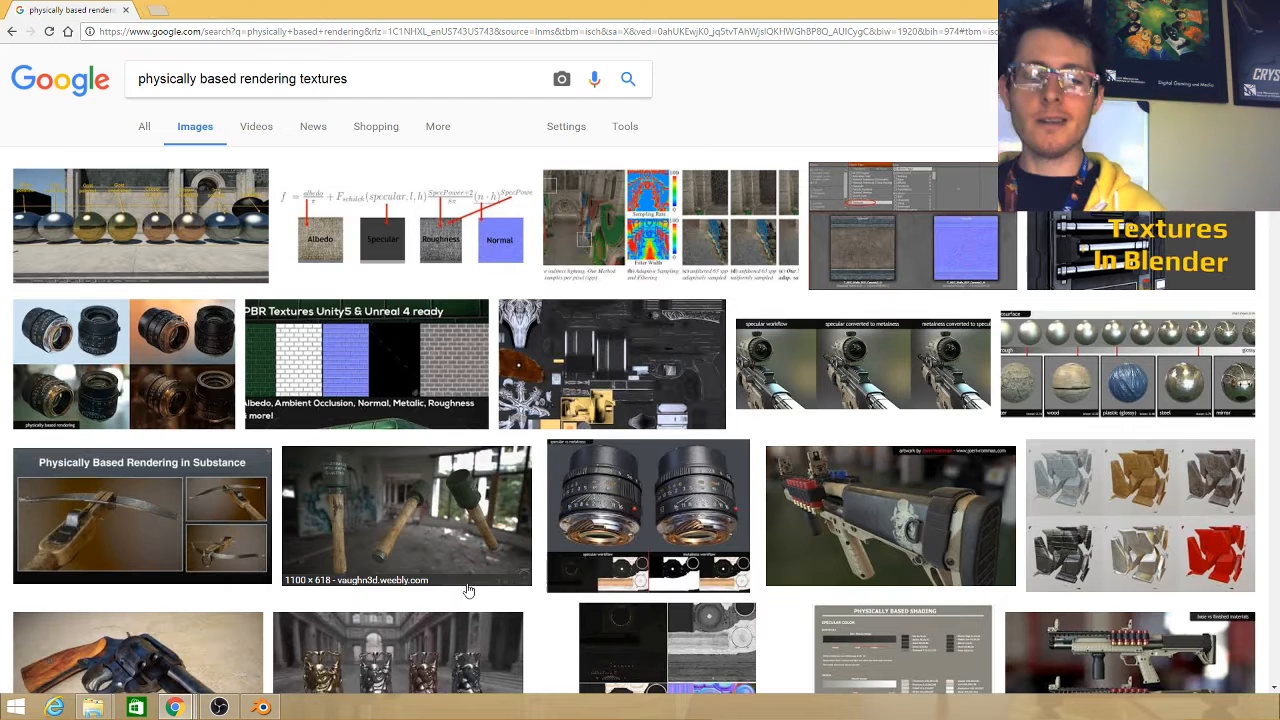
pyautogui.moveTo(538, 504)
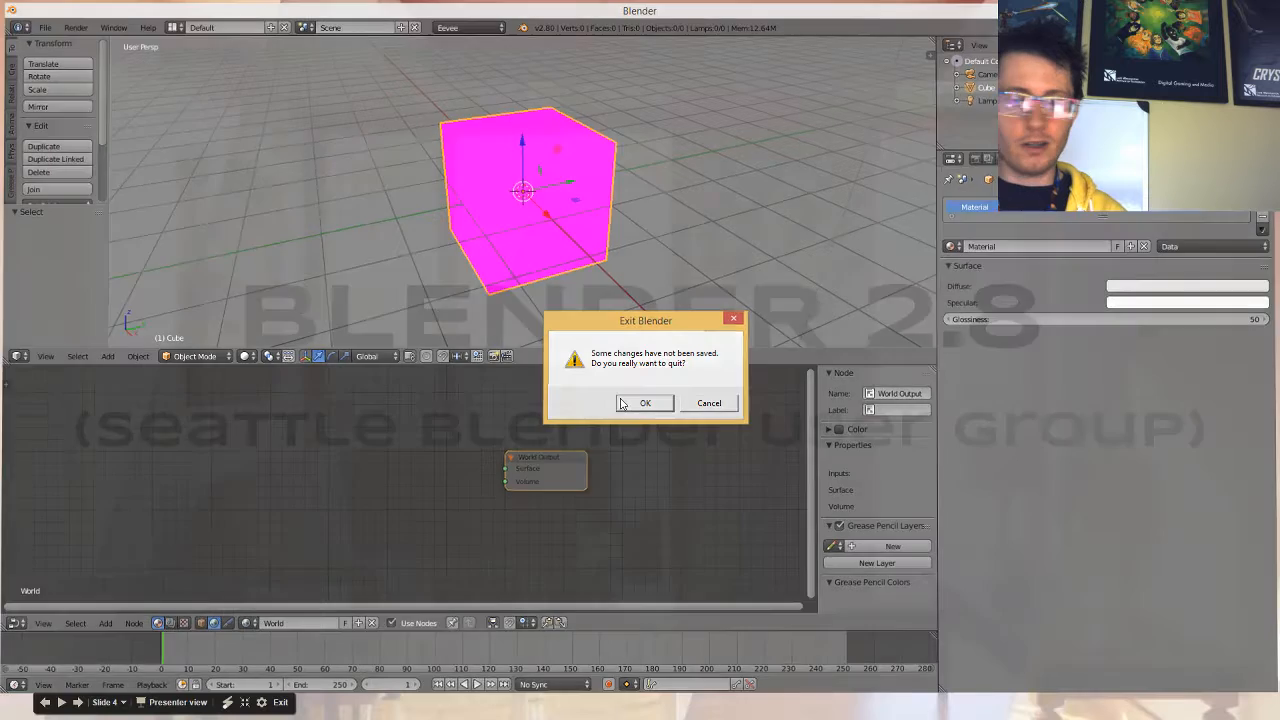
# Quit without saving and dismiss the splash screen of the newly launched Blender
pyautogui.click(644, 404)
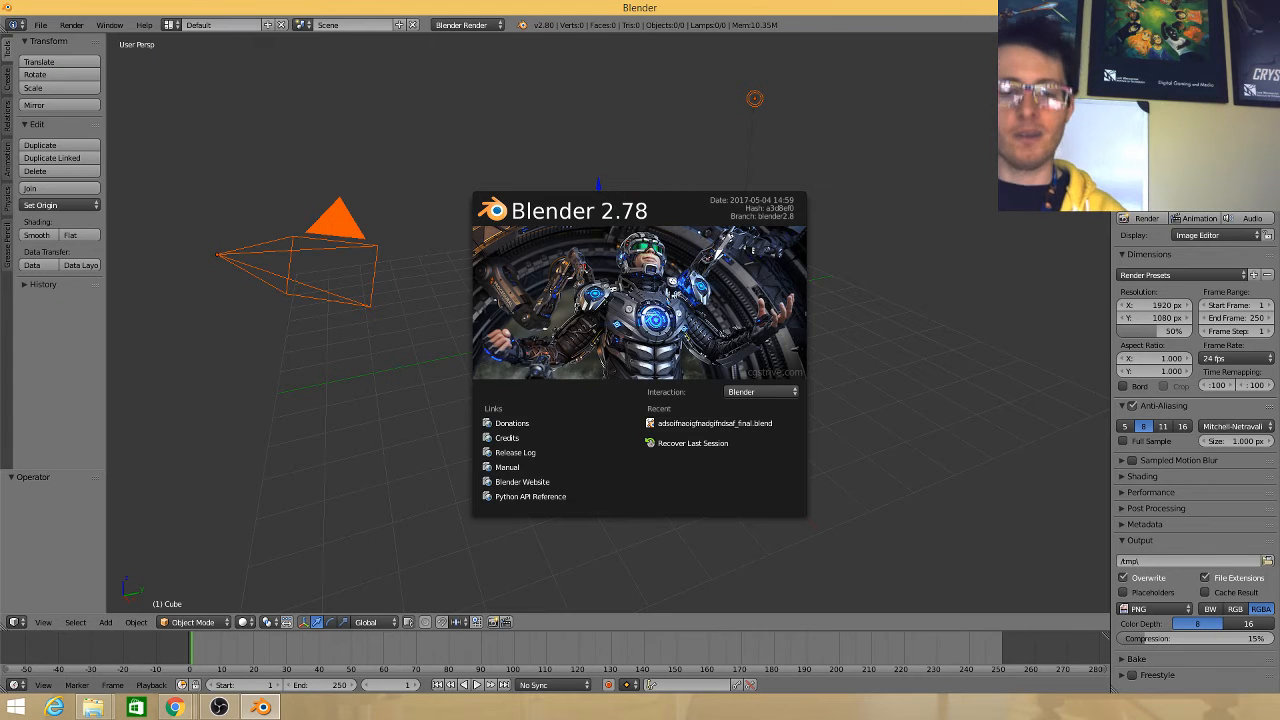
pyautogui.click(584, 192)
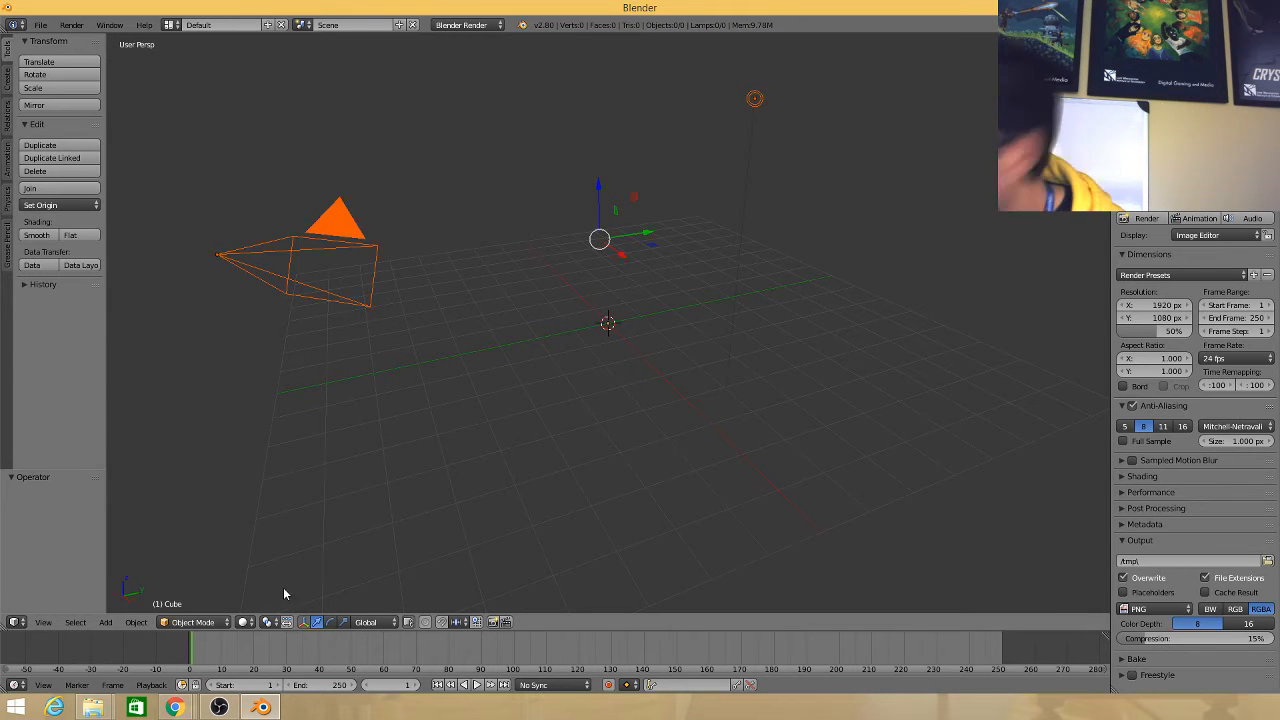
pyautogui.moveTo(258, 460)
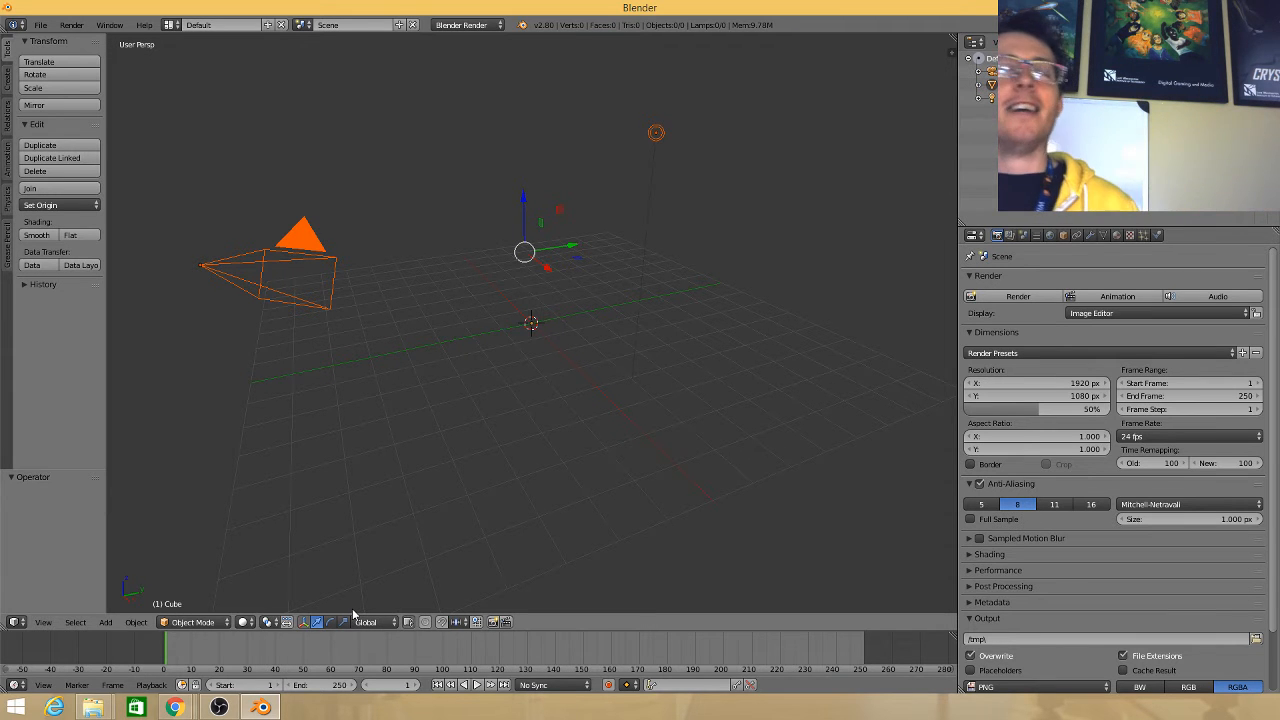
pyautogui.moveTo(380, 638)
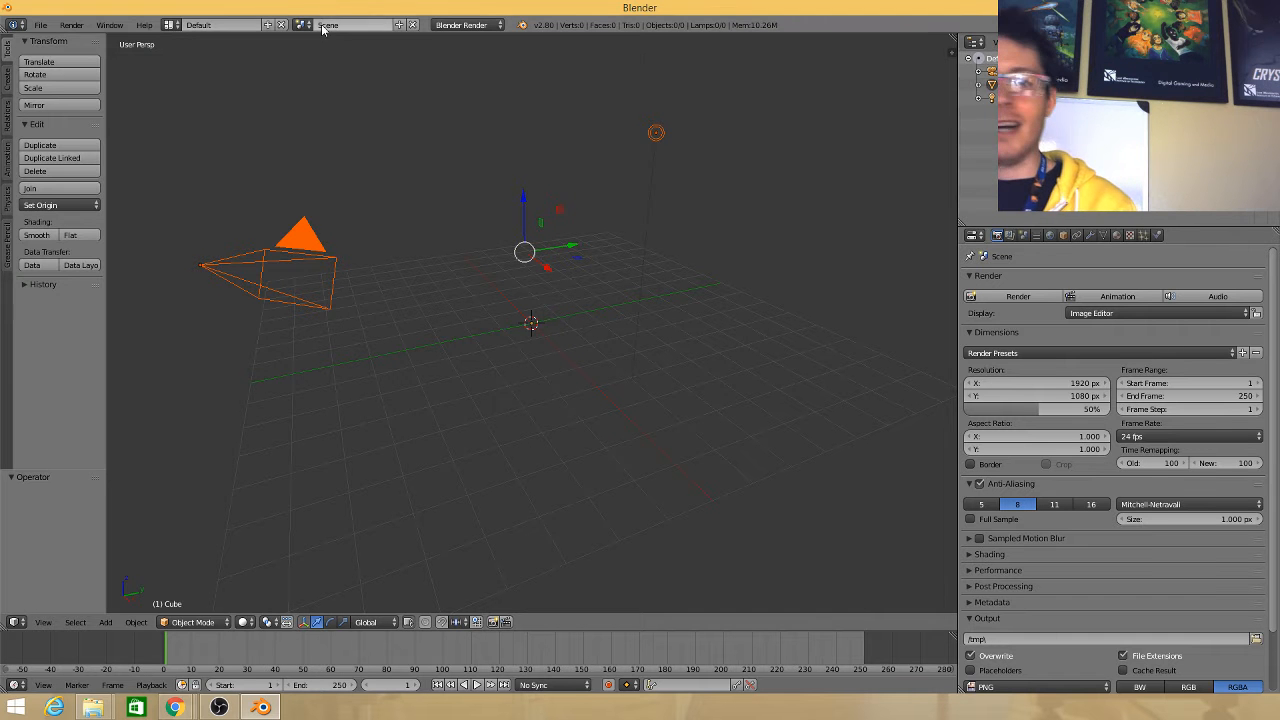
# Add a cube mesh and switch the render engine to Clay
pyautogui.click(972, 234)
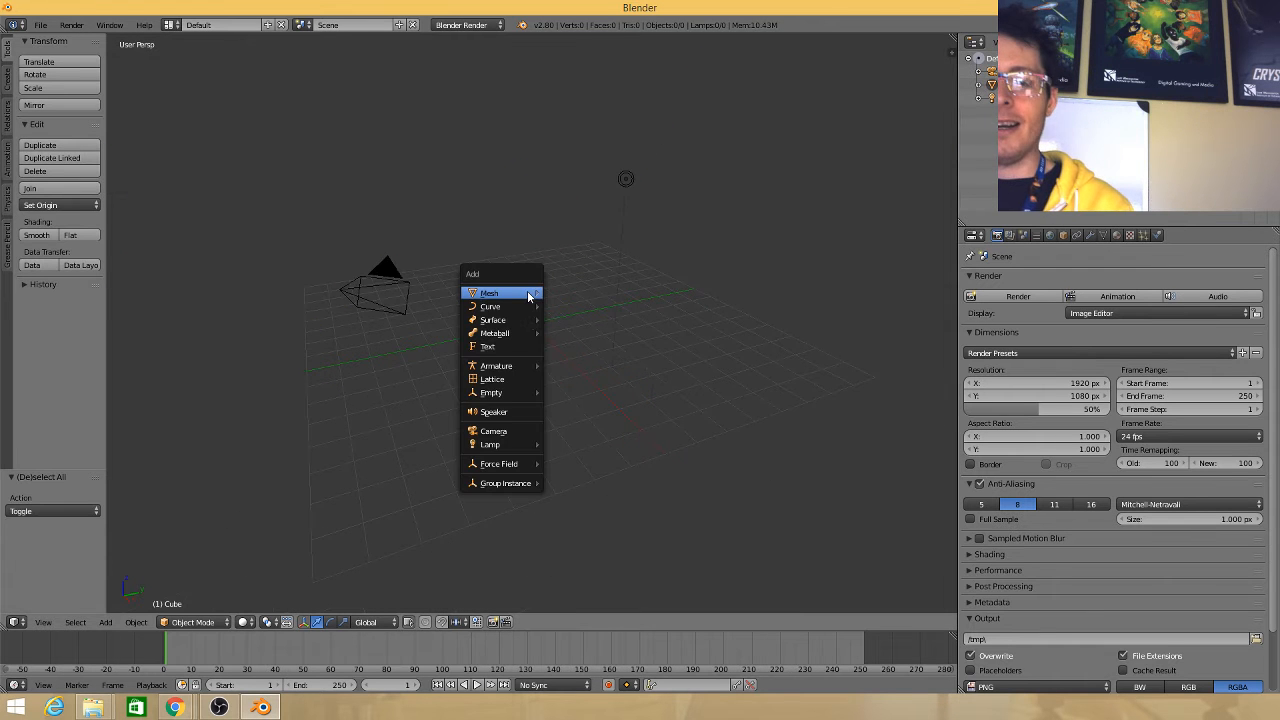
pyautogui.click(490, 292)
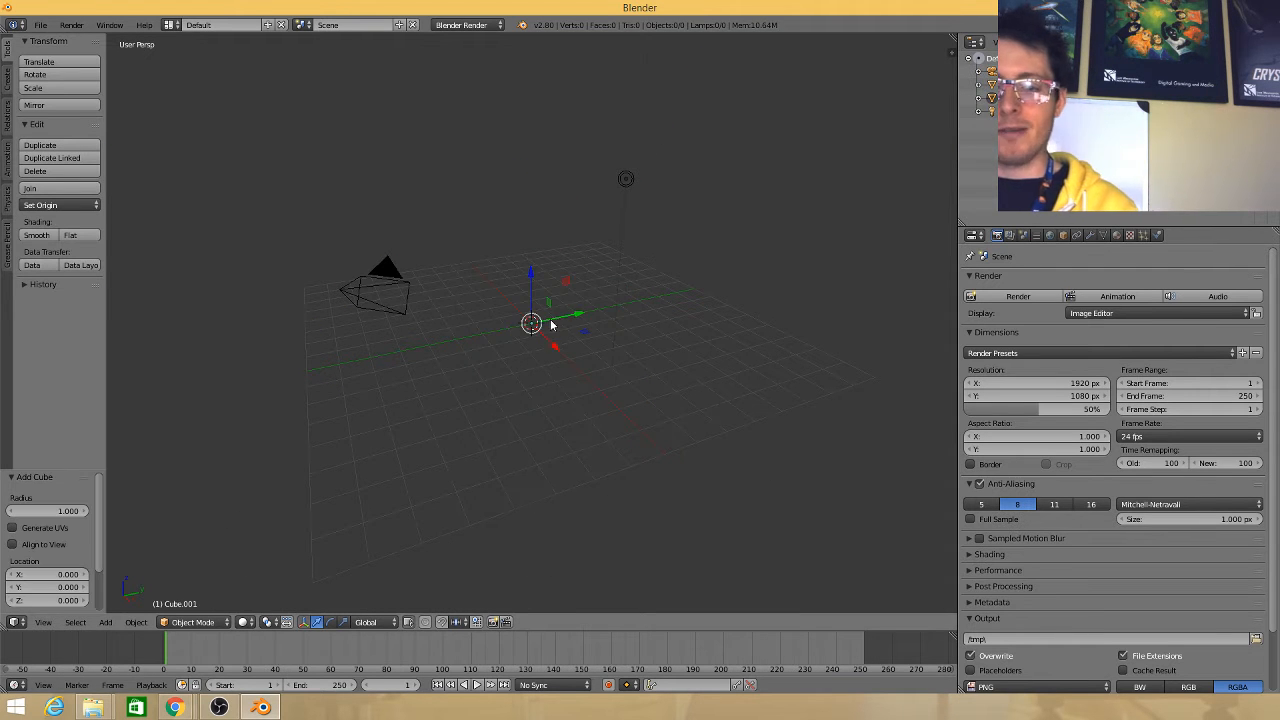
pyautogui.click(464, 24)
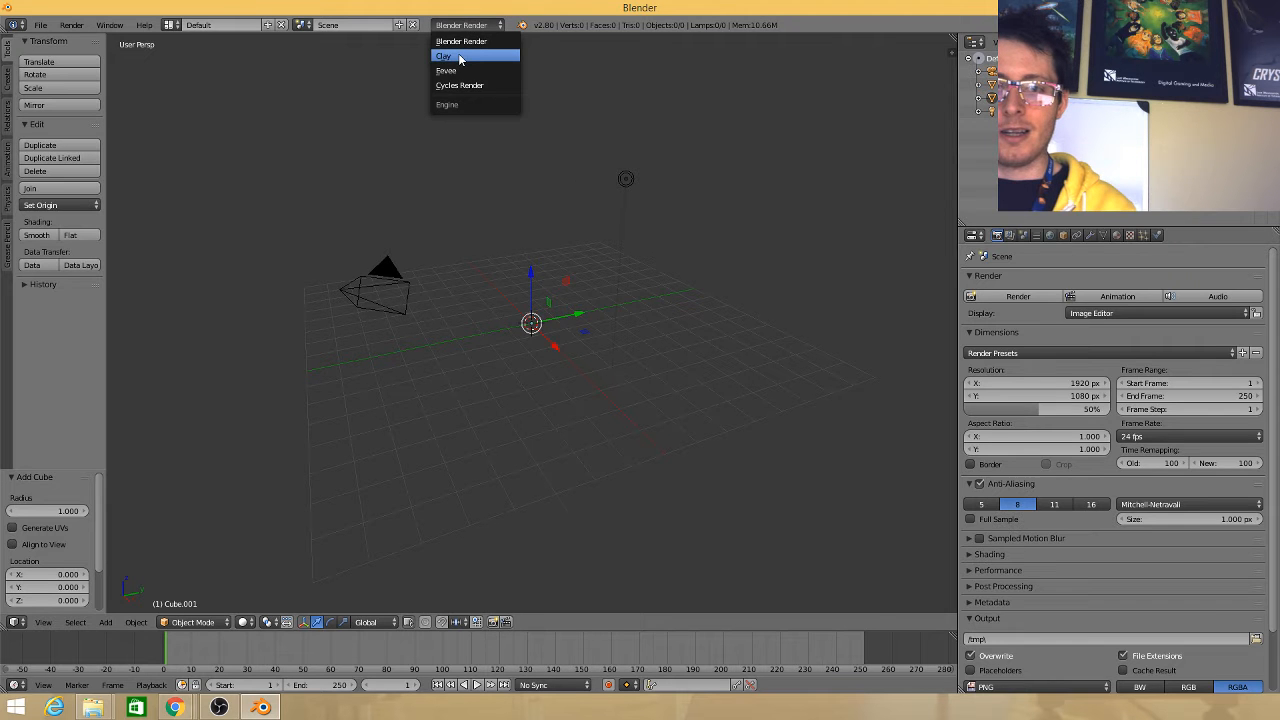
pyautogui.click(444, 56)
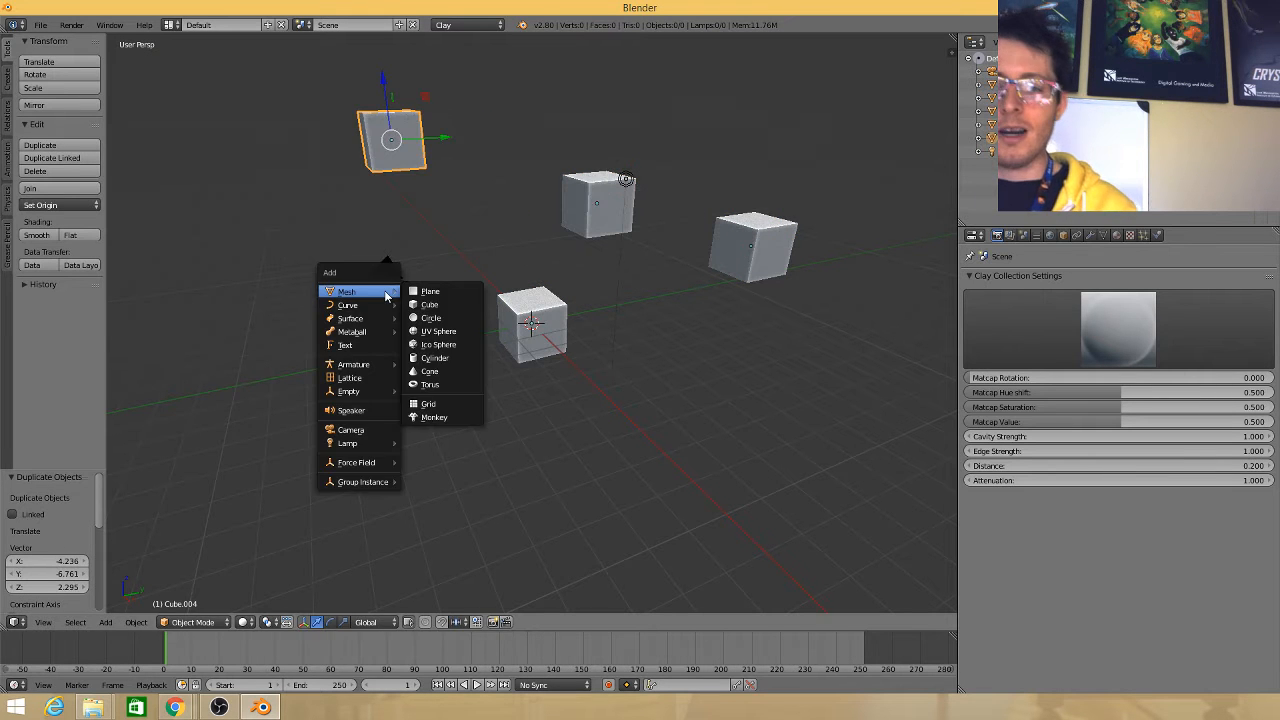
pyautogui.moveTo(434, 418)
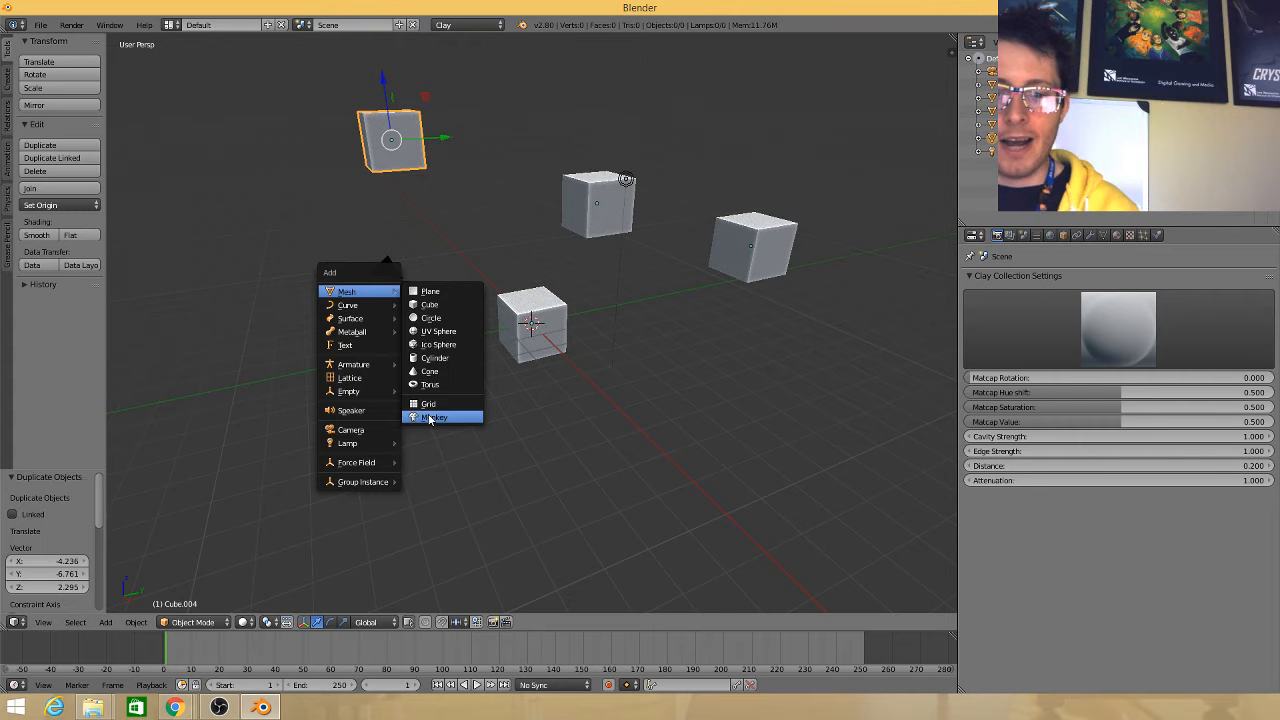
# Add a Suzanne monkey head and place a duplicate of it on the grid
pyautogui.click(436, 418)
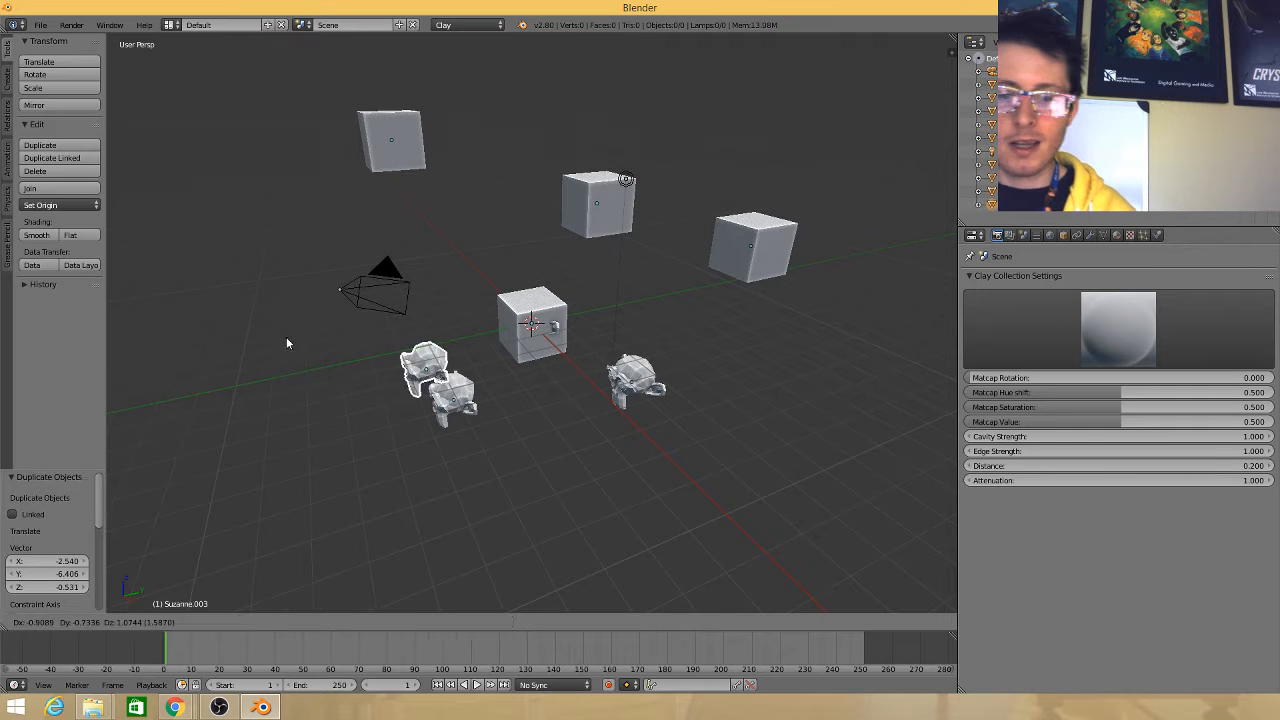
pyautogui.click(106, 620)
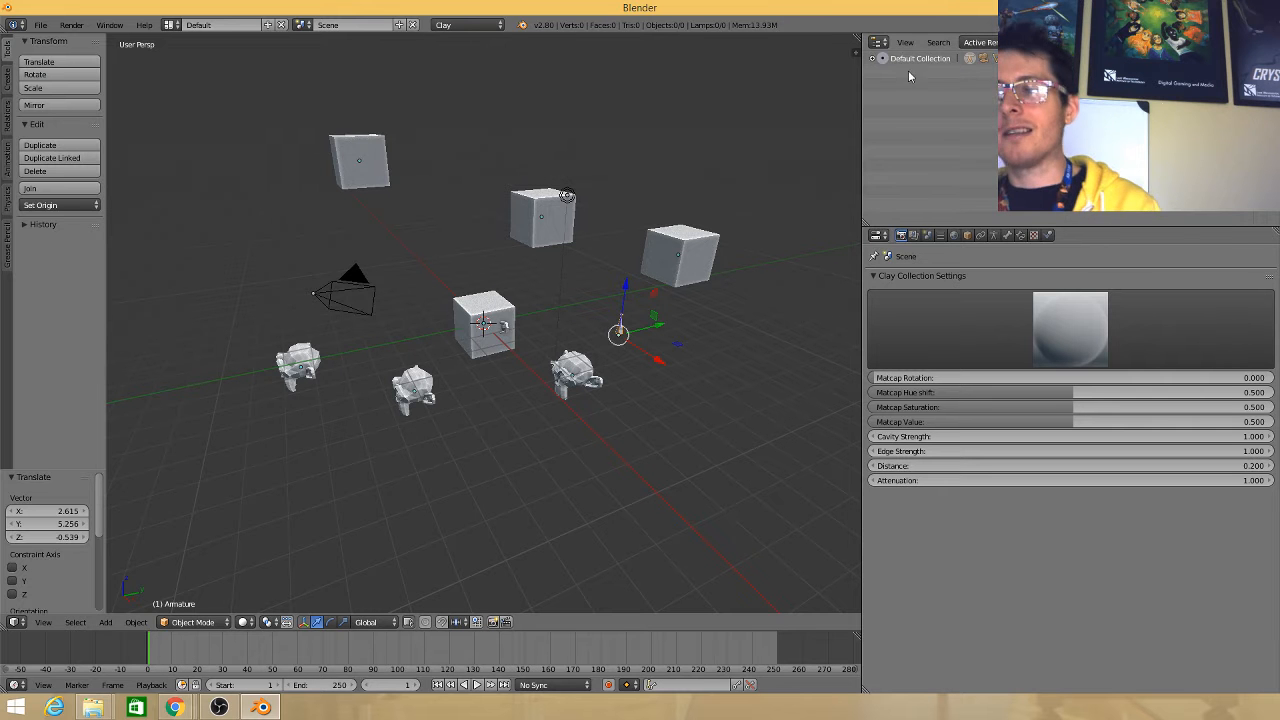
# Create a new collection under Default Collection and name it 'cubes'
pyautogui.rightClick(920, 58)
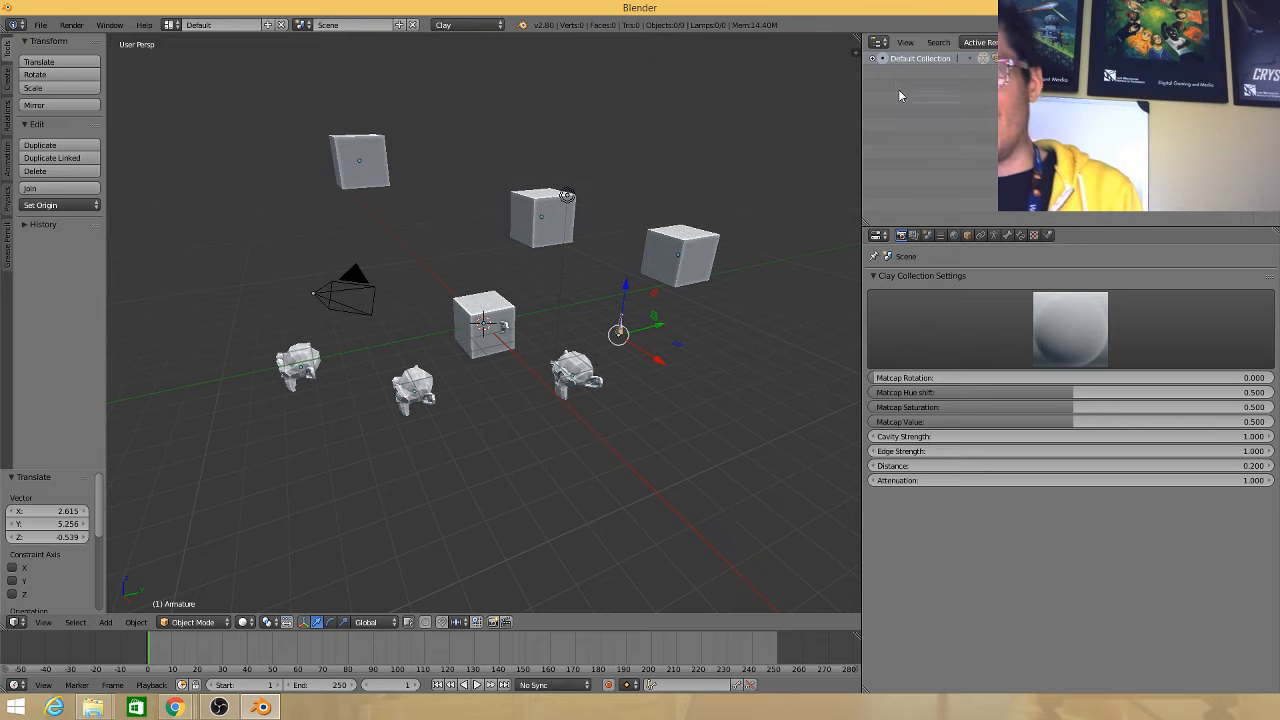
pyautogui.click(876, 58)
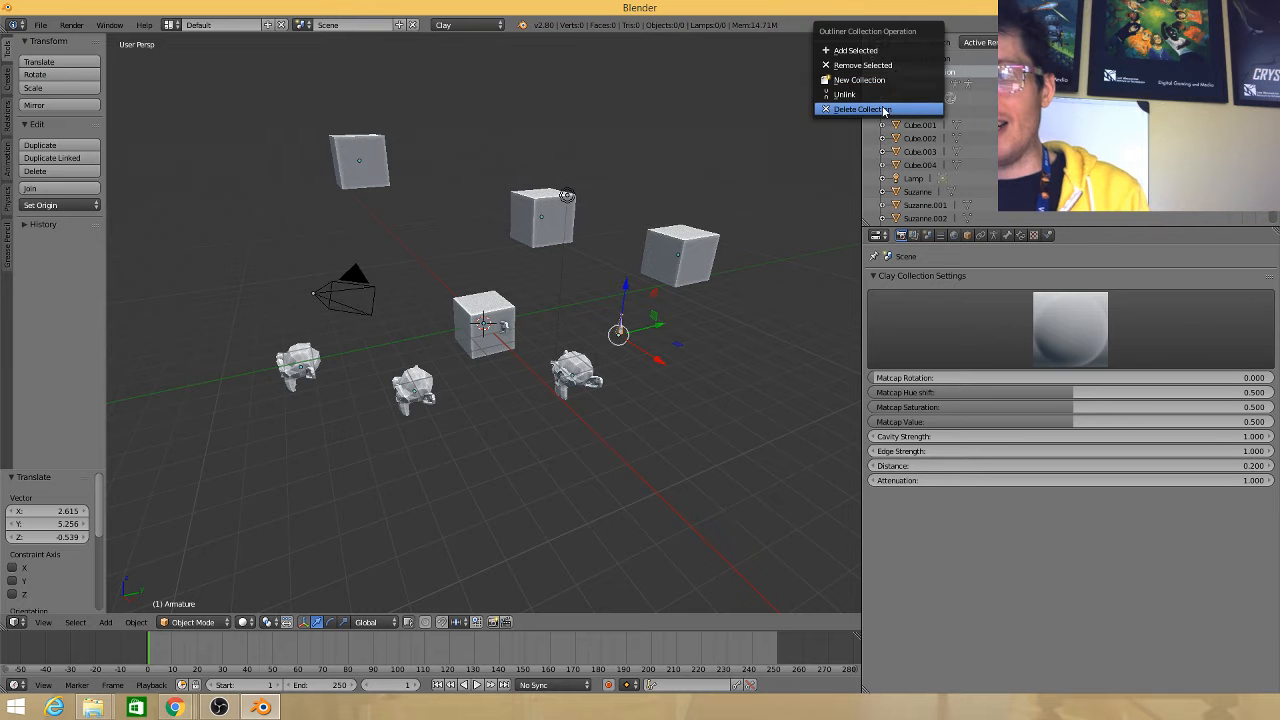
pyautogui.click(860, 108)
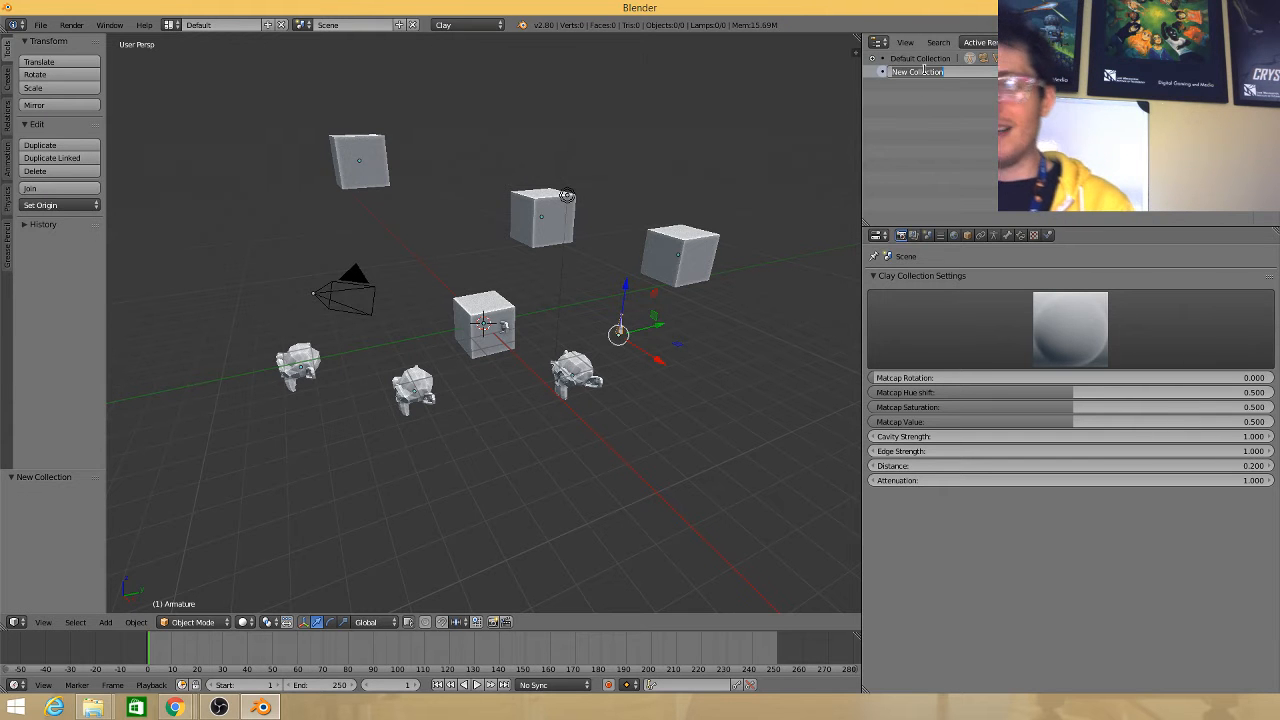
pyautogui.write('cubes')
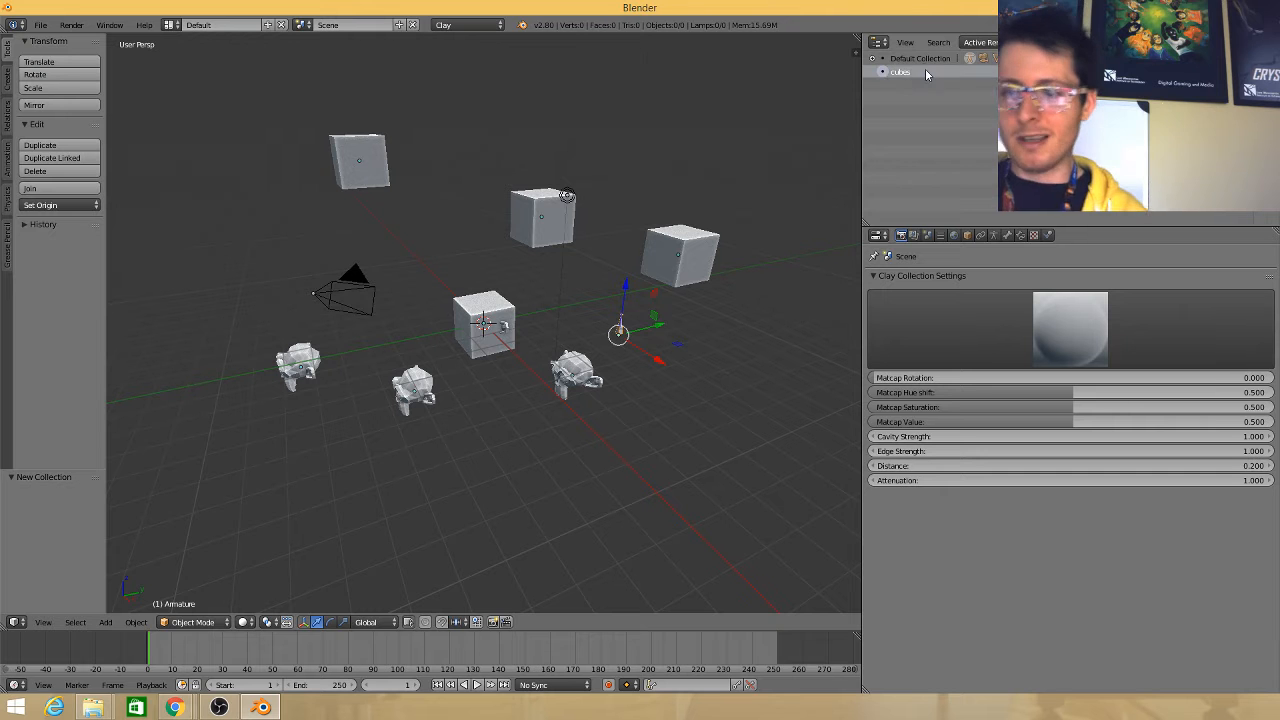
pyautogui.click(678, 256)
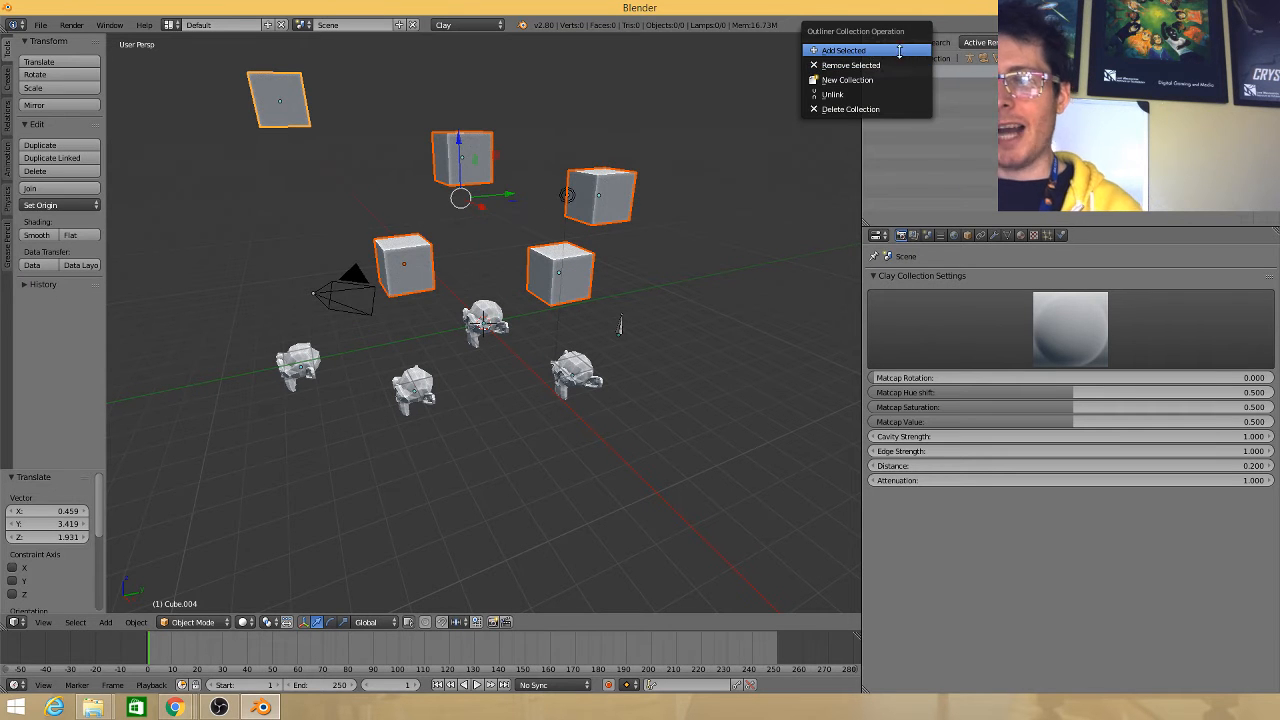
# Add the selected cubes to the cubes collection and create another New Collection
pyautogui.click(844, 50)
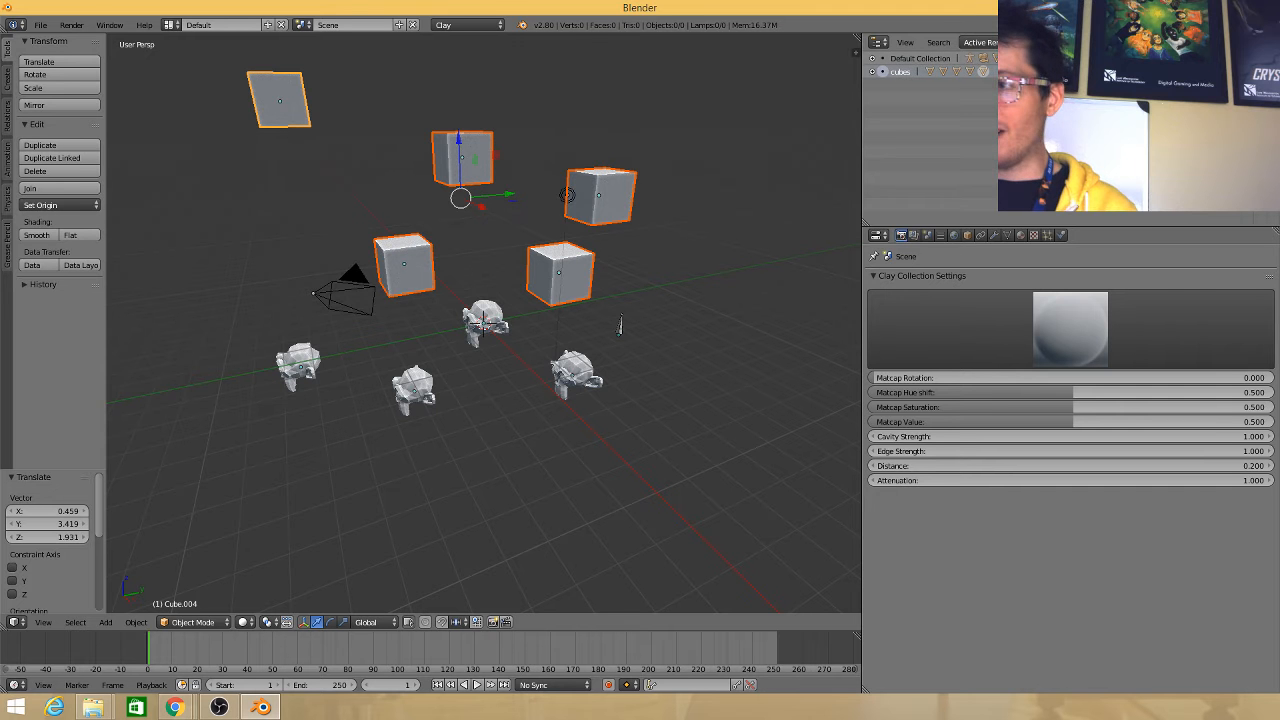
pyautogui.click(884, 72)
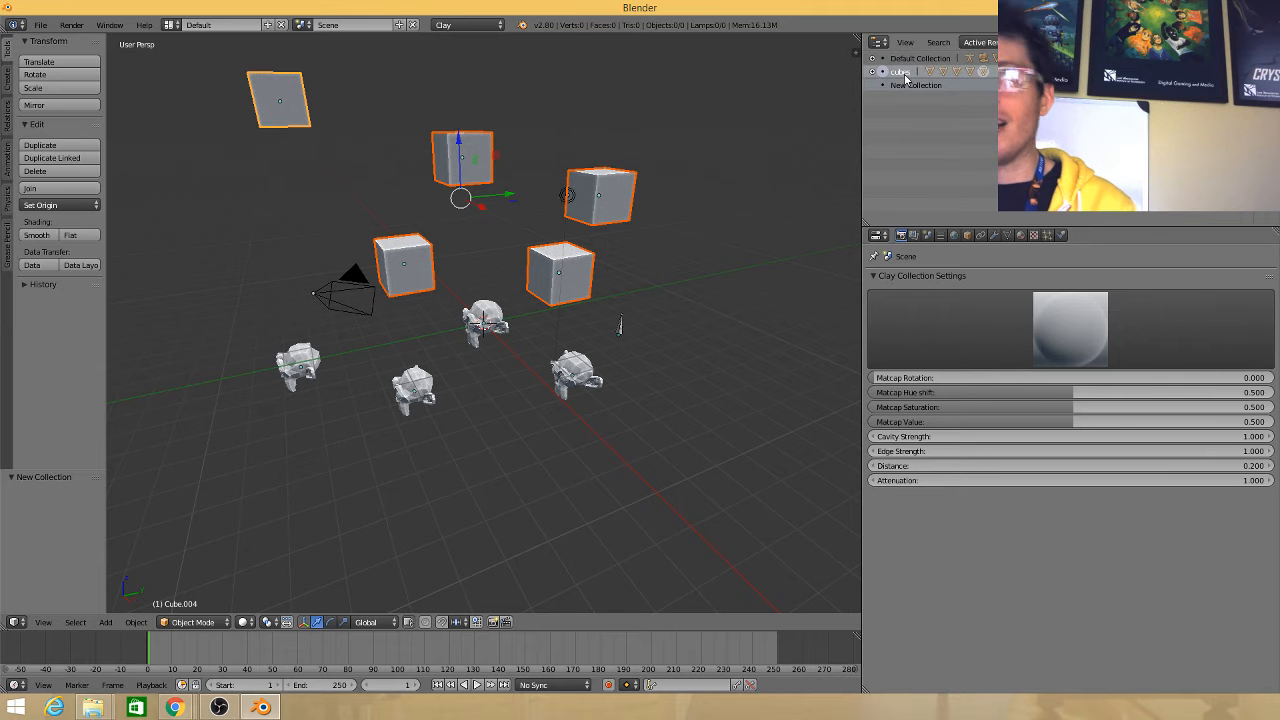
# Expand Default Collection and New Collection to list armature, camera, cubes, lamp and Suzanne
pyautogui.click(598, 196)
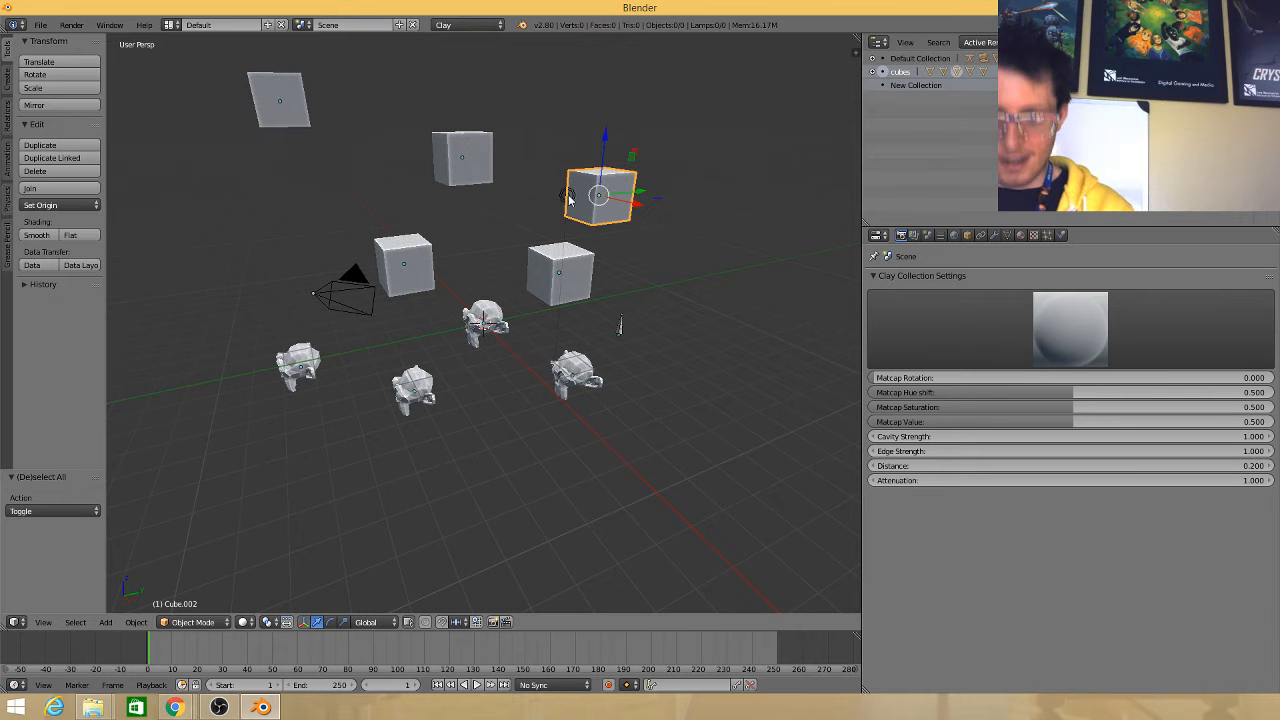
pyautogui.moveTo(384, 218)
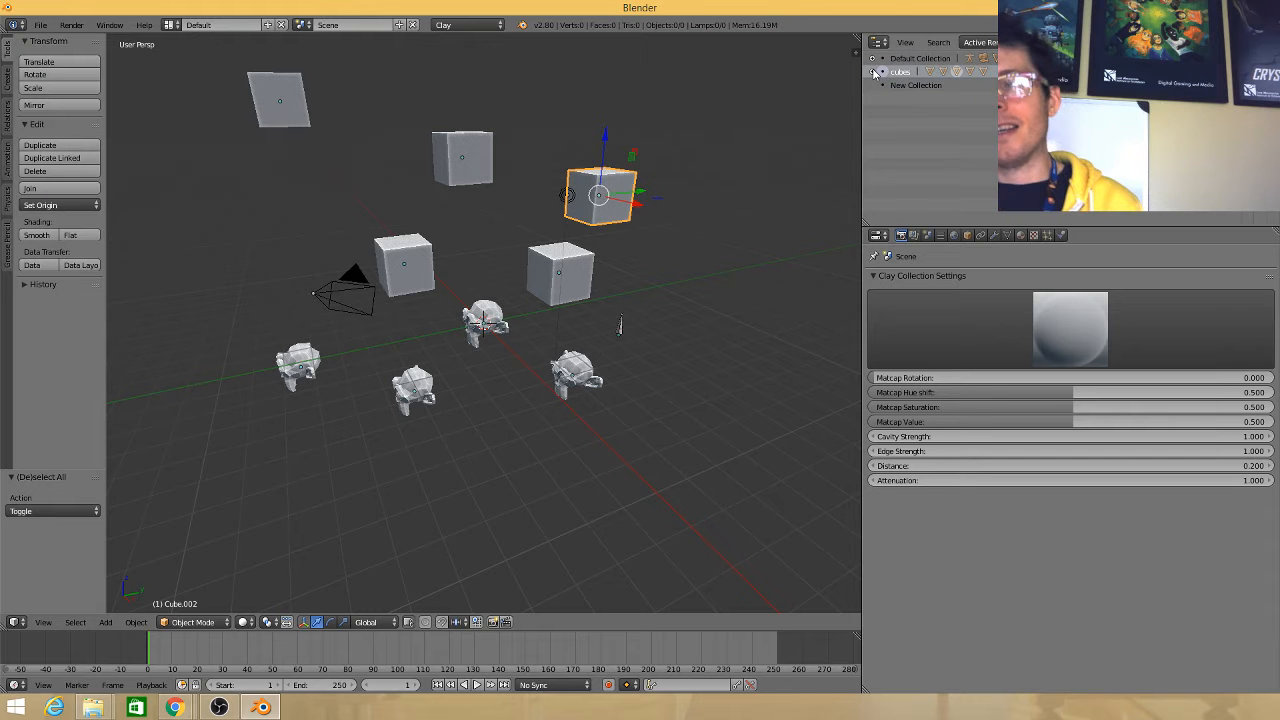
pyautogui.click(884, 72)
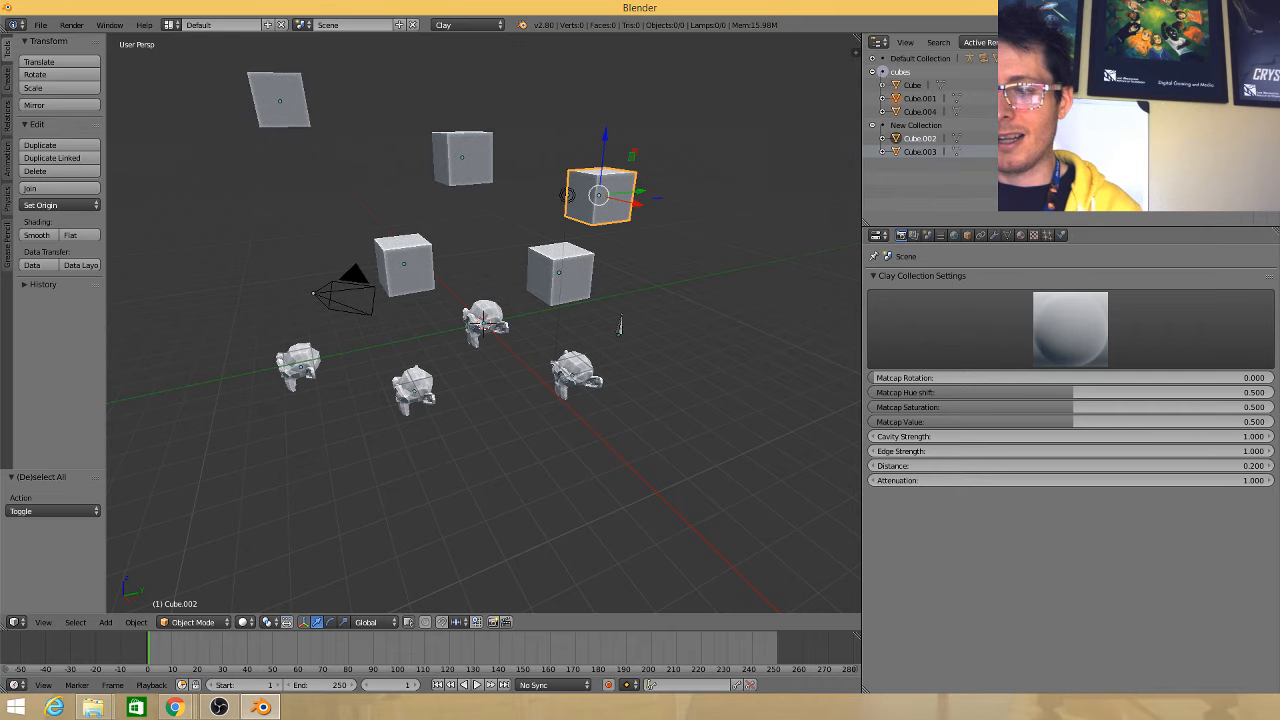
pyautogui.click(882, 58)
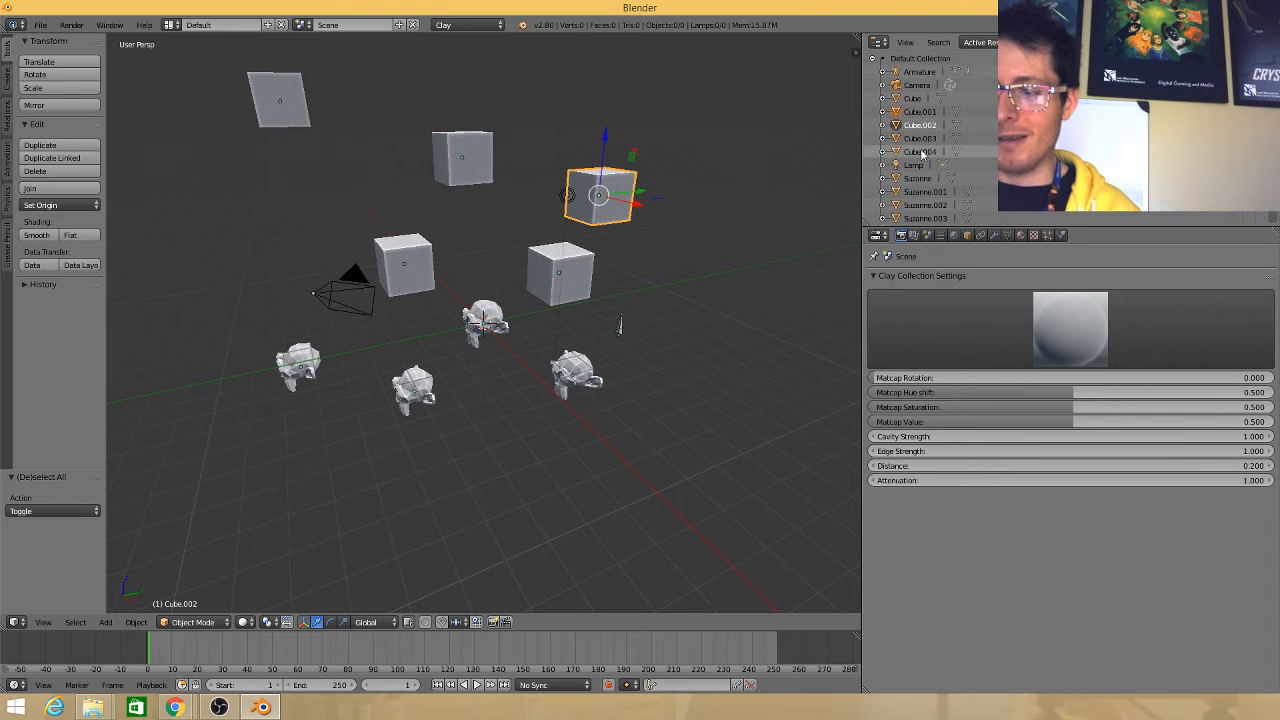
# Select the cubes collection in the Outliner to show its Clay render settings
pyautogui.click(920, 138)
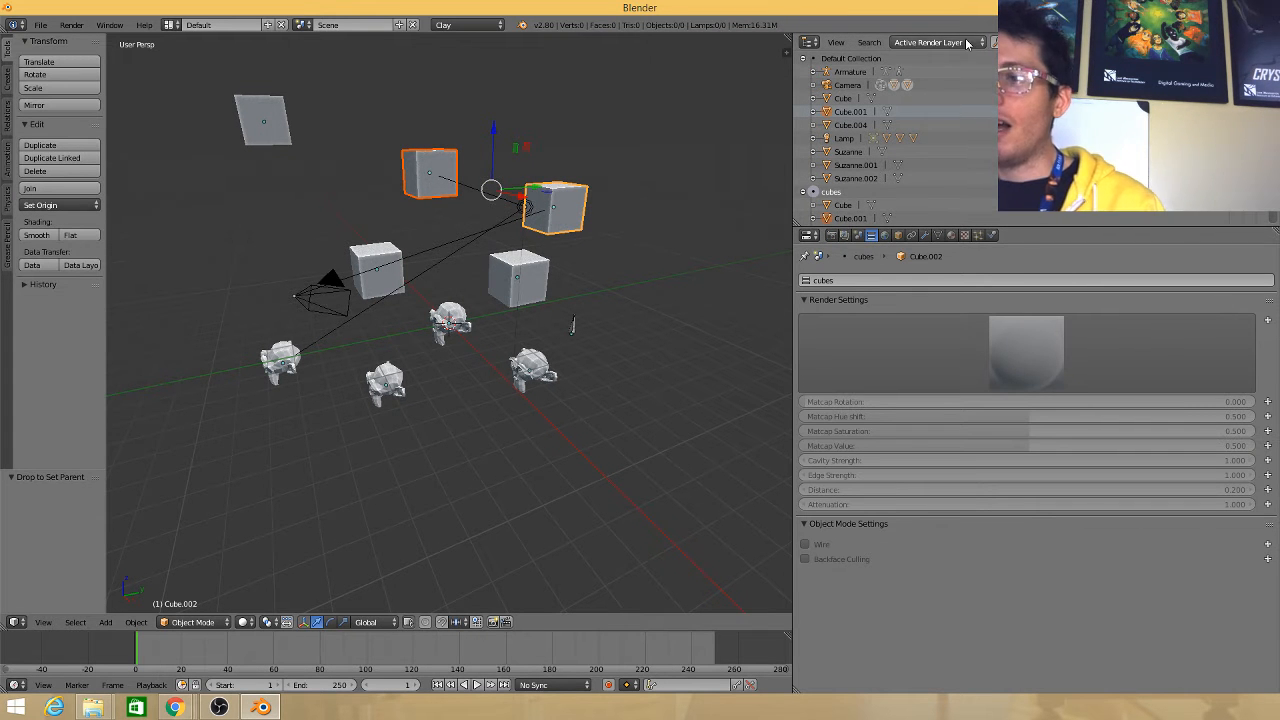
# Try the Outliner display modes All Scenes, Visible Layers and Active Render Layer
pyautogui.click(936, 42)
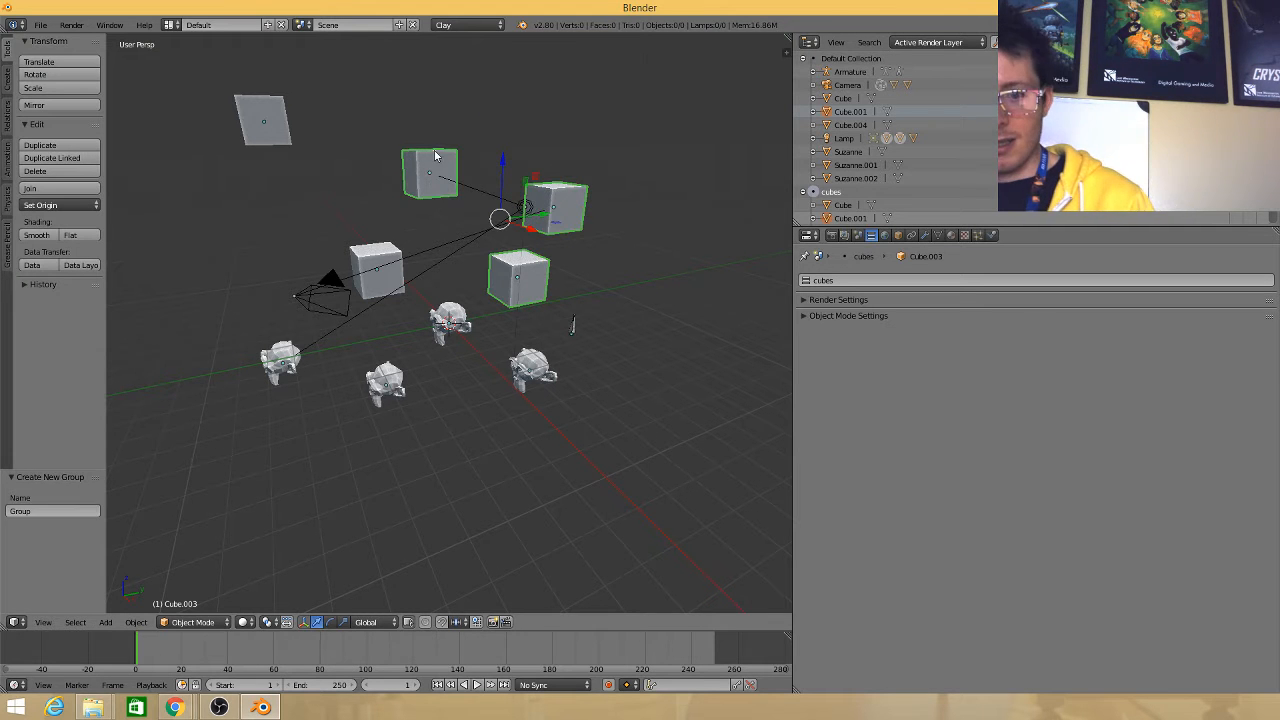
pyautogui.click(552, 204)
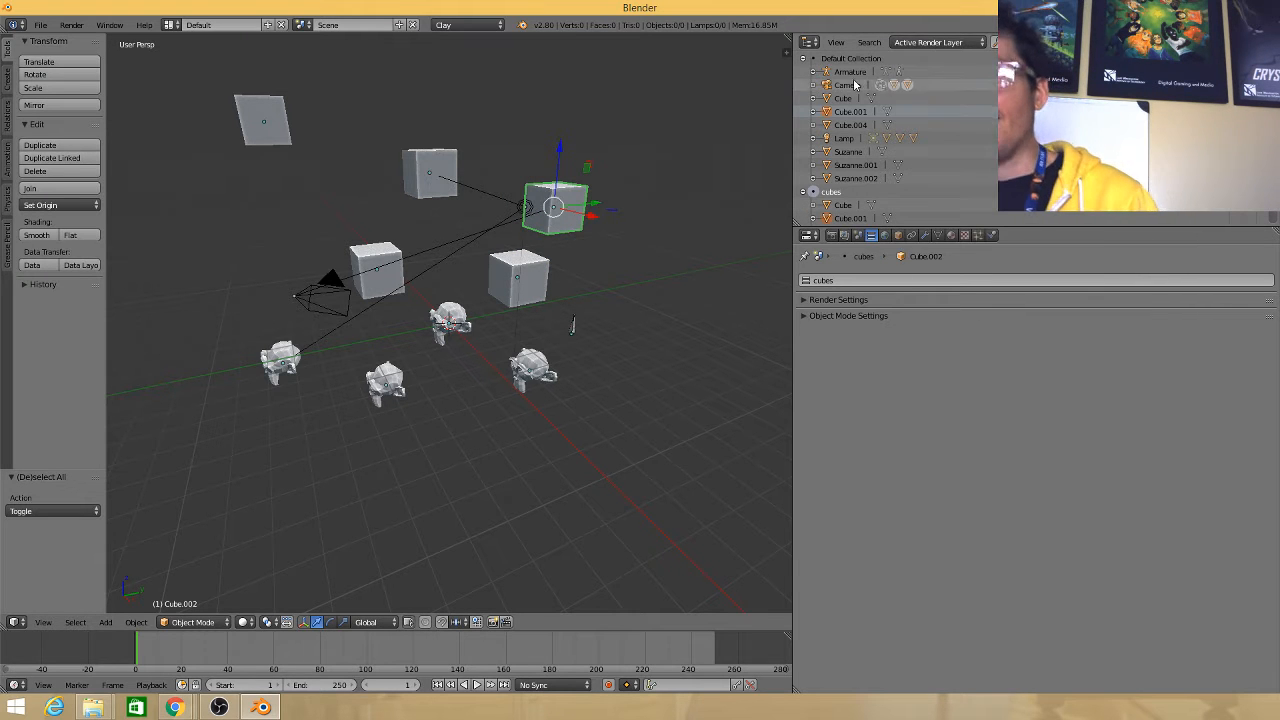
pyautogui.click(936, 42)
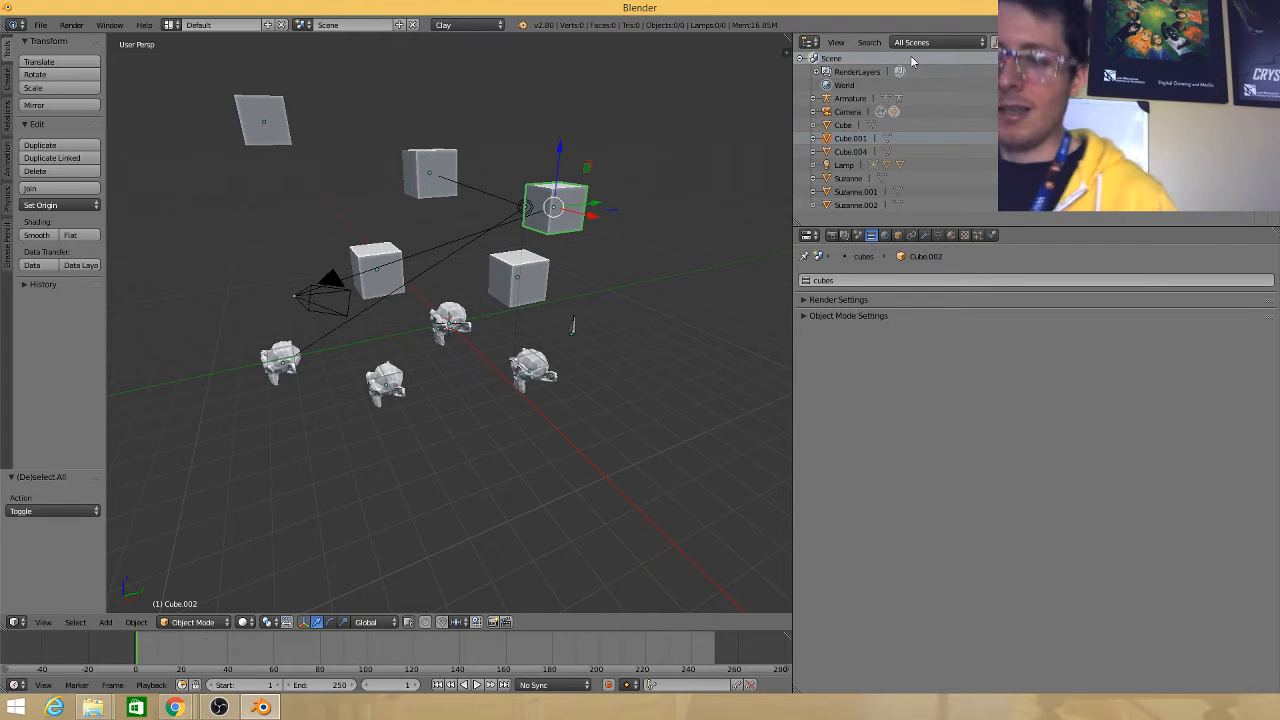
pyautogui.click(938, 42)
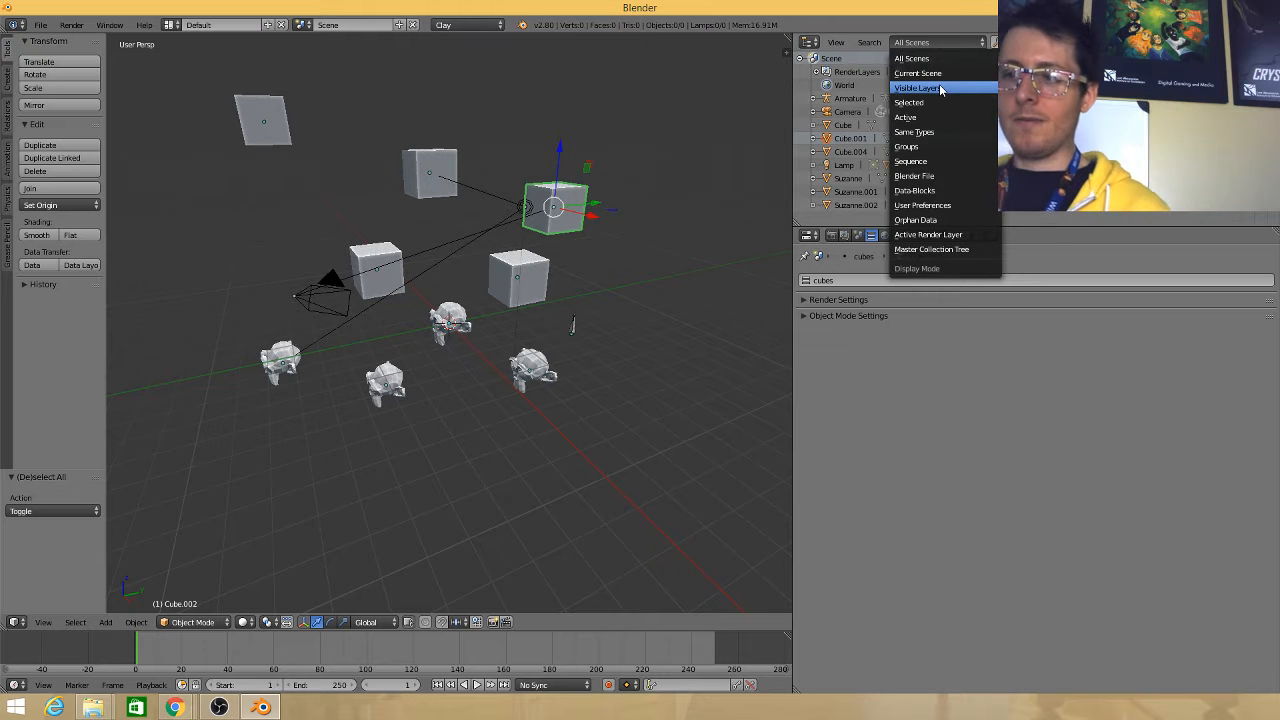
pyautogui.click(916, 88)
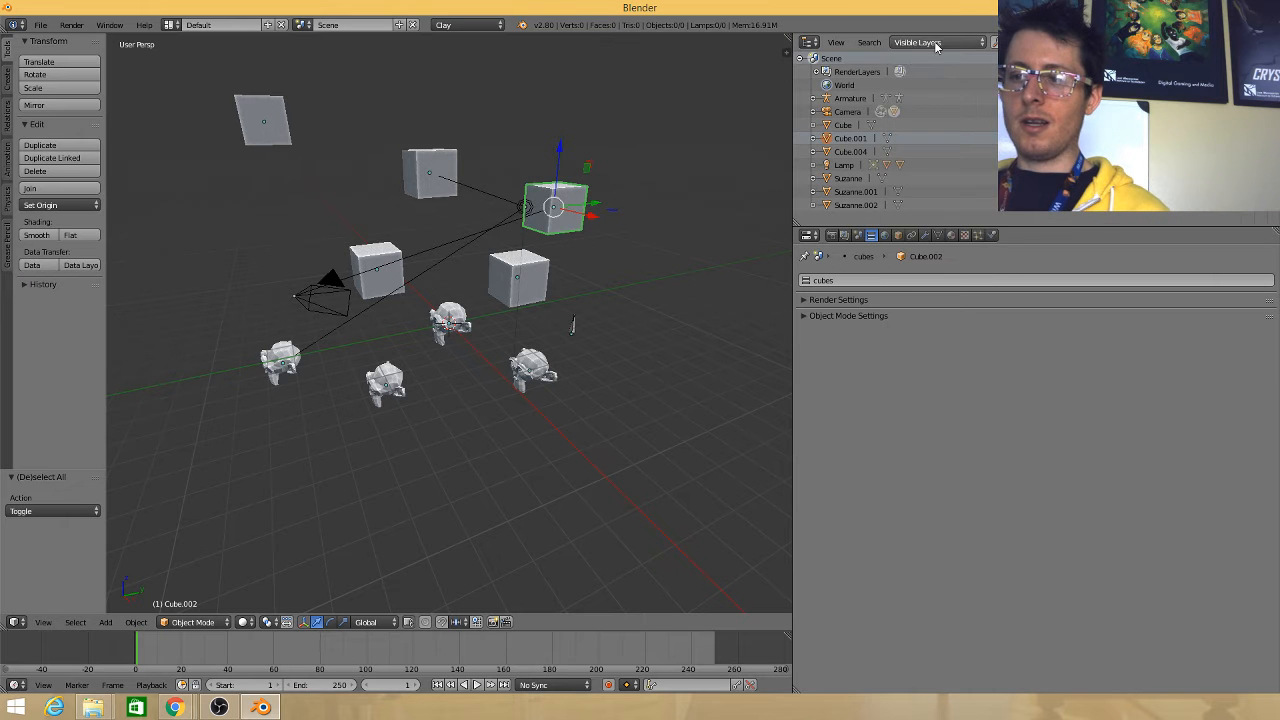
pyautogui.click(936, 42)
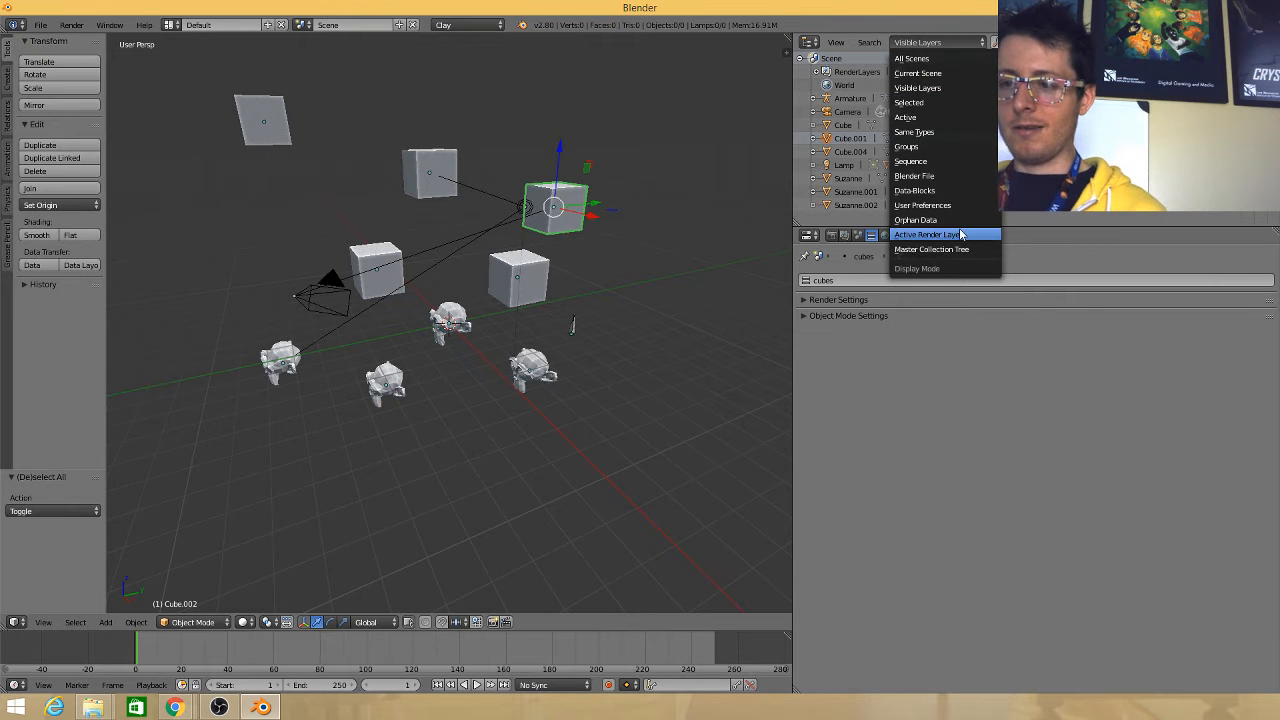
pyautogui.click(924, 234)
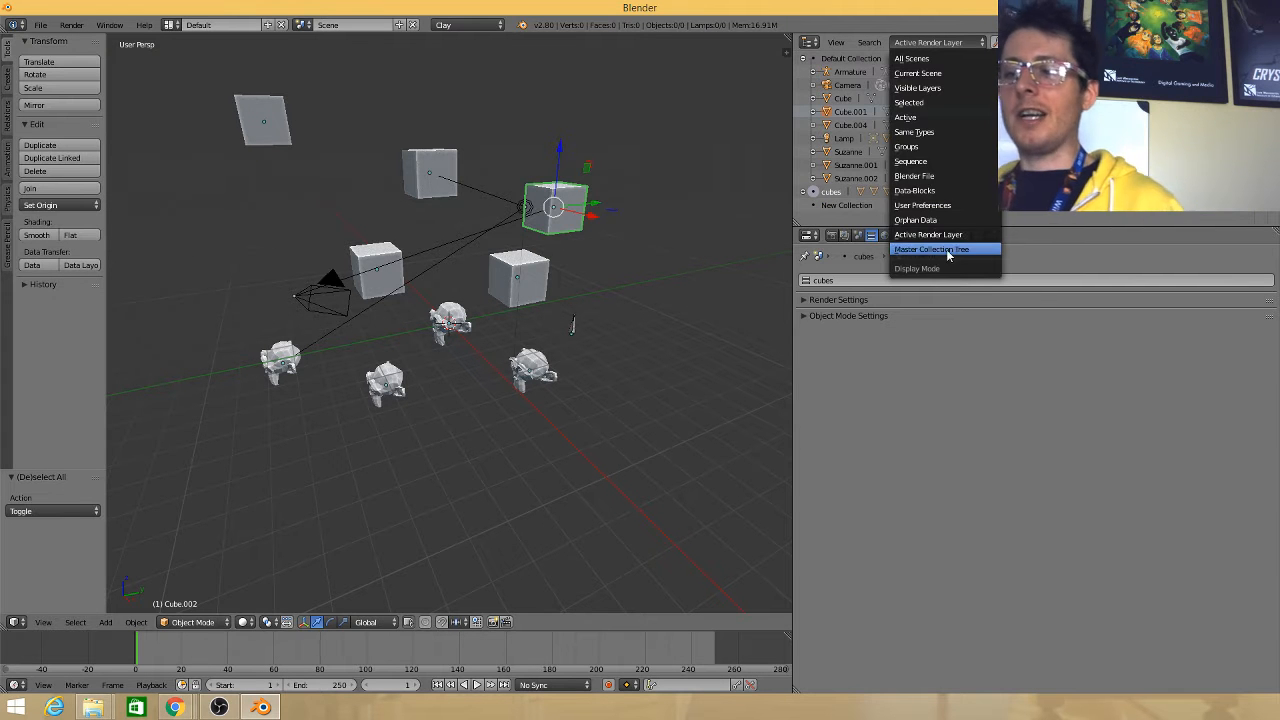
pyautogui.moveTo(928, 234)
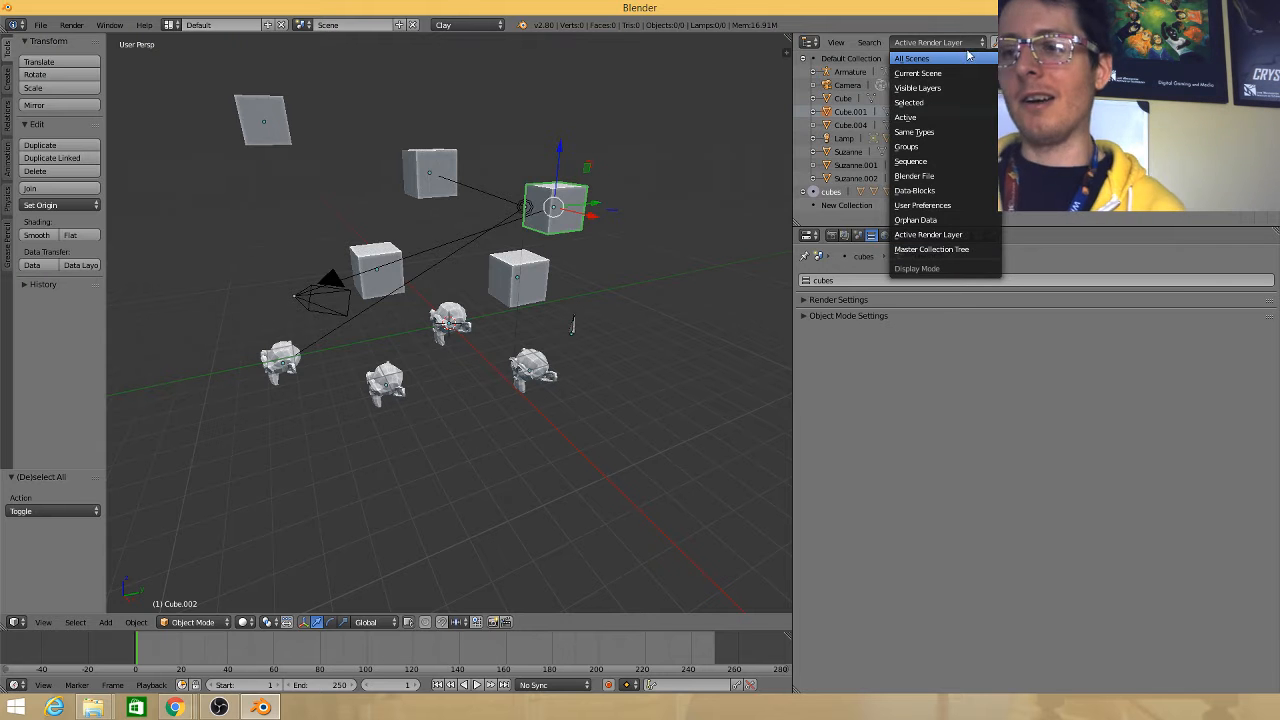
# Switch the Outliner display mode to Master Collection Tree
pyautogui.click(912, 56)
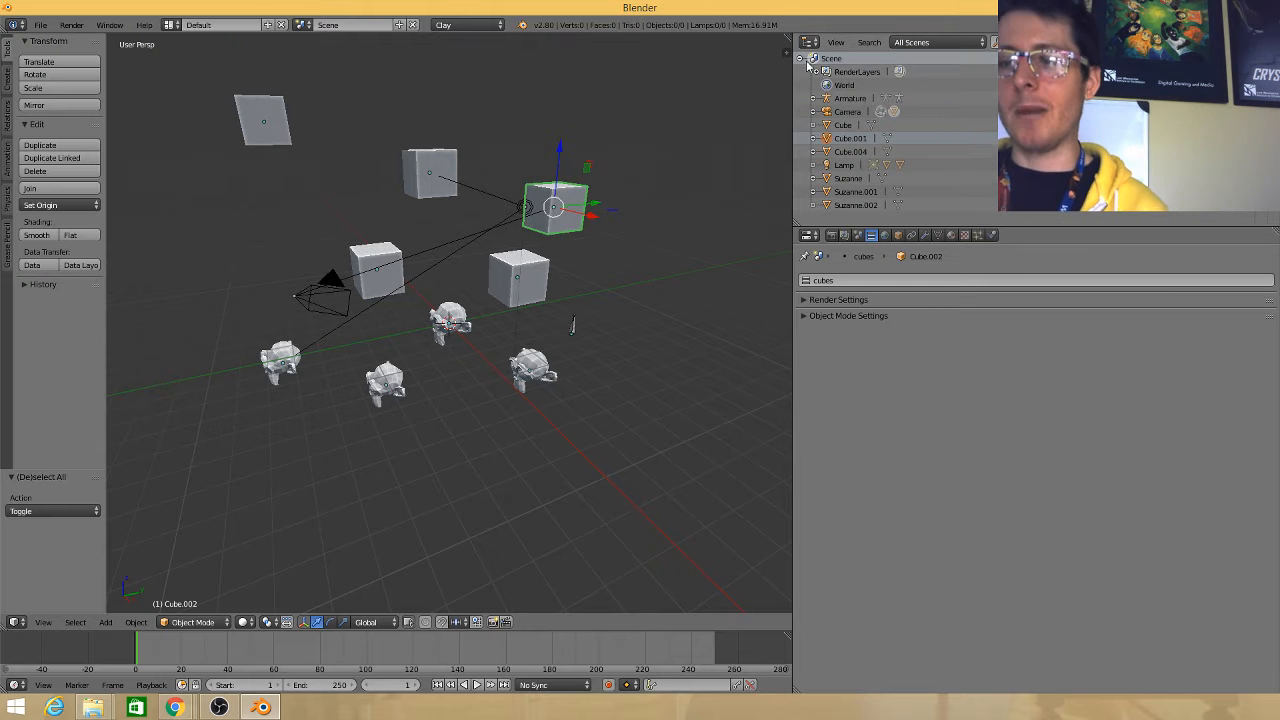
pyautogui.click(936, 42)
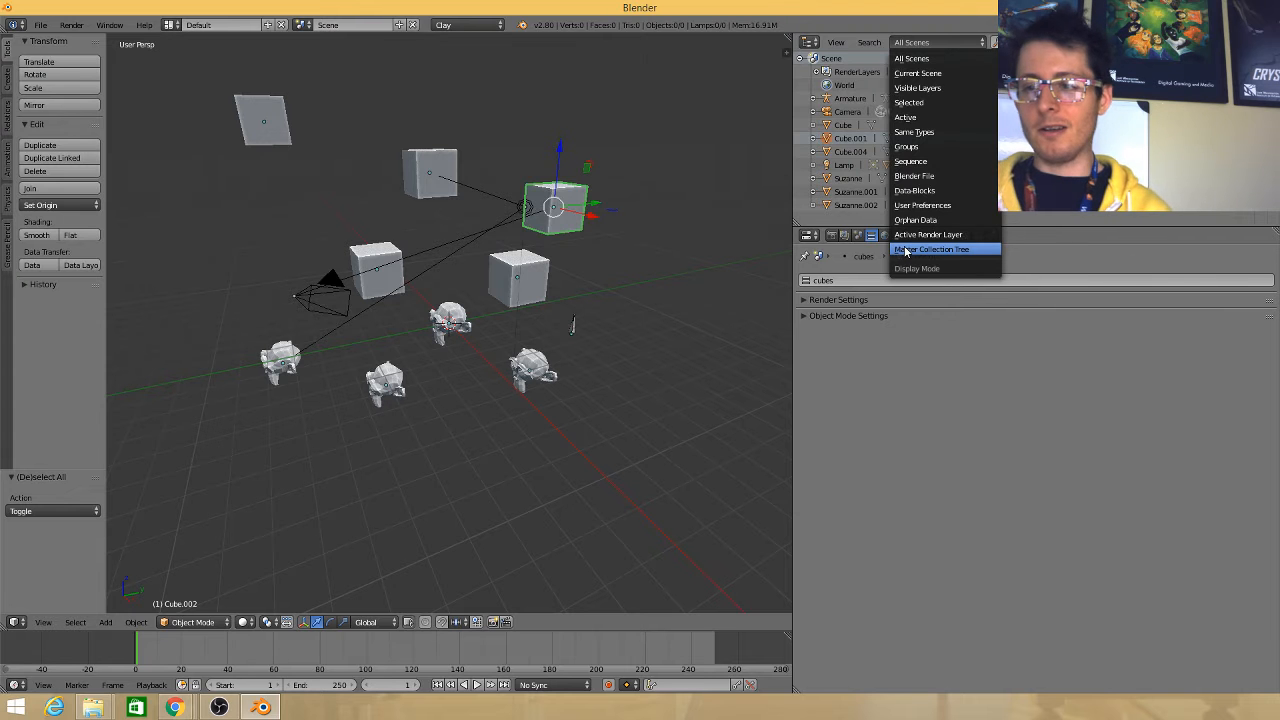
pyautogui.click(930, 248)
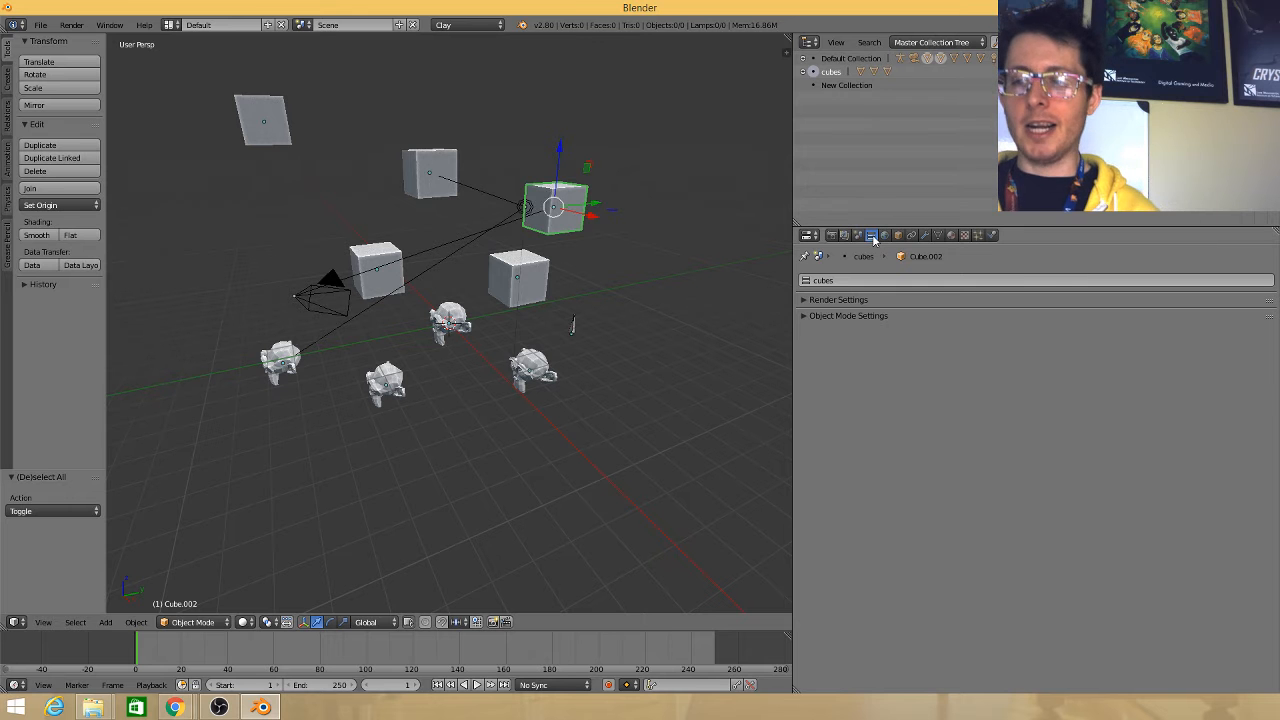
# Add a new collection and rename it 'monkeys'
pyautogui.click(838, 300)
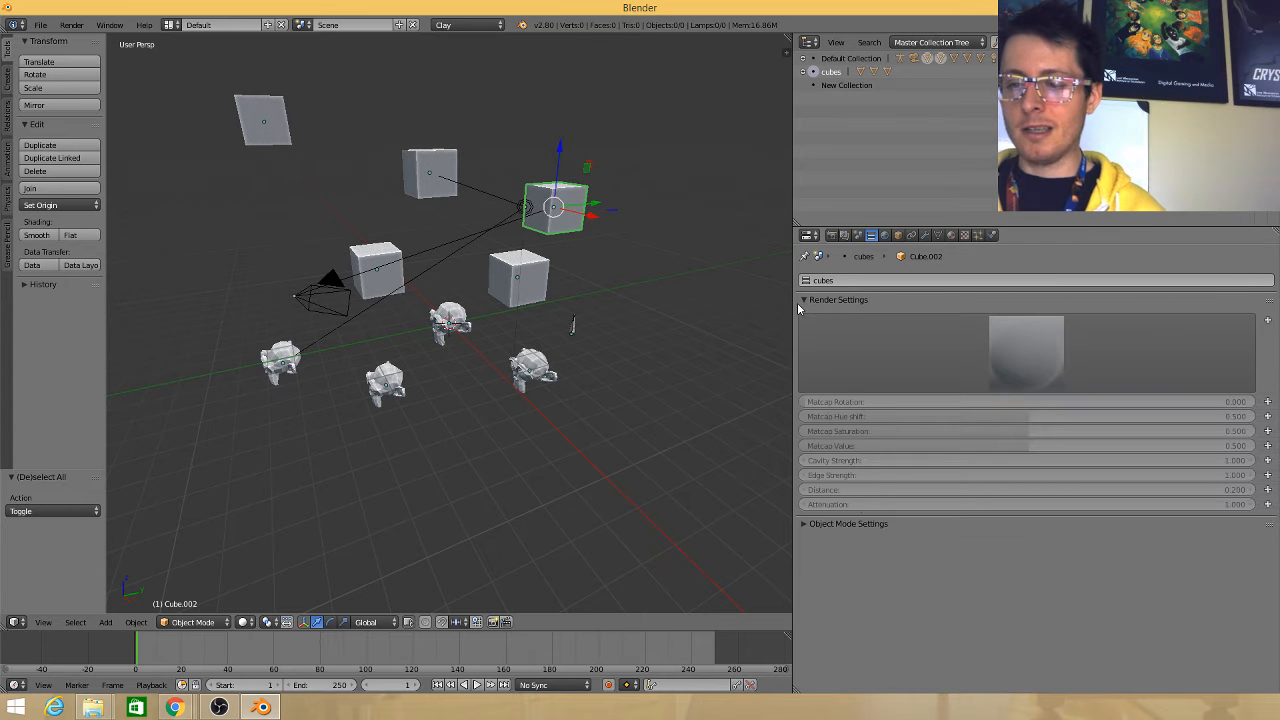
pyautogui.click(838, 300)
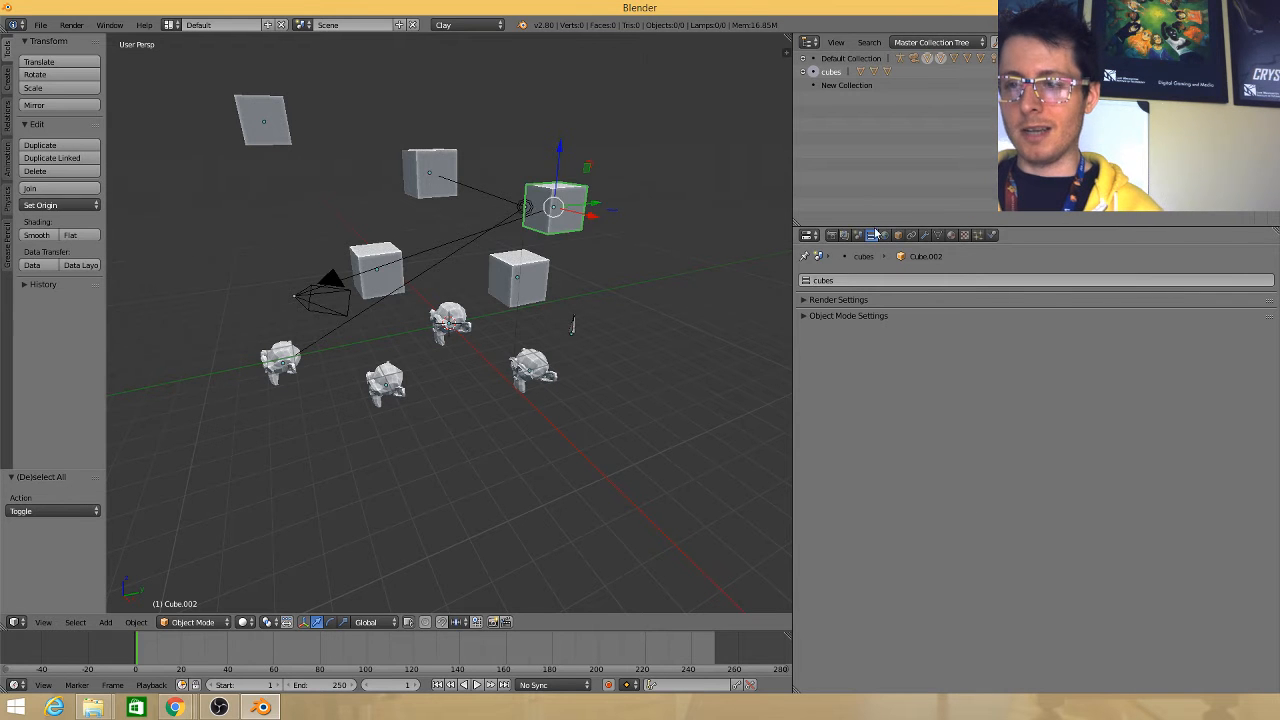
pyautogui.click(838, 300)
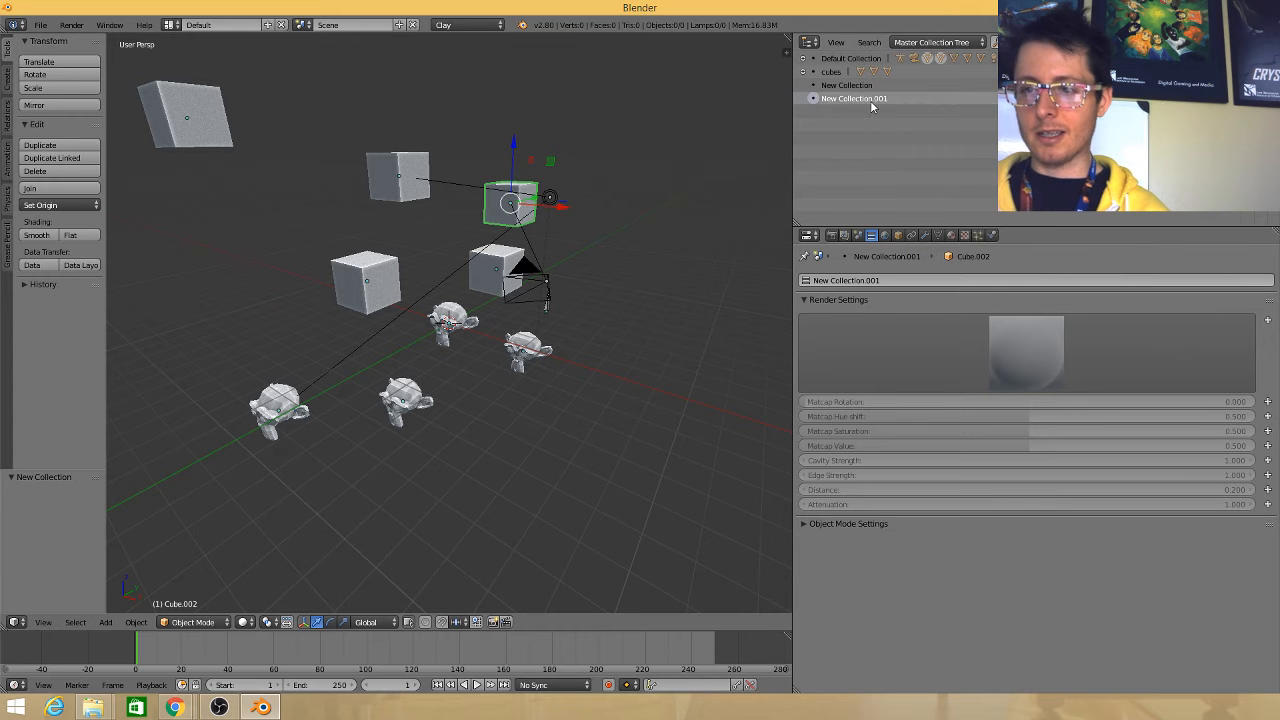
pyautogui.doubleClick(854, 98)
pyautogui.write('monkeys')
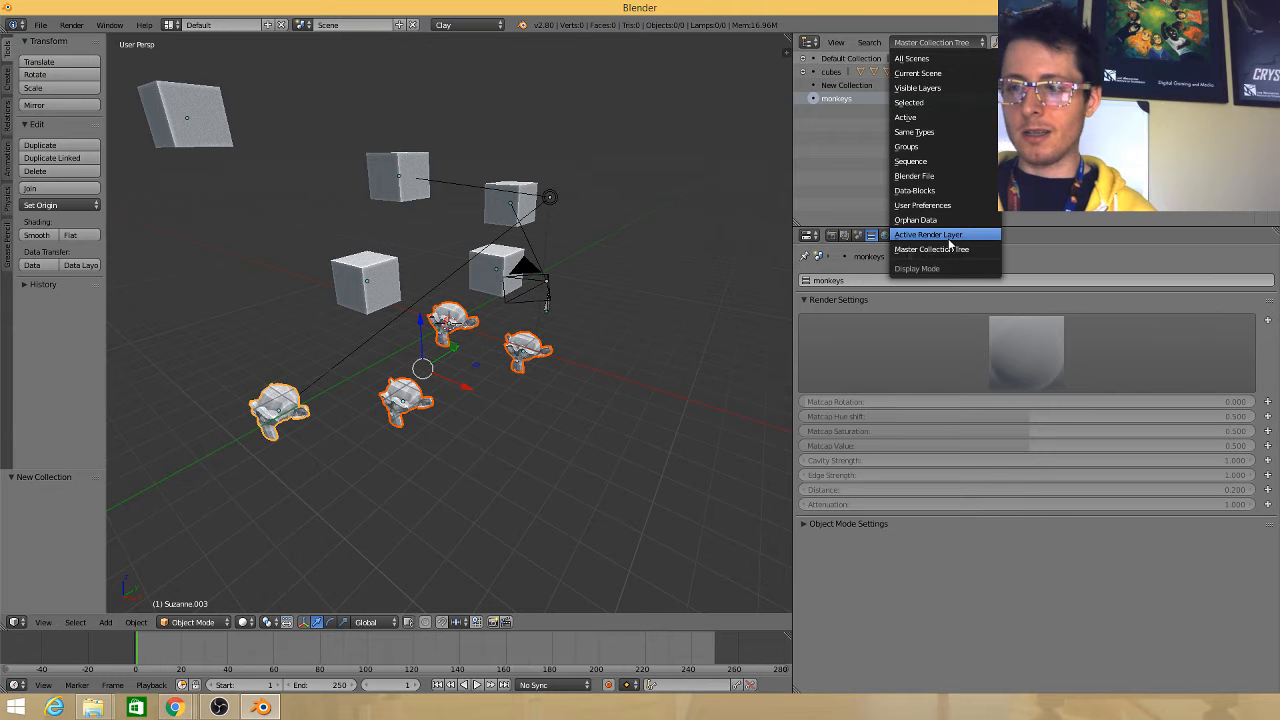
# Add the selected Suzannes to monkeys and shift its Matcap Hue so they turn green
pyautogui.click(928, 234)
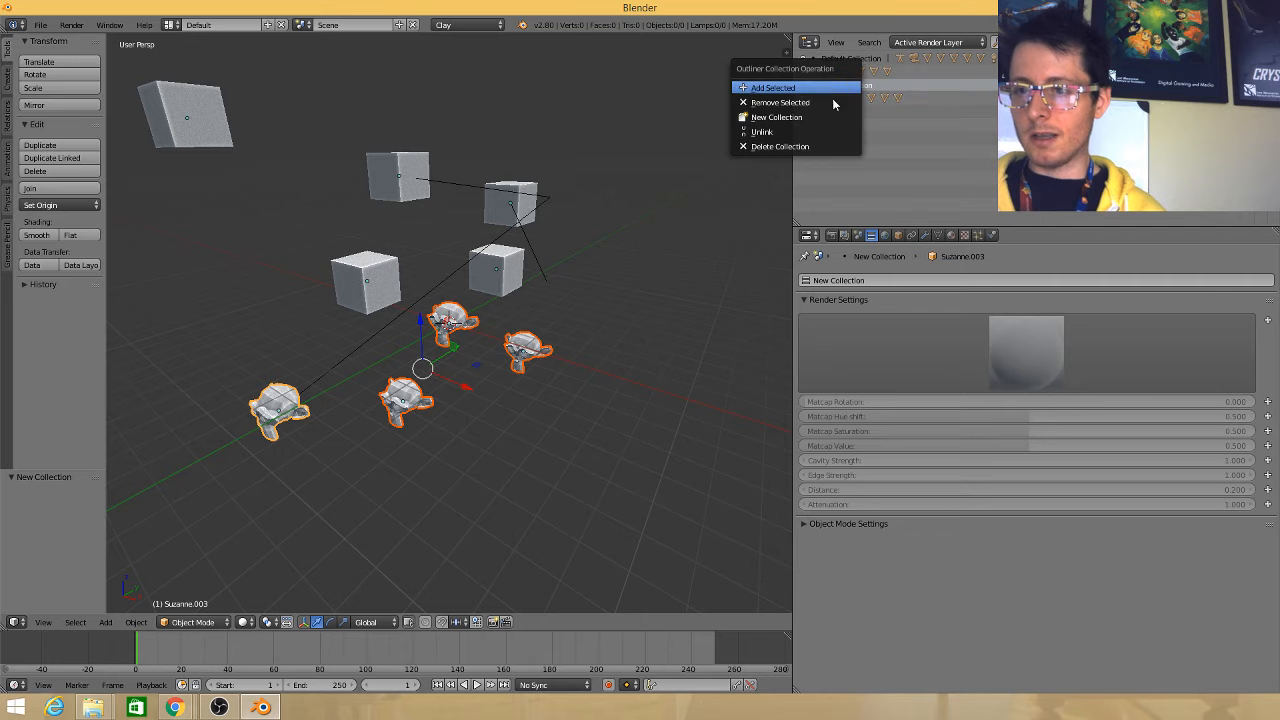
pyautogui.click(772, 88)
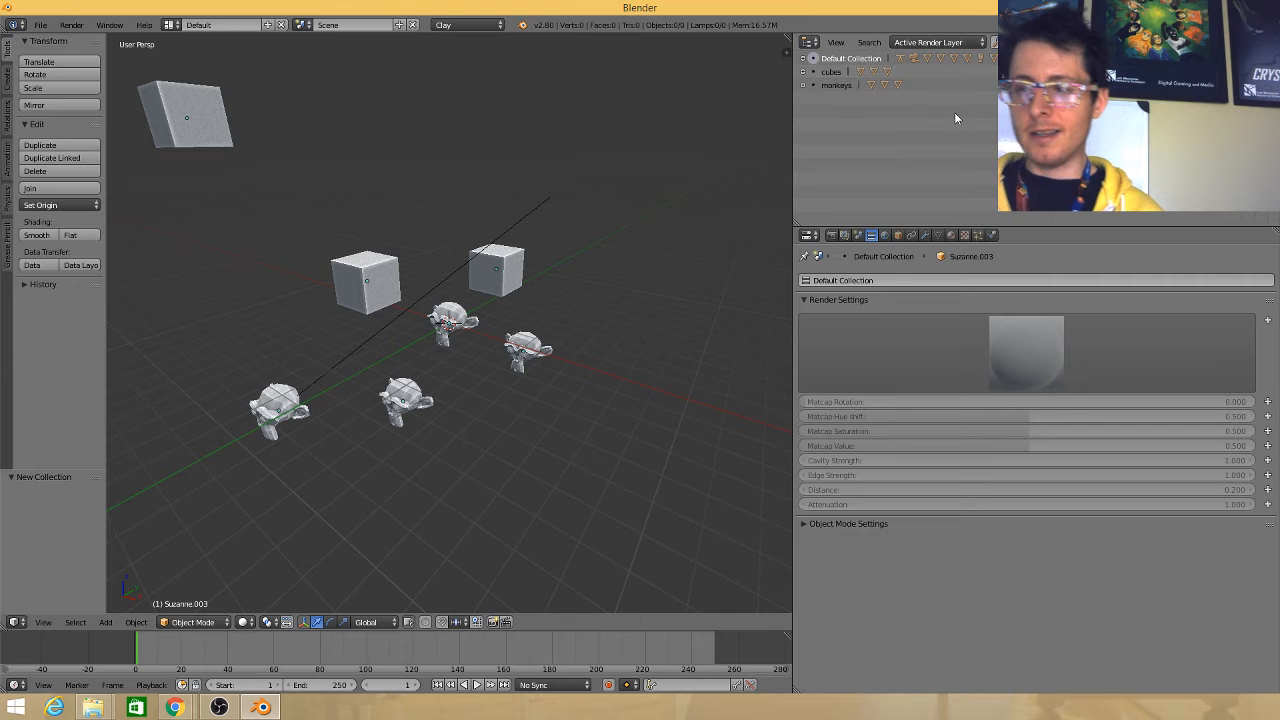
pyautogui.click(836, 84)
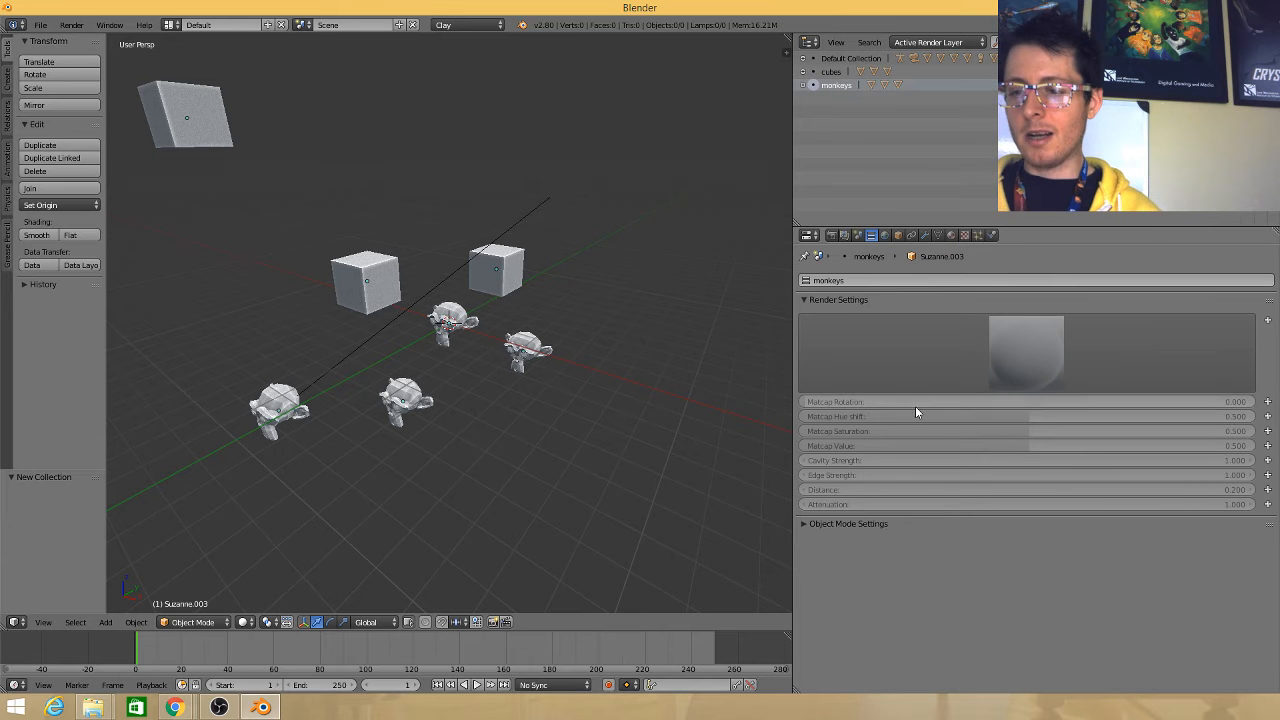
pyautogui.moveTo(1116, 320)
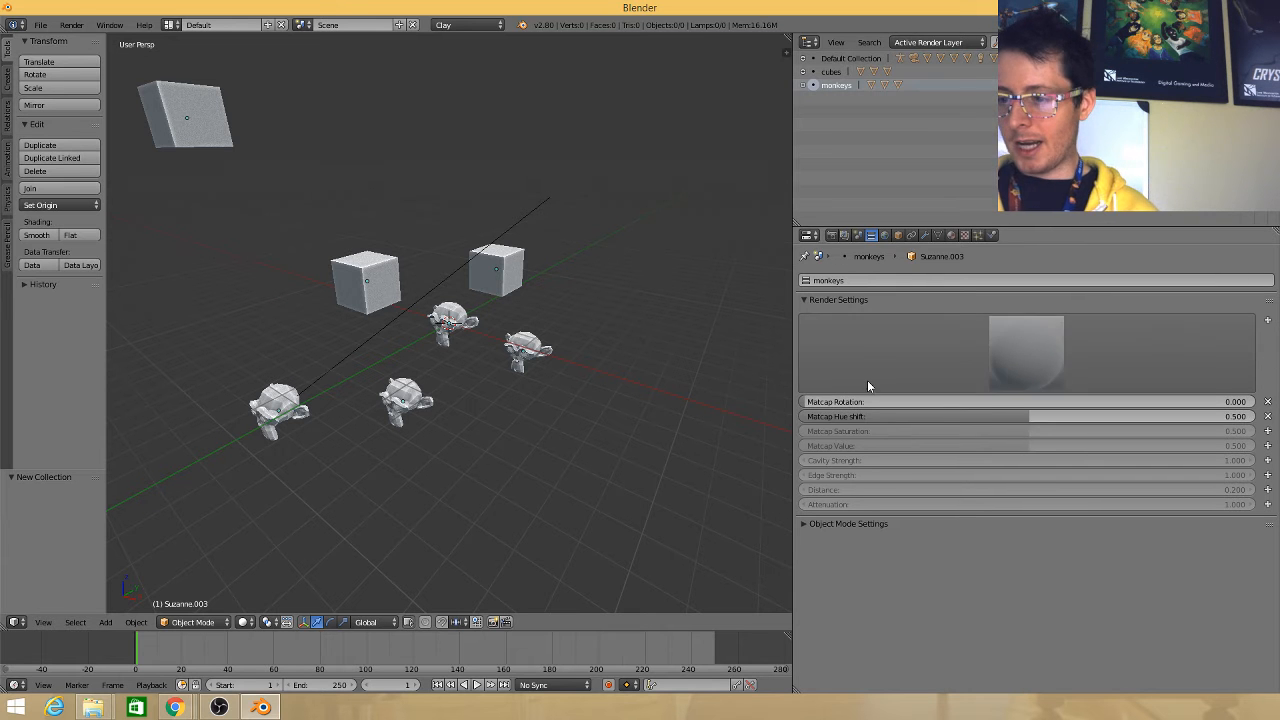
pyautogui.moveTo(1030, 416); pyautogui.dragTo(1236, 416)
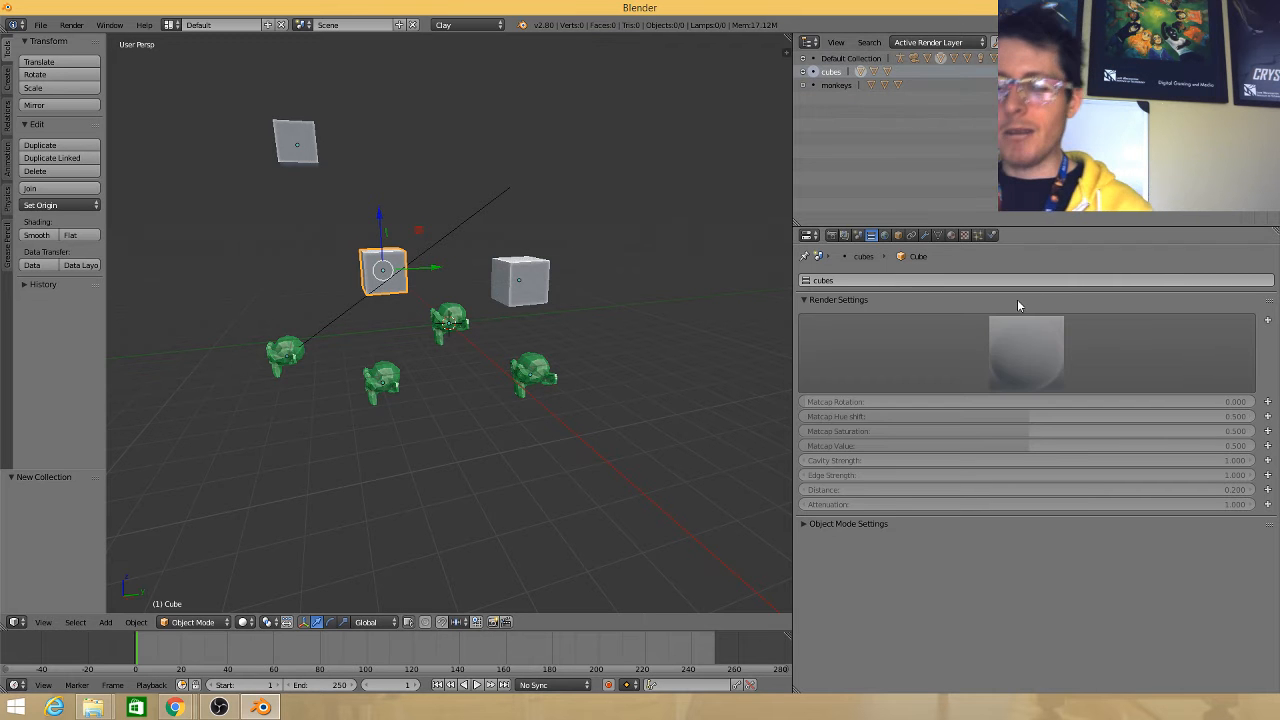
pyautogui.moveTo(426, 118)
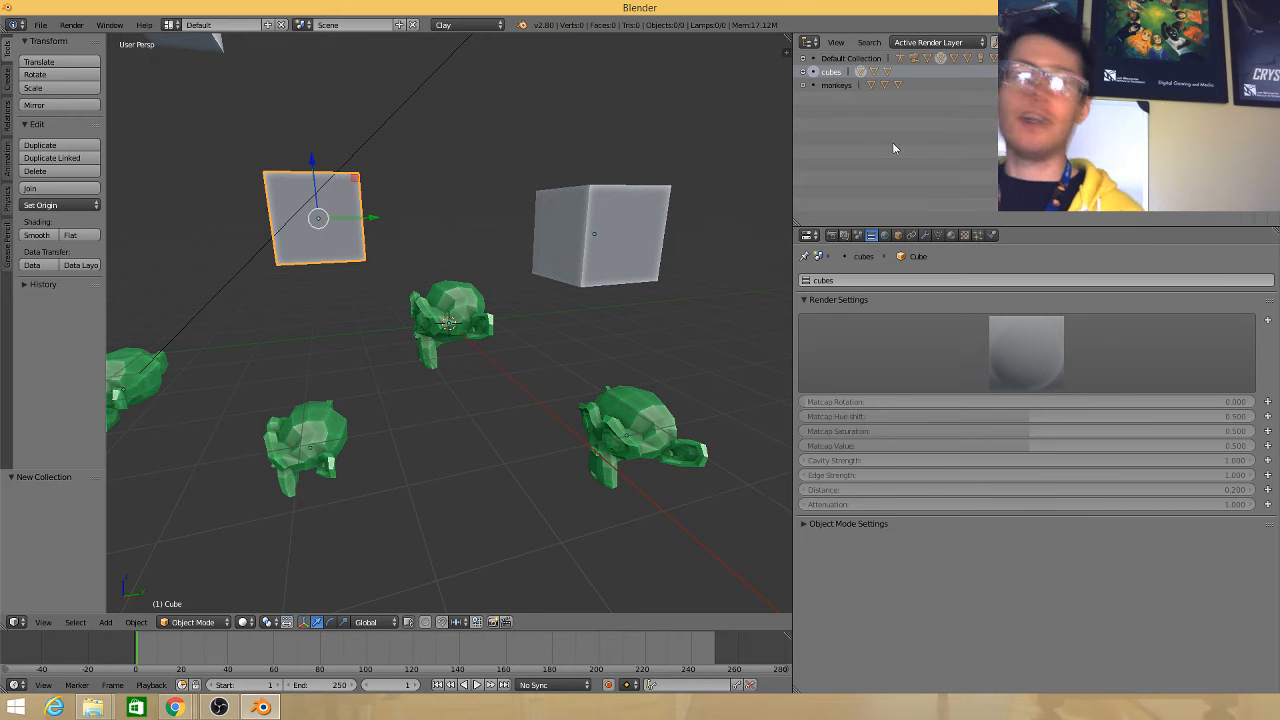
pyautogui.moveTo(940, 156)
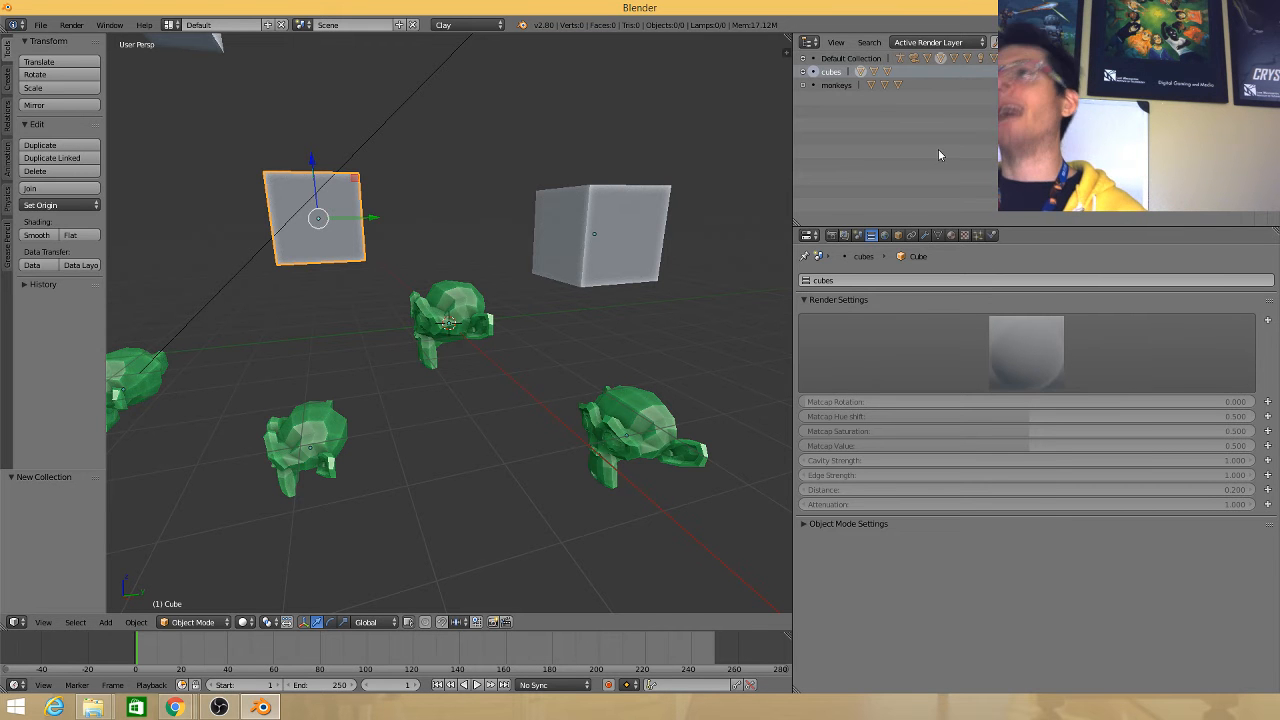
pyautogui.moveTo(956, 148)
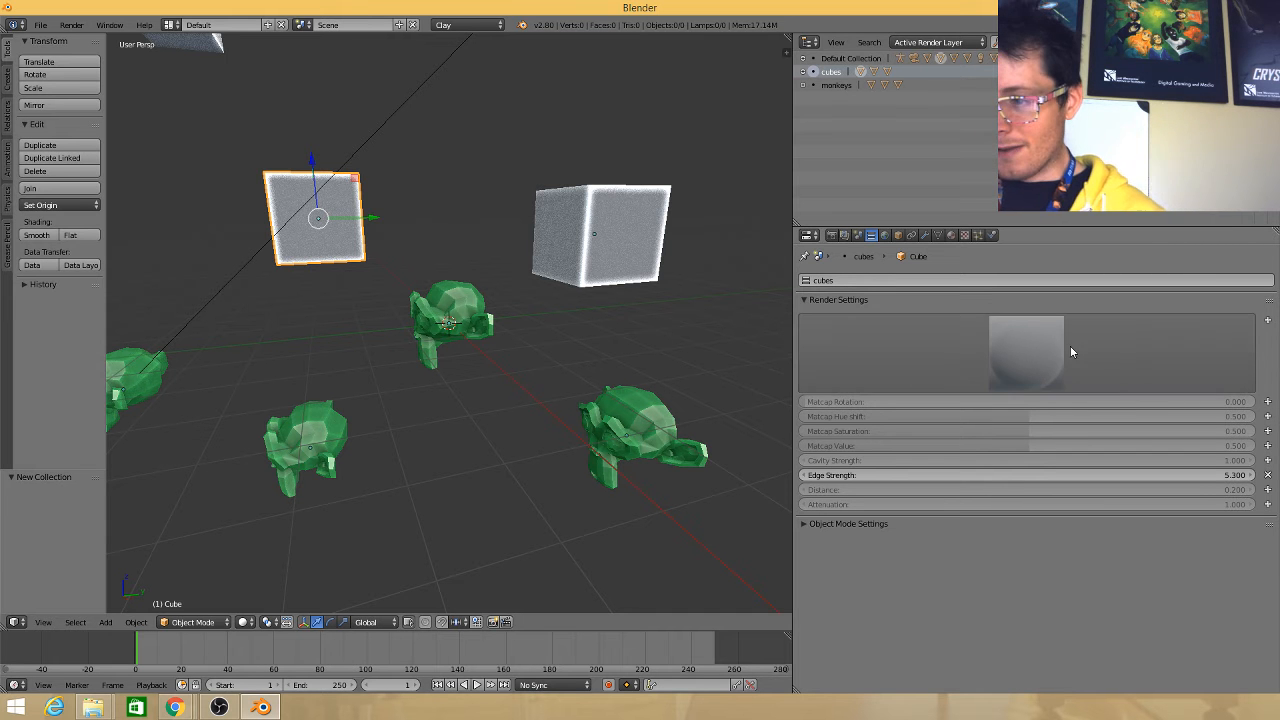
# Give the cubes a dark matcap and set the cube's Object Color to green
pyautogui.click(1026, 352)
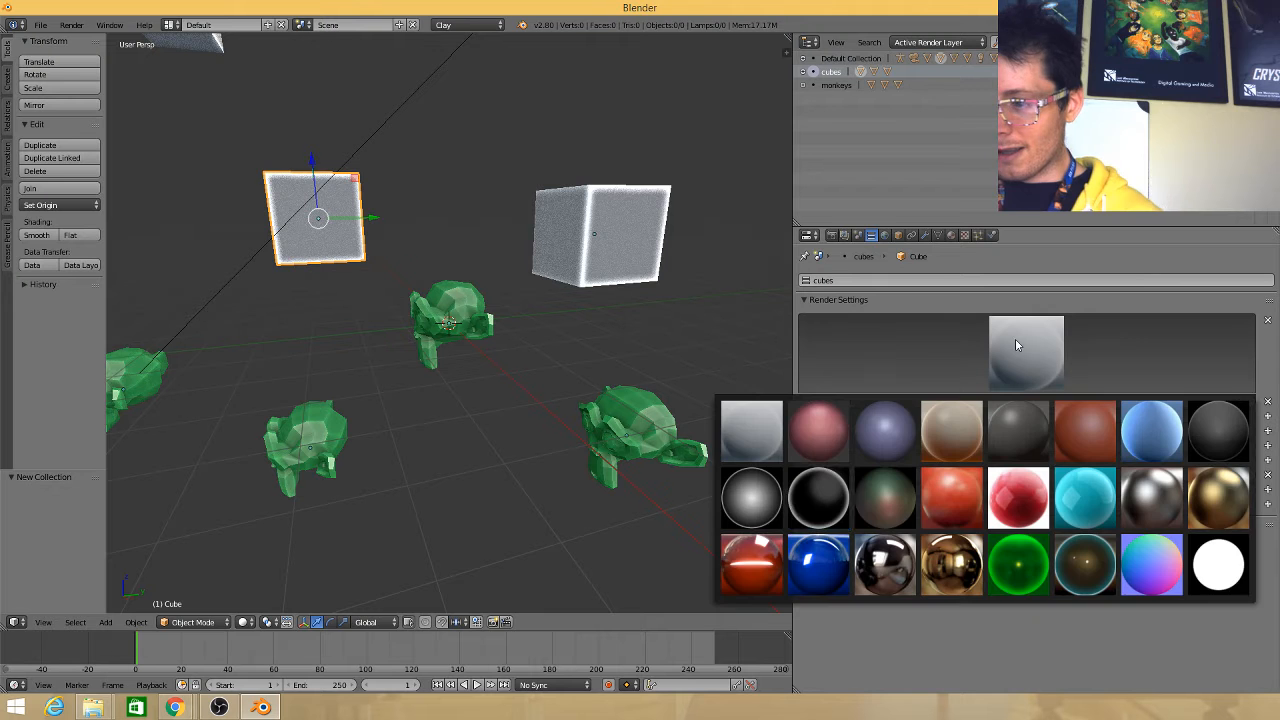
pyautogui.click(818, 498)
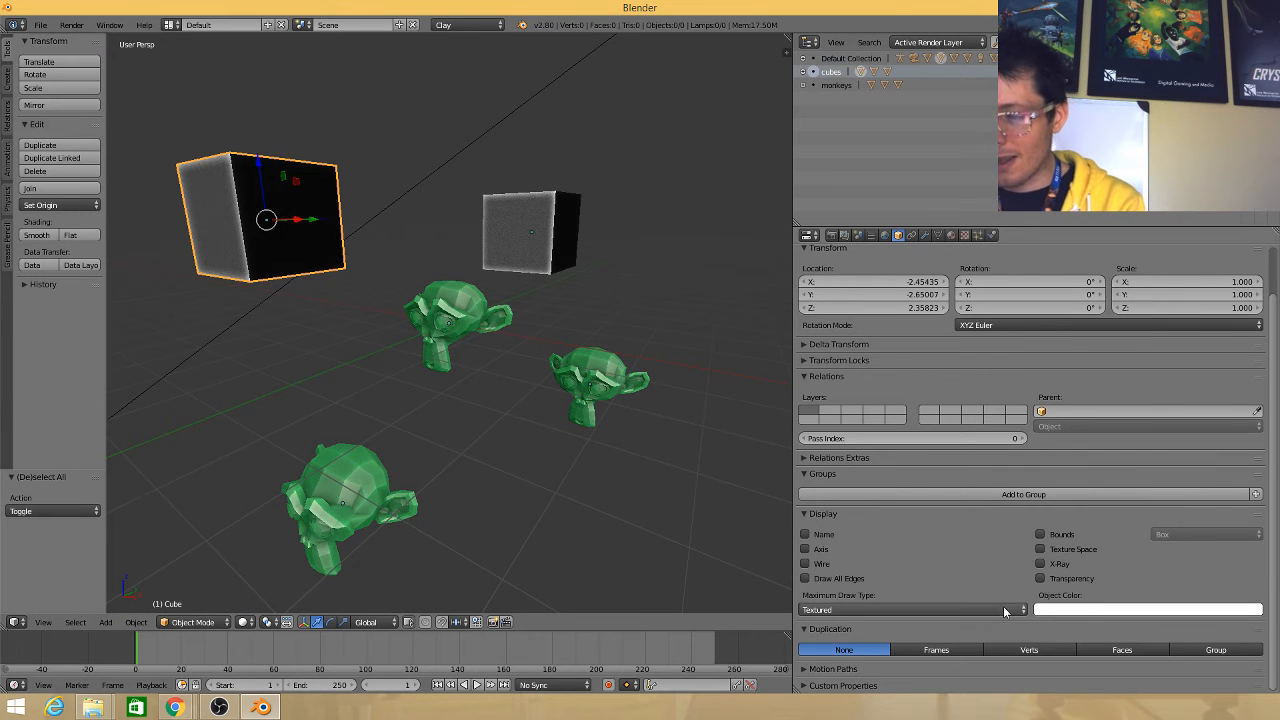
pyautogui.click(1148, 608)
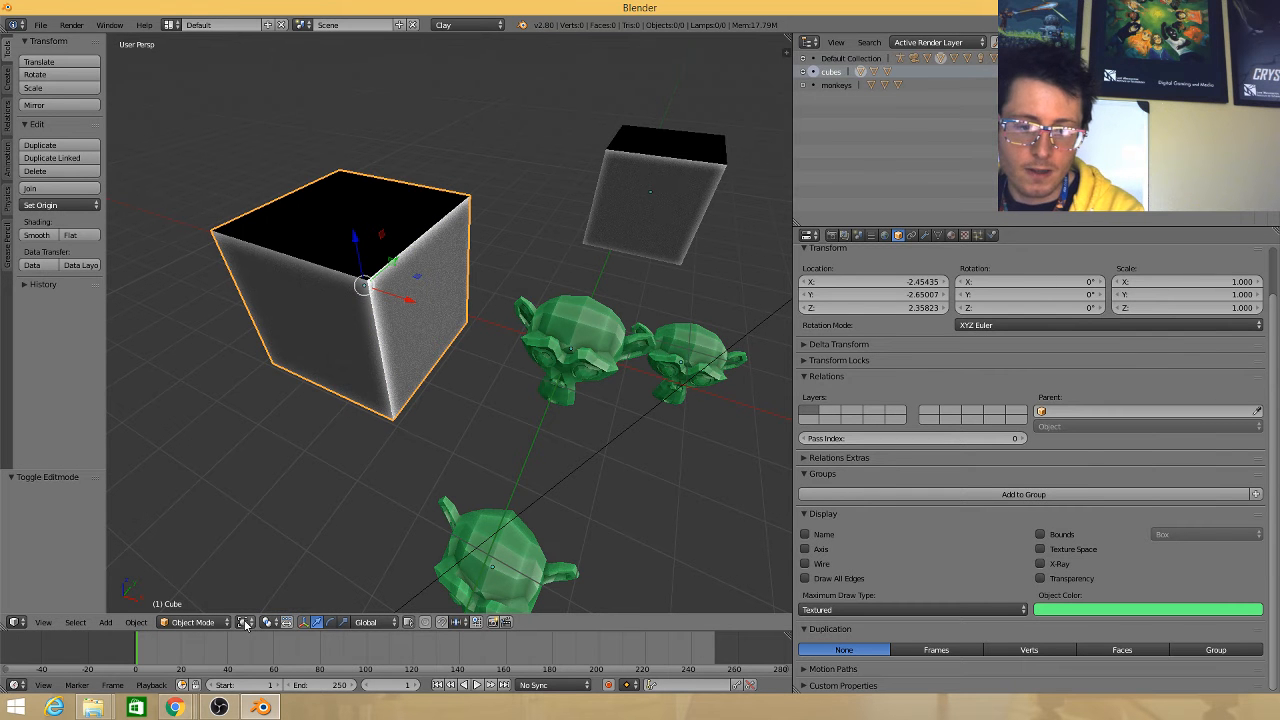
pyautogui.click(248, 622)
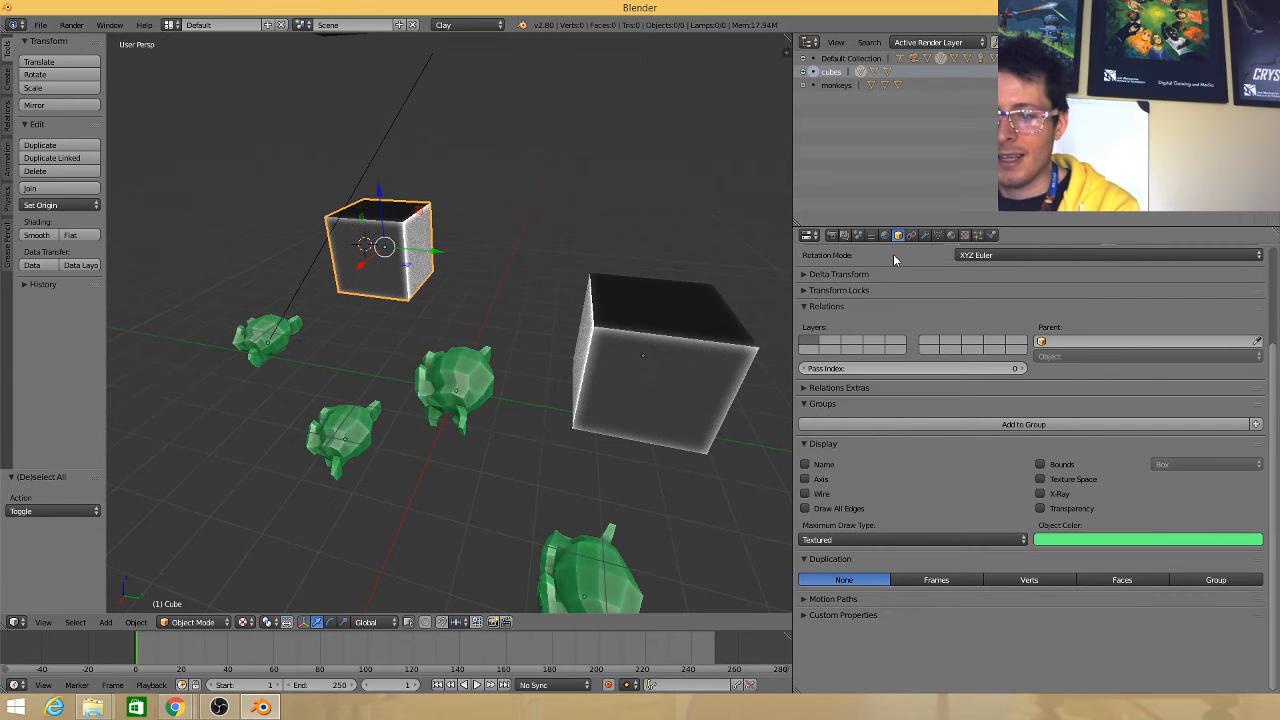
# Switch the render engine to Blender Render and show Cube.001's Particles properties
pyautogui.click(936, 236)
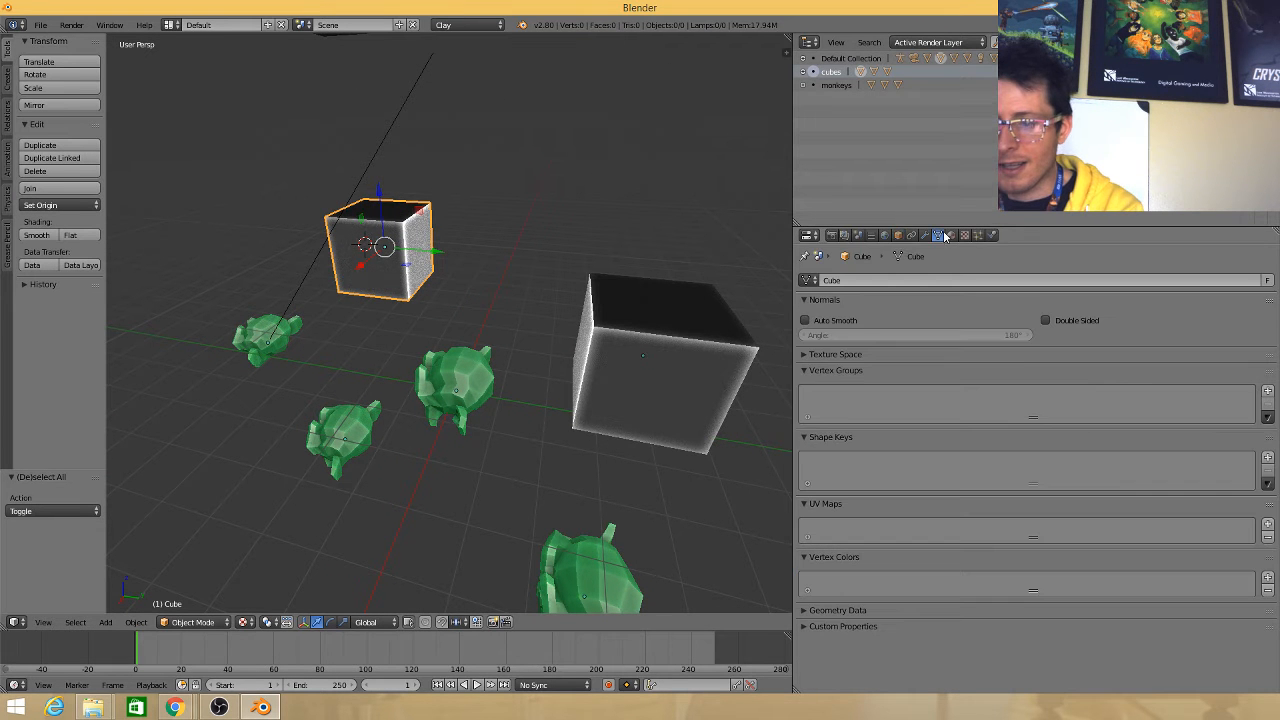
pyautogui.click(898, 236)
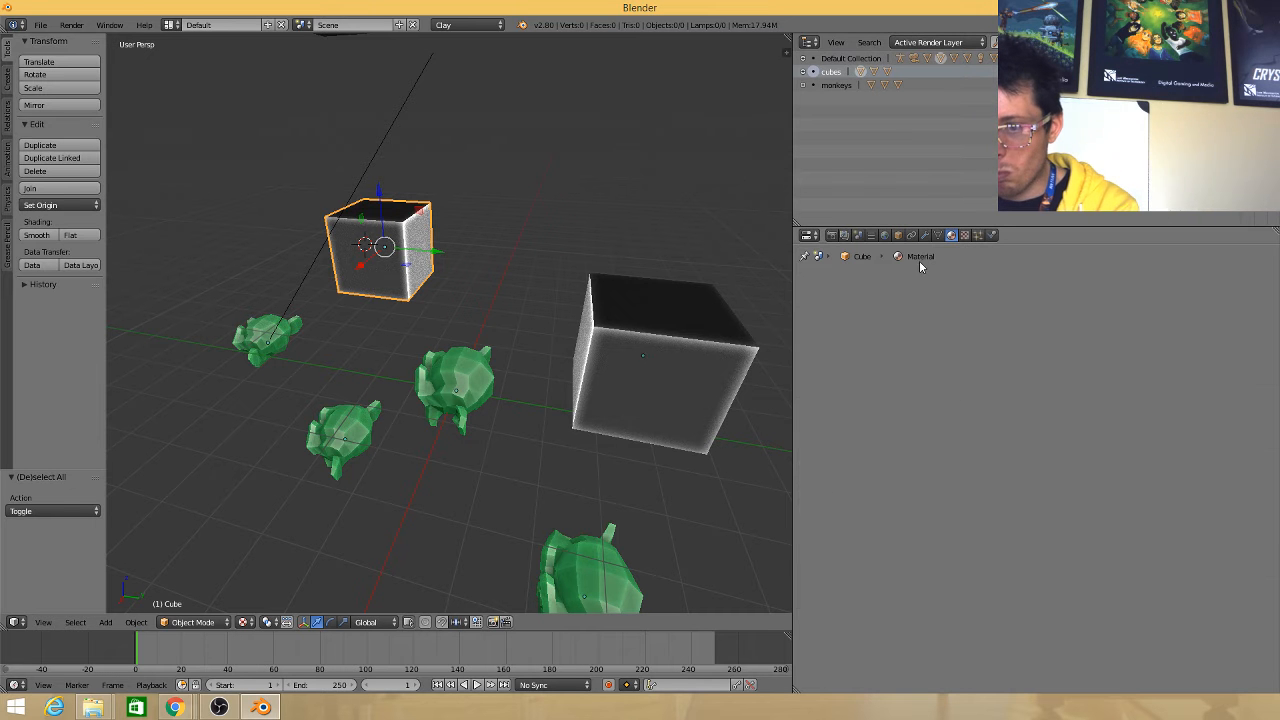
pyautogui.click(898, 236)
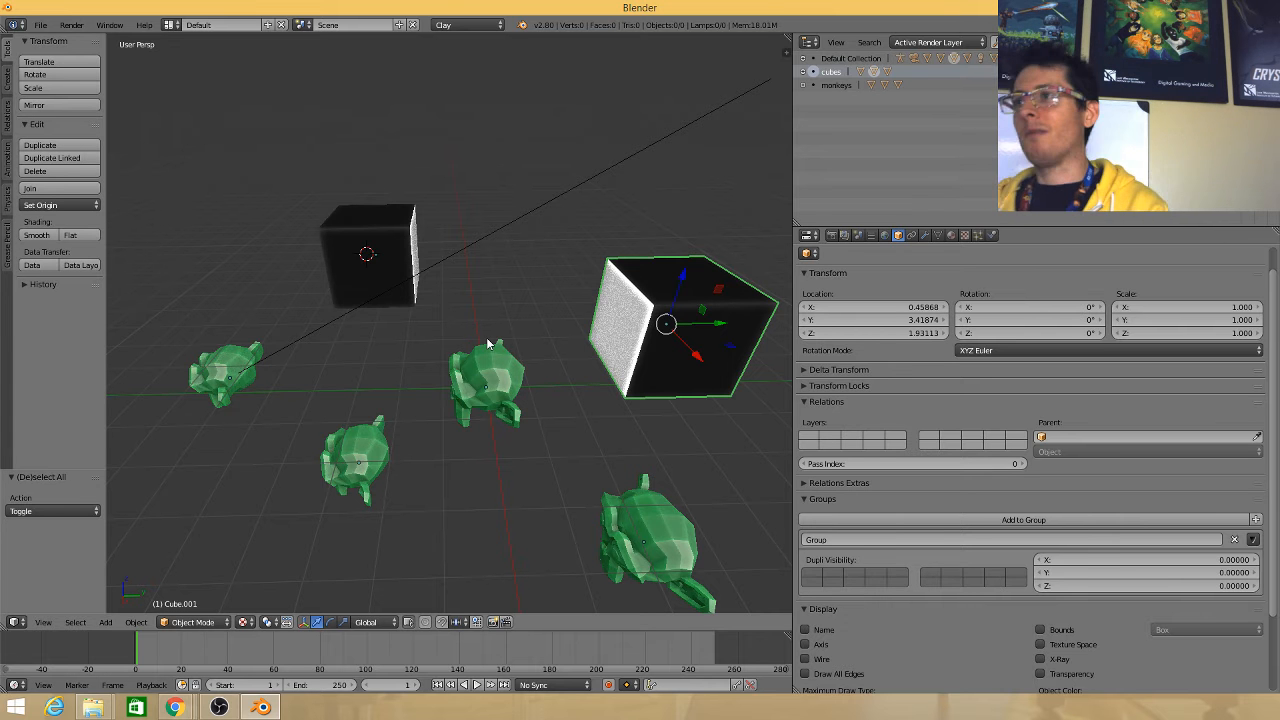
pyautogui.moveTo(404, 124)
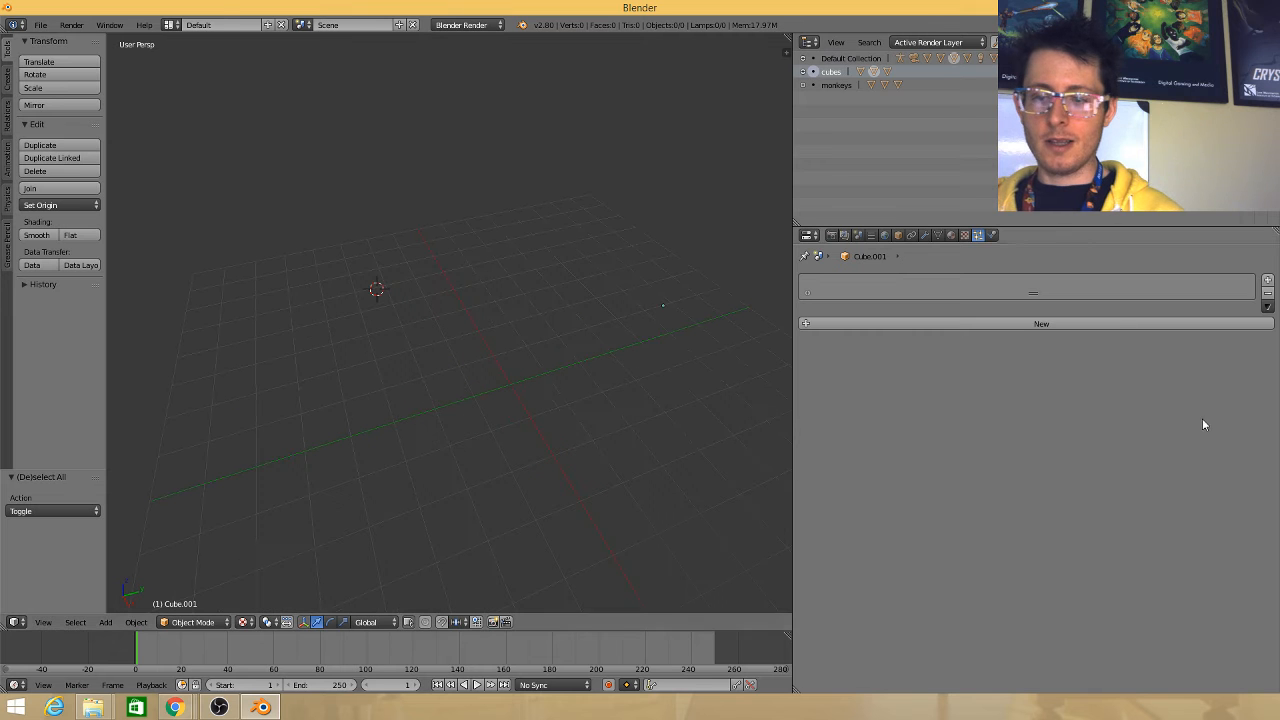
# Add a new emitter particle system to Cube.001 and review its emission, physics and render settings
pyautogui.click(1040, 324)
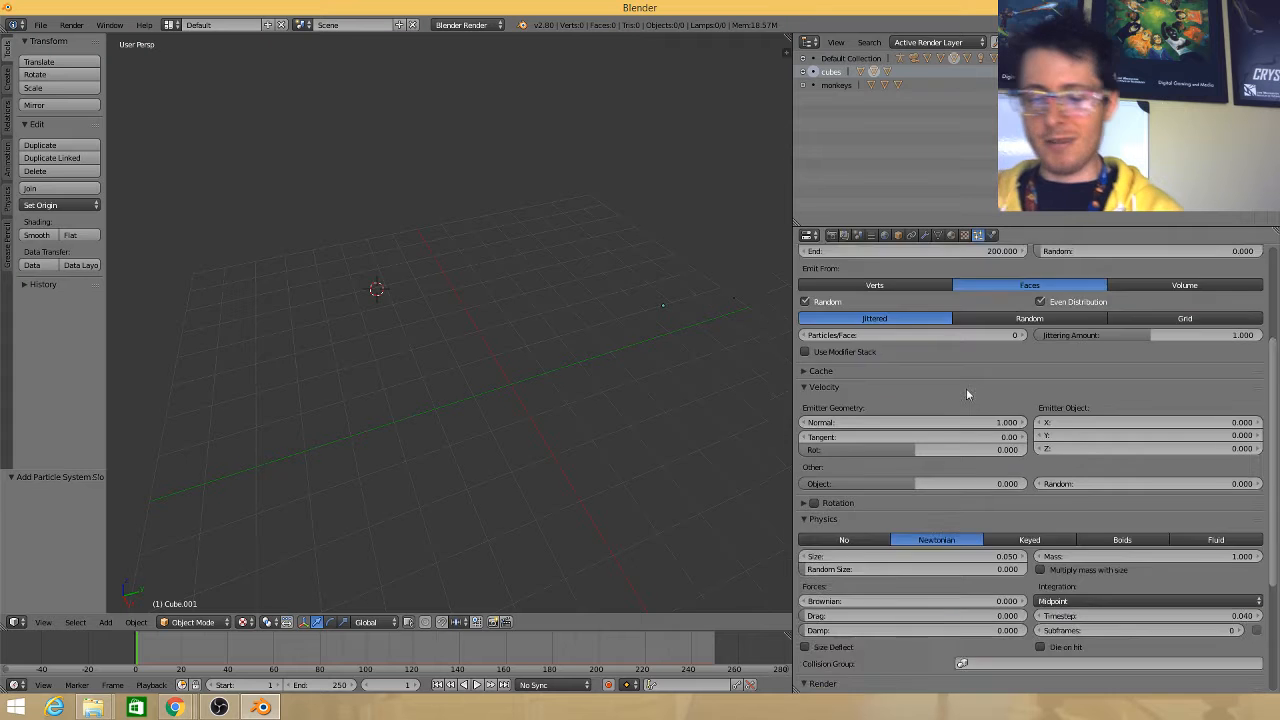
pyautogui.scroll(-3)
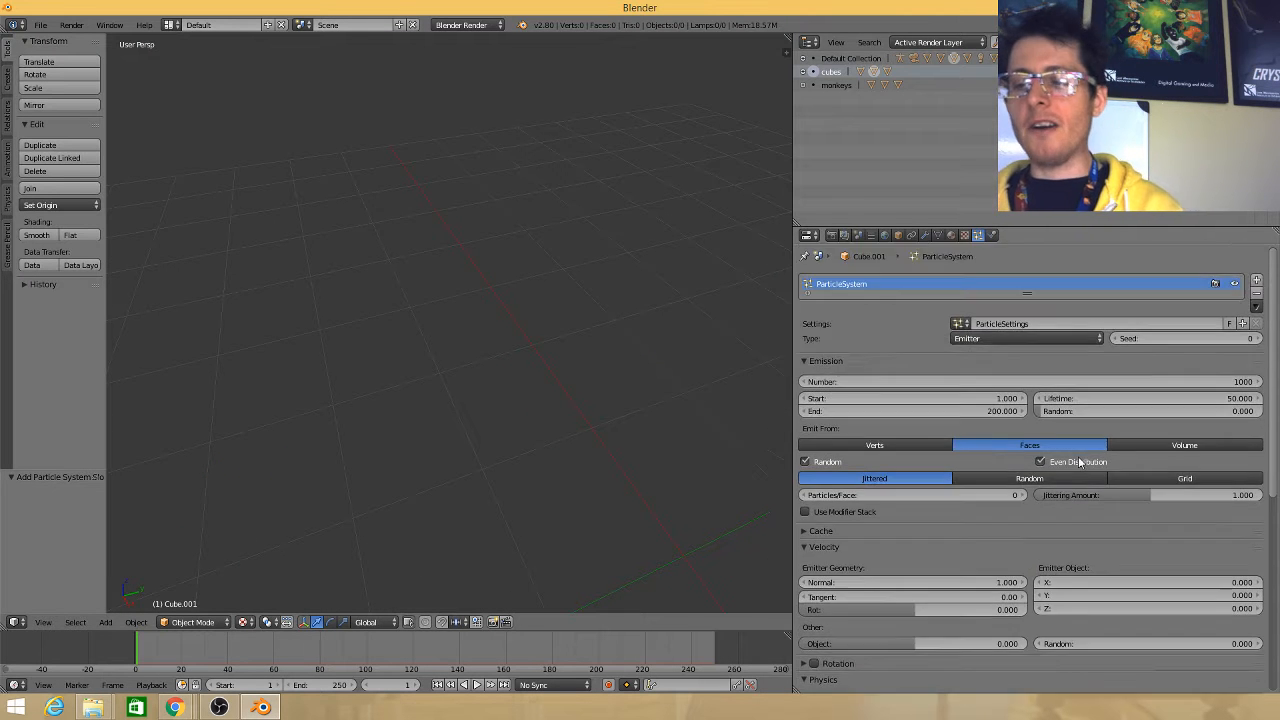
pyautogui.scroll(-3)
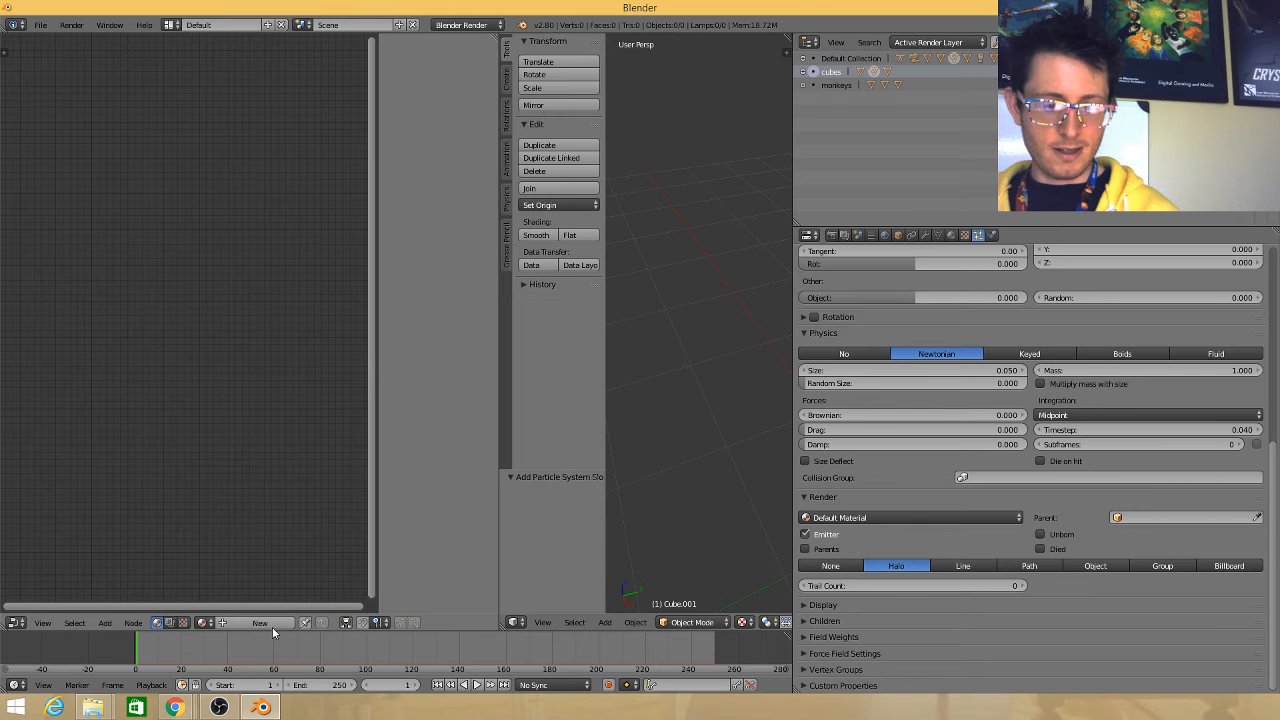
pyautogui.moveTo(356, 628)
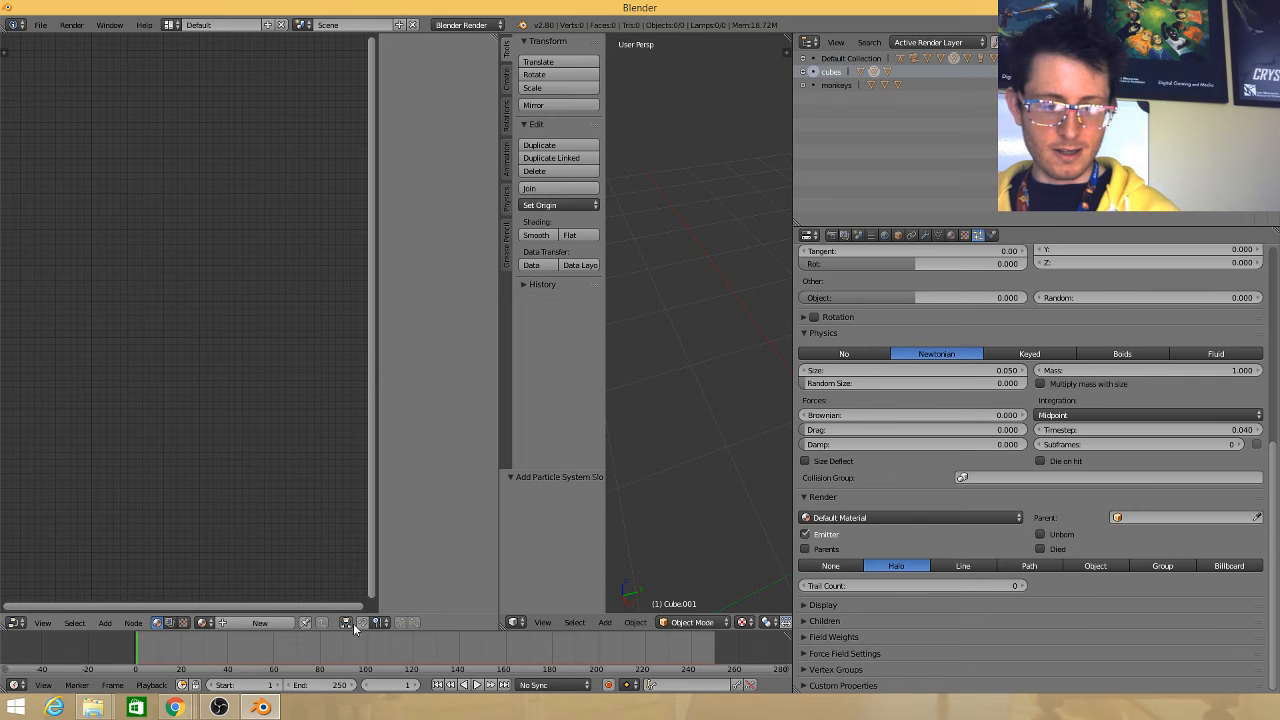
pyautogui.moveTo(348, 622)
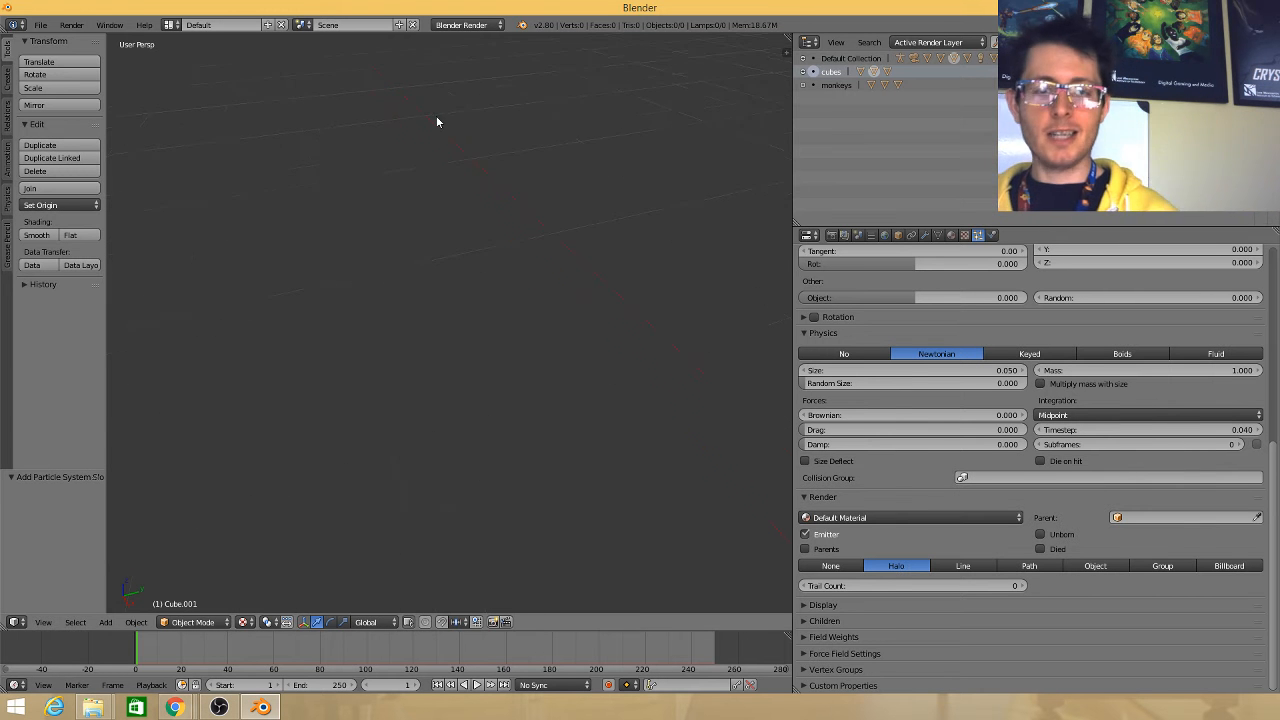
# Quit Blender via File > Quit, confirming the unsaved-changes dialog
pyautogui.click(40, 24)
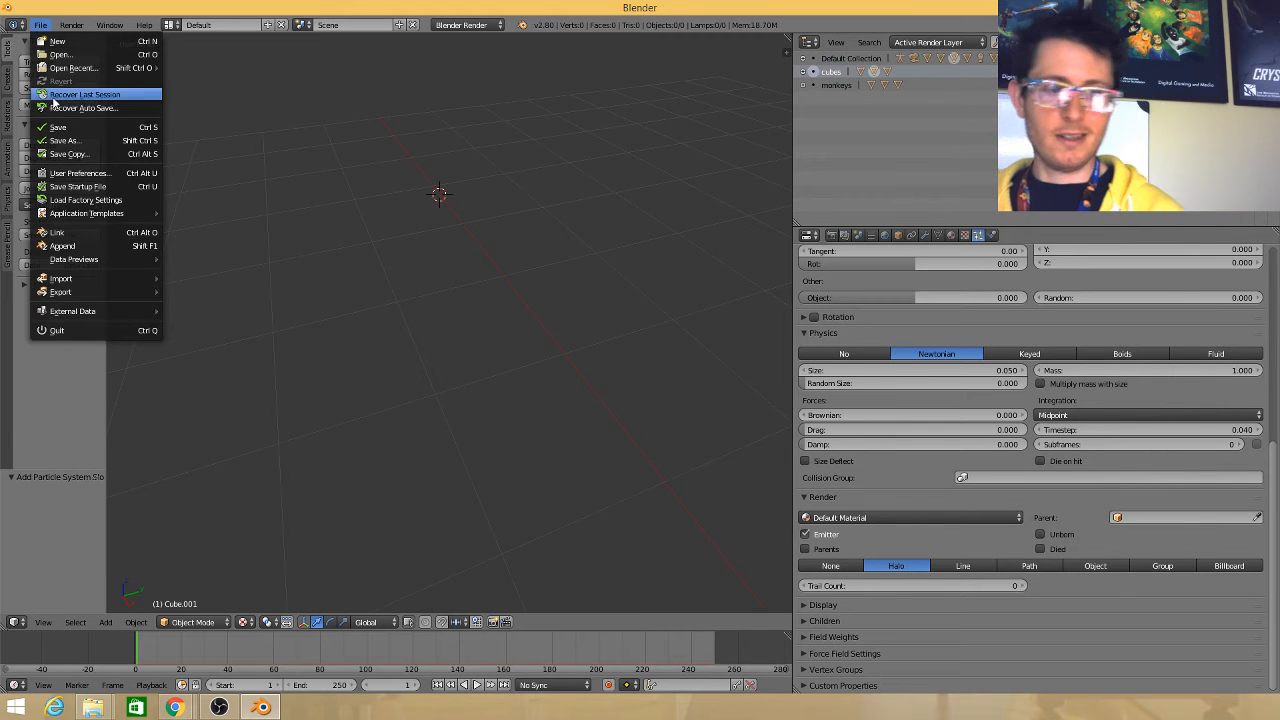
pyautogui.moveTo(70, 68)
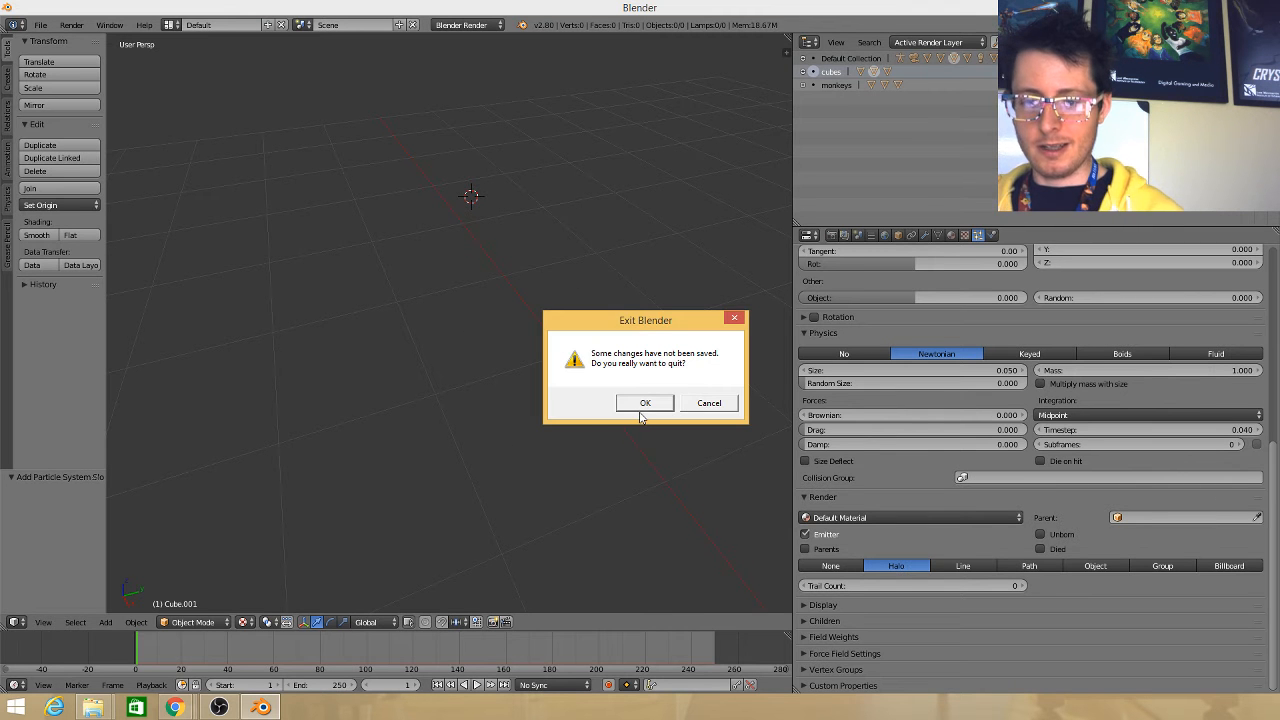
pyautogui.click(708, 402)
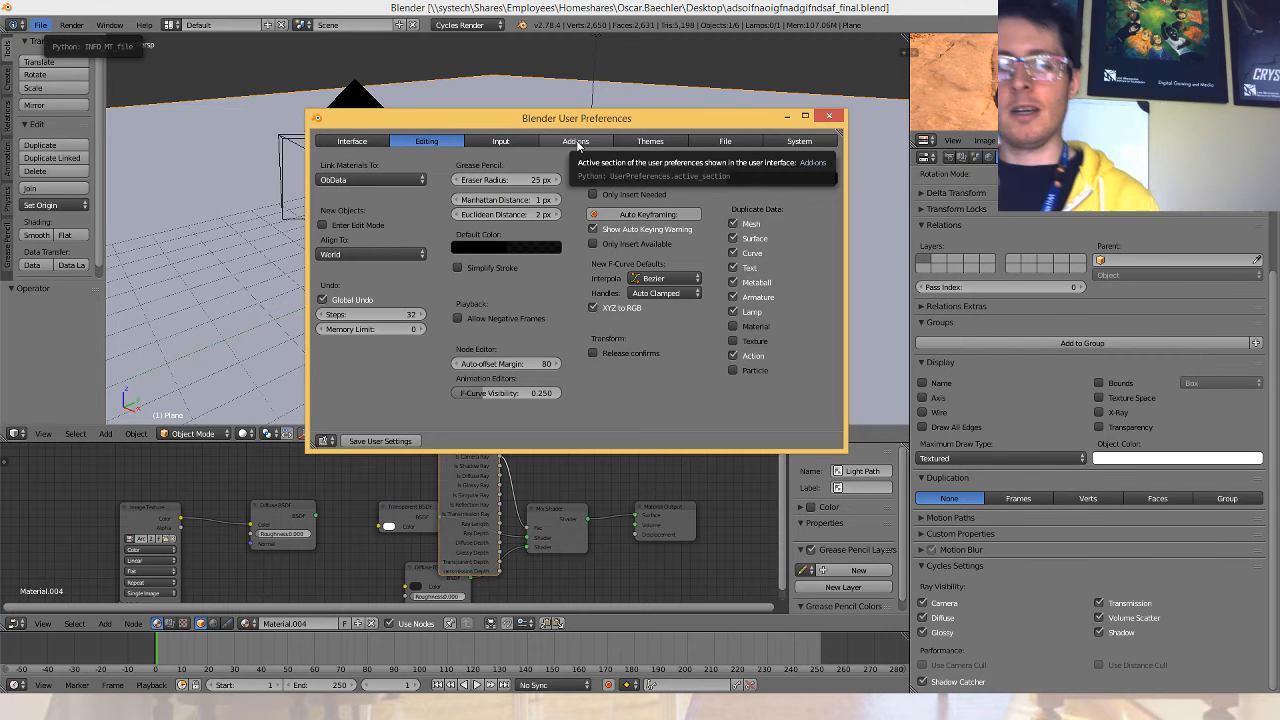
# Install the Gaffer.zip add-on from the Downloads folder via Install from File
pyautogui.click(568, 140)
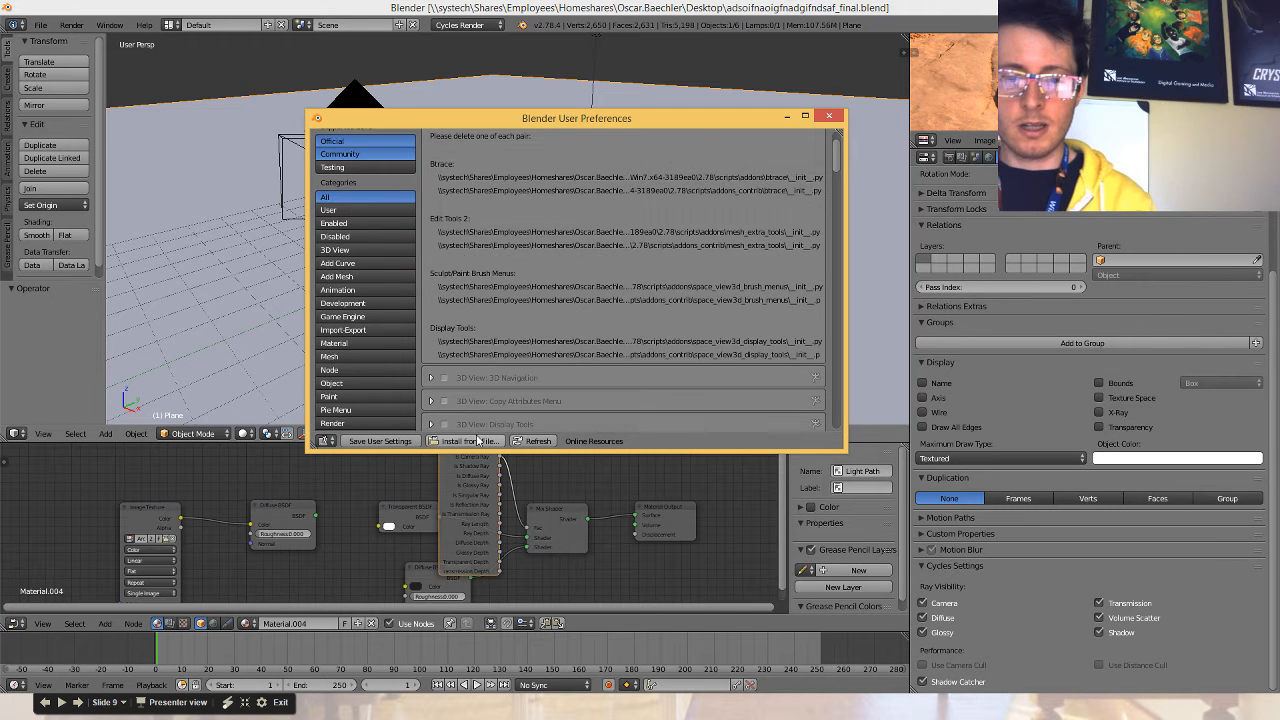
pyautogui.click(468, 442)
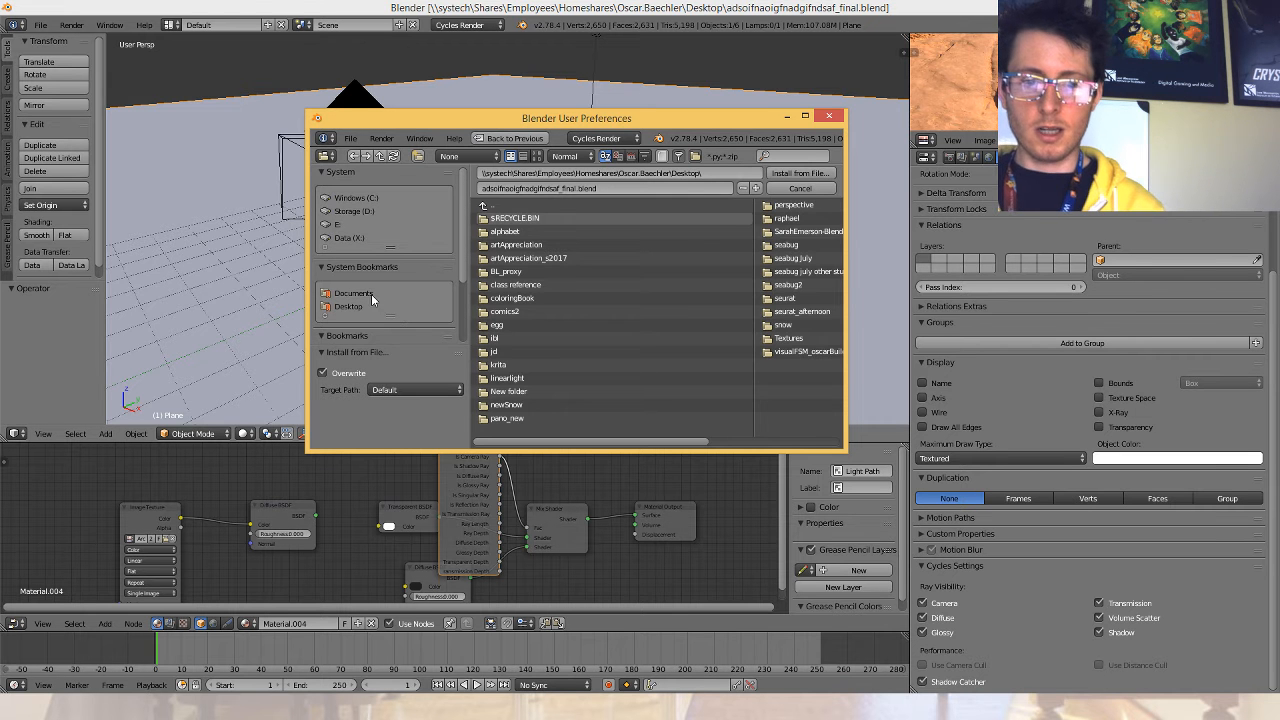
pyautogui.click(348, 292)
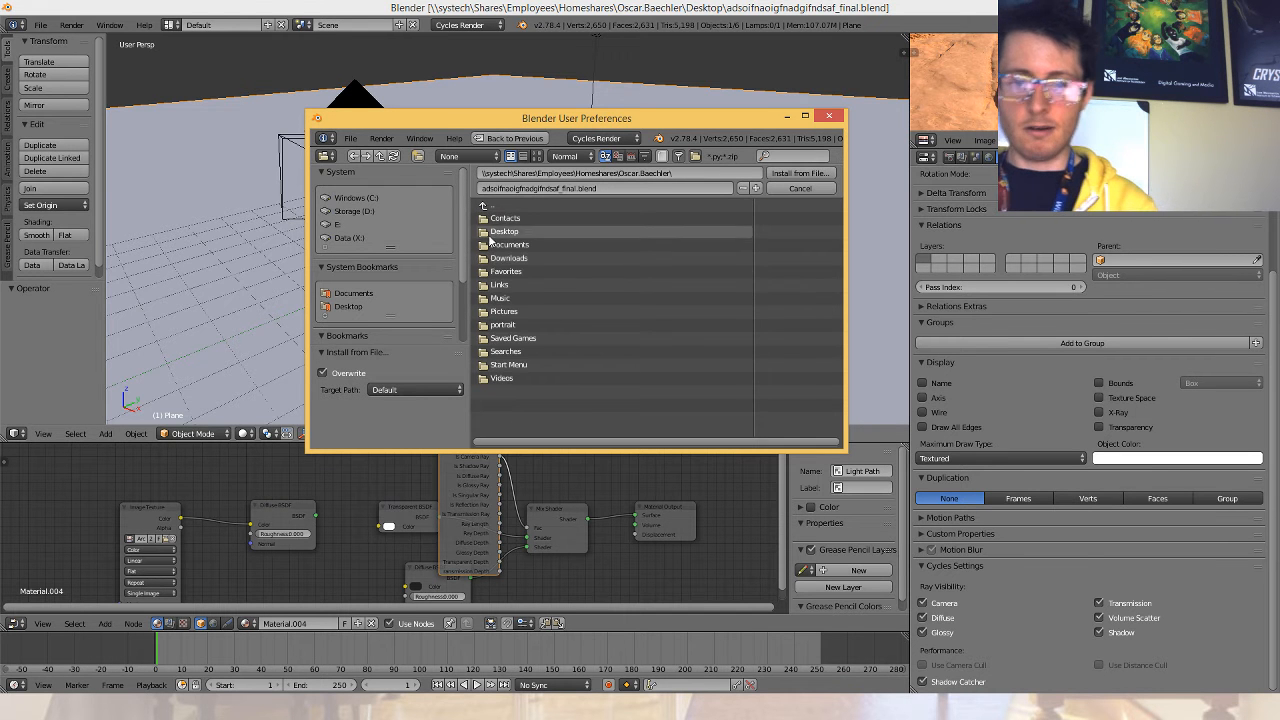
pyautogui.doubleClick(508, 258)
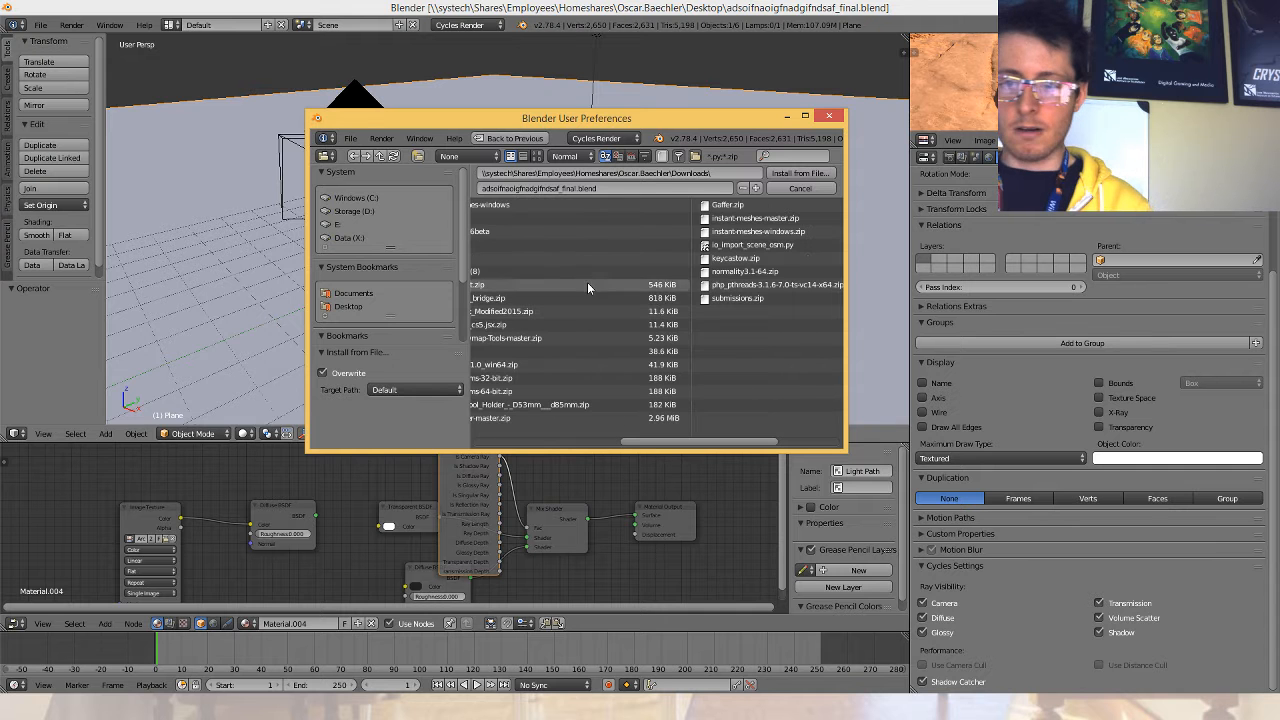
pyautogui.click(584, 204)
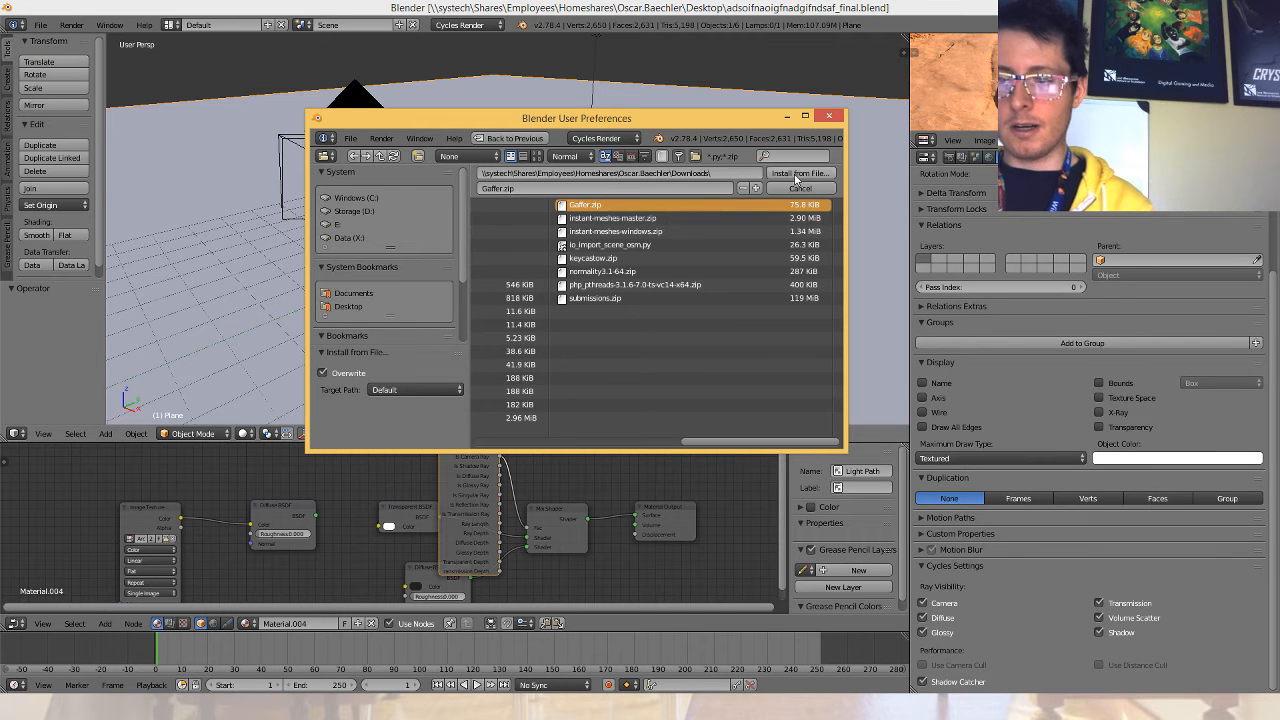
pyautogui.click(800, 172)
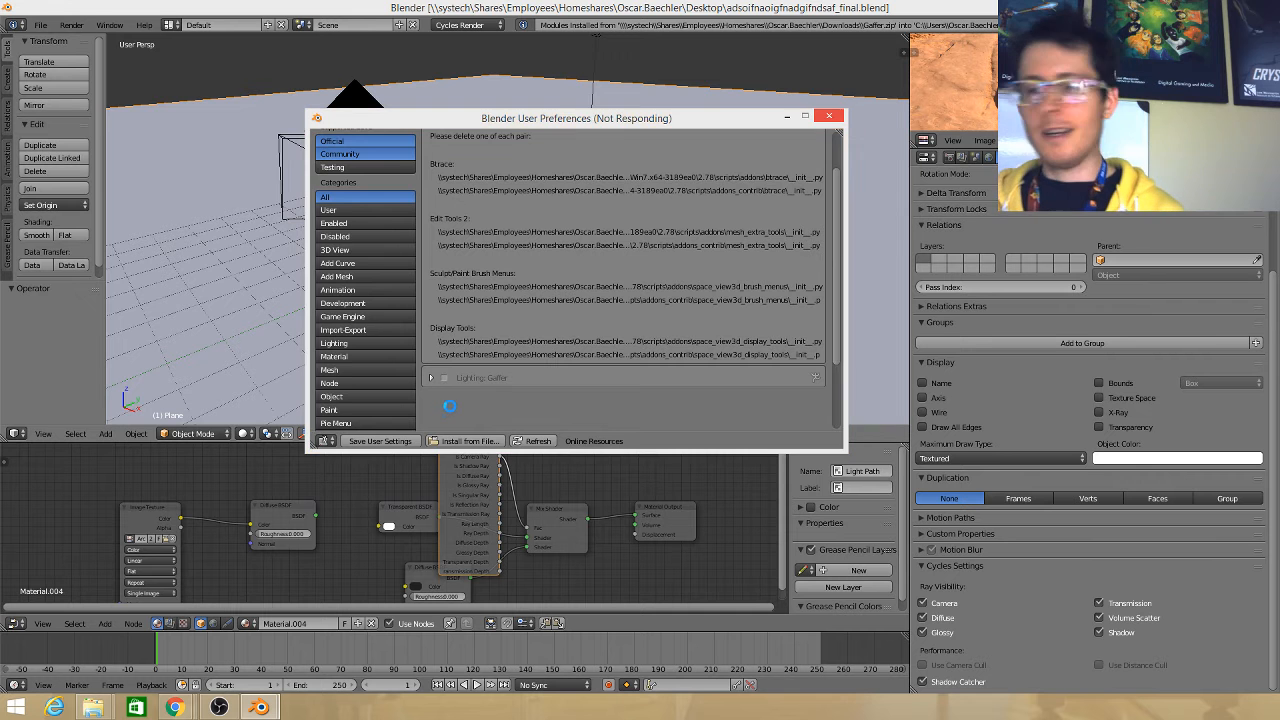
pyautogui.click(444, 376)
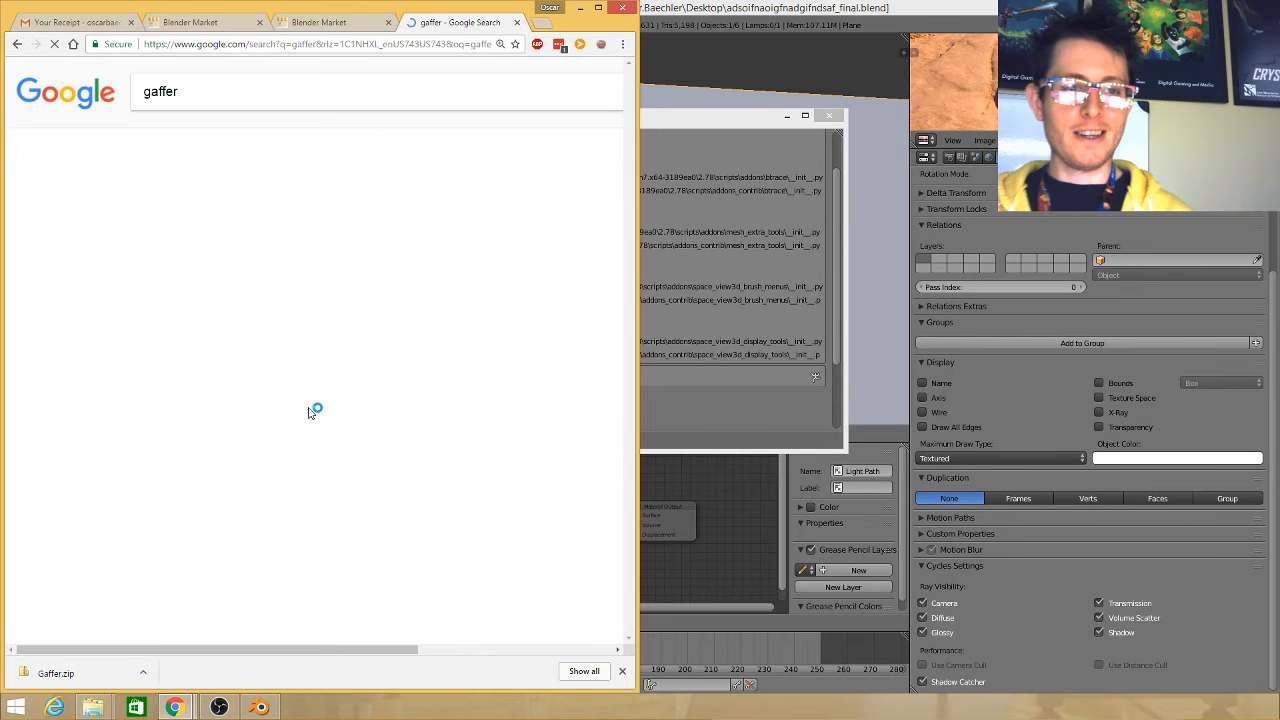
# View and scroll through the Google Images results for 'gaffer'
pyautogui.click(200, 140)
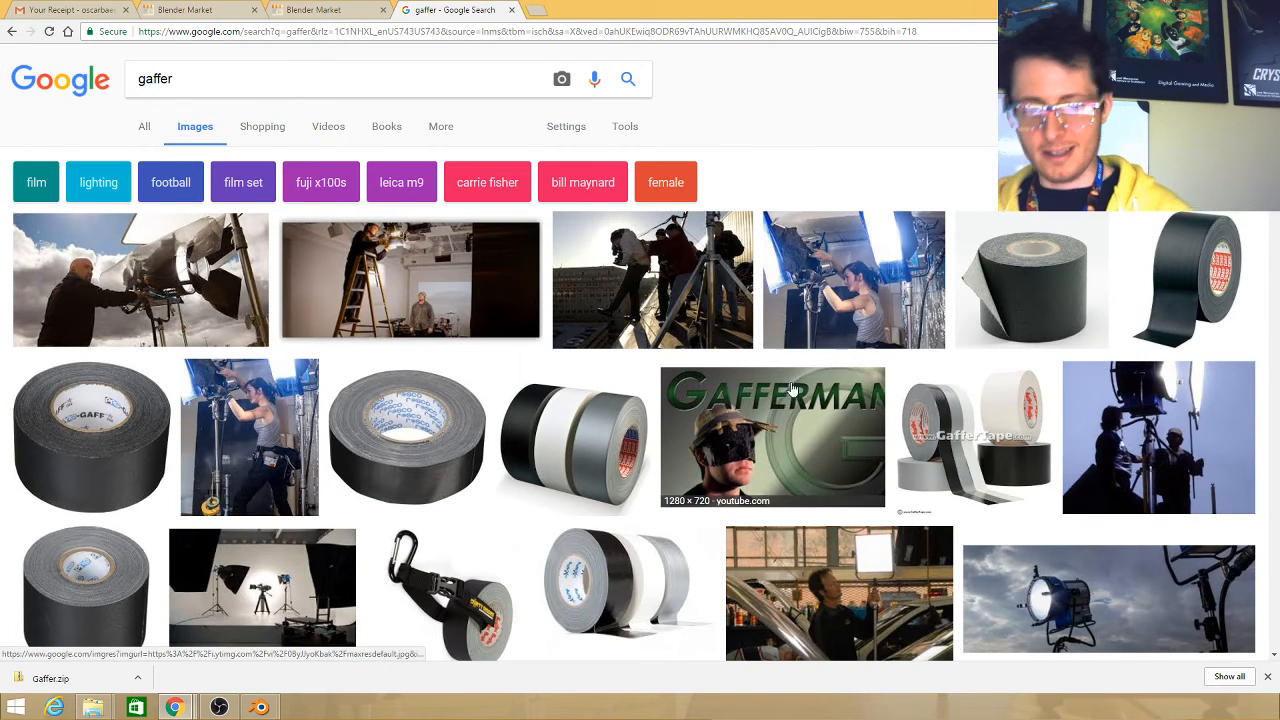
pyautogui.scroll(-3)
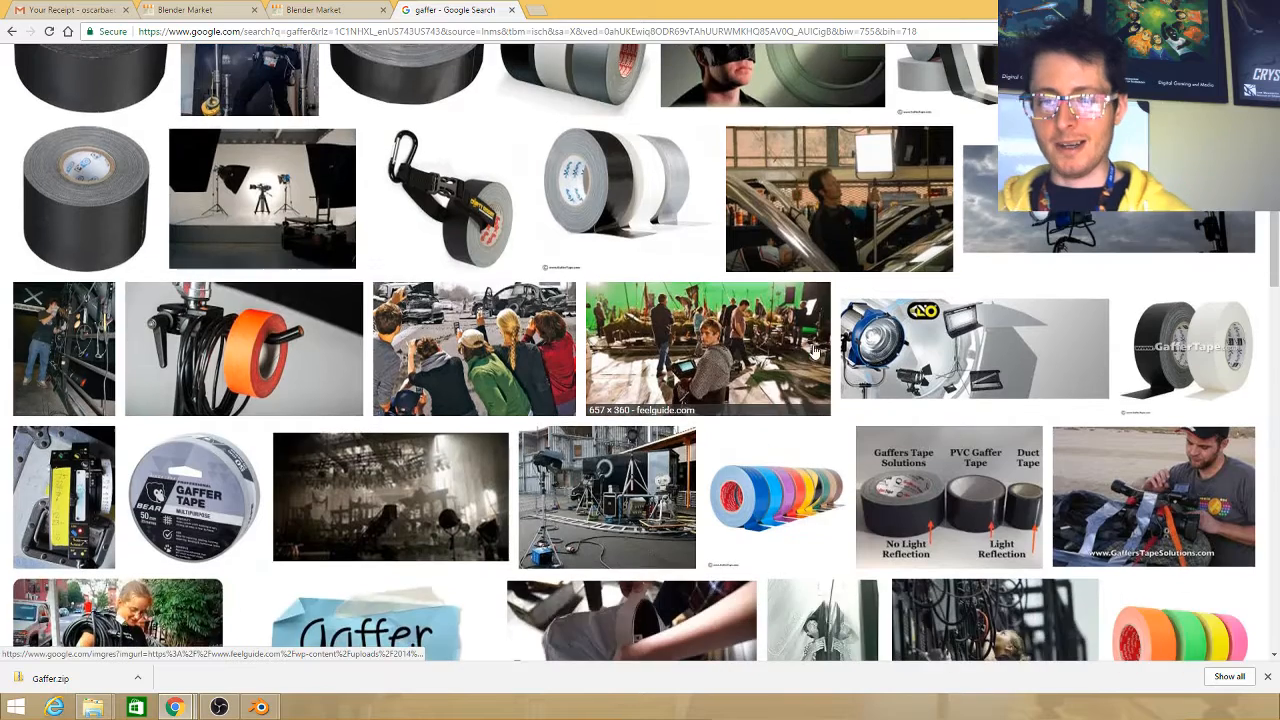
pyautogui.scroll(-3)
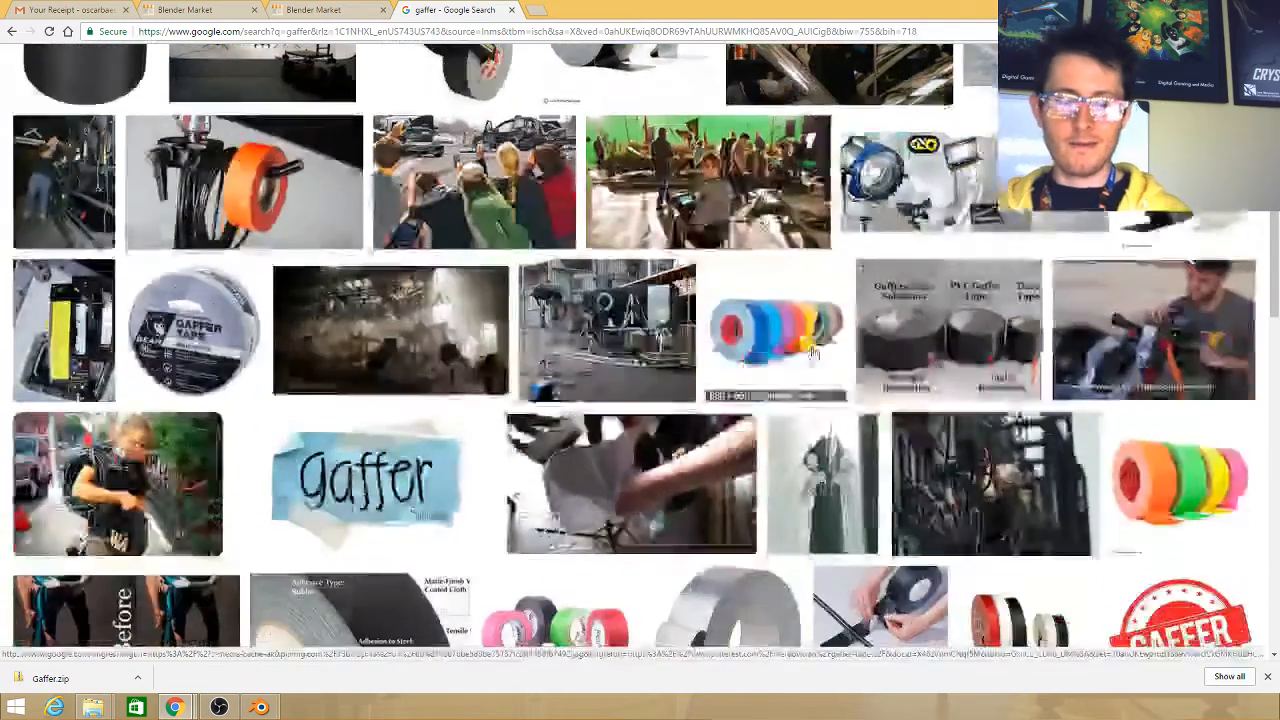
pyautogui.scroll(-3)
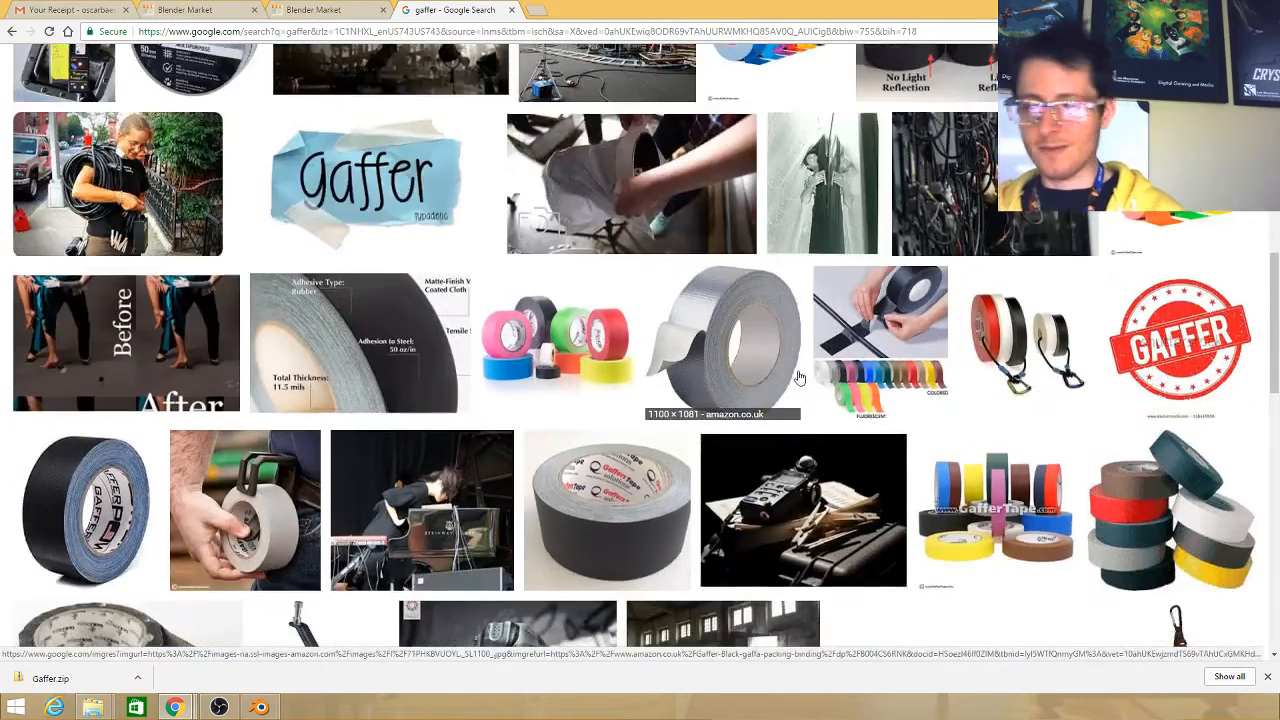
pyautogui.scroll(-3)
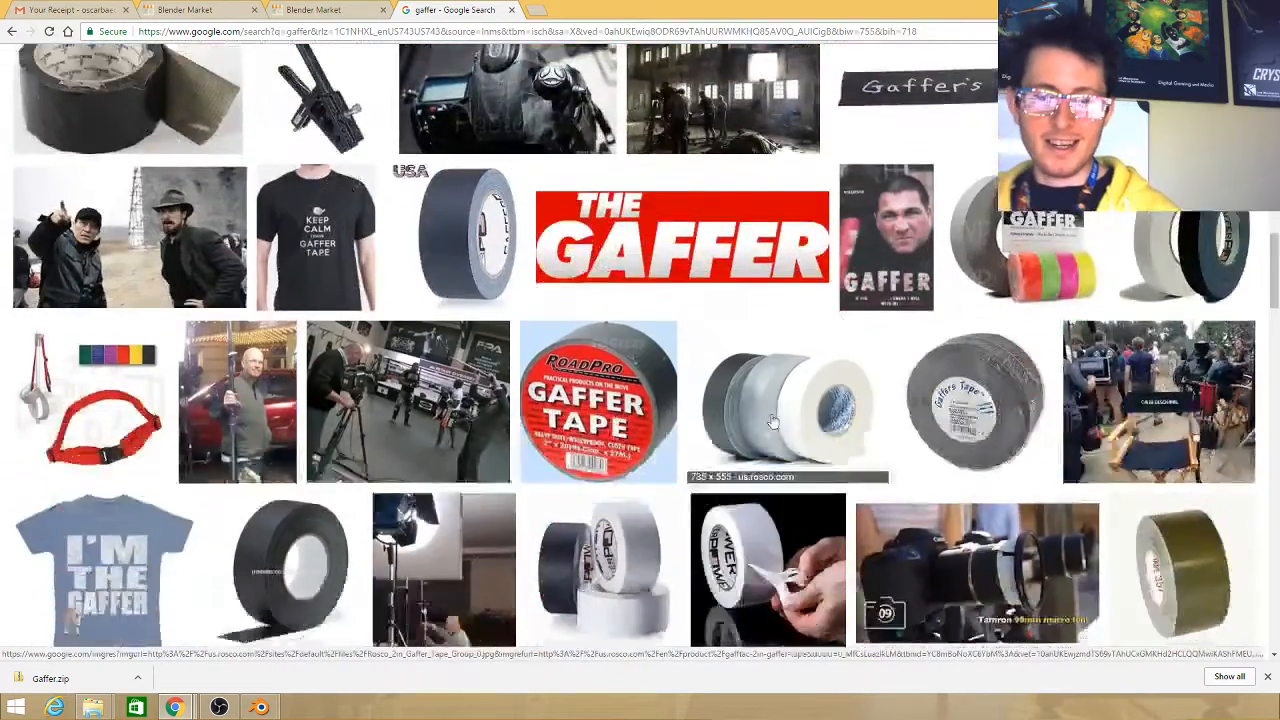
pyautogui.scroll(-3)
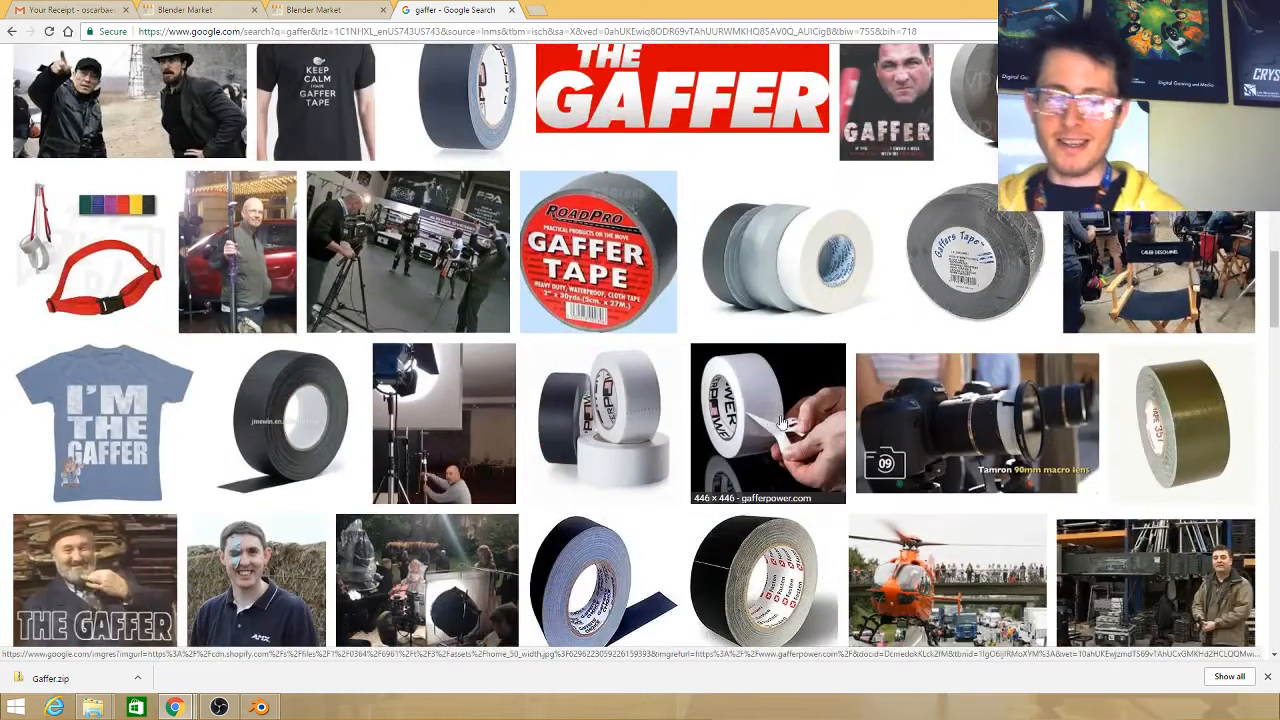
pyautogui.scroll(-3)
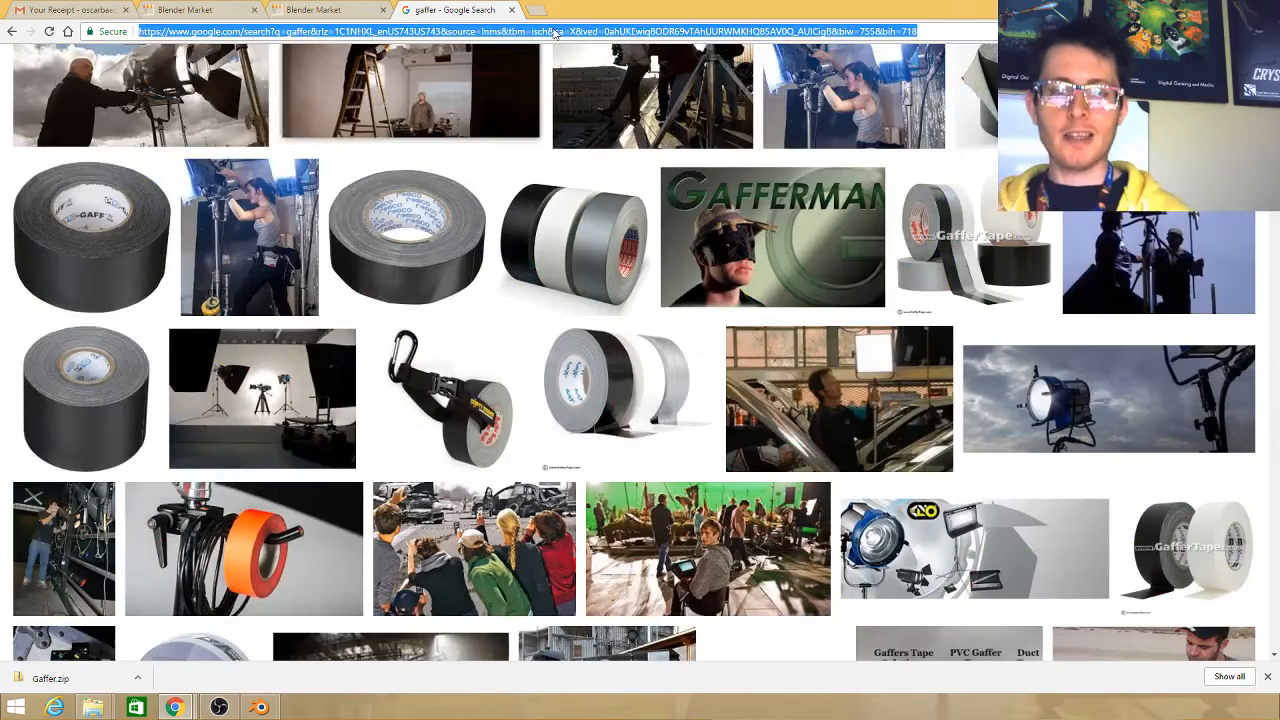
# Search for 'greg zaal', then return to the Google home page
pyautogui.write('greg zaal')
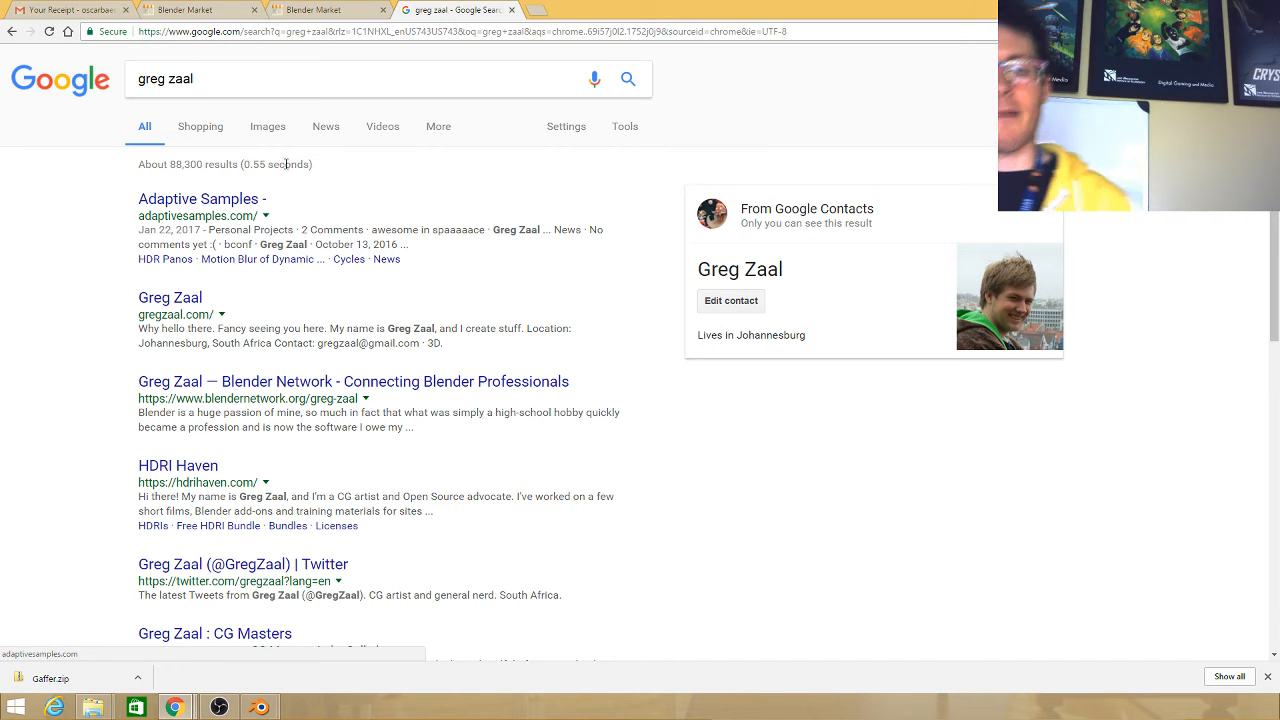
pyautogui.click(268, 126)
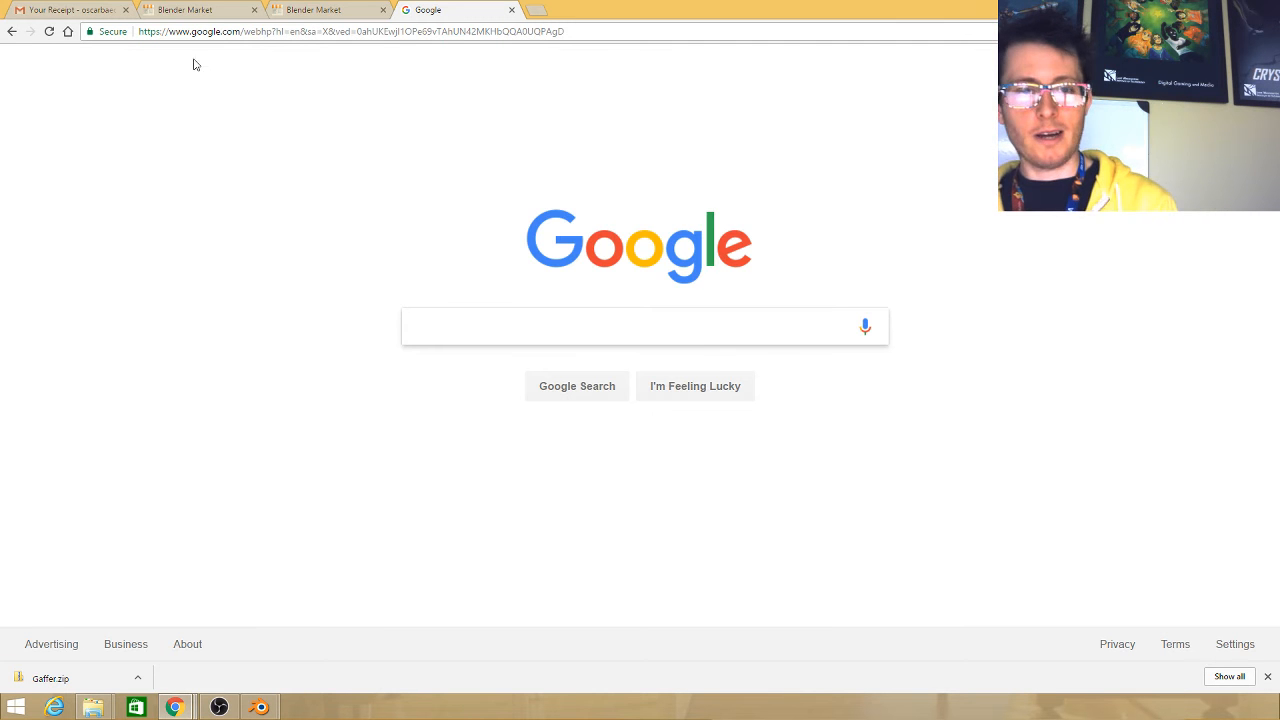
# Bring Blender back to the front and close the User Preferences window
pyautogui.write('g')
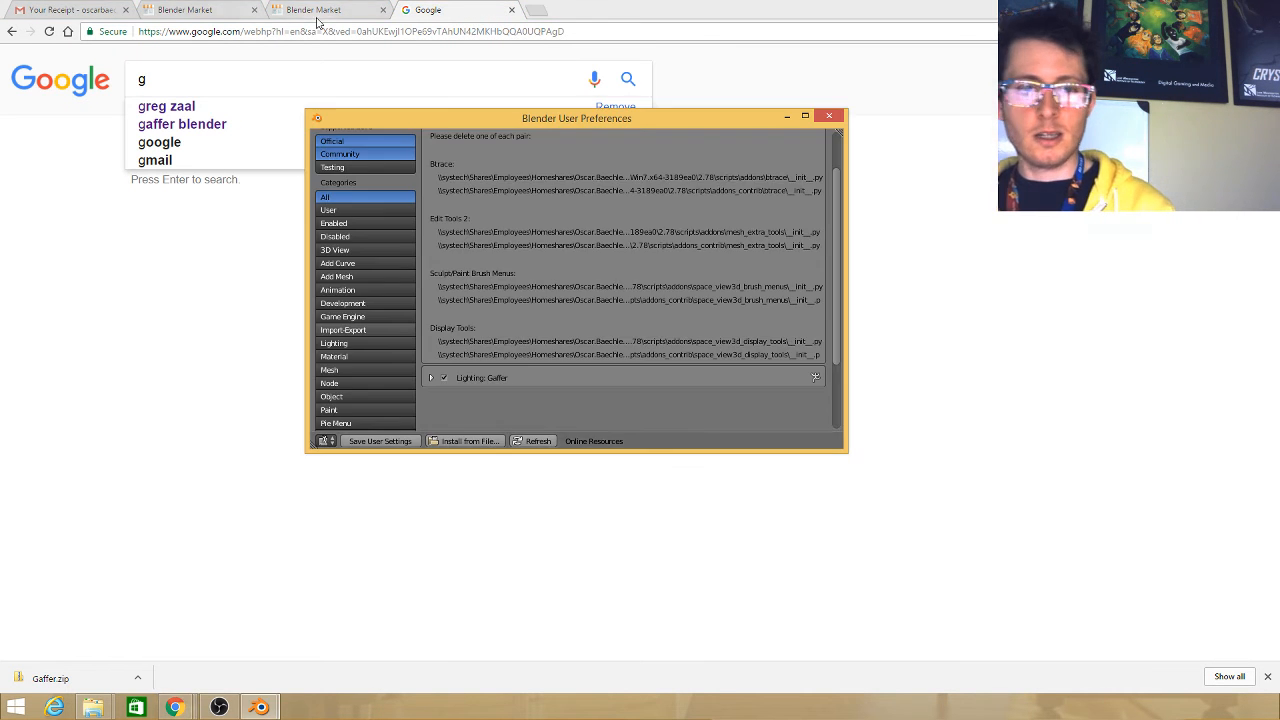
pyautogui.click(312, 8)
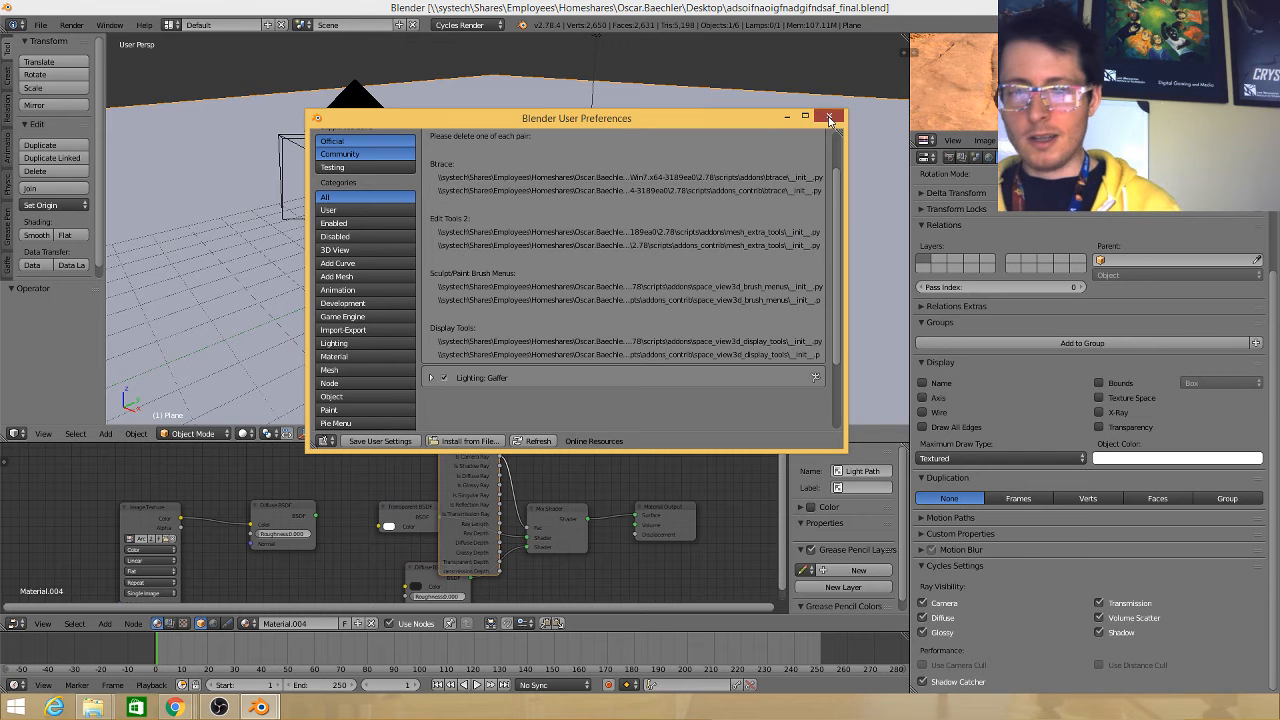
pyautogui.click(828, 116)
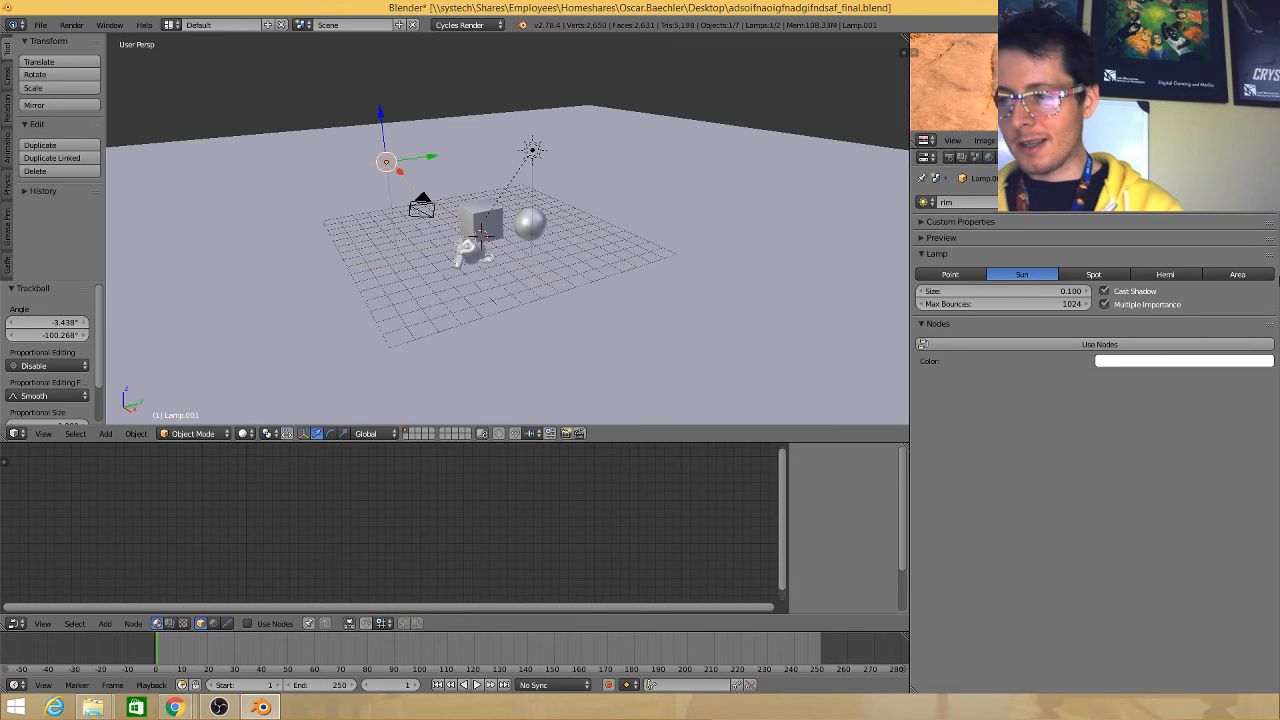
# Switch the viewport to Rendered shading and show the HDRI environment via the Gaffer Lights panel
pyautogui.click(1164, 274)
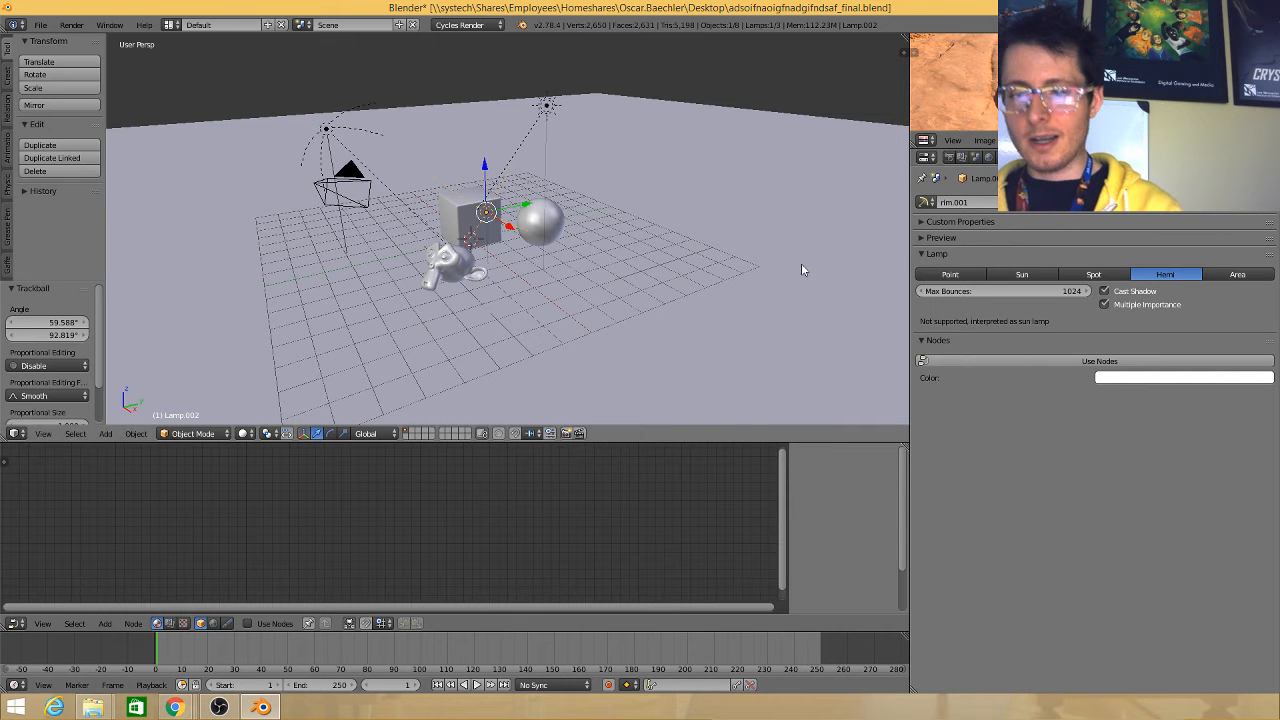
pyautogui.click(950, 274)
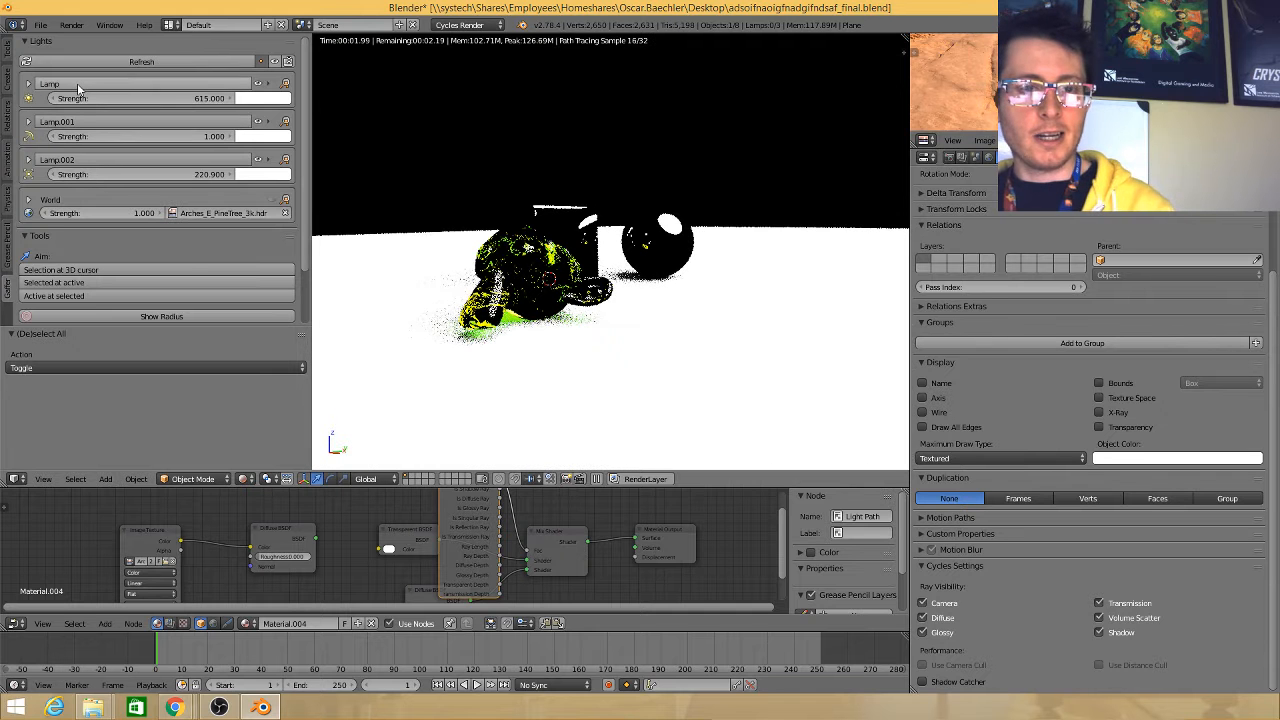
pyautogui.click(30, 84)
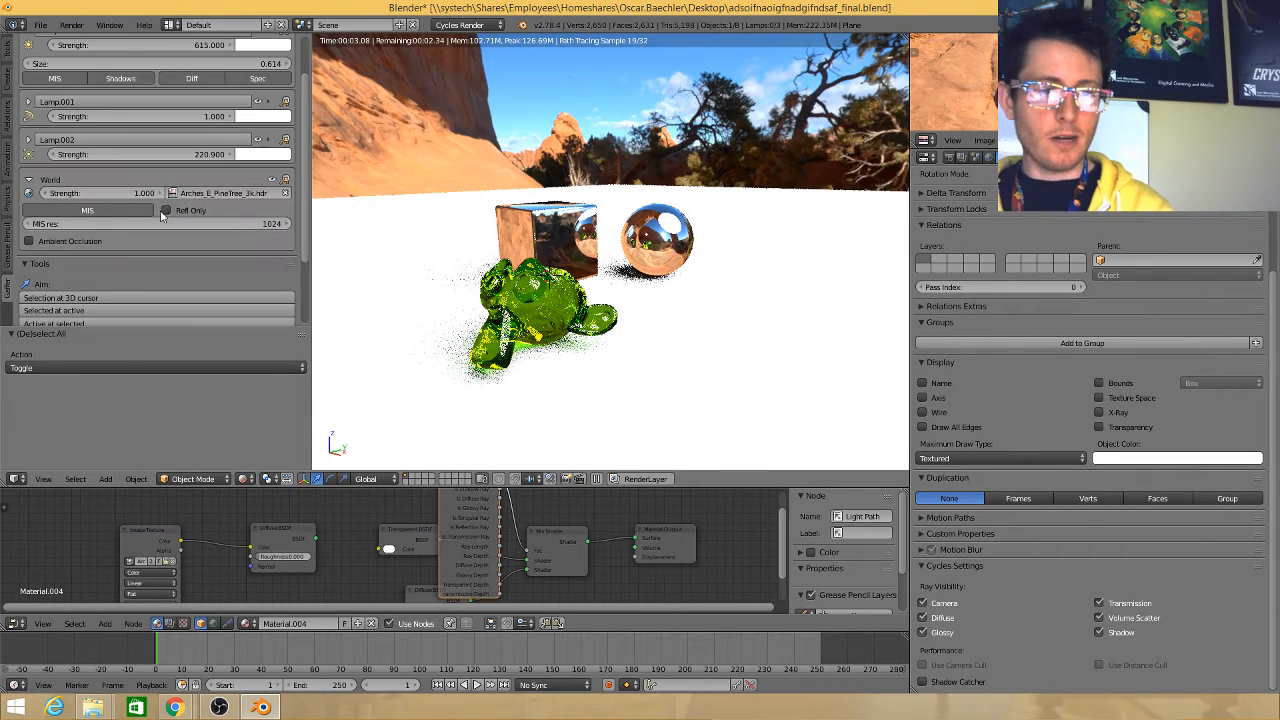
# Reopen the Gaffer add-on preferences and browse for an HDRI folder
pyautogui.click(224, 192)
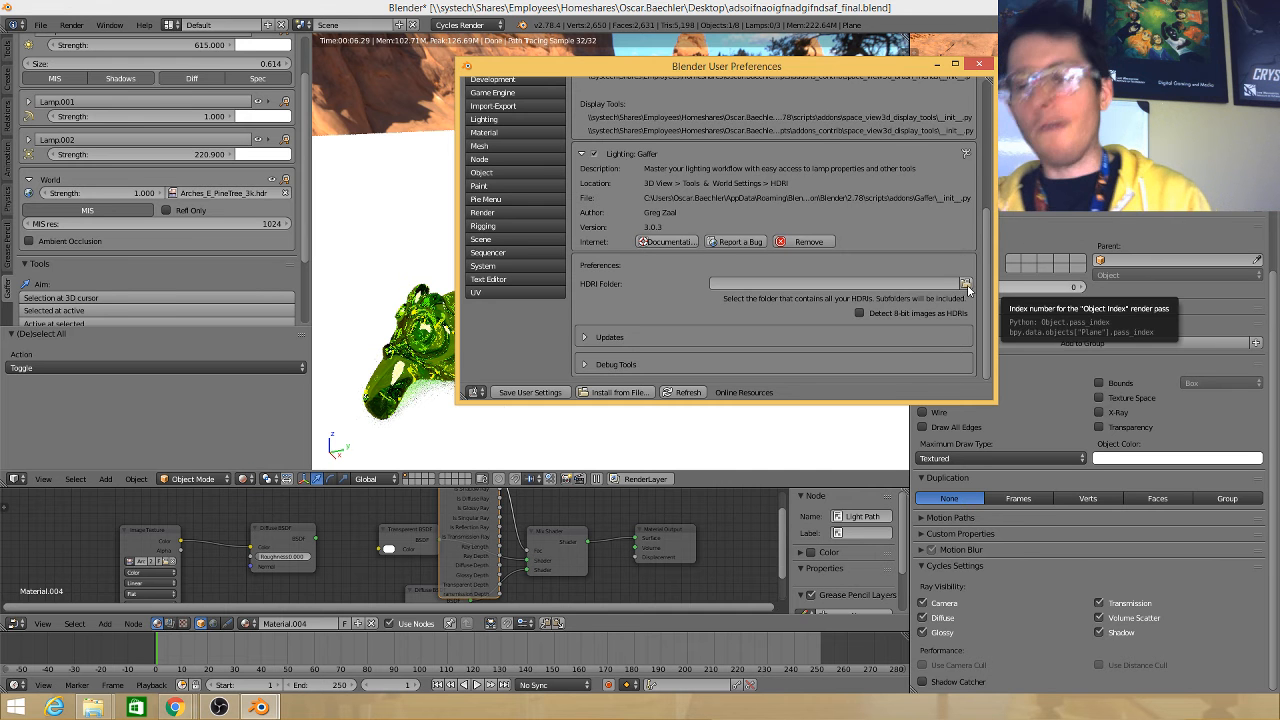
pyautogui.moveTo(932, 232)
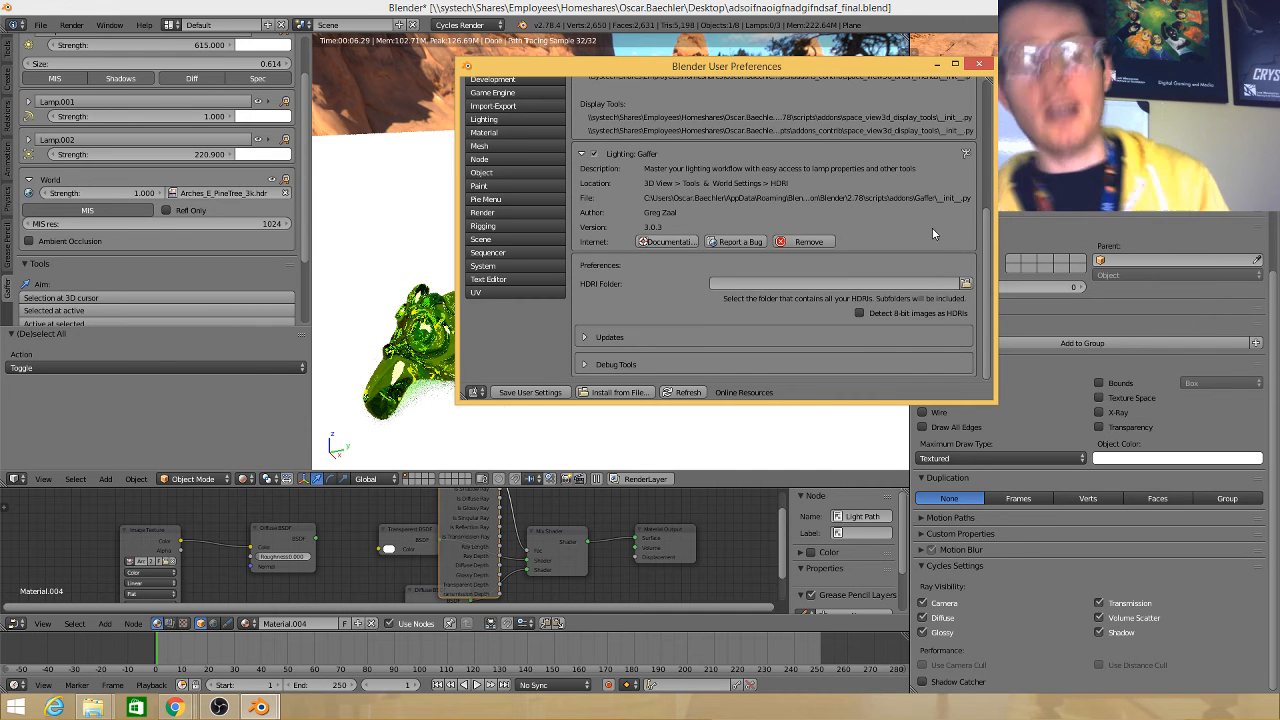
pyautogui.click(964, 284)
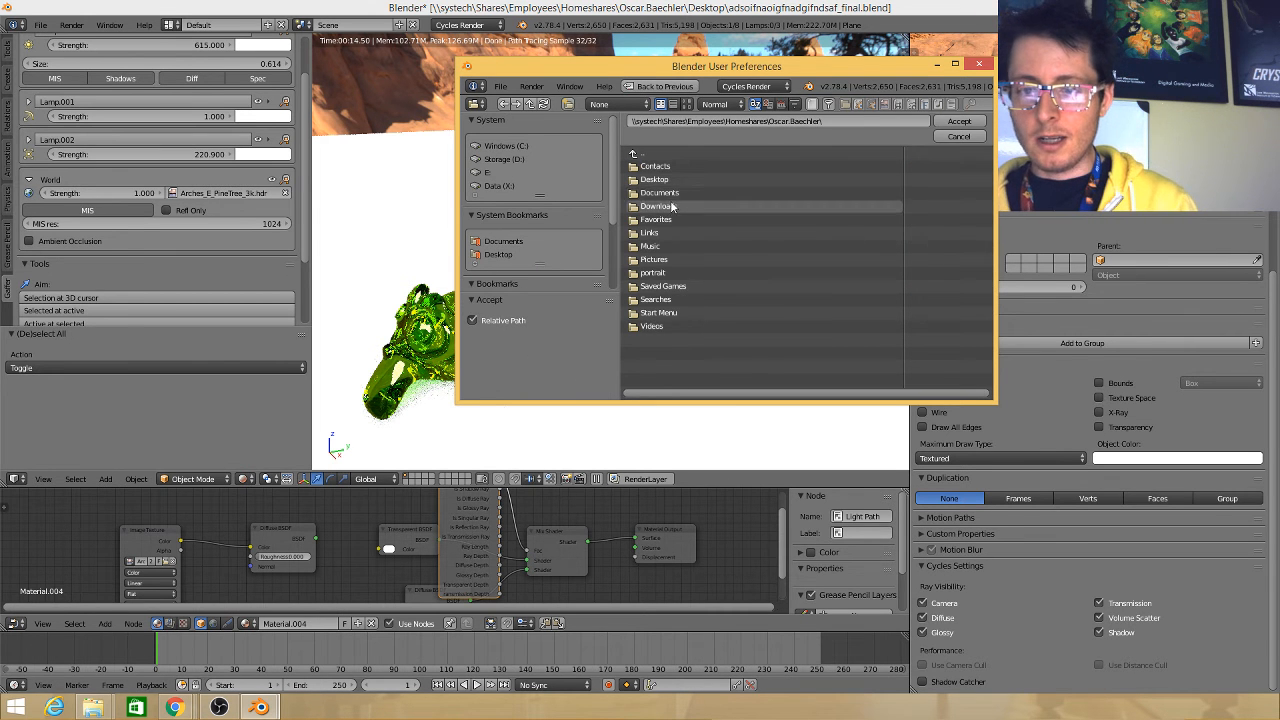
# Set Gaffer's HDRI folder to the pine tree HDRI folder in Downloads and close preferences
pyautogui.doubleClick(656, 206)
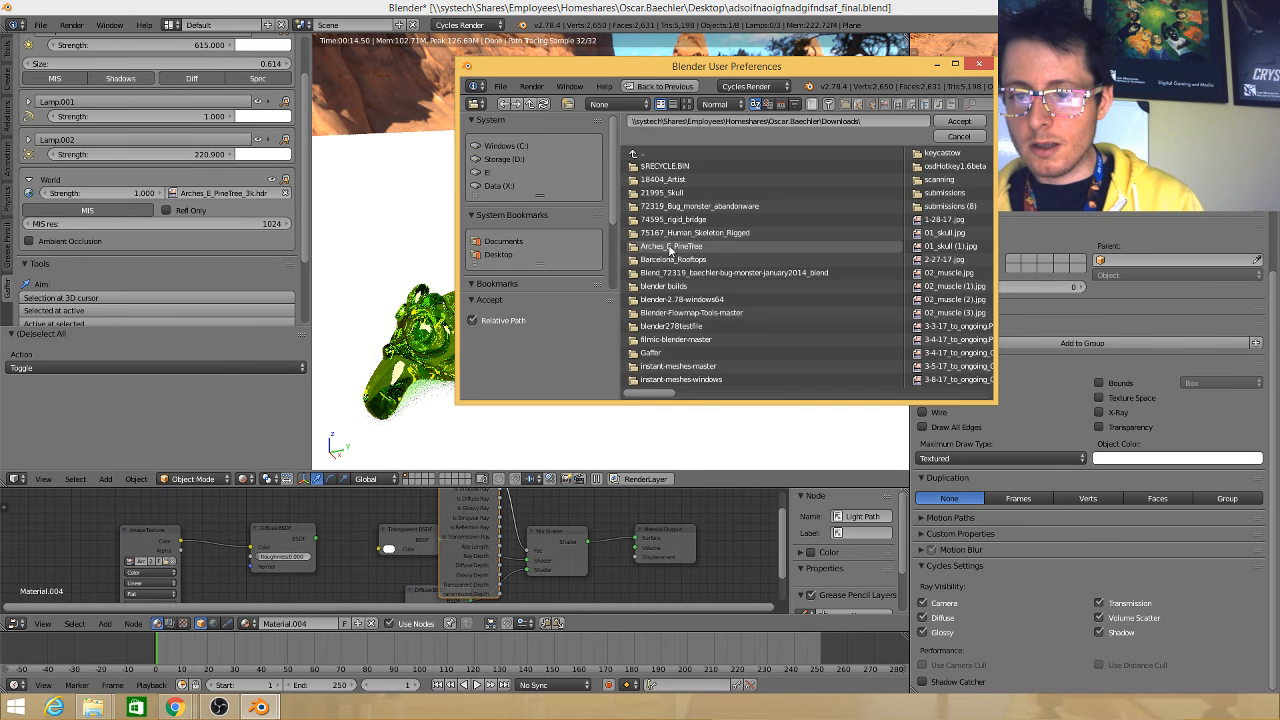
pyautogui.doubleClick(668, 246)
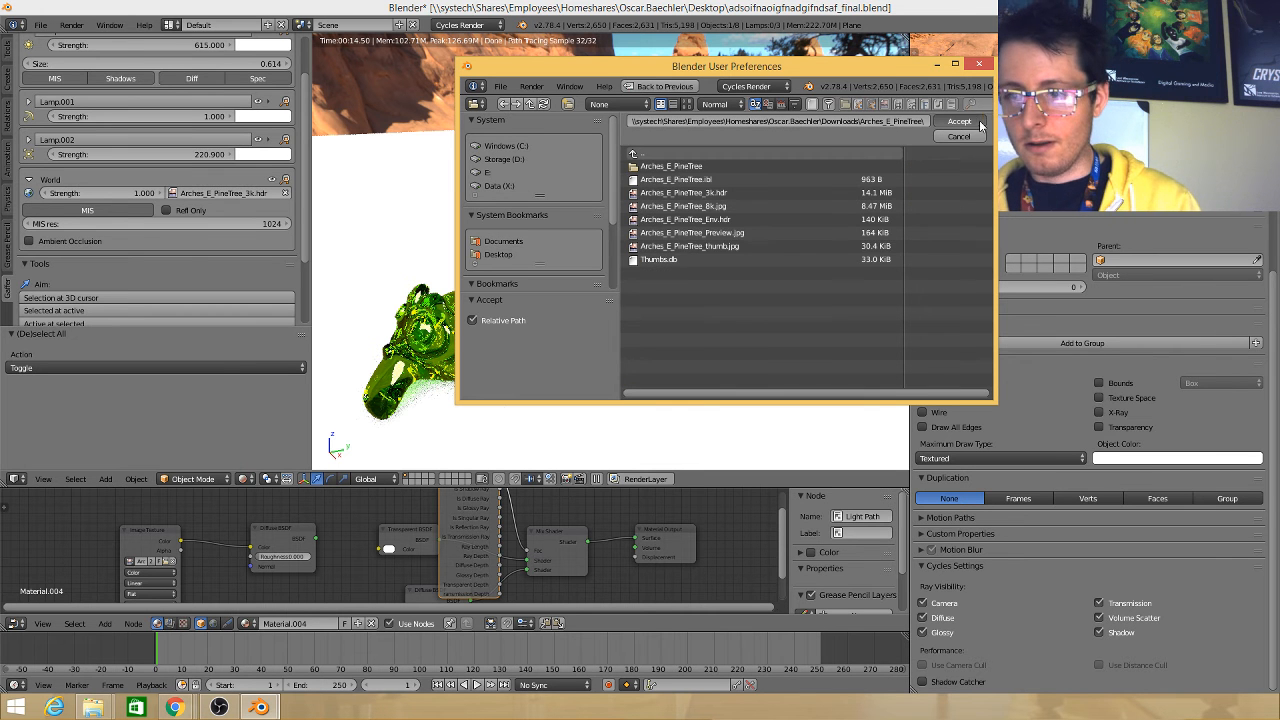
pyautogui.click(958, 120)
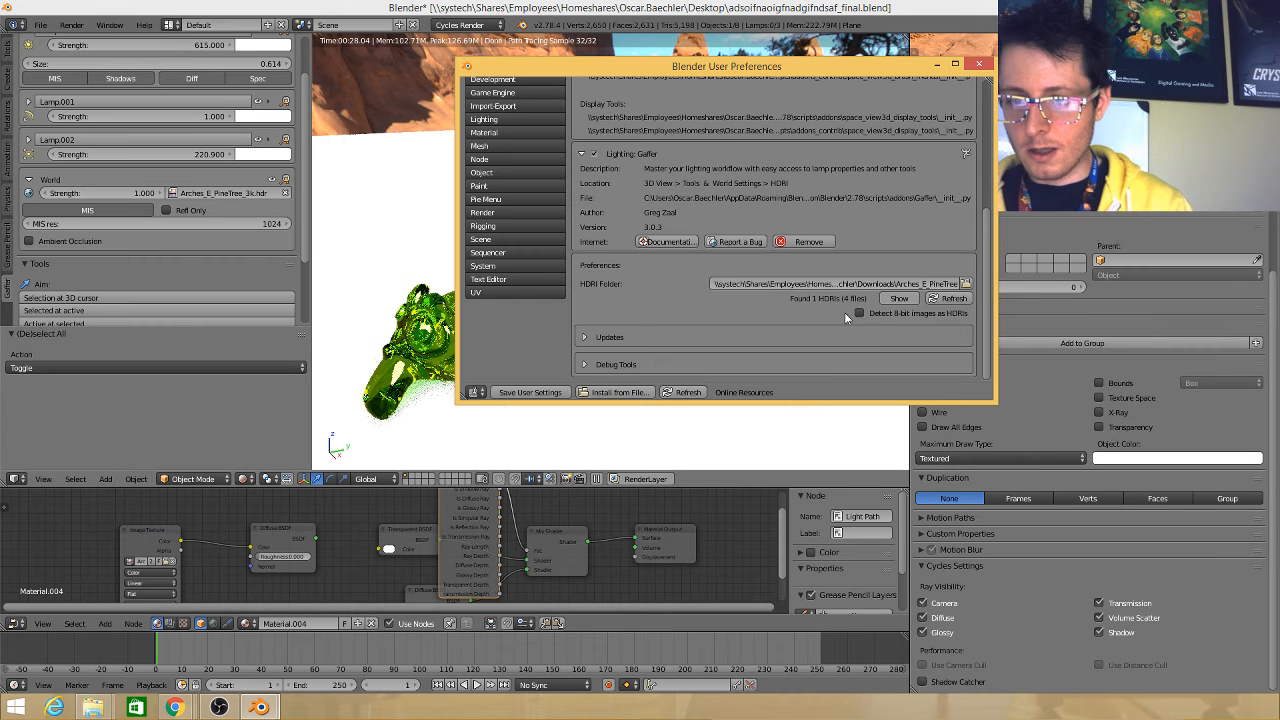
pyautogui.click(616, 364)
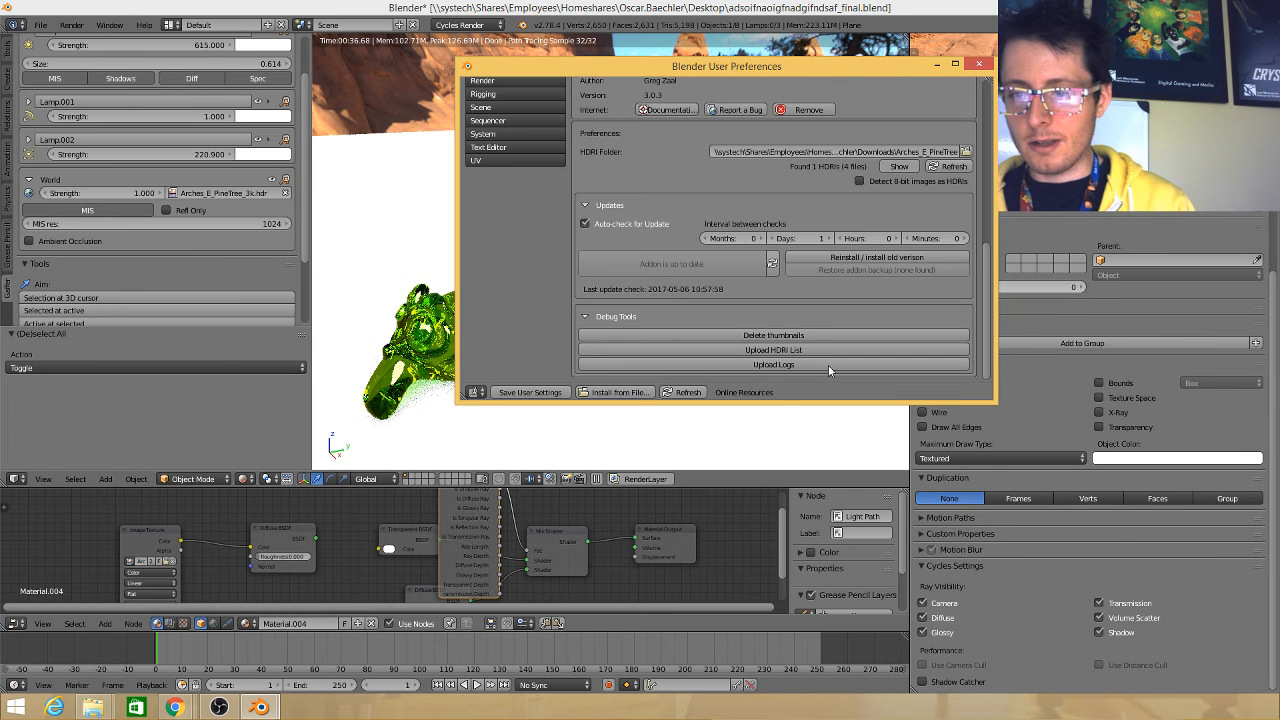
pyautogui.click(720, 88)
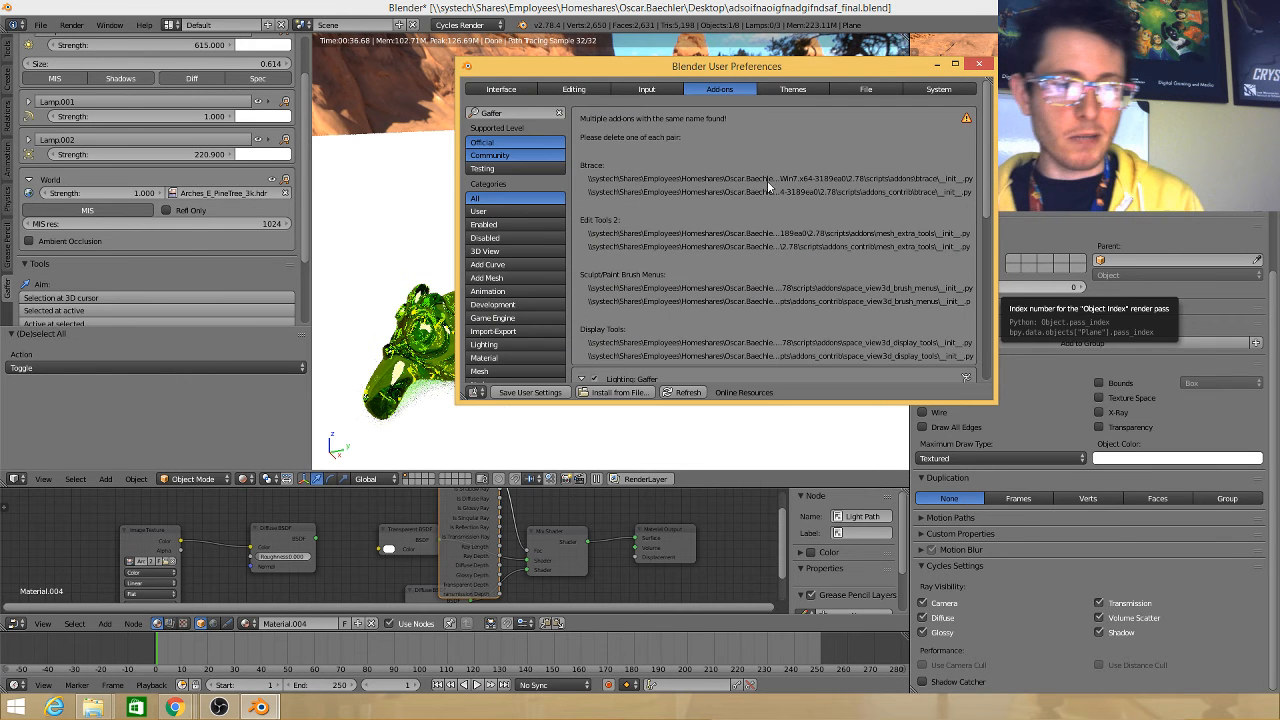
pyautogui.click(978, 64)
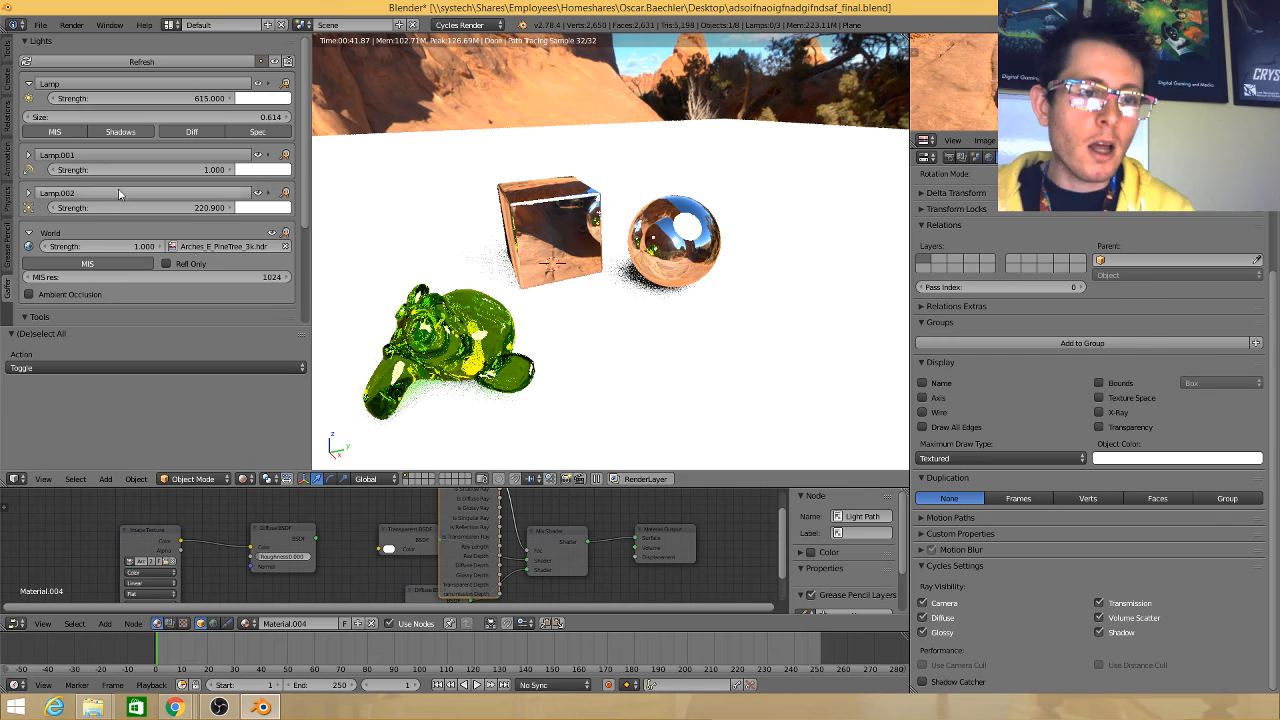
# Select the sun lamp from the Gaffer Lights list to show its emission settings
pyautogui.click(32, 156)
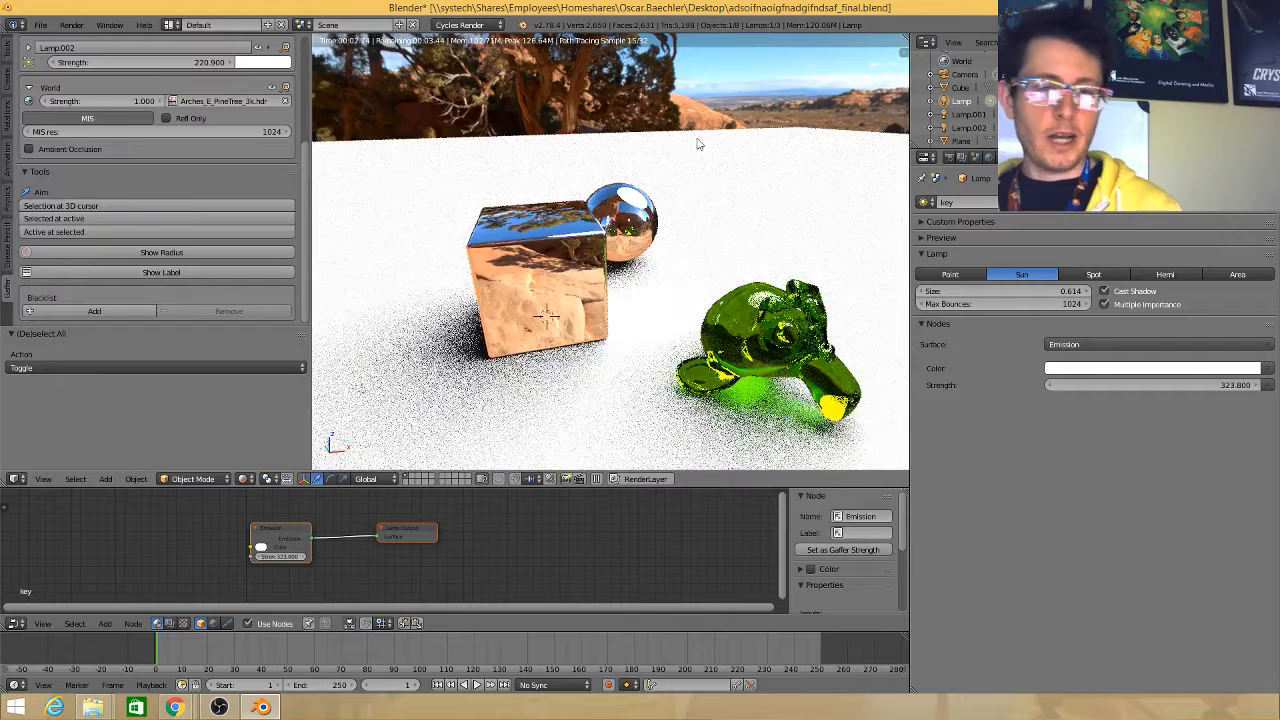
# Reload the default start-up scene, make its lamp a Spot and switch the render engine to Cycles
pyautogui.press('ctrl+n')
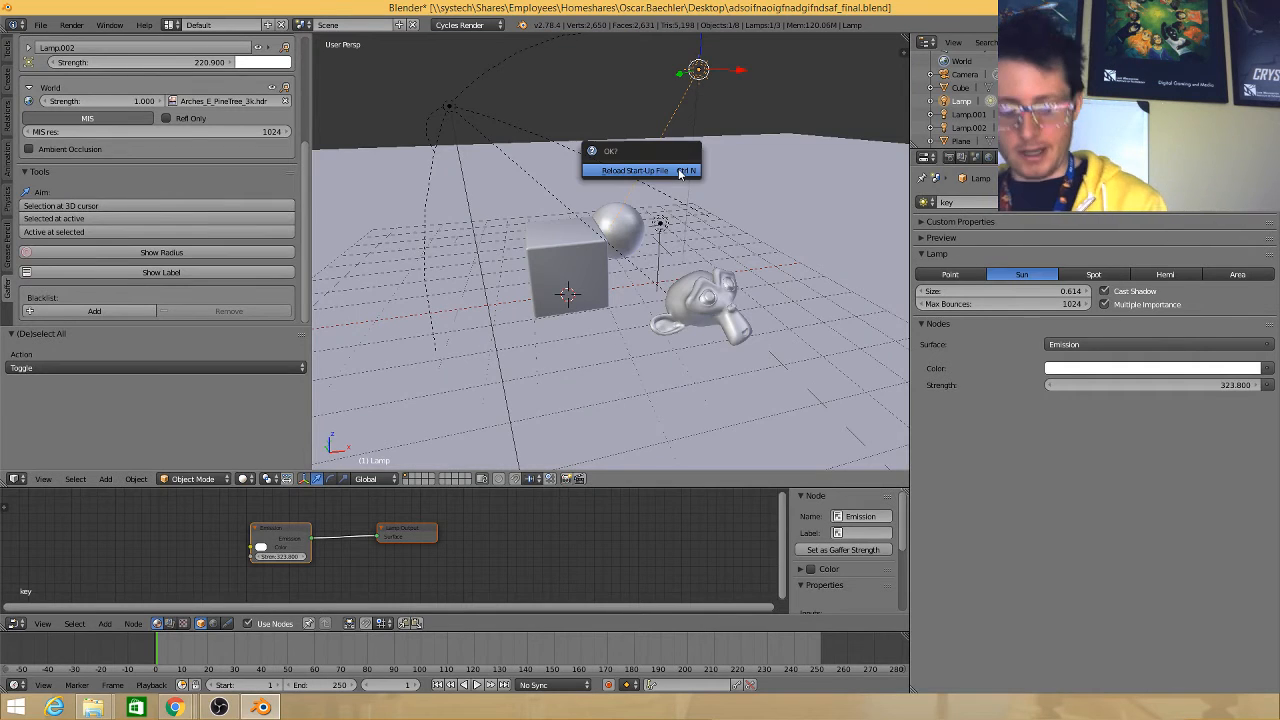
pyautogui.click(636, 170)
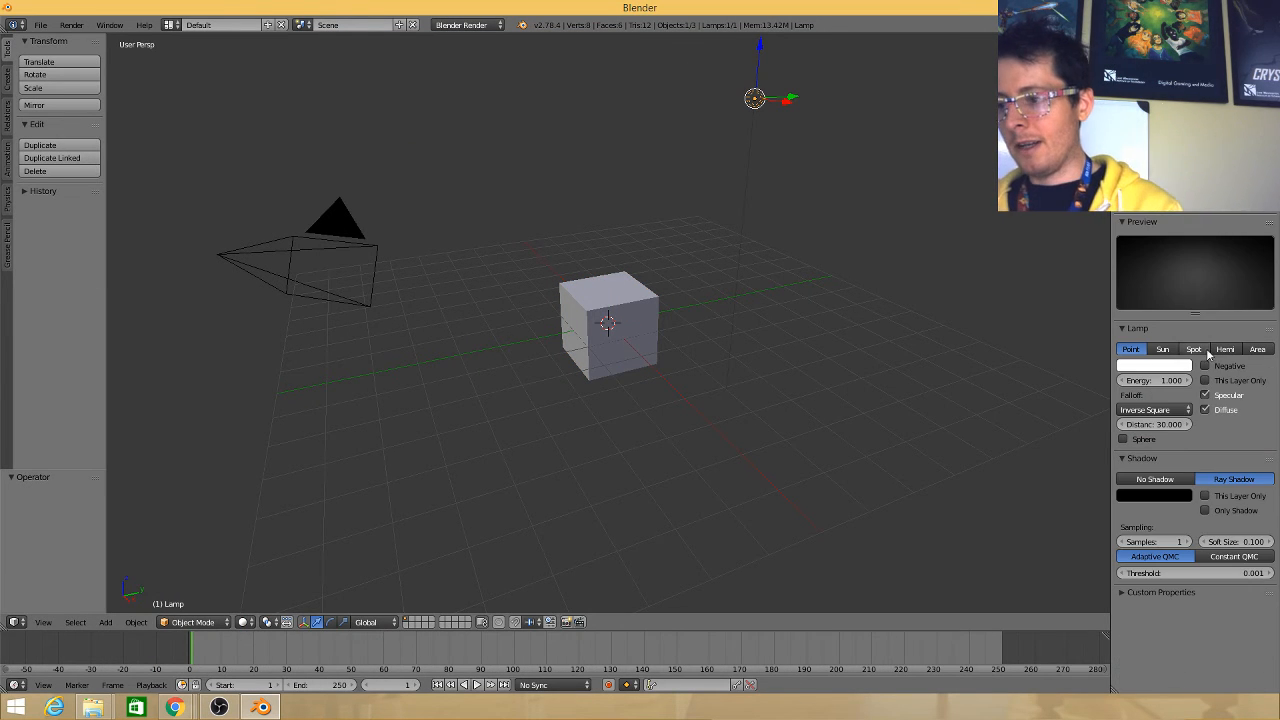
pyautogui.click(1192, 348)
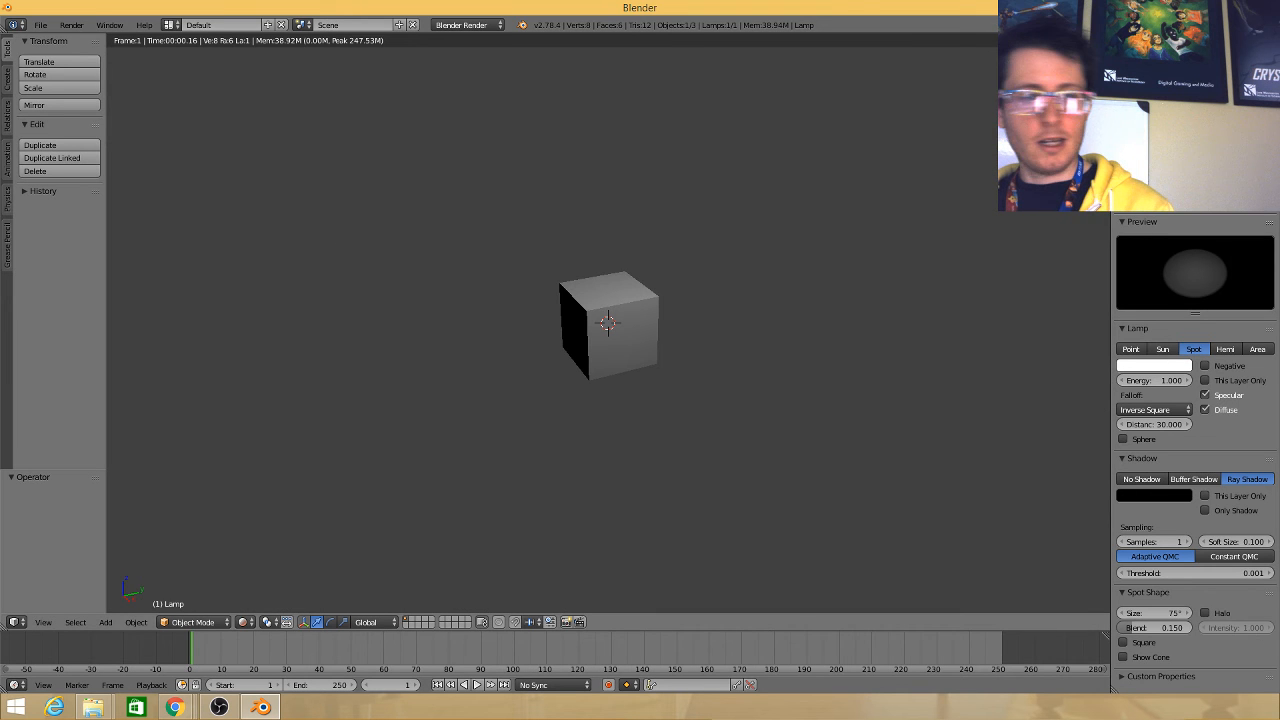
pyautogui.click(468, 24)
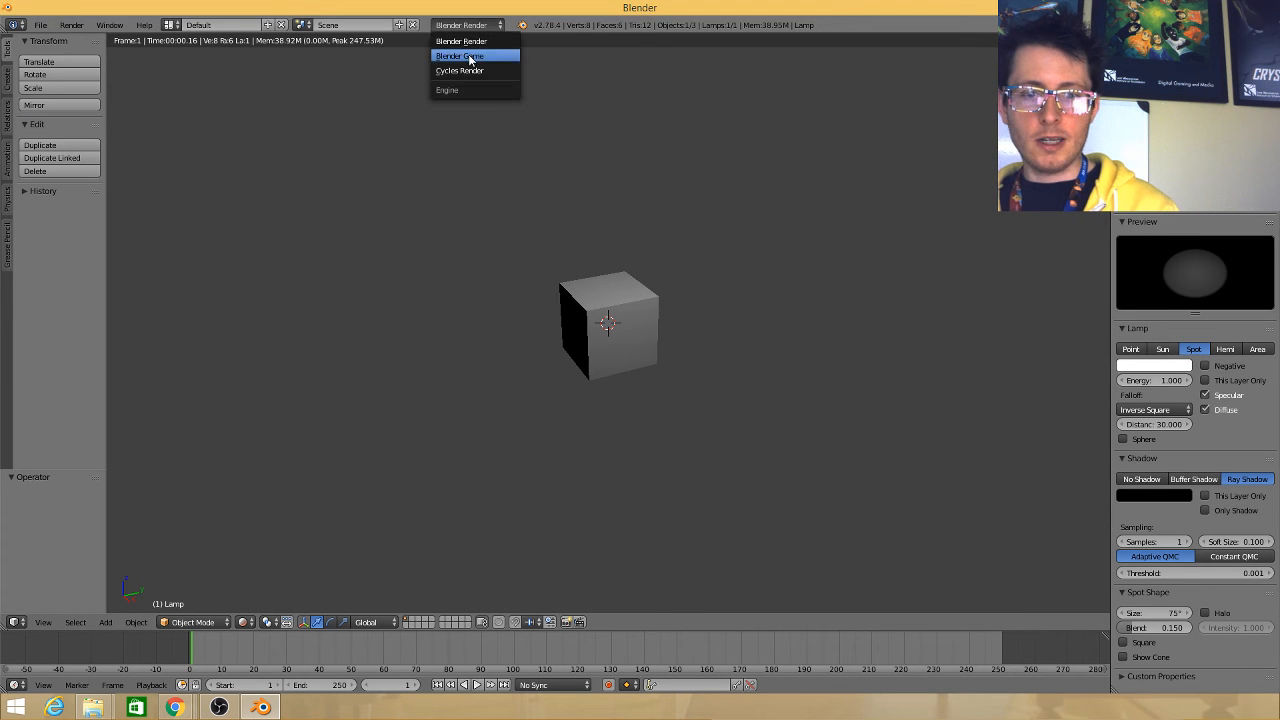
pyautogui.click(460, 70)
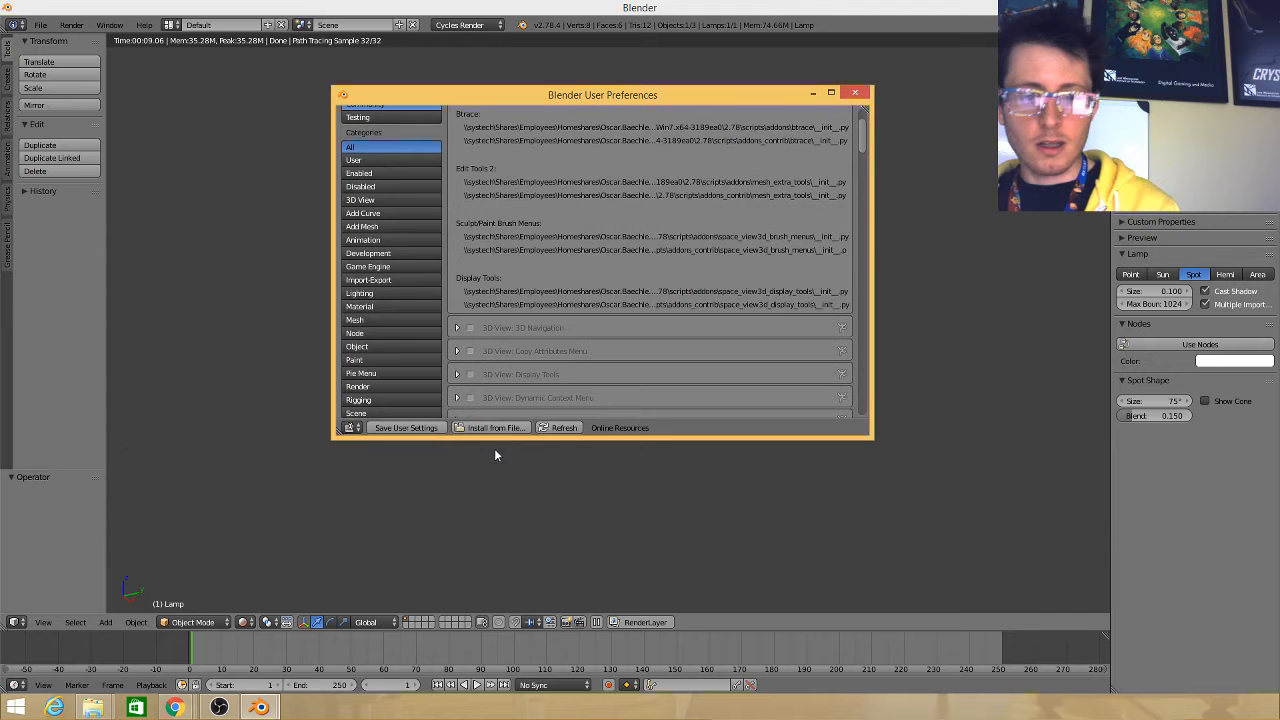
# Find and enable the Lighting: Gaffer add-on, then close User Preferences
pyautogui.click(492, 428)
pyautogui.write('gaff')
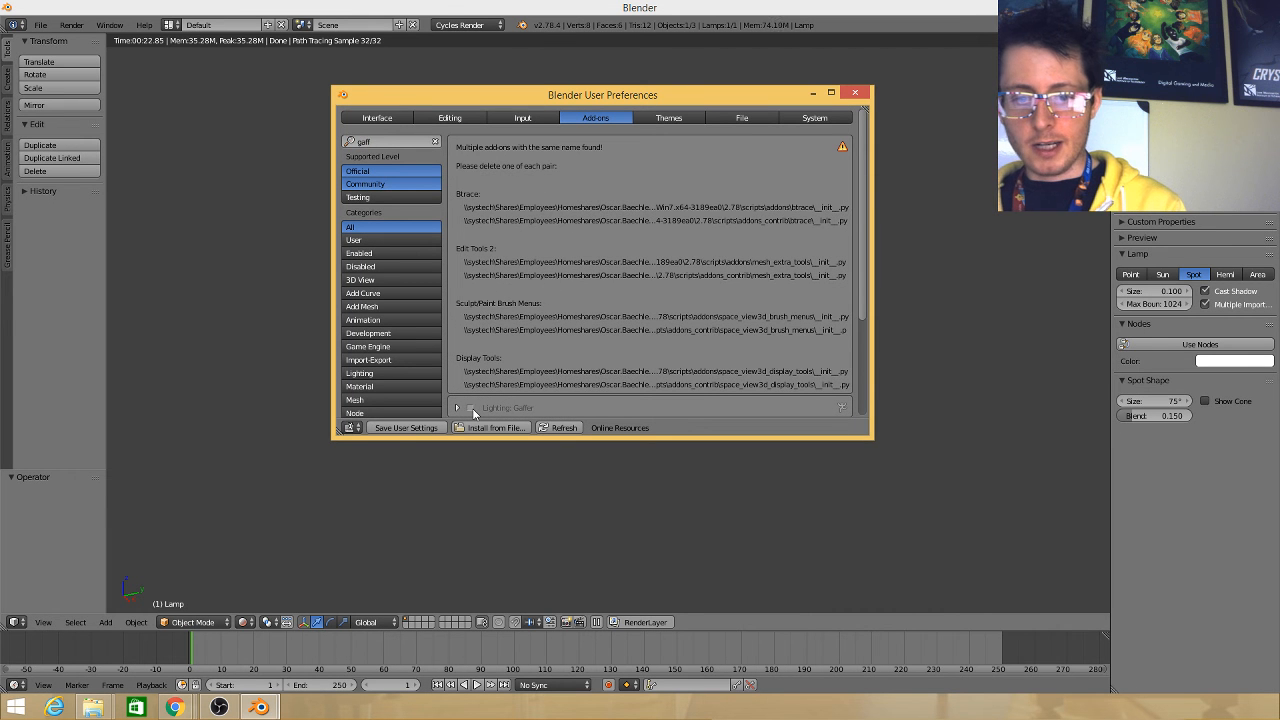
pyautogui.click(470, 408)
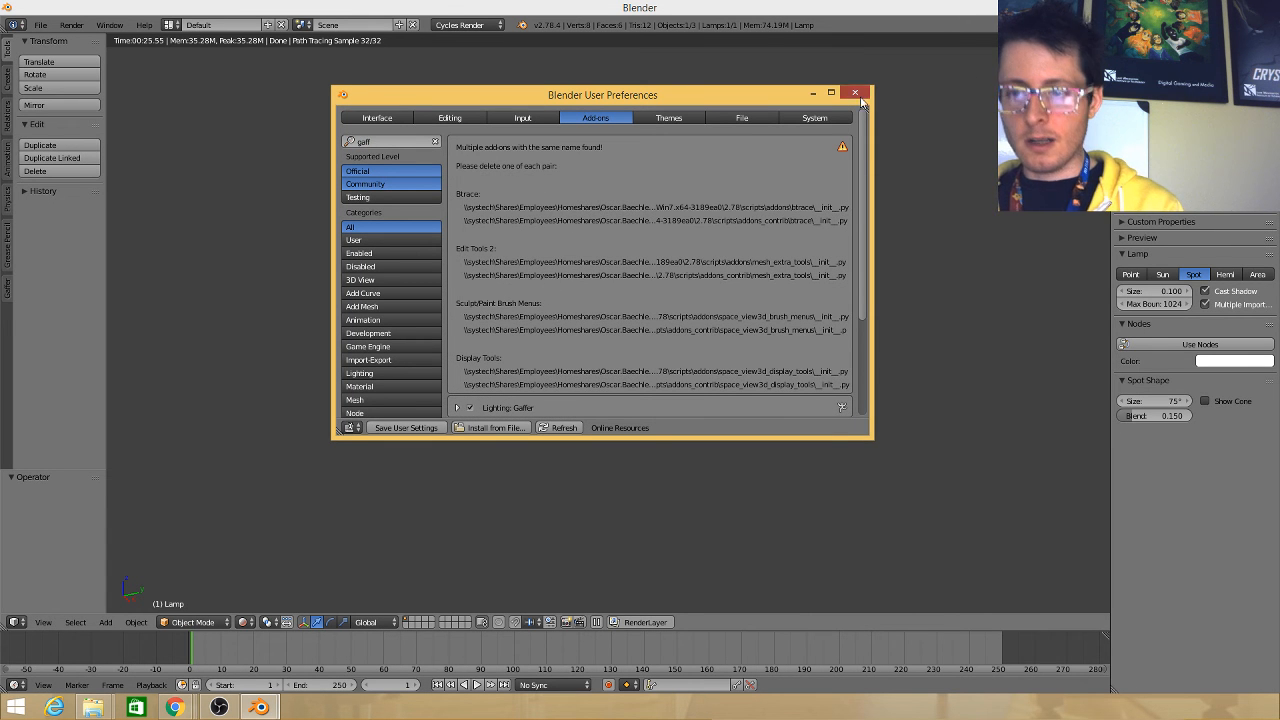
pyautogui.click(856, 92)
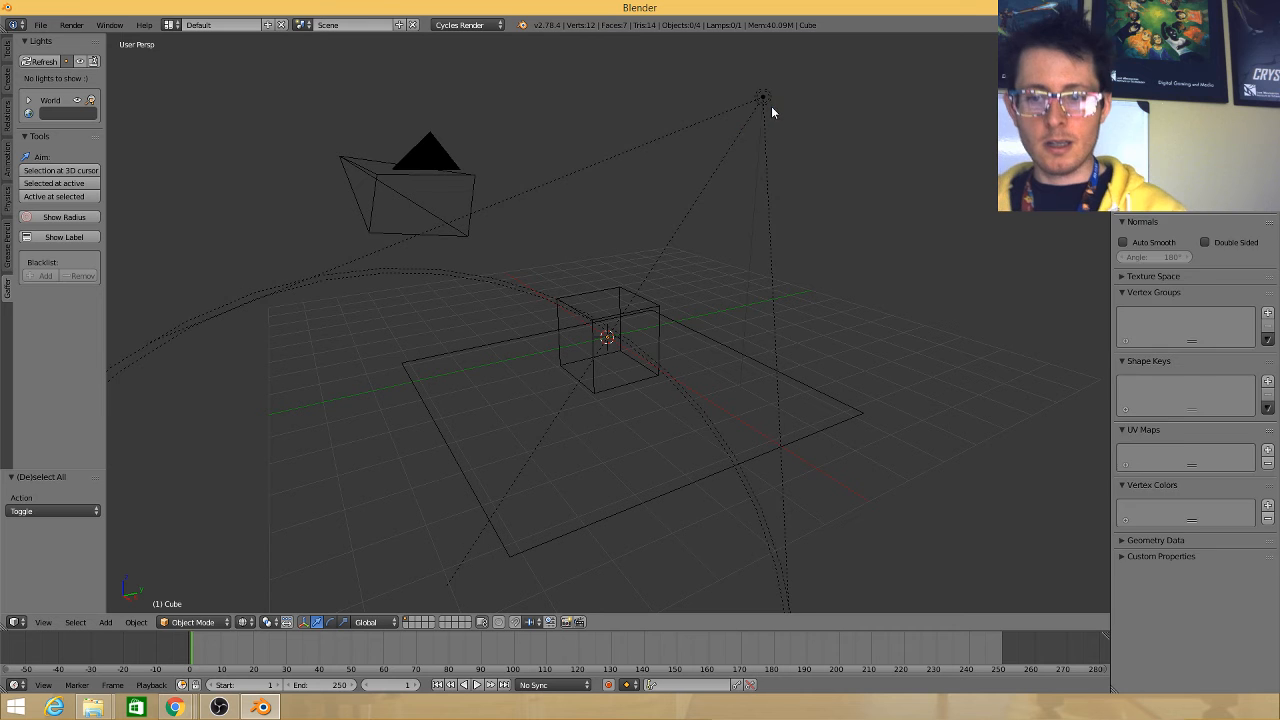
# Refresh the Gaffer Lights list, expand the spot lamp and set its falloff to Quadratic
pyautogui.click(764, 96)
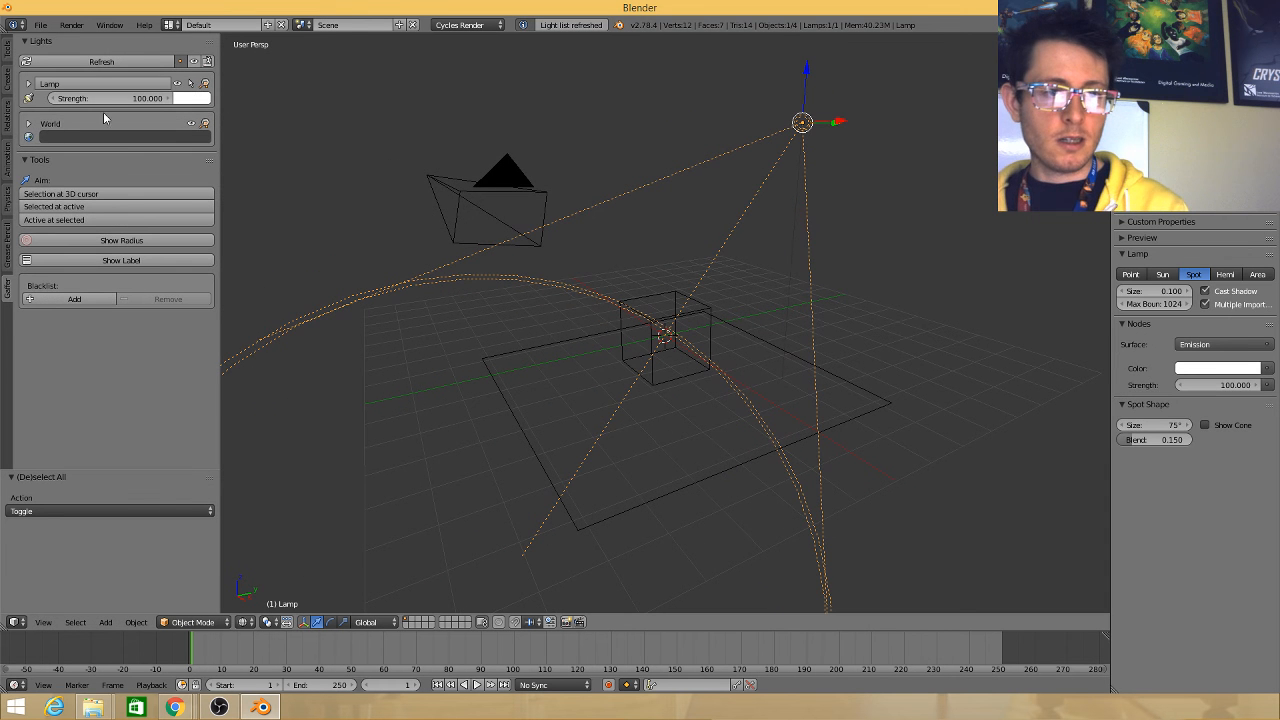
pyautogui.click(30, 84)
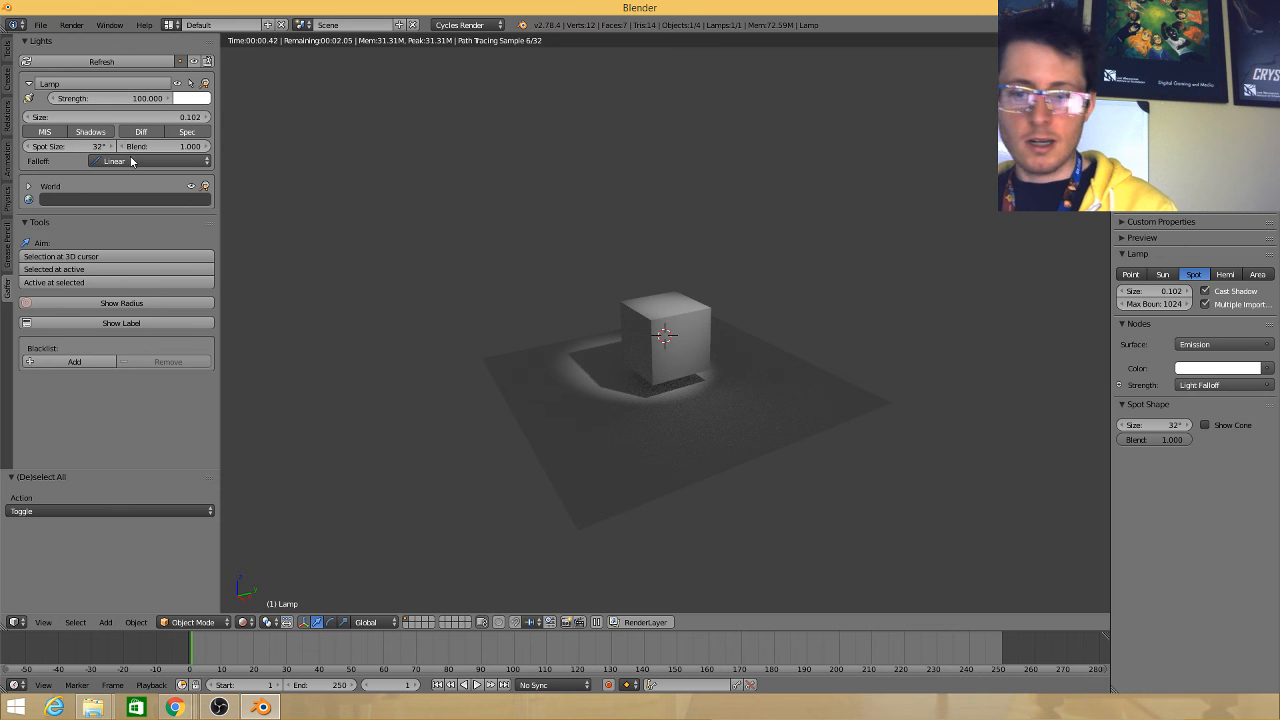
pyautogui.click(116, 160)
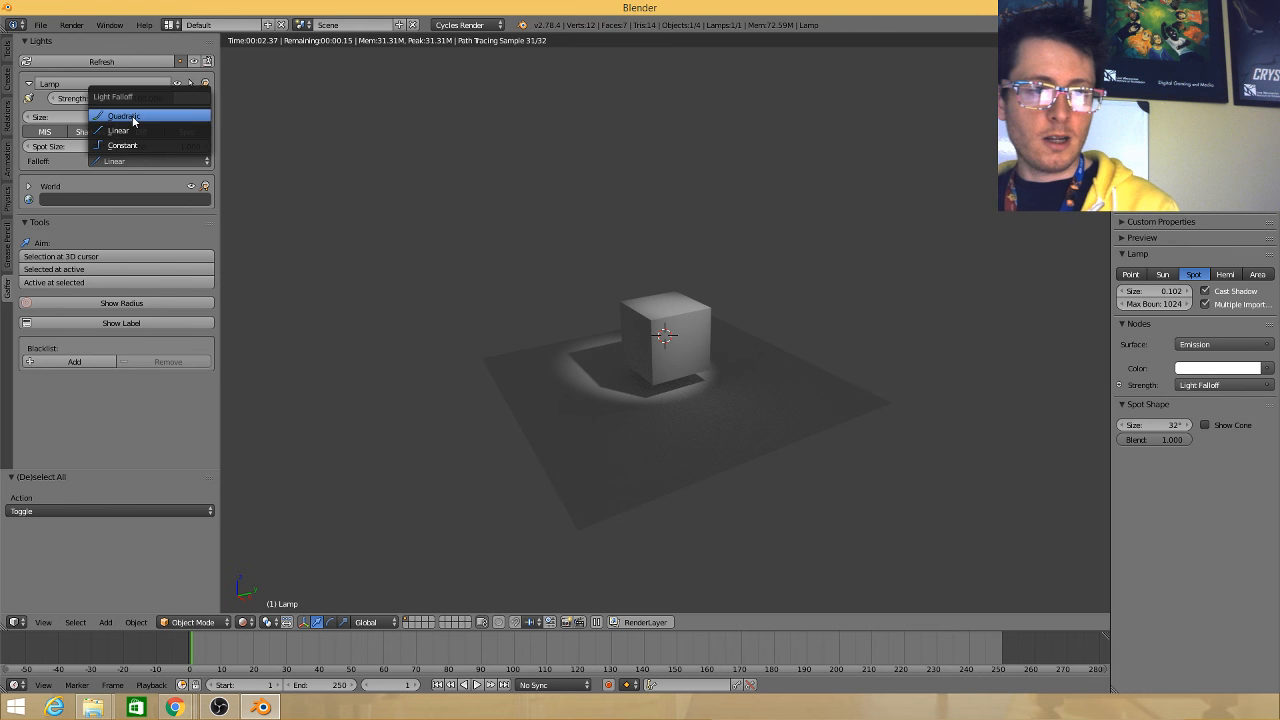
pyautogui.click(122, 116)
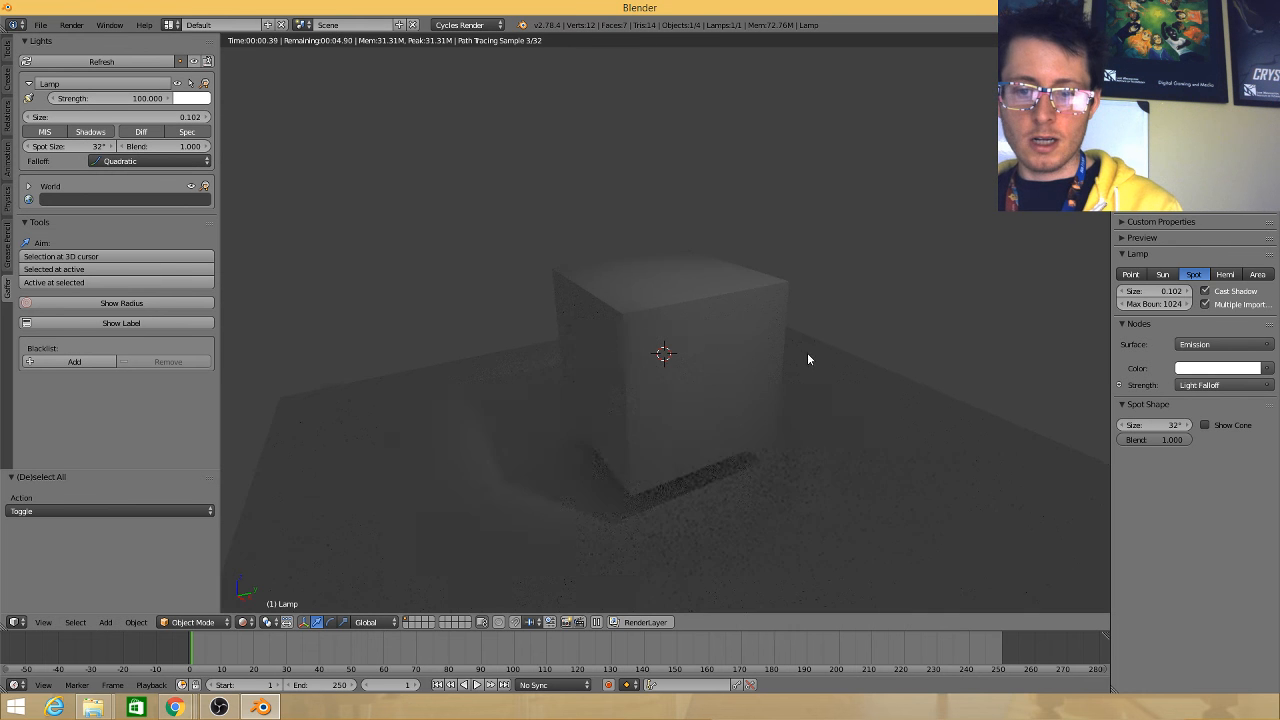